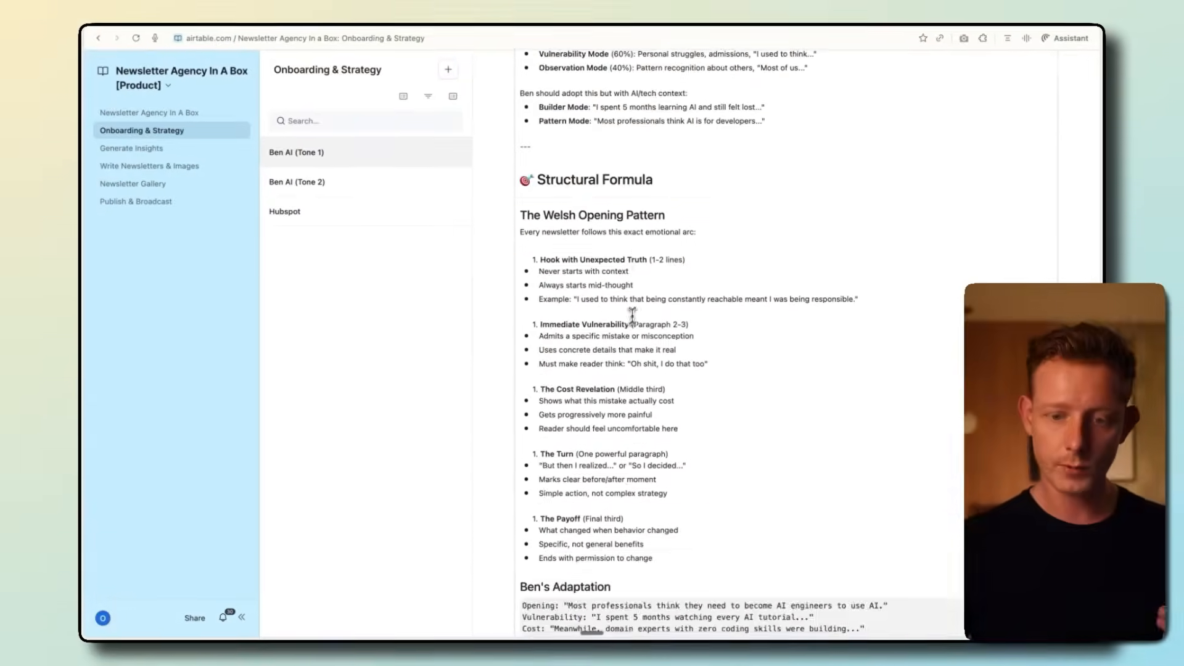
# Return to the Newsletter Agency In A Box home page with its four workflow sections
pyautogui.click(132, 147)
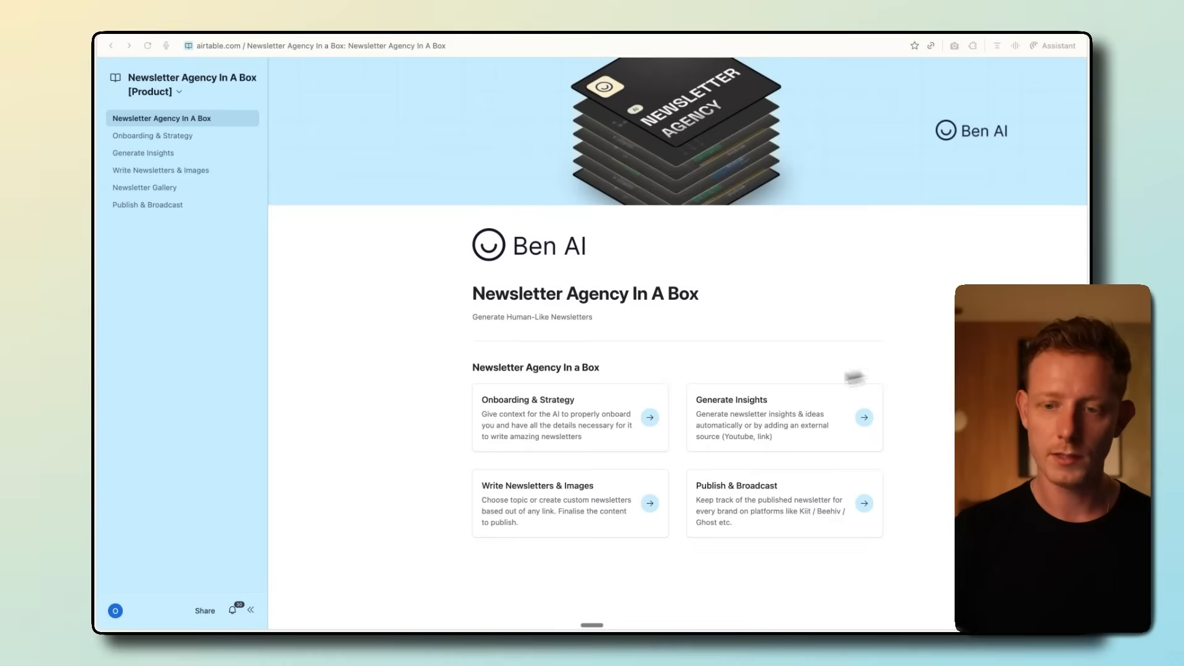
# Go to Onboarding & Strategy and review the Ben AI (Tone 1) what-we-do and audience fields
pyautogui.click(152, 135)
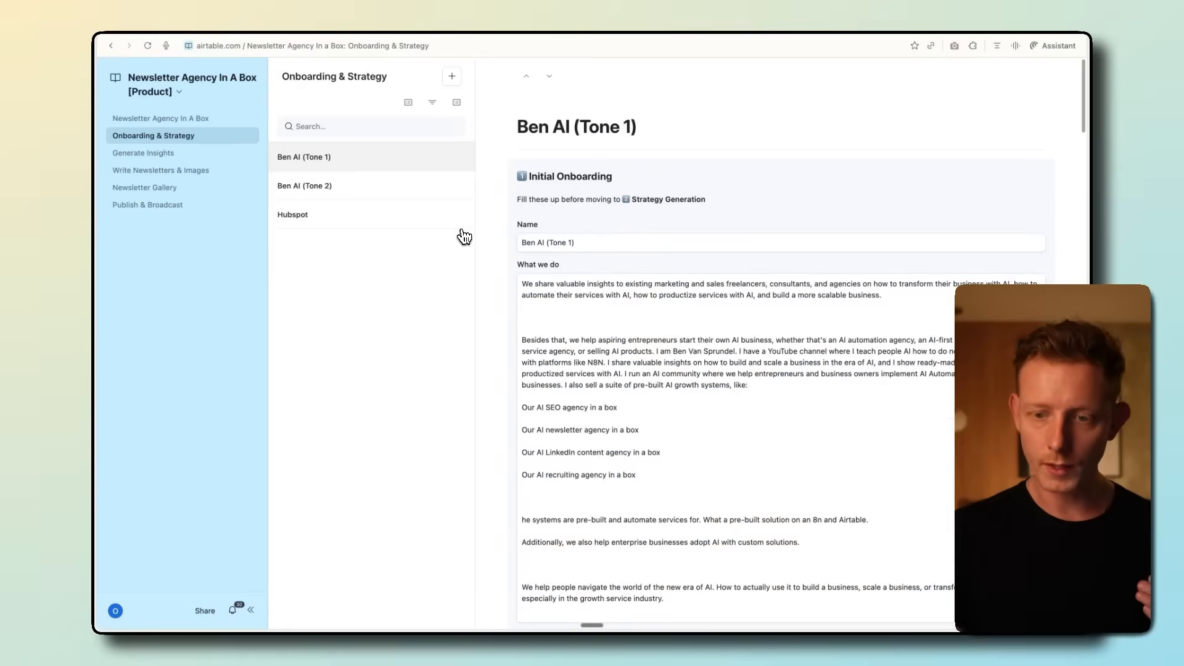
pyautogui.moveTo(427, 195)
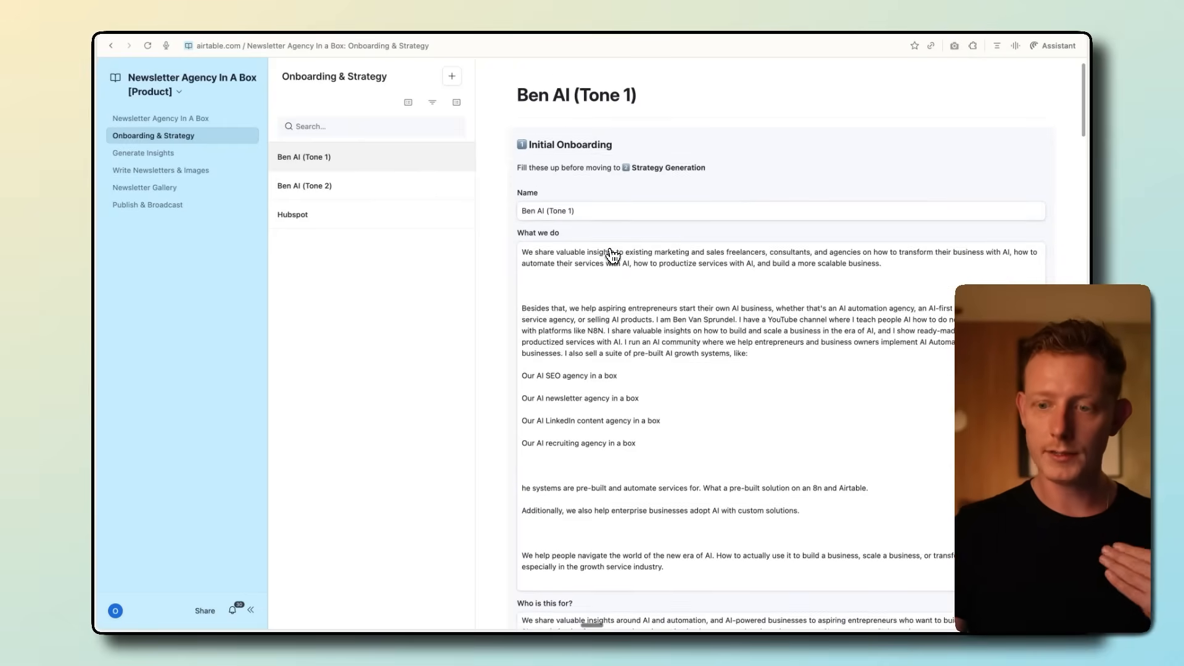
pyautogui.scroll(3)
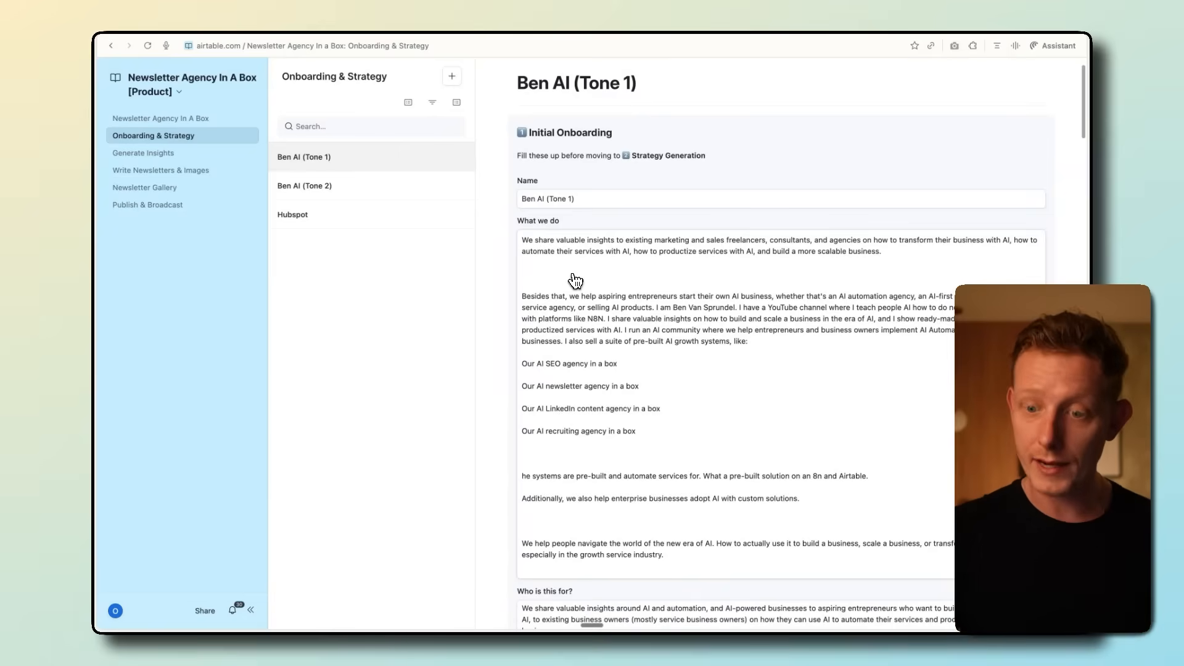
pyautogui.scroll(-3)
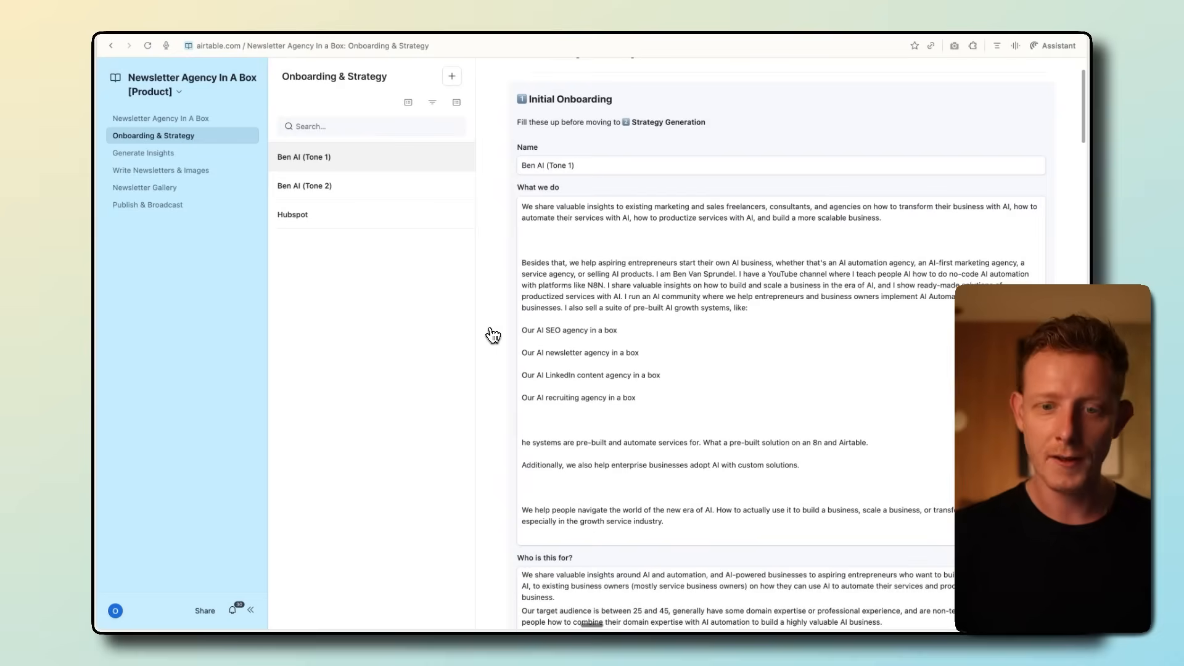
pyautogui.scroll(3)
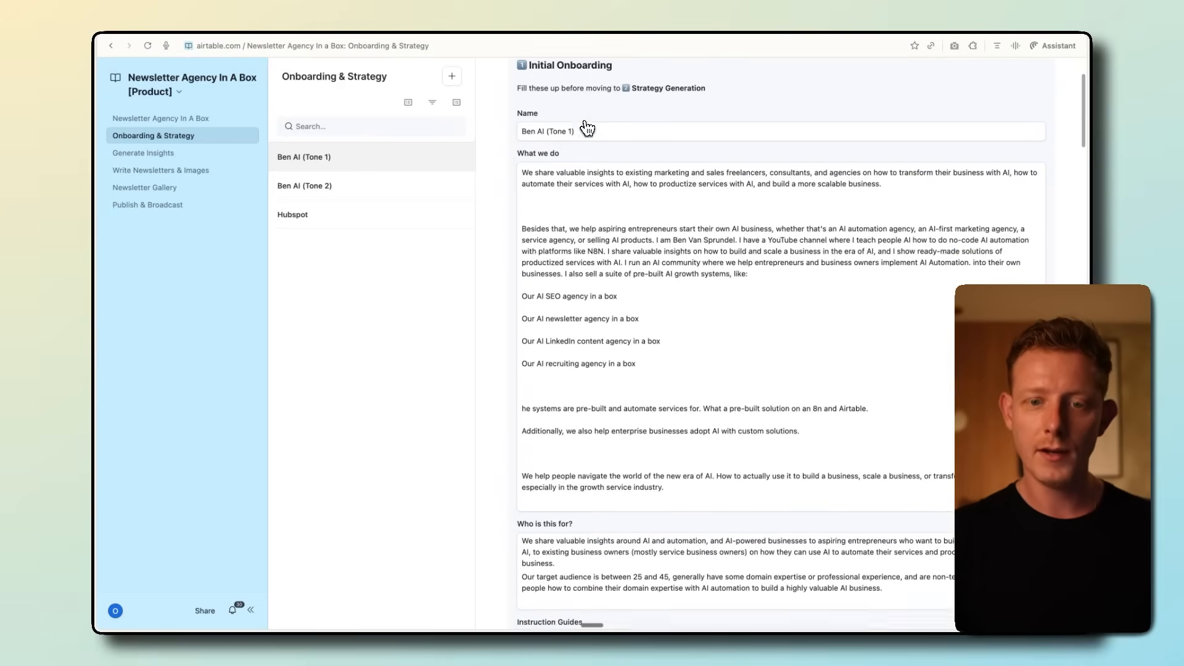
pyautogui.scroll(-3)
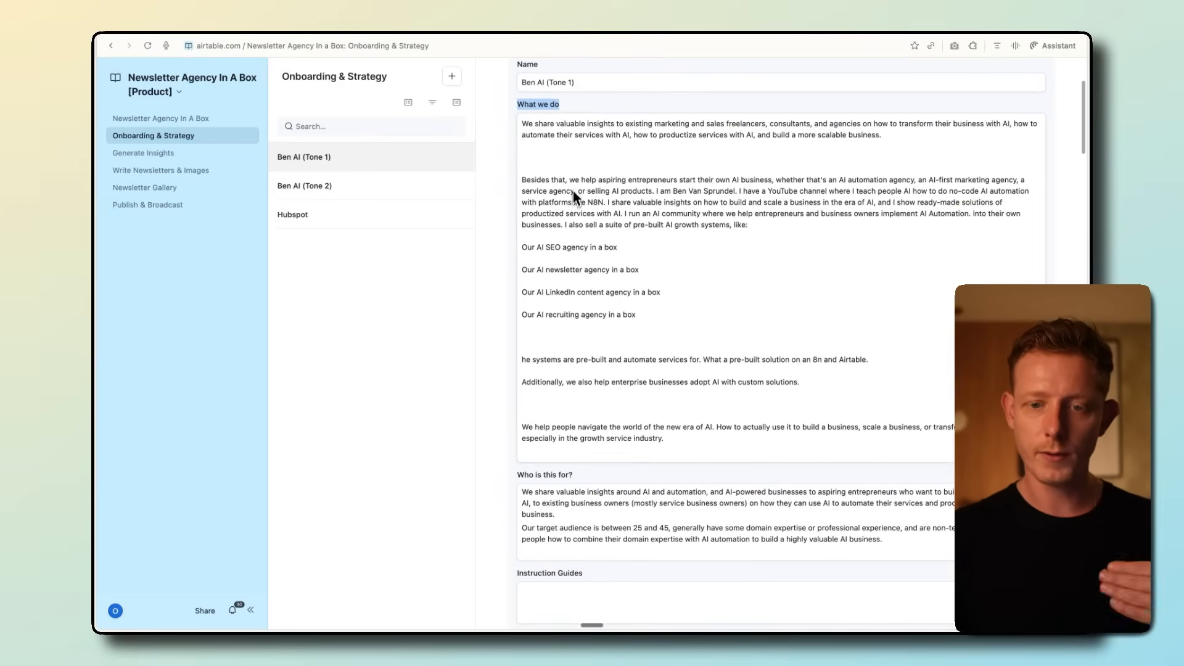
pyautogui.scroll(-3)
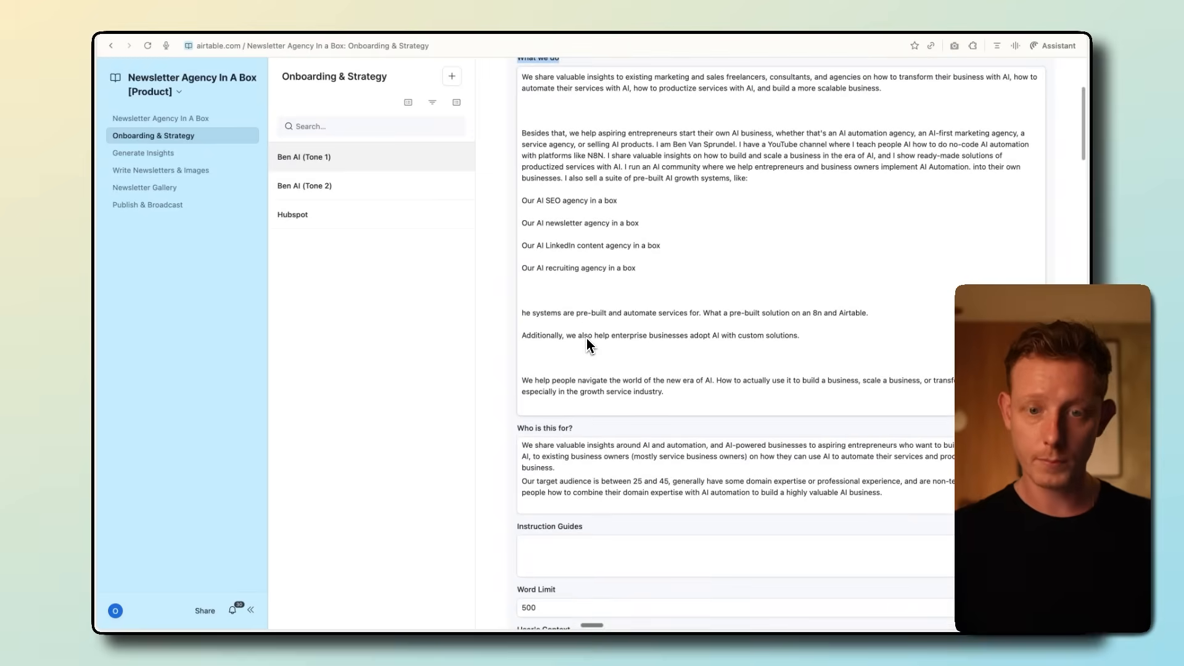
# Continue down the Ben AI (Tone 1) record through the word limit and User's Context fields
pyautogui.scroll(-3)
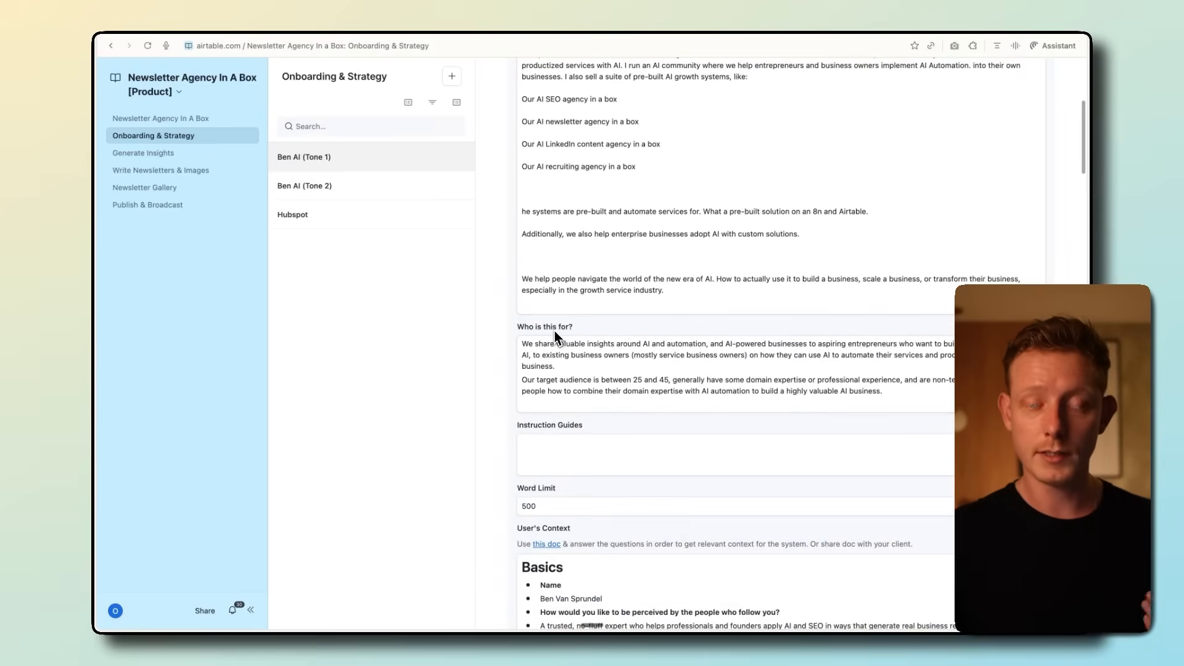
pyautogui.scroll(-3)
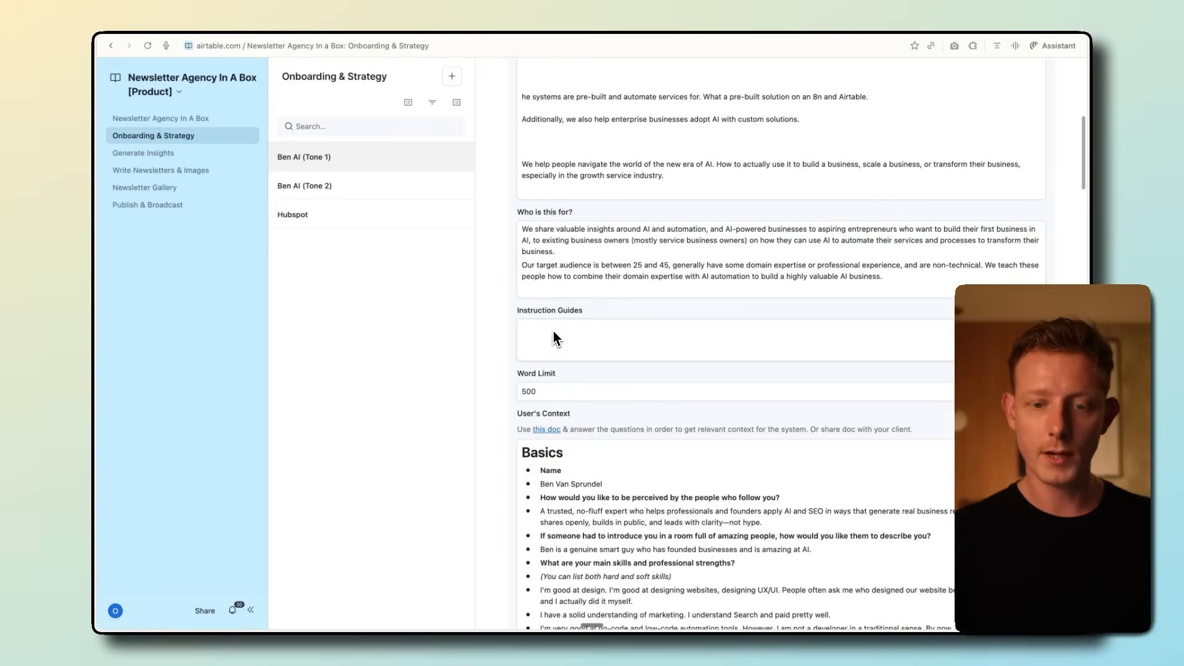
pyautogui.moveTo(537, 338)
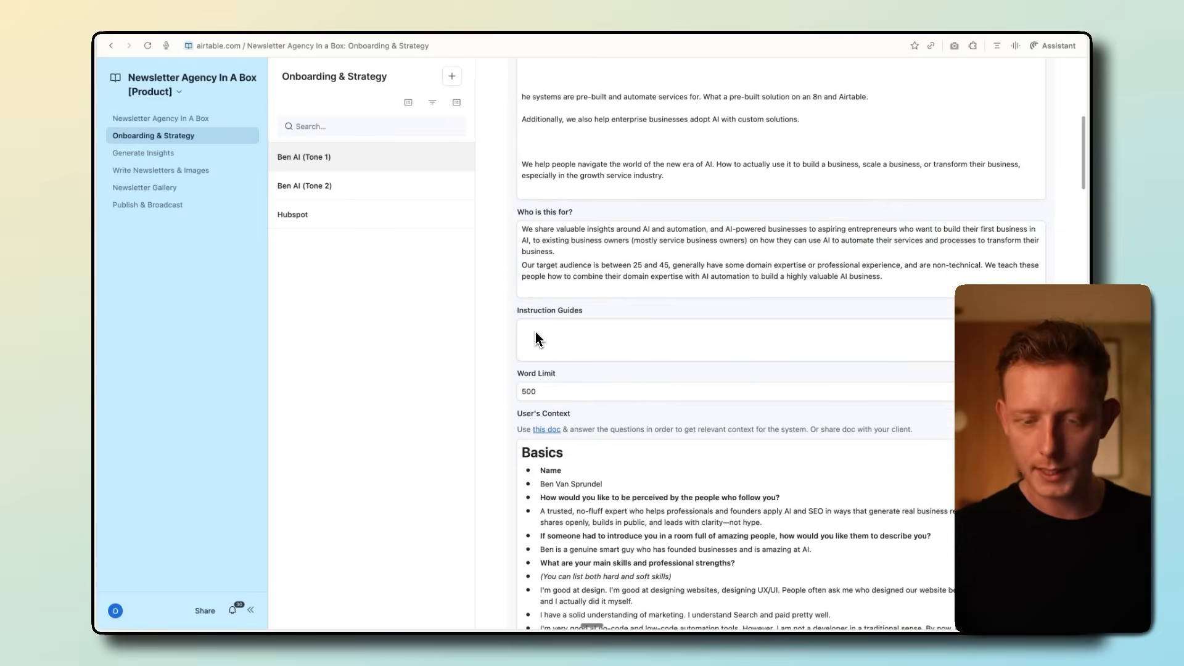
pyautogui.scroll(-3)
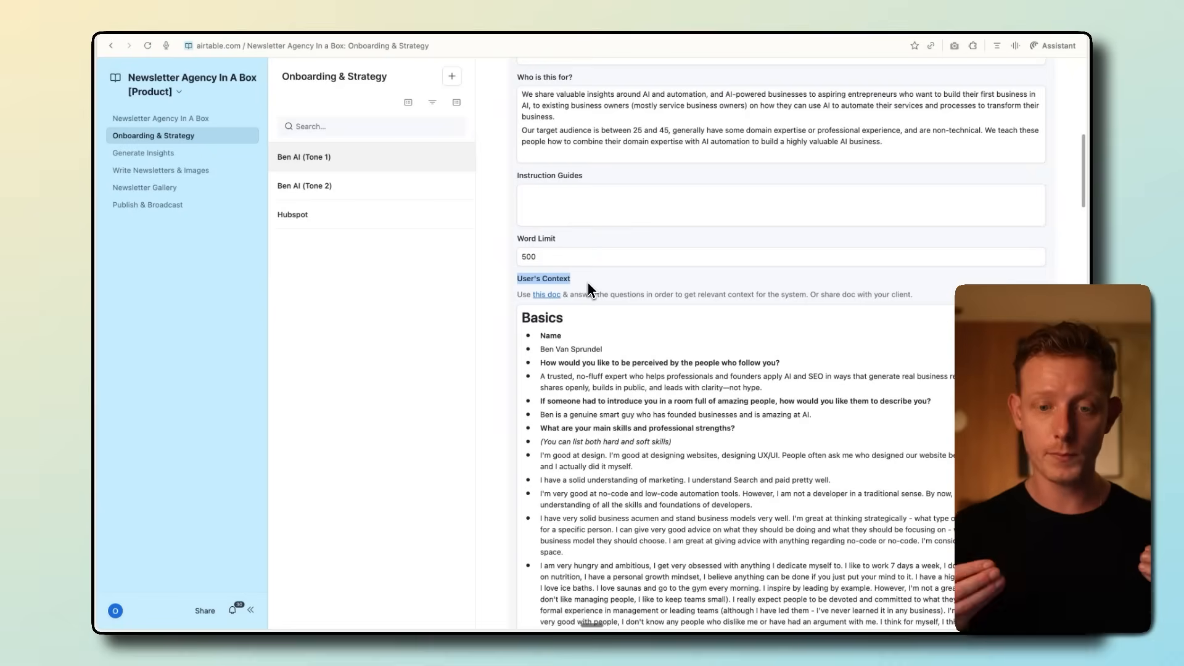
pyautogui.scroll(-3)
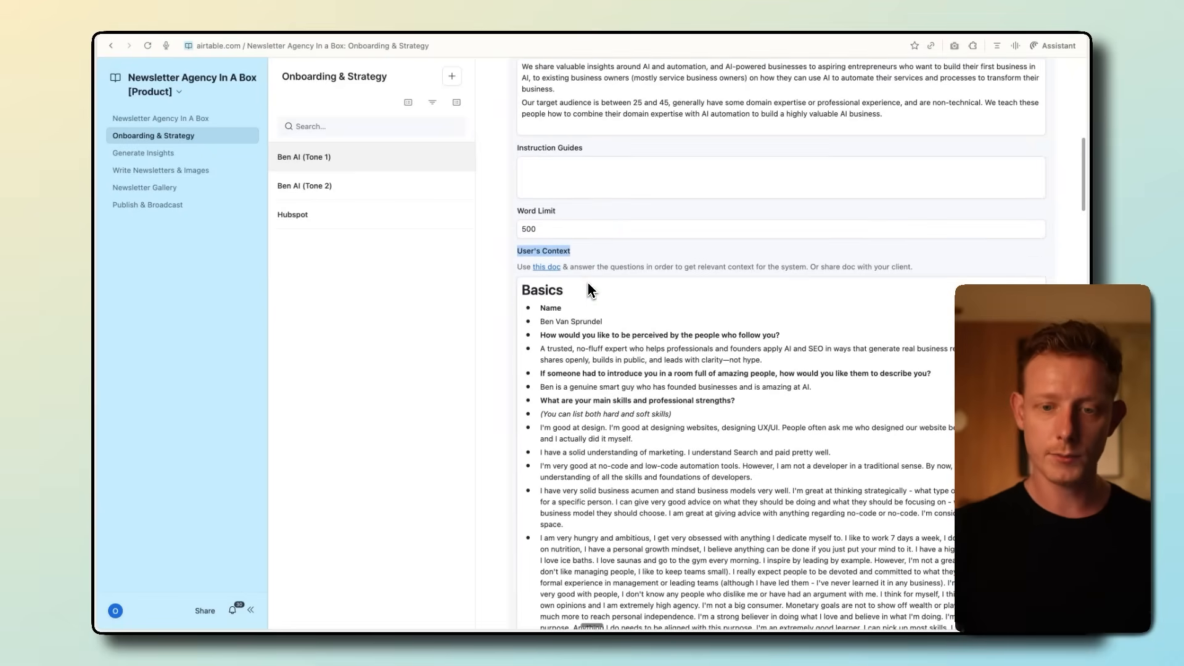
pyautogui.scroll(-3)
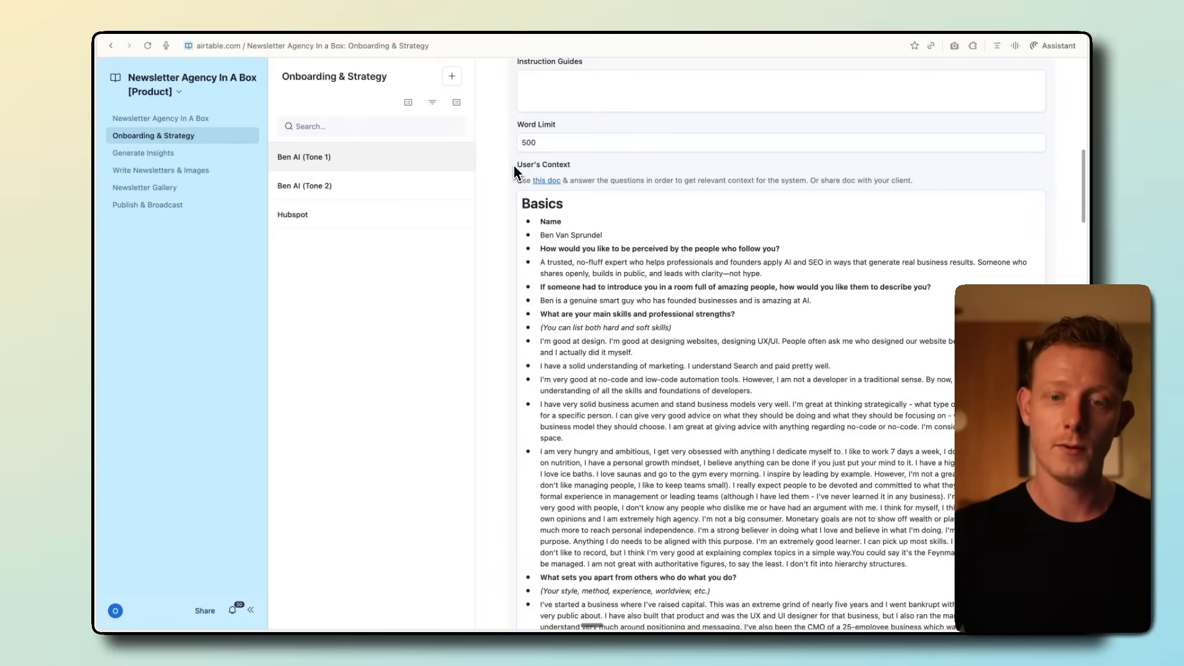
pyautogui.click(545, 179)
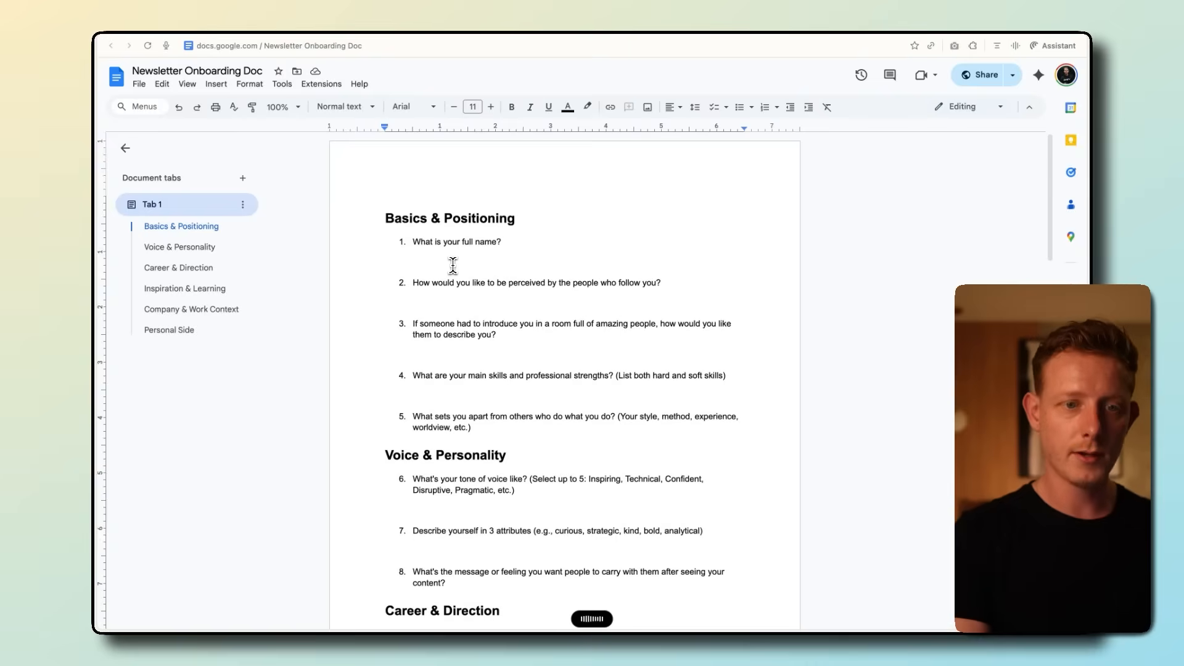
pyautogui.write('Flow so I can talk and just answer all of these questions quickly.')
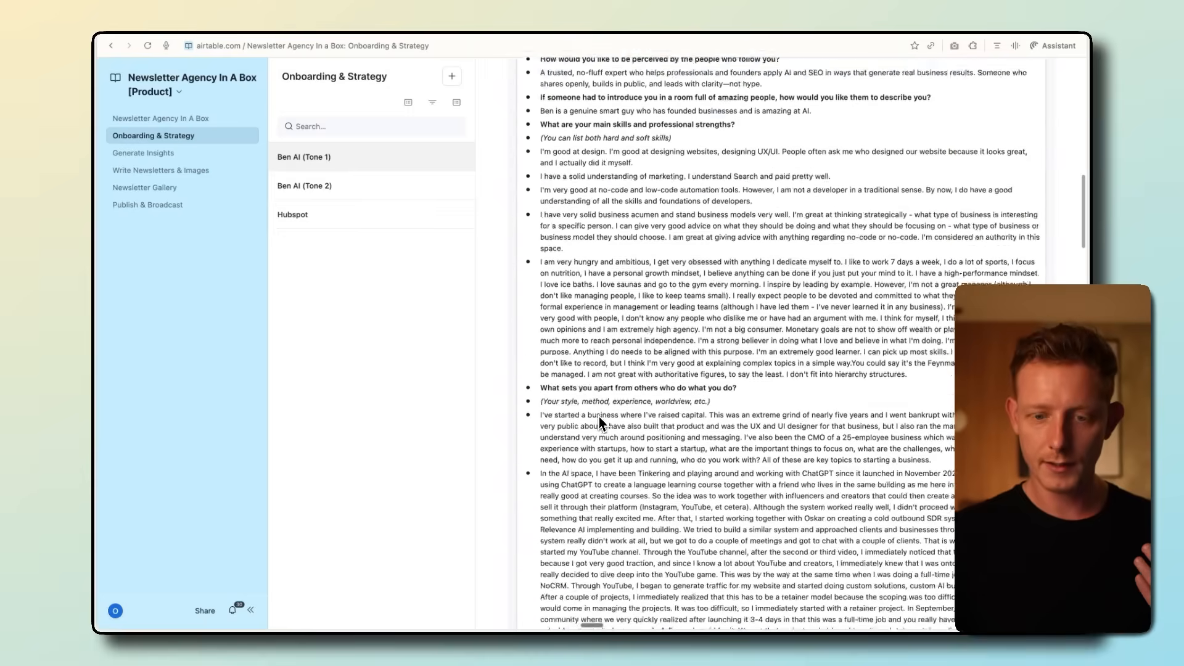
# Reach the Newsletter References gallery and advance to the second pair of example newsletters
pyautogui.scroll(-3)
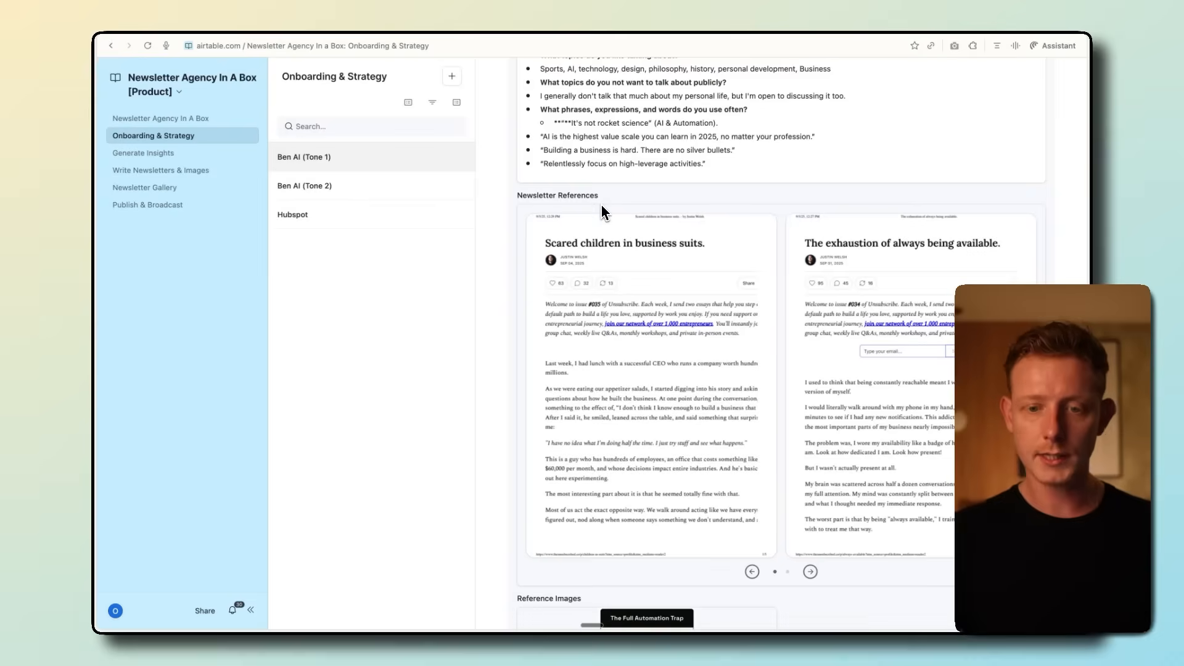
pyautogui.moveTo(600, 317)
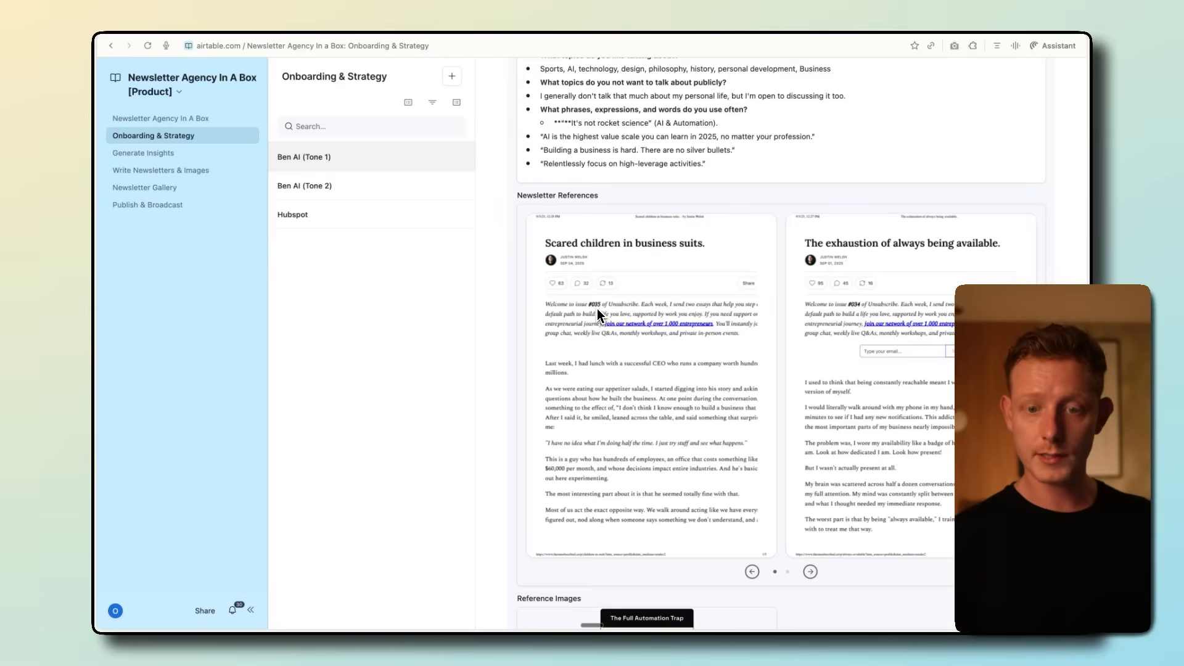
pyautogui.scroll(-3)
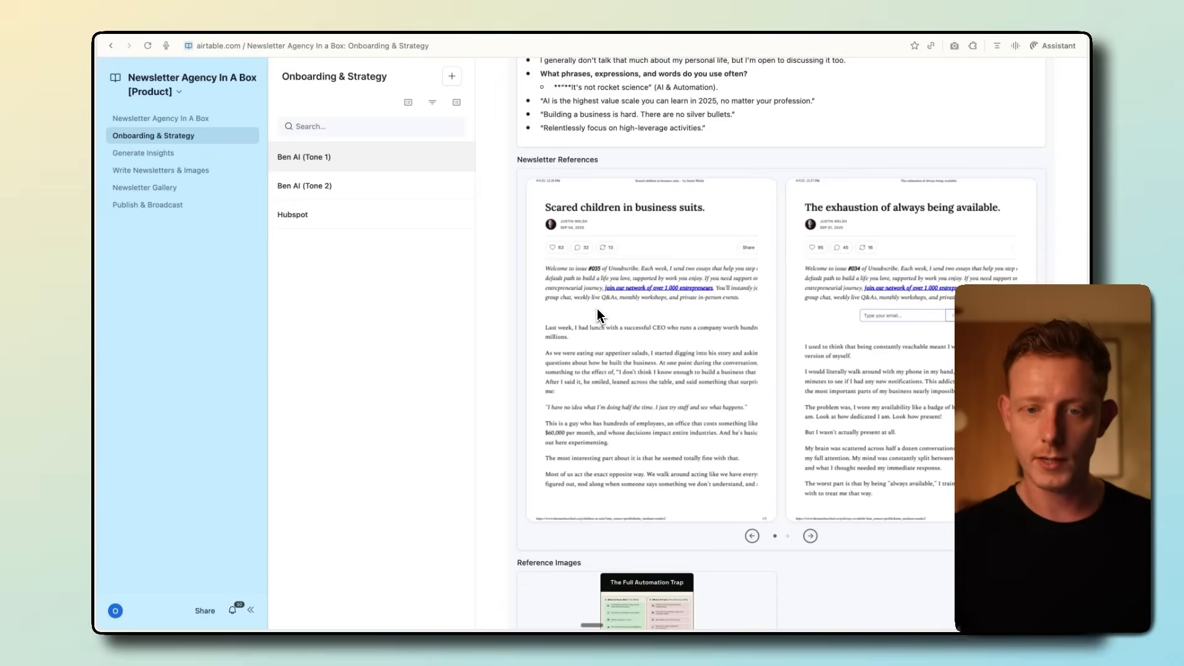
pyautogui.moveTo(579, 240)
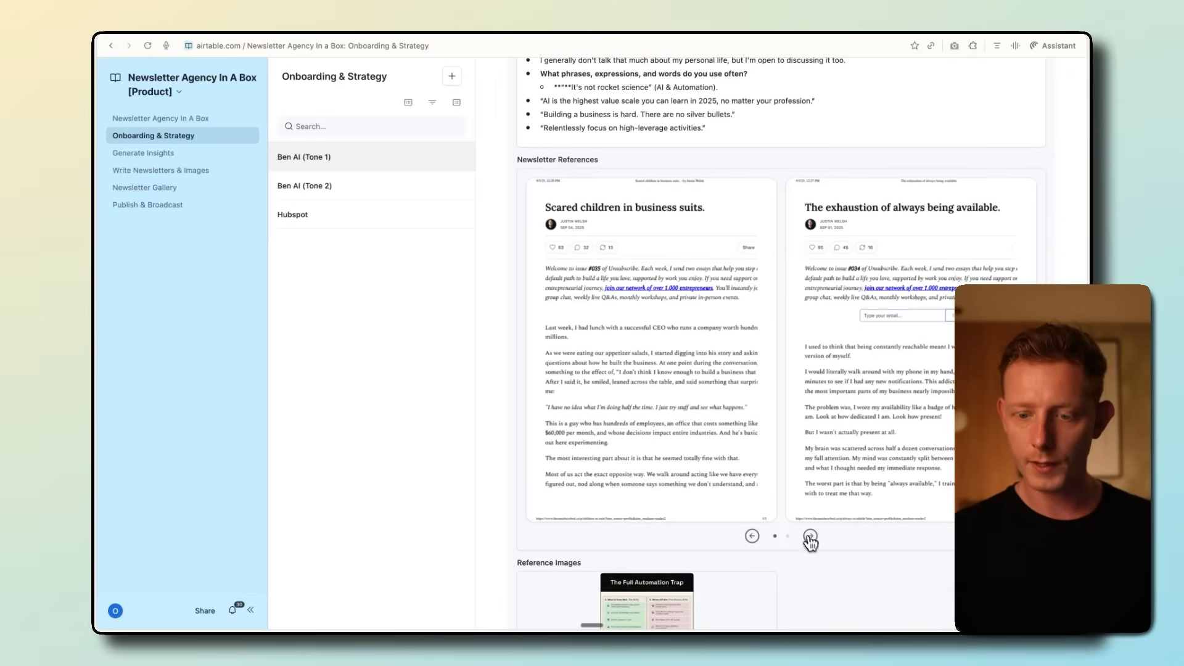
pyautogui.click(810, 535)
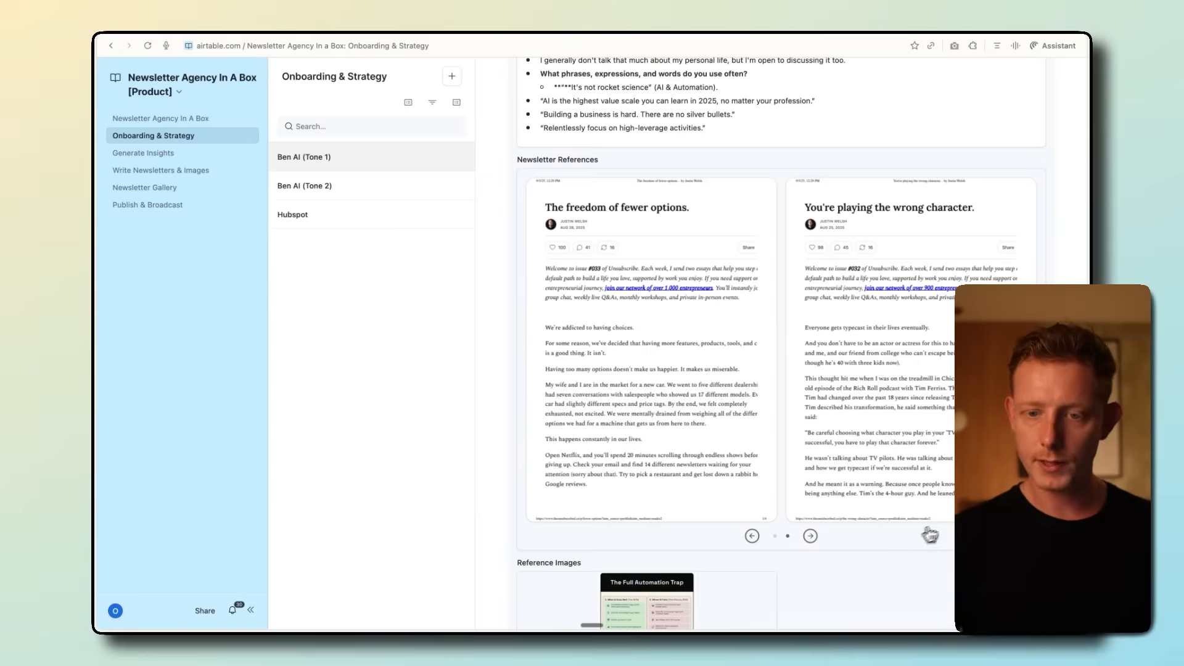
pyautogui.moveTo(869, 487)
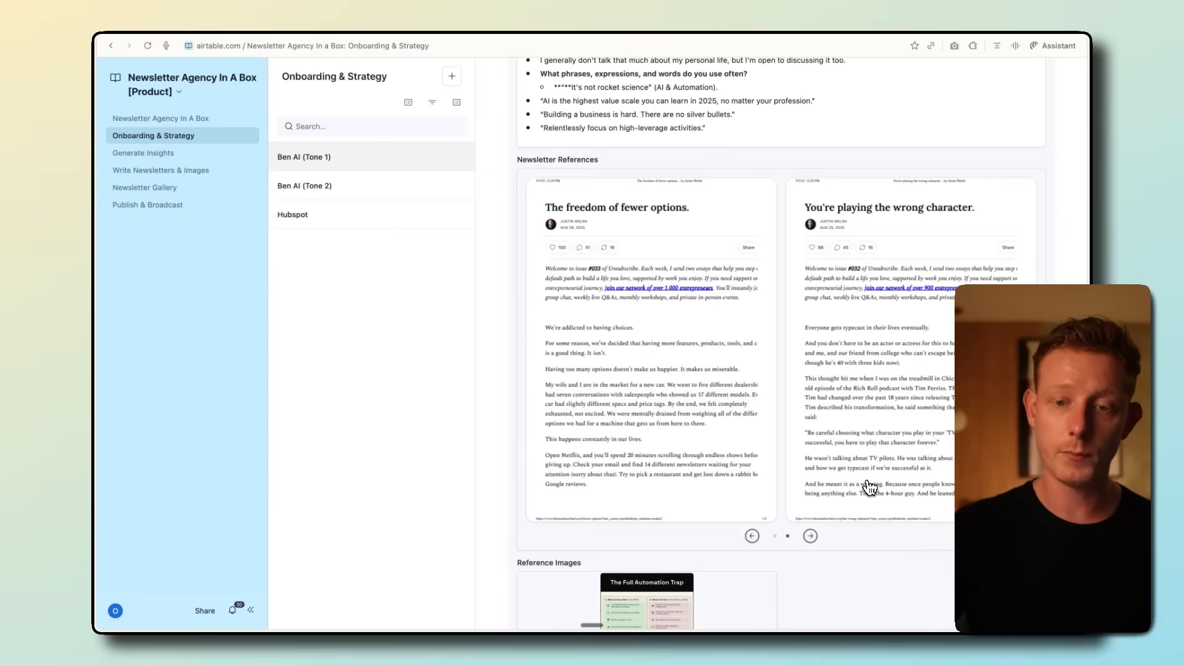
pyautogui.moveTo(671, 406)
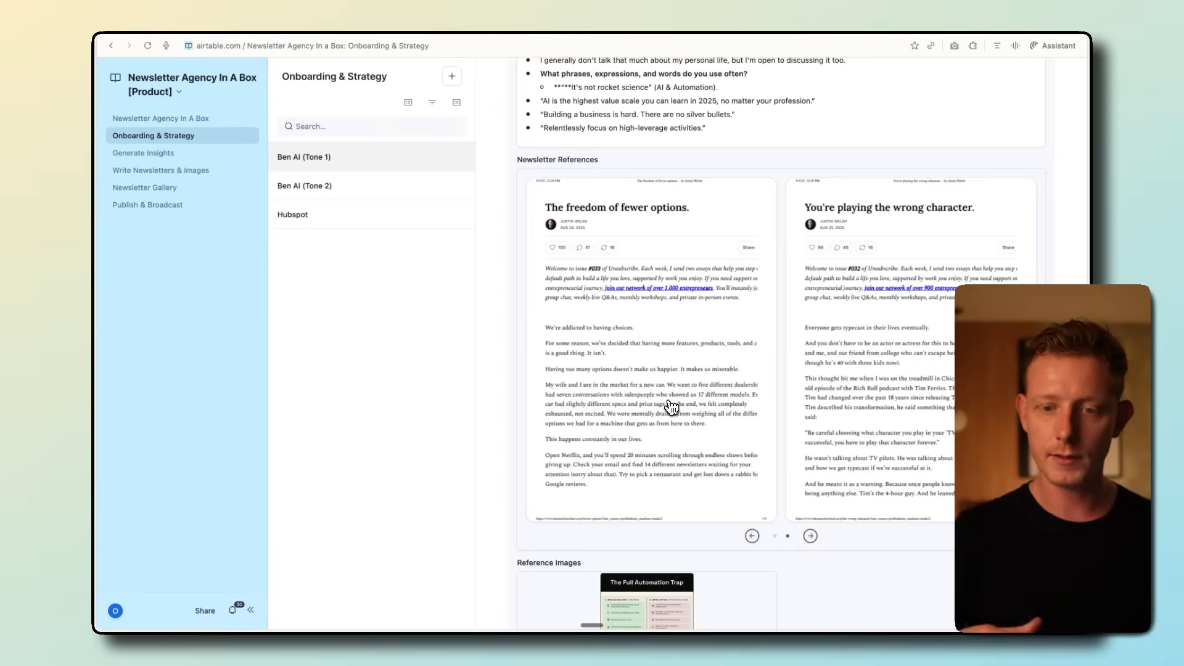
pyautogui.moveTo(344, 193)
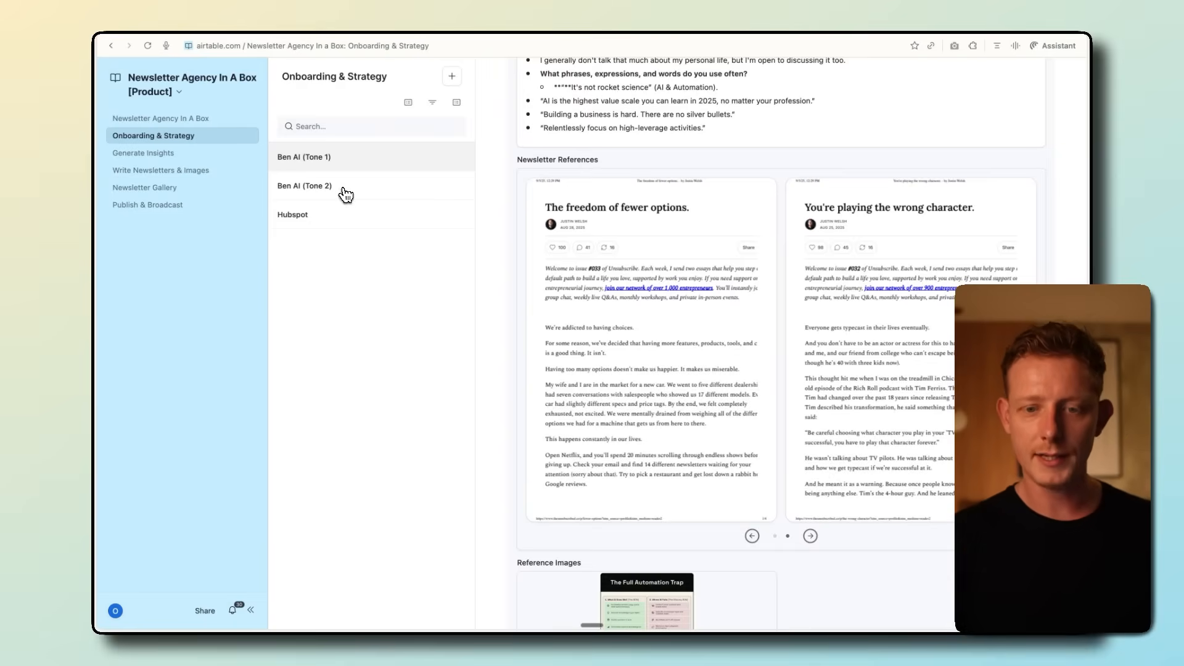
pyautogui.moveTo(317, 193)
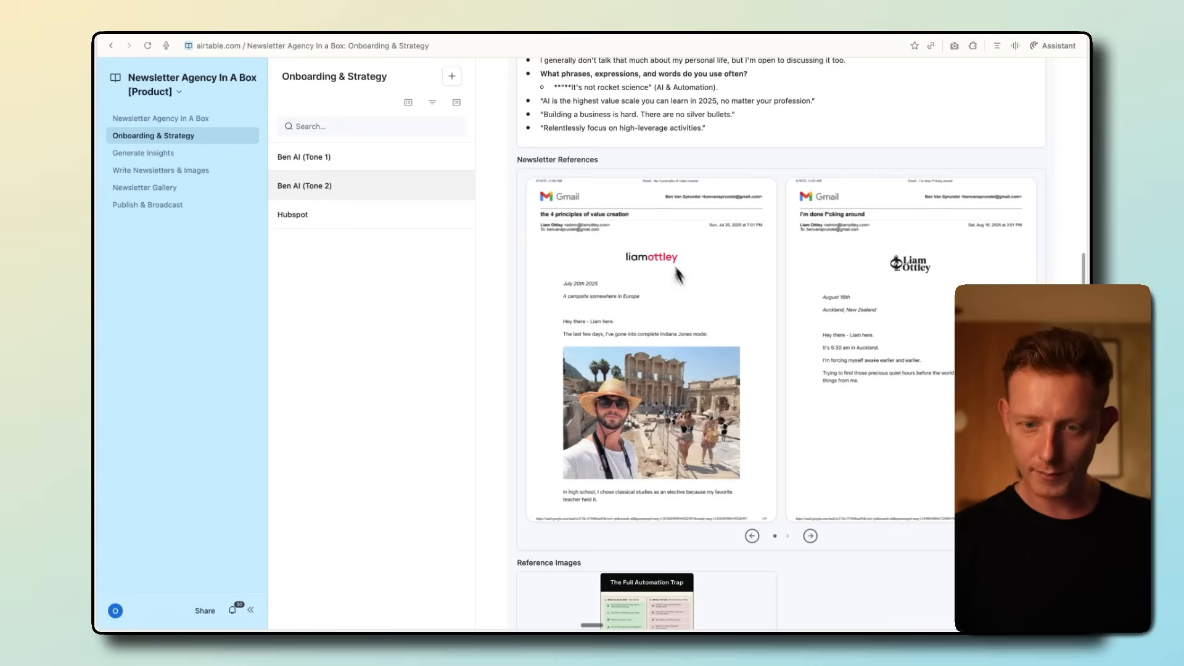
pyautogui.moveTo(642, 333)
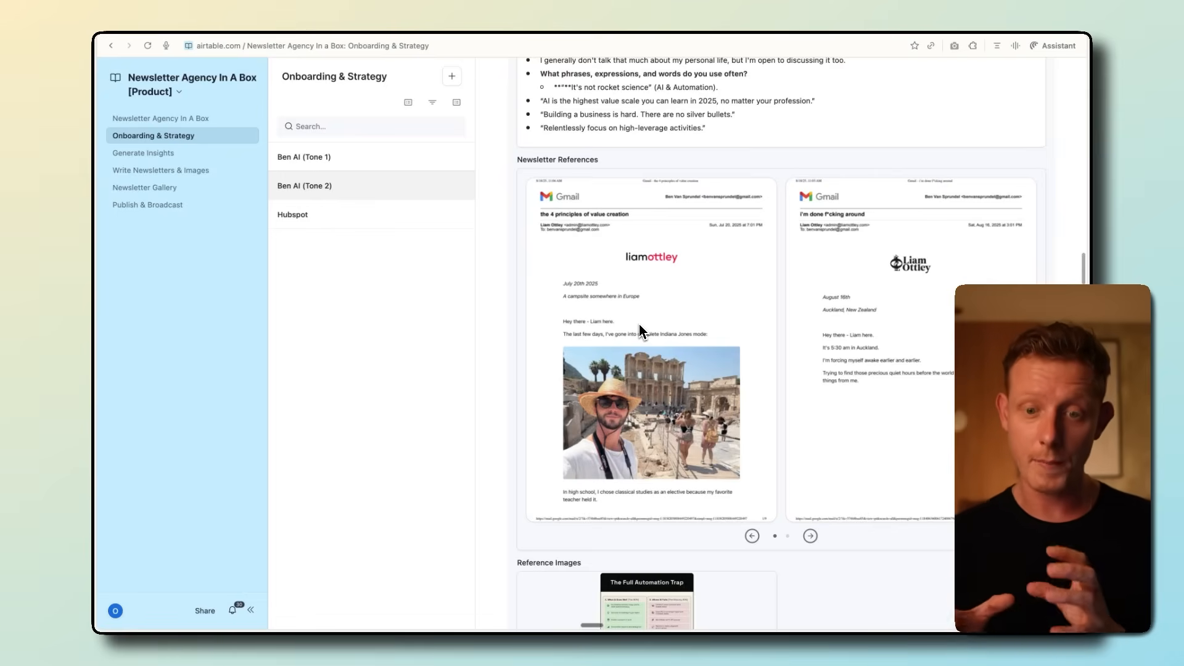
pyautogui.moveTo(617, 323)
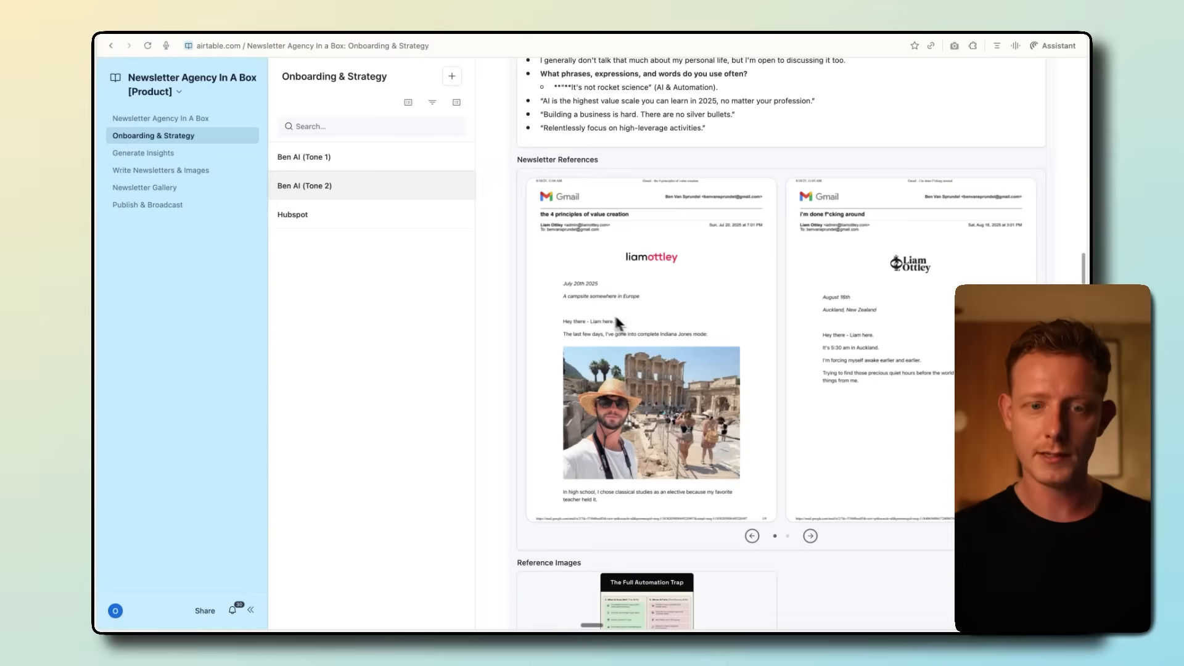
pyautogui.moveTo(404, 164)
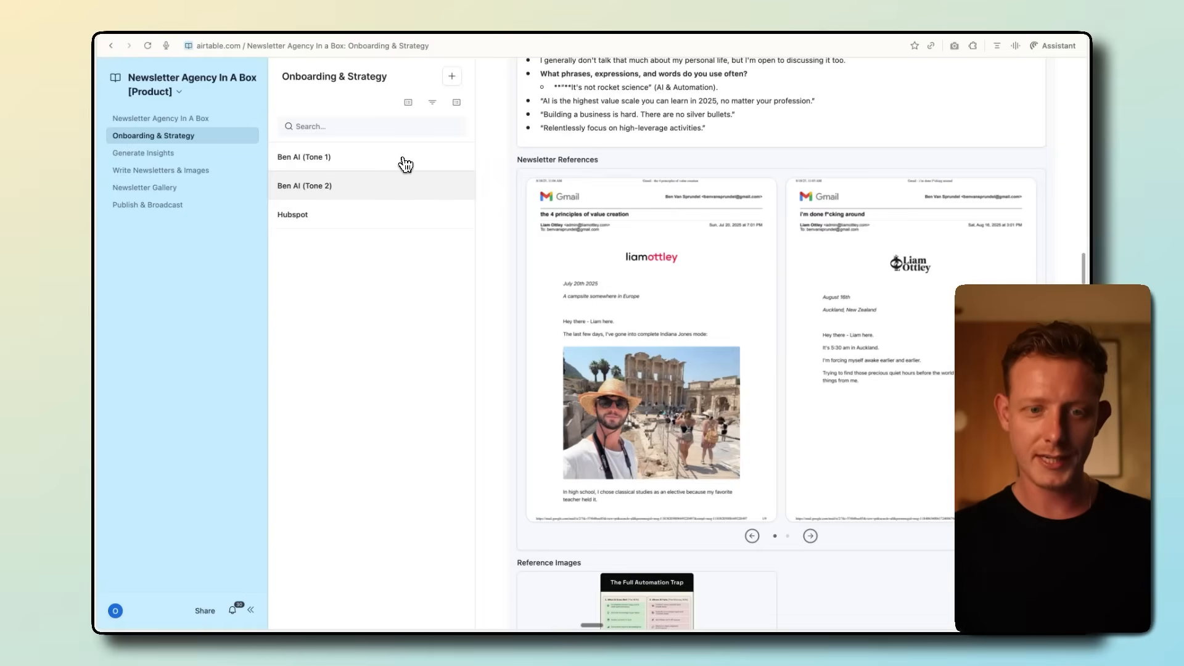
# Scroll past Reference Images and the Kit integration and tick the Strategy Button for Ben AI (Tone 1)
pyautogui.scroll(-3)
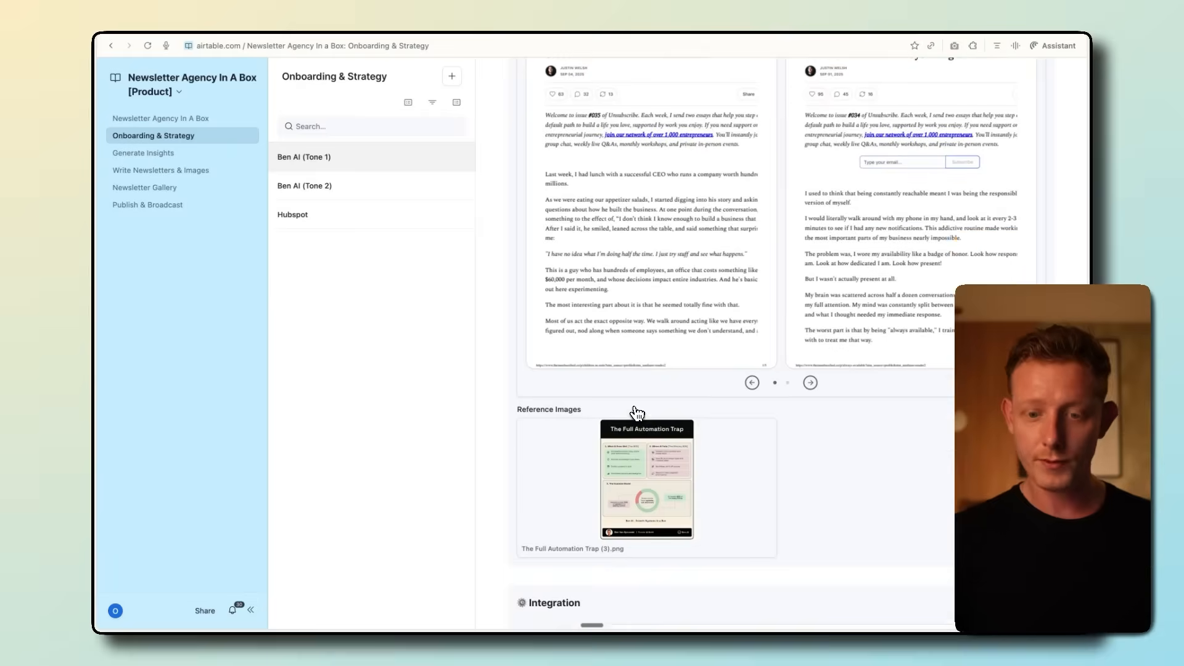
pyautogui.moveTo(649, 466)
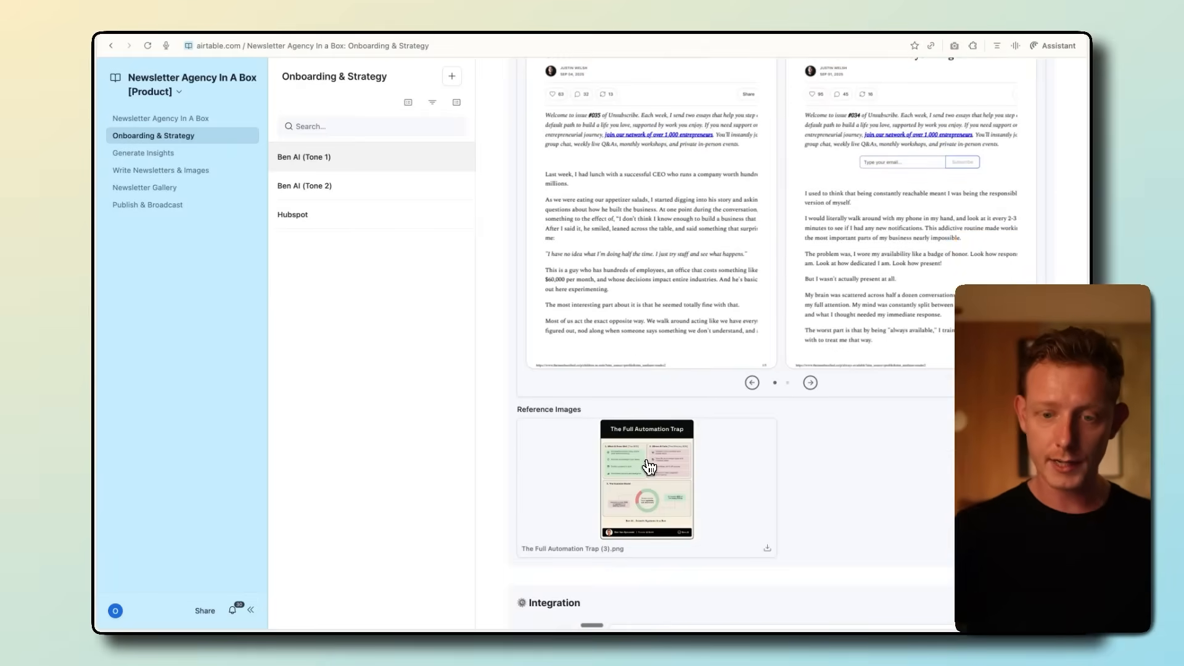
pyautogui.scroll(-3)
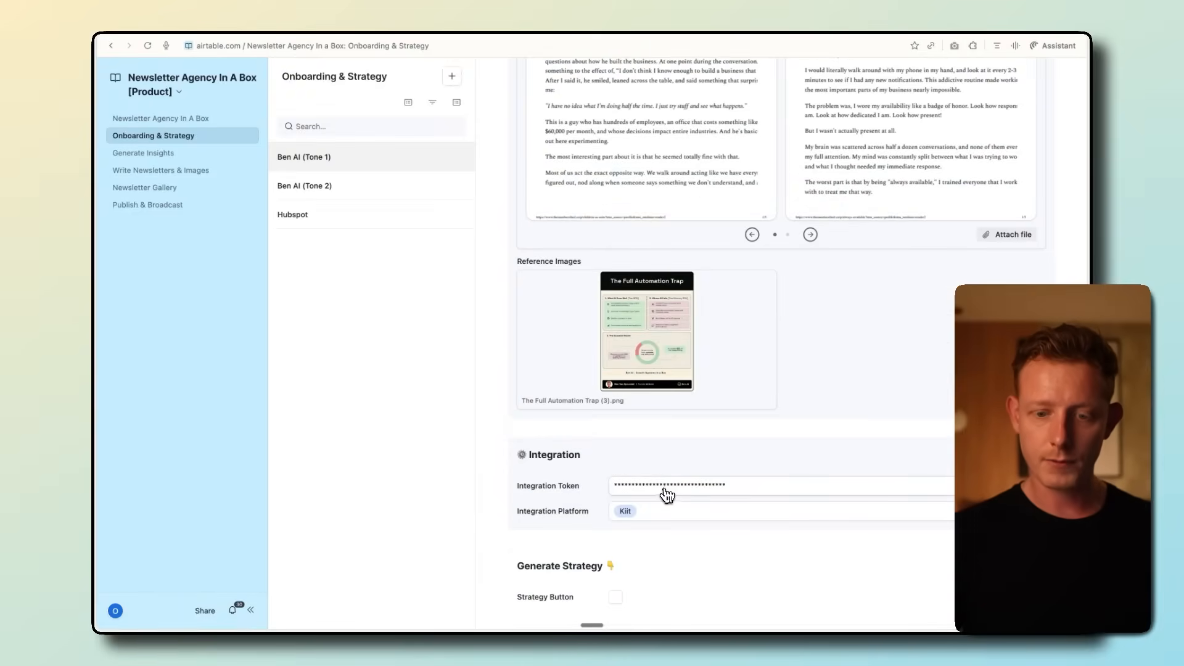
pyautogui.scroll(-3)
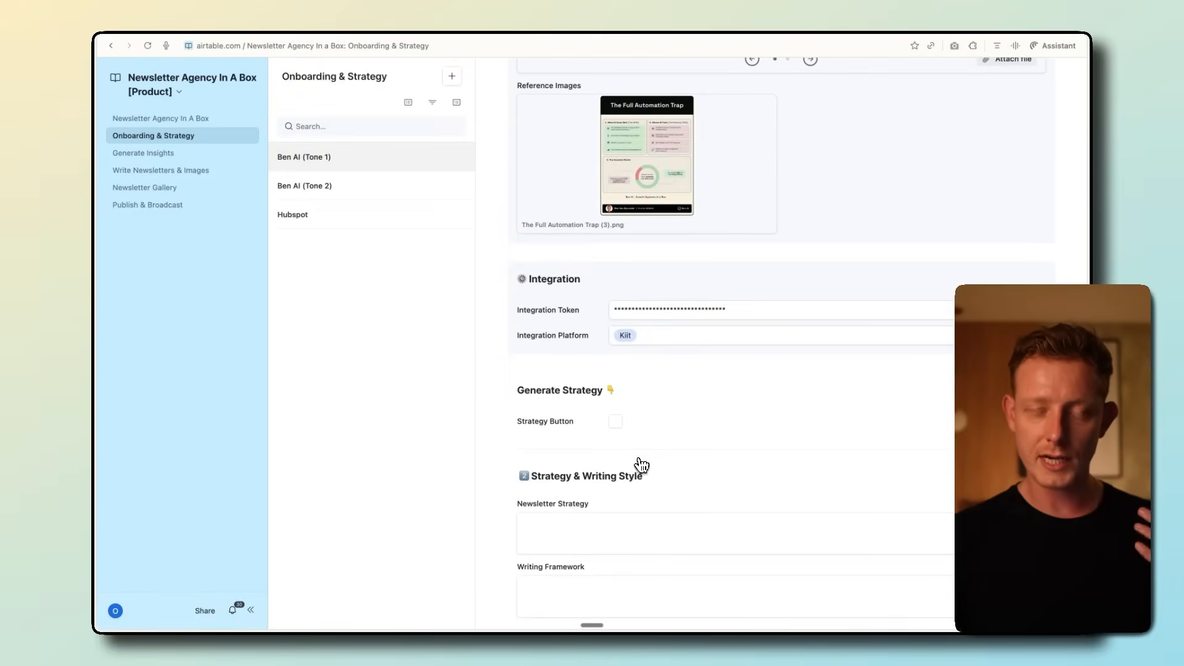
pyautogui.click(616, 421)
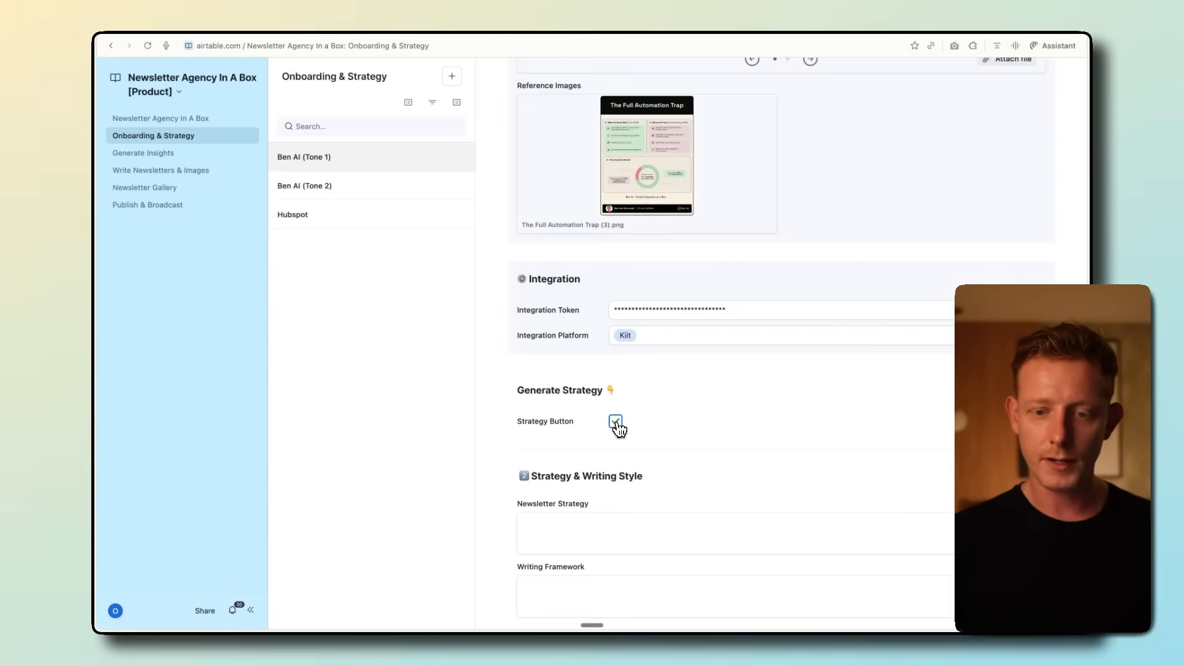
pyautogui.click(615, 421)
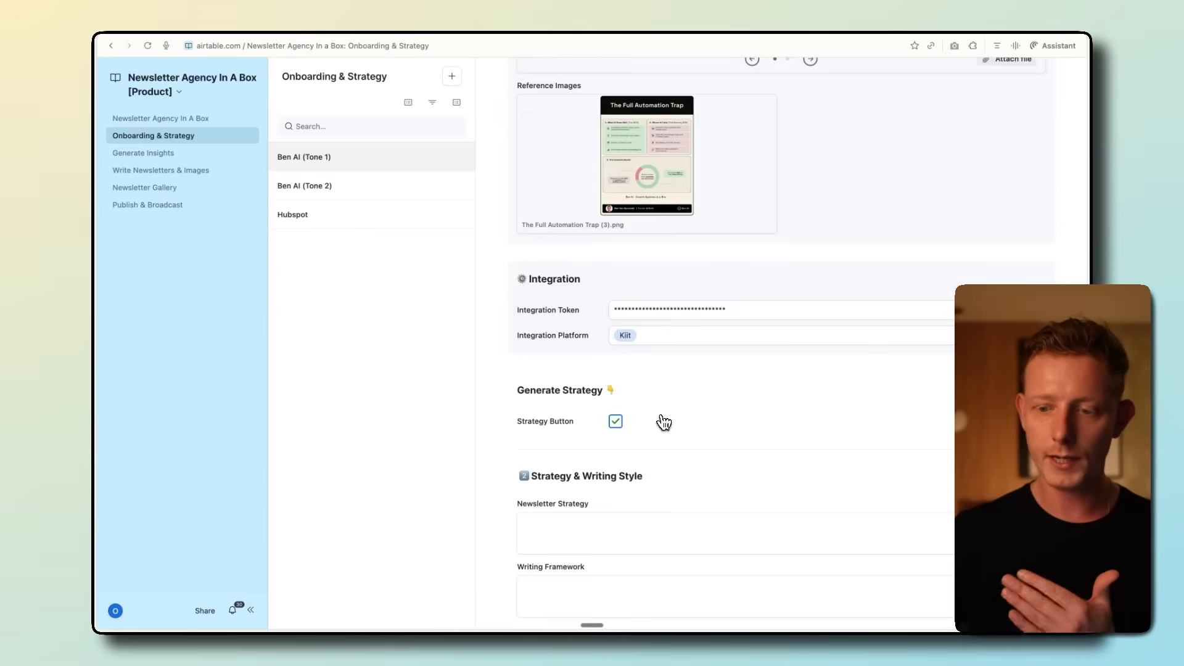
pyautogui.moveTo(560, 554)
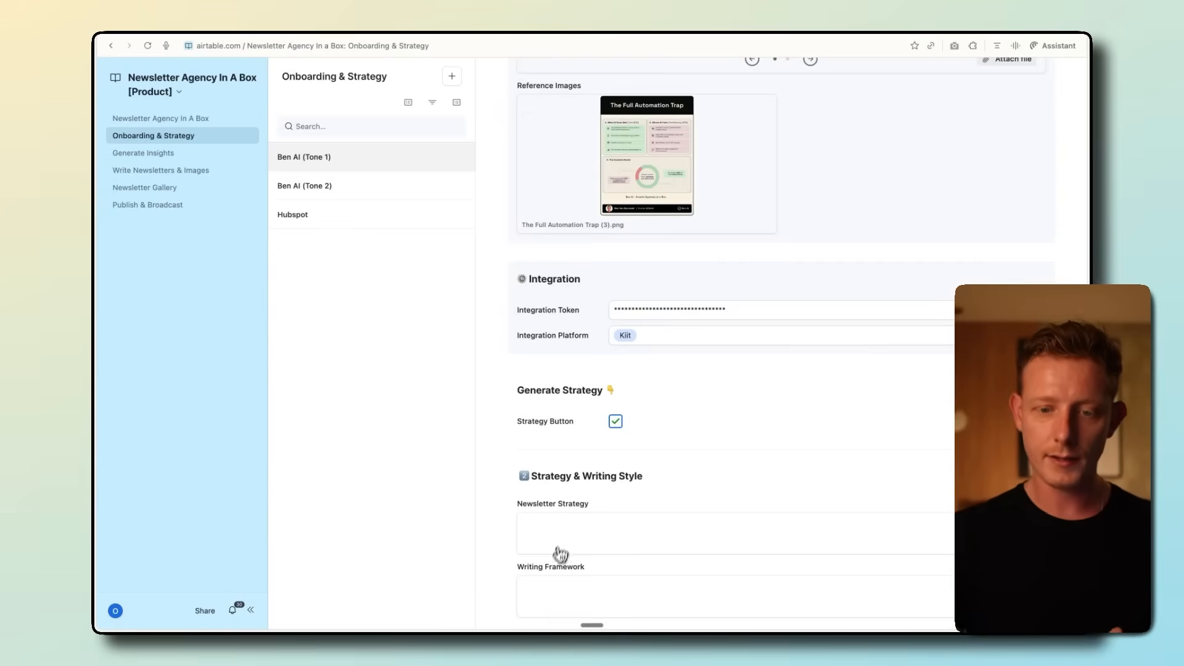
pyautogui.moveTo(719, 209)
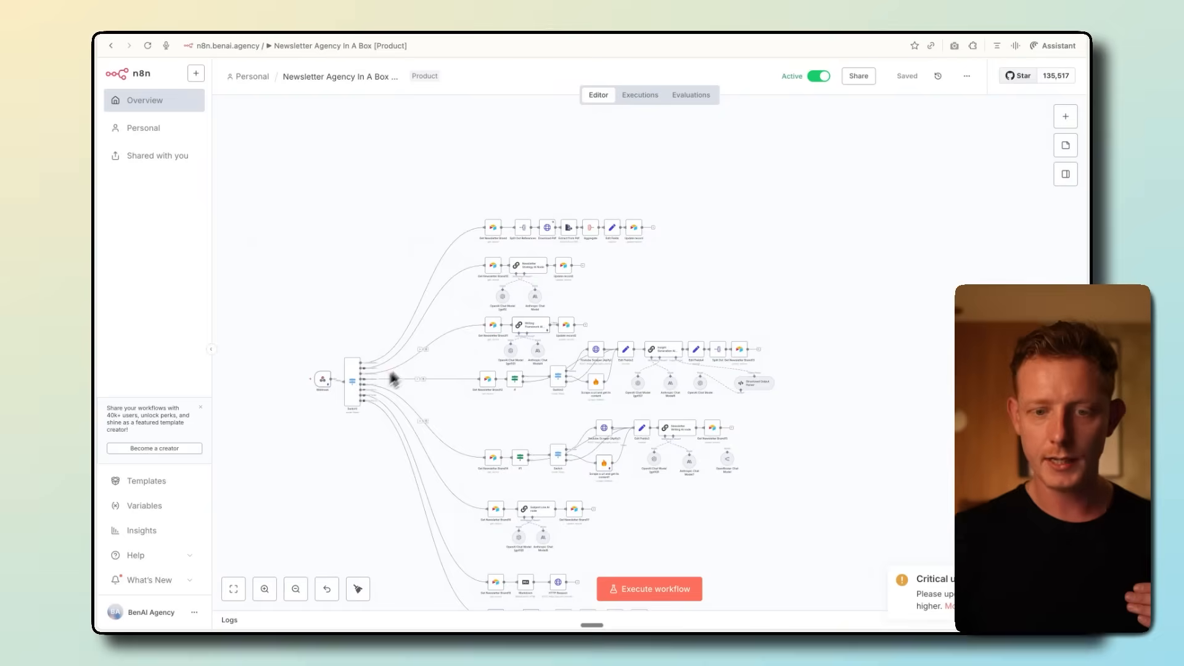
pyautogui.moveTo(474, 274)
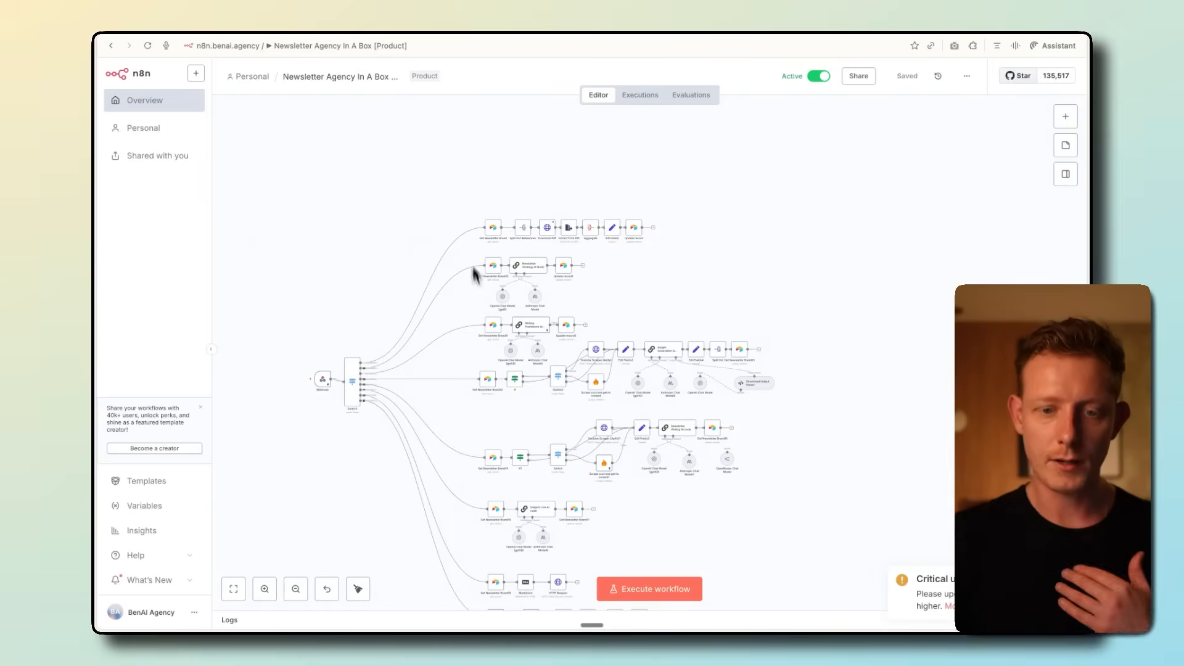
pyautogui.moveTo(527, 289)
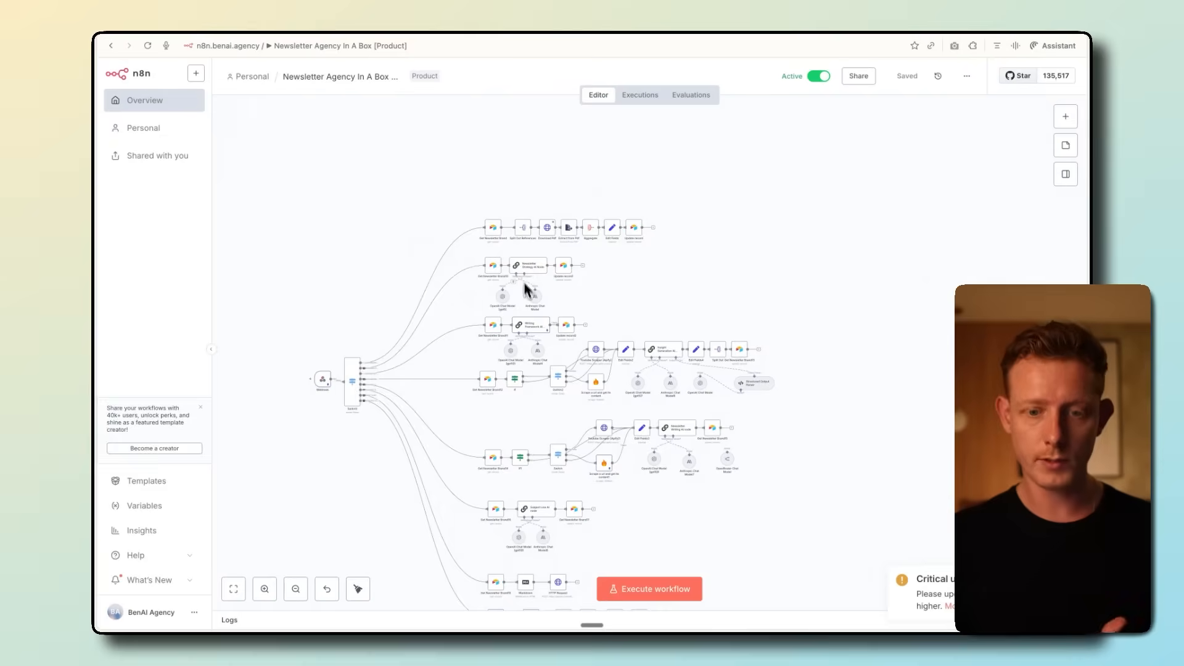
pyautogui.moveTo(198, 31)
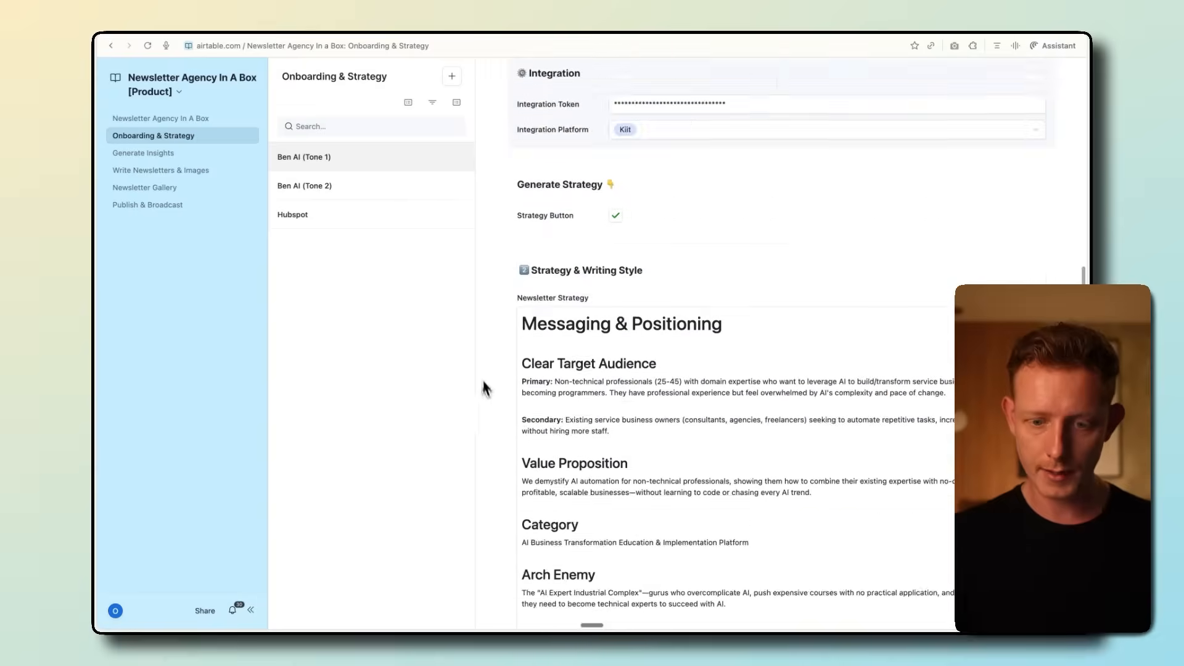
# Scroll through the generated Newsletter Strategy and Writing Framework for Ben AI (Tone 1)
pyautogui.scroll(-3)
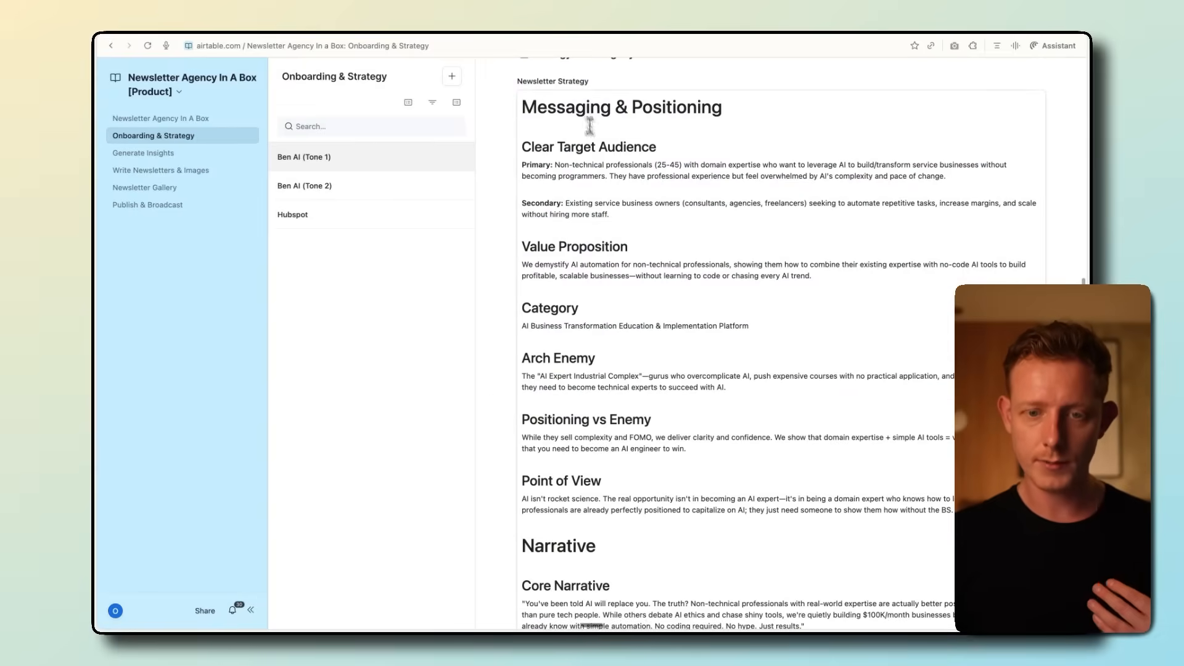
pyautogui.scroll(3)
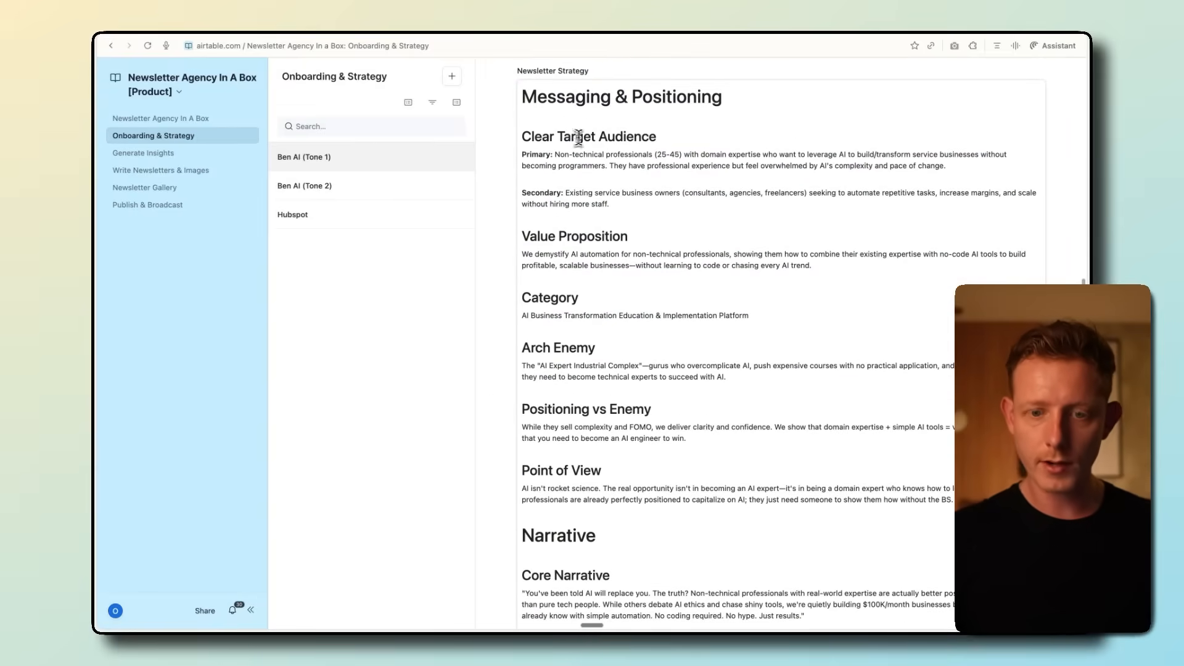
pyautogui.scroll(-3)
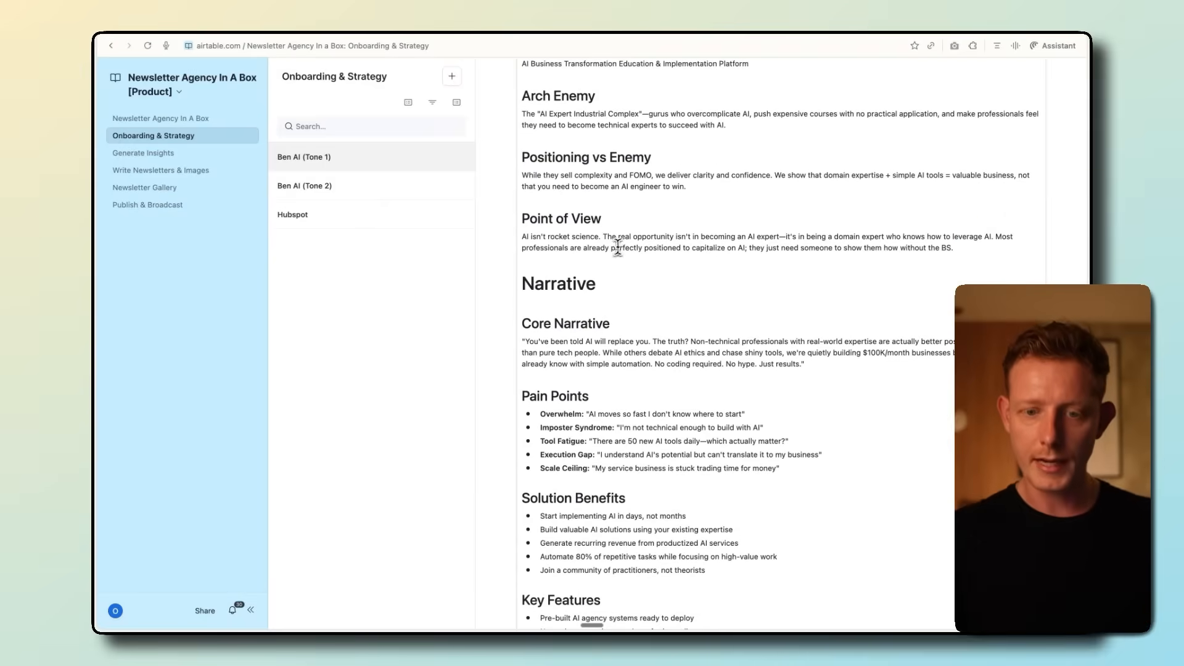
pyautogui.scroll(-3)
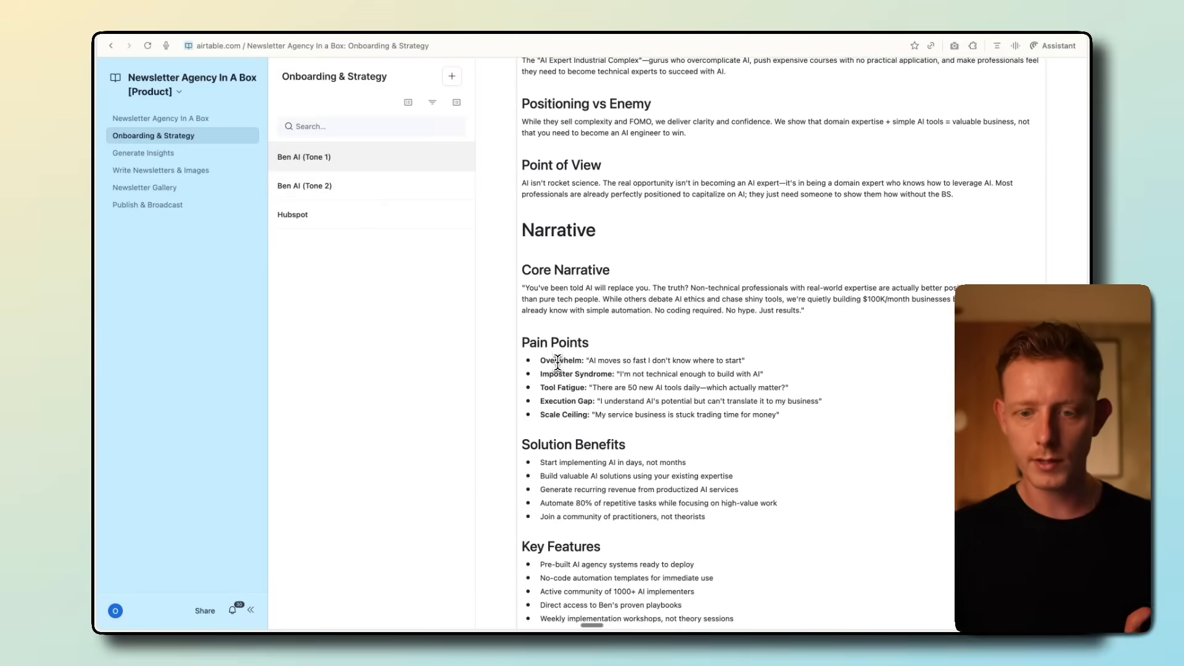
pyautogui.scroll(-3)
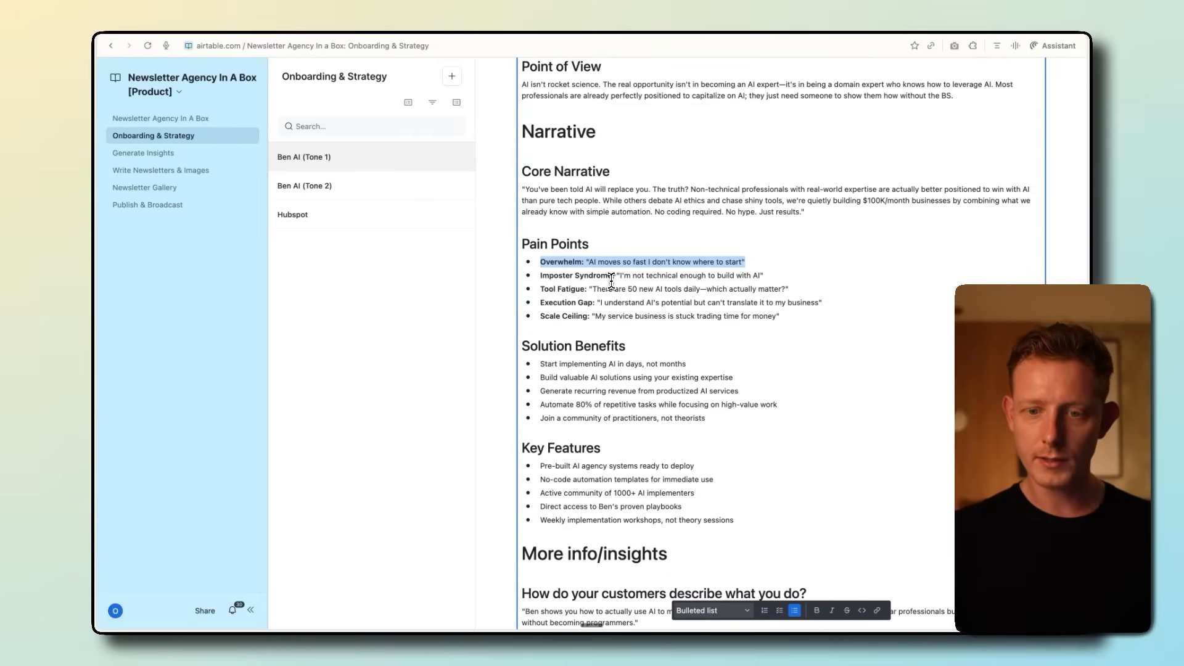
pyautogui.scroll(-3)
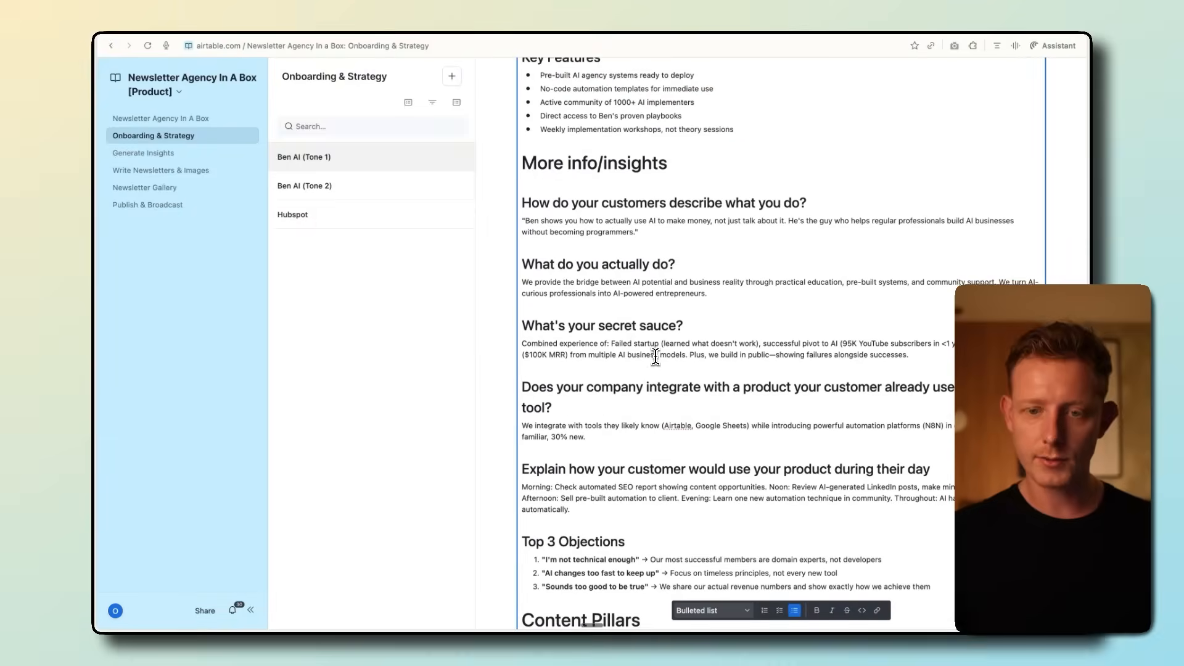
pyautogui.scroll(-3)
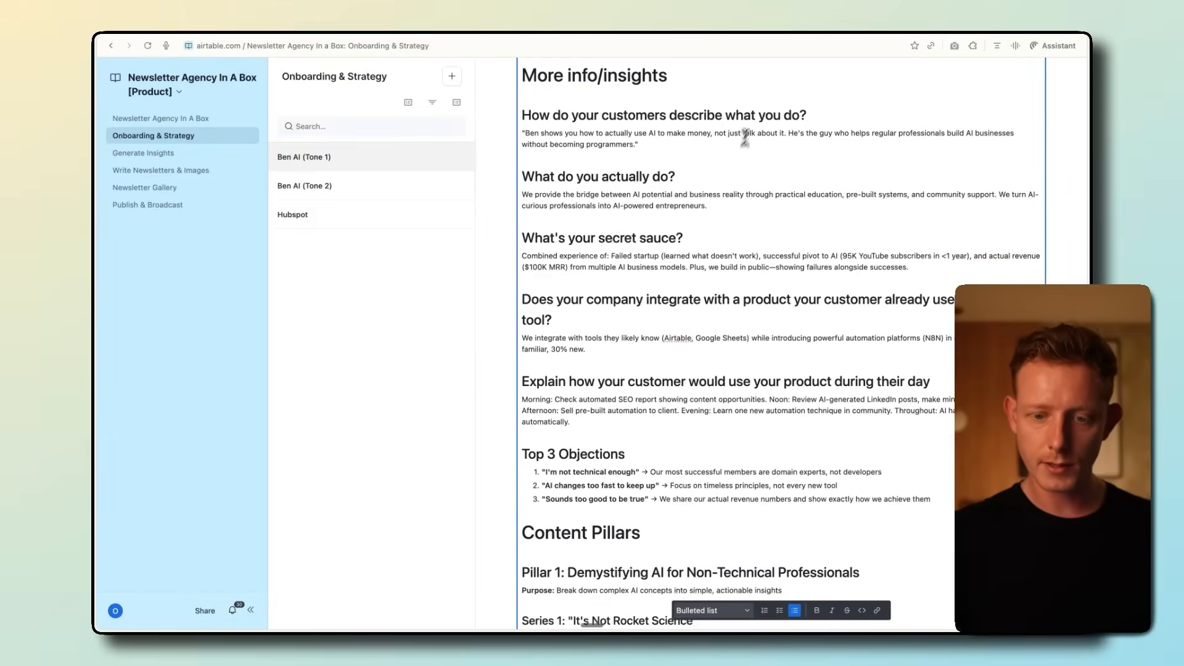
pyautogui.scroll(-3)
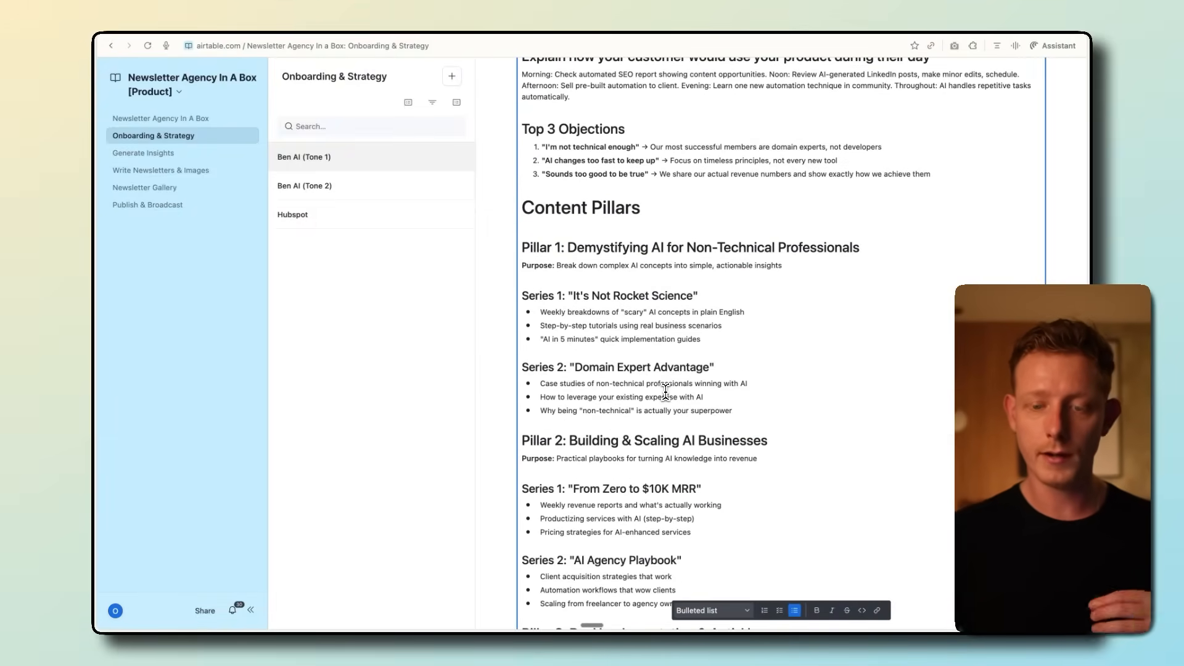
pyautogui.scroll(-3)
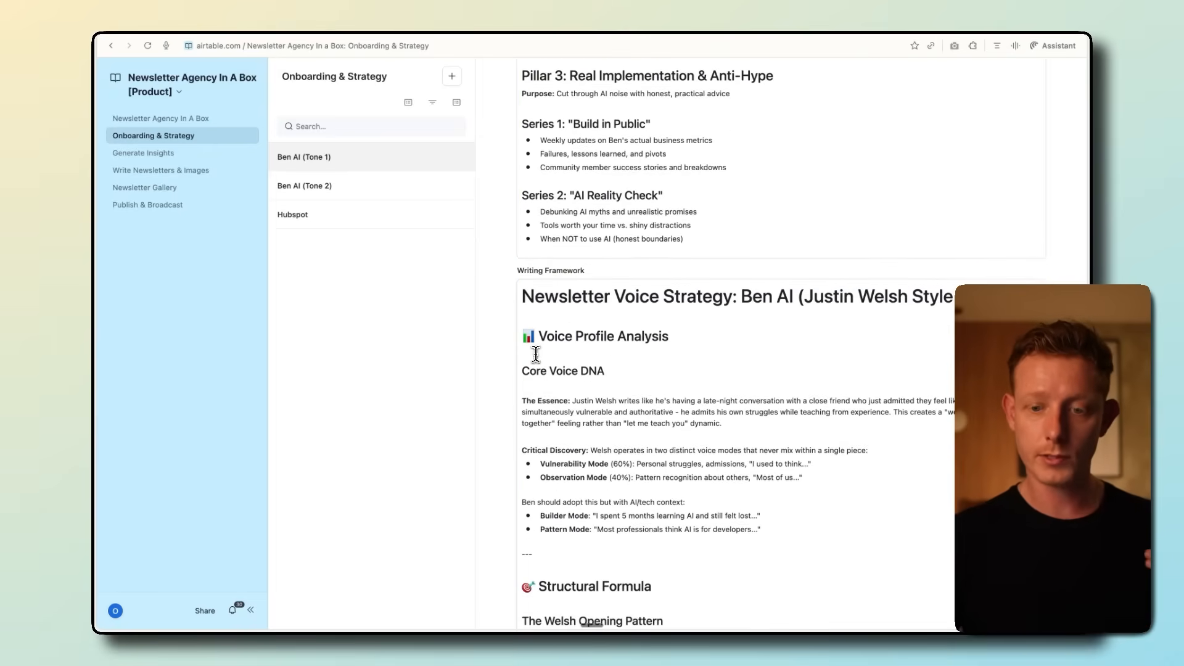
pyautogui.scroll(-3)
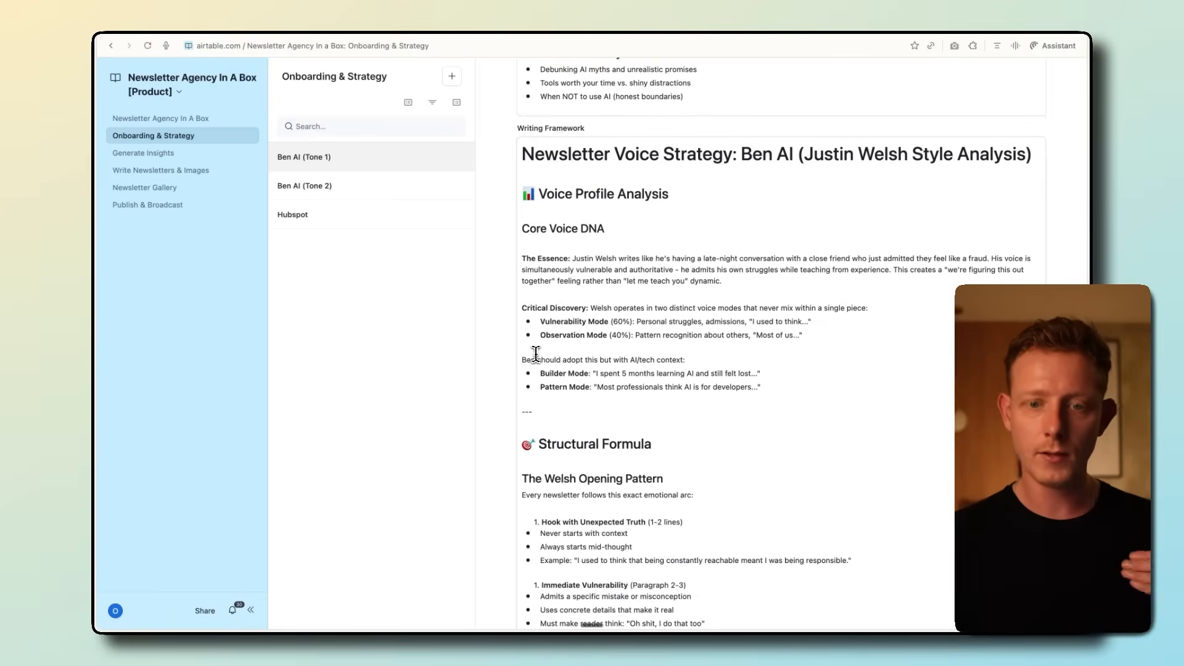
pyautogui.scroll(-3)
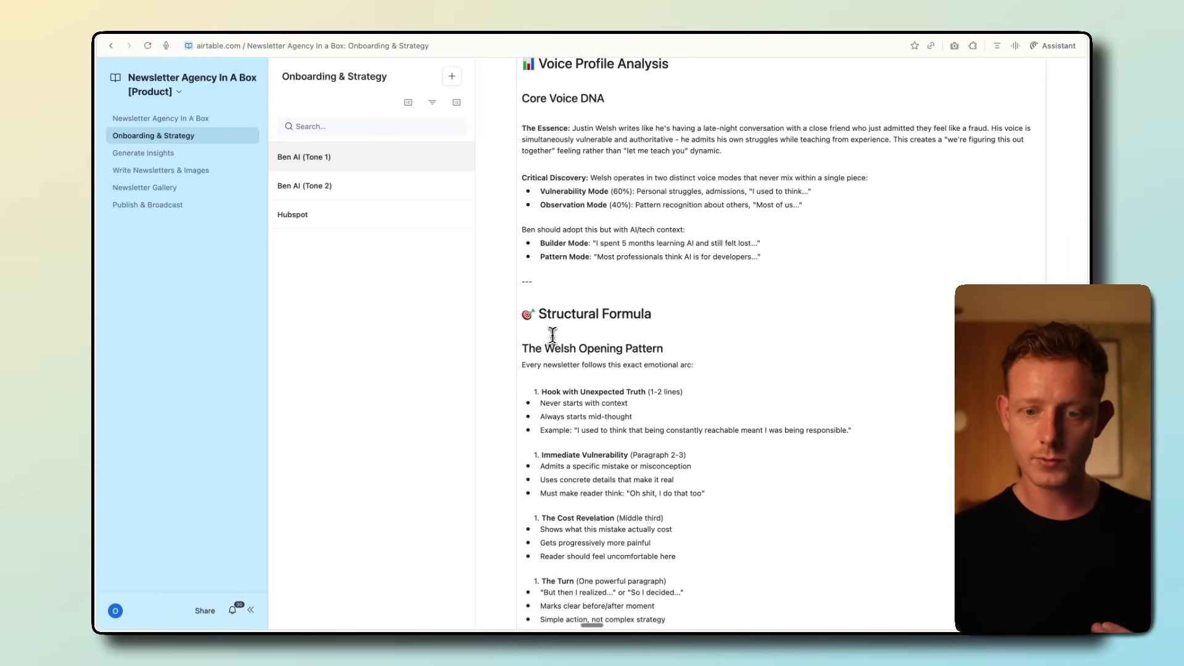
pyautogui.scroll(-3)
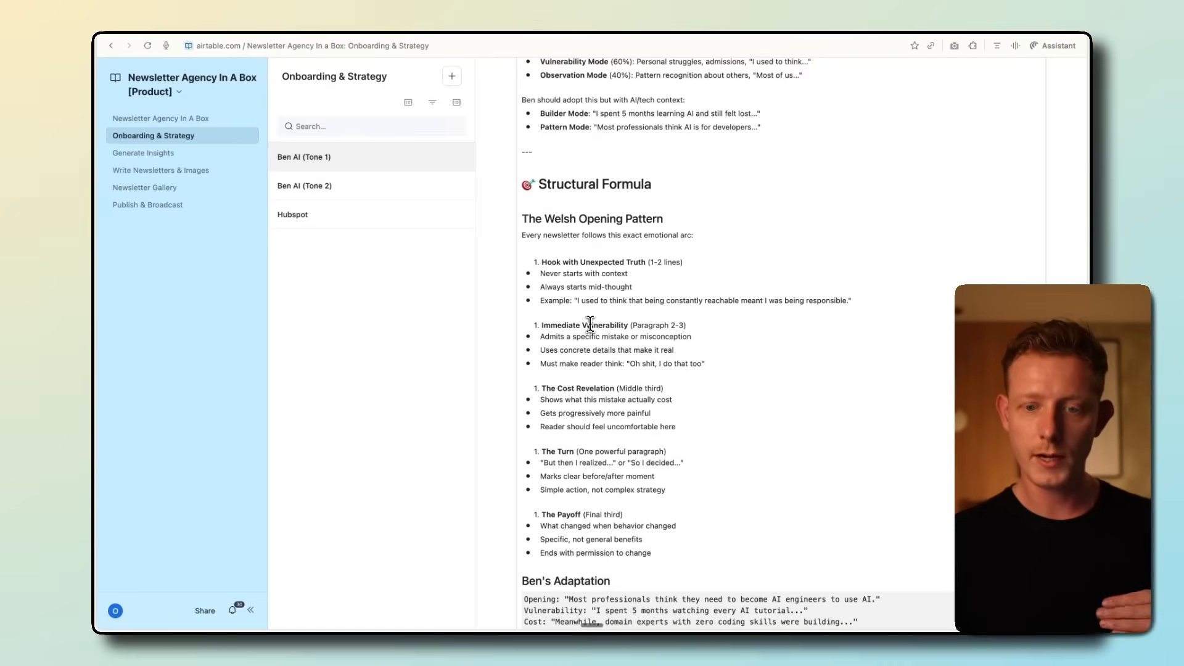
pyautogui.scroll(-3)
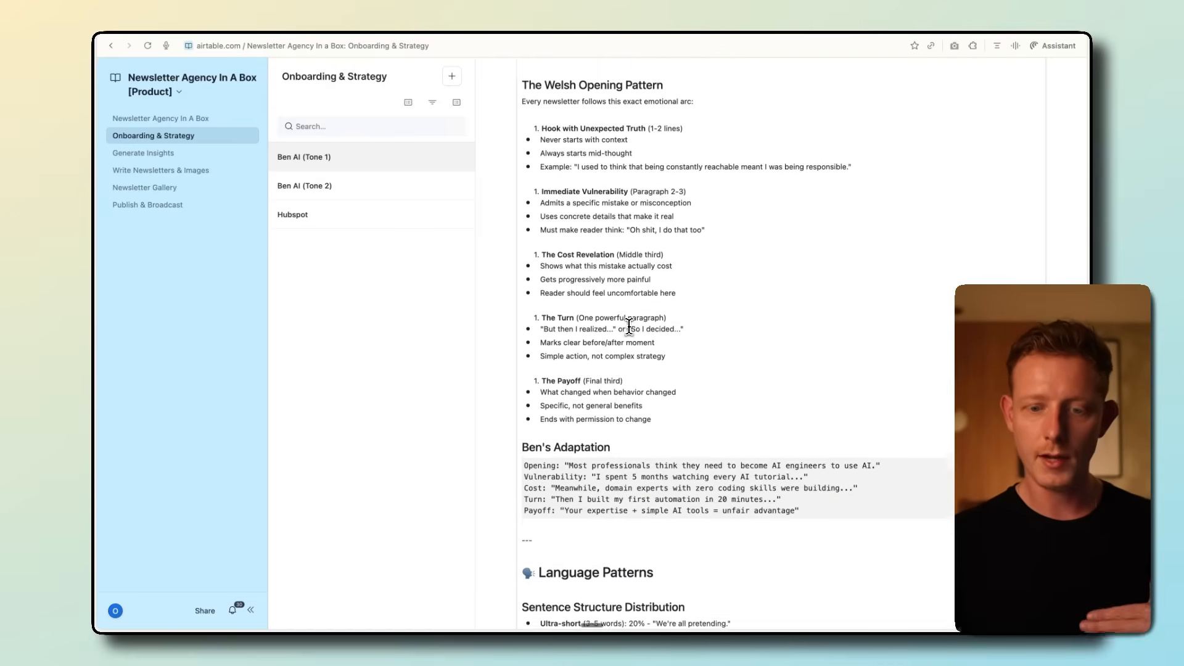
pyautogui.scroll(-3)
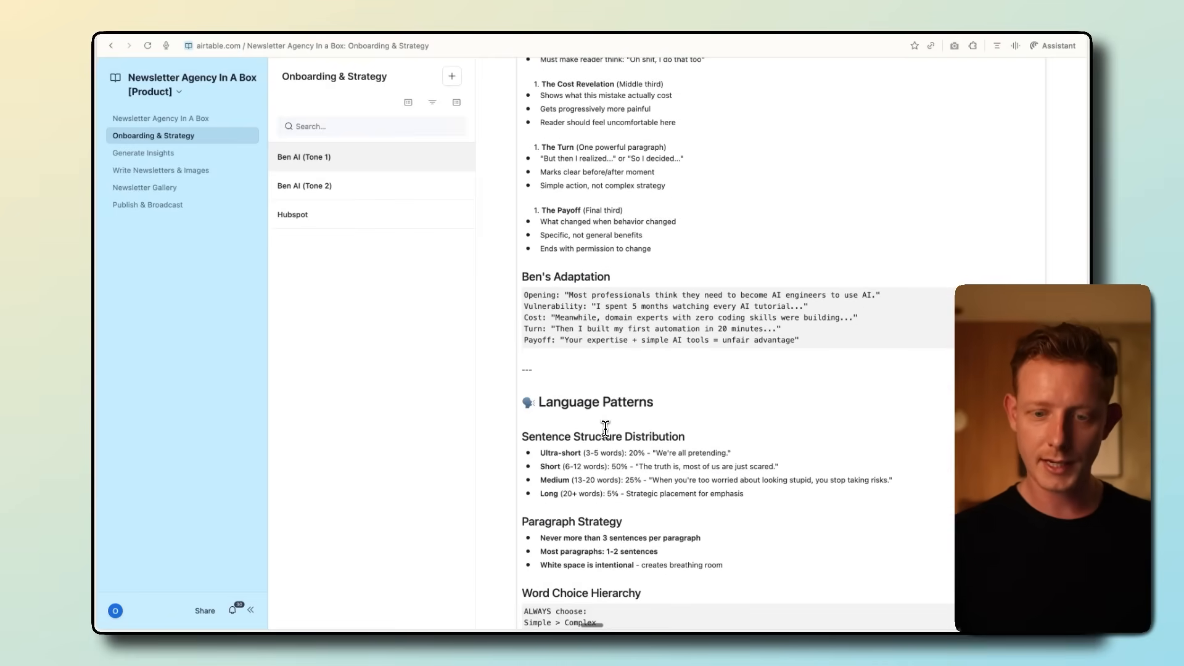
pyautogui.scroll(-3)
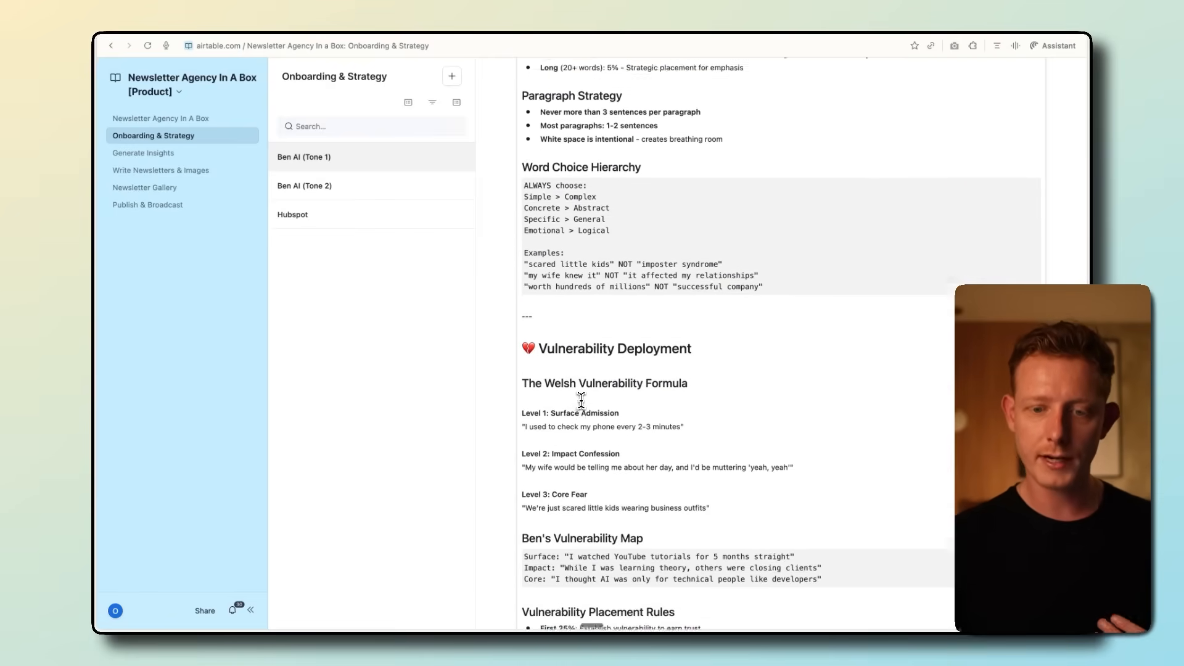
pyautogui.scroll(-3)
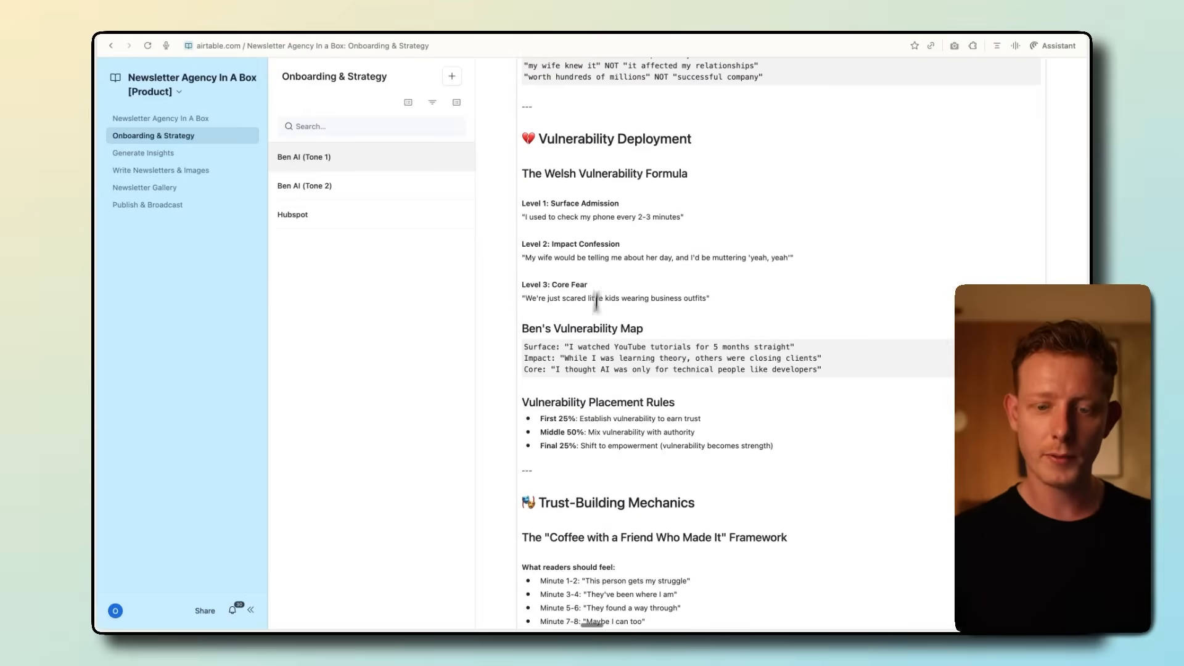
pyautogui.scroll(-3)
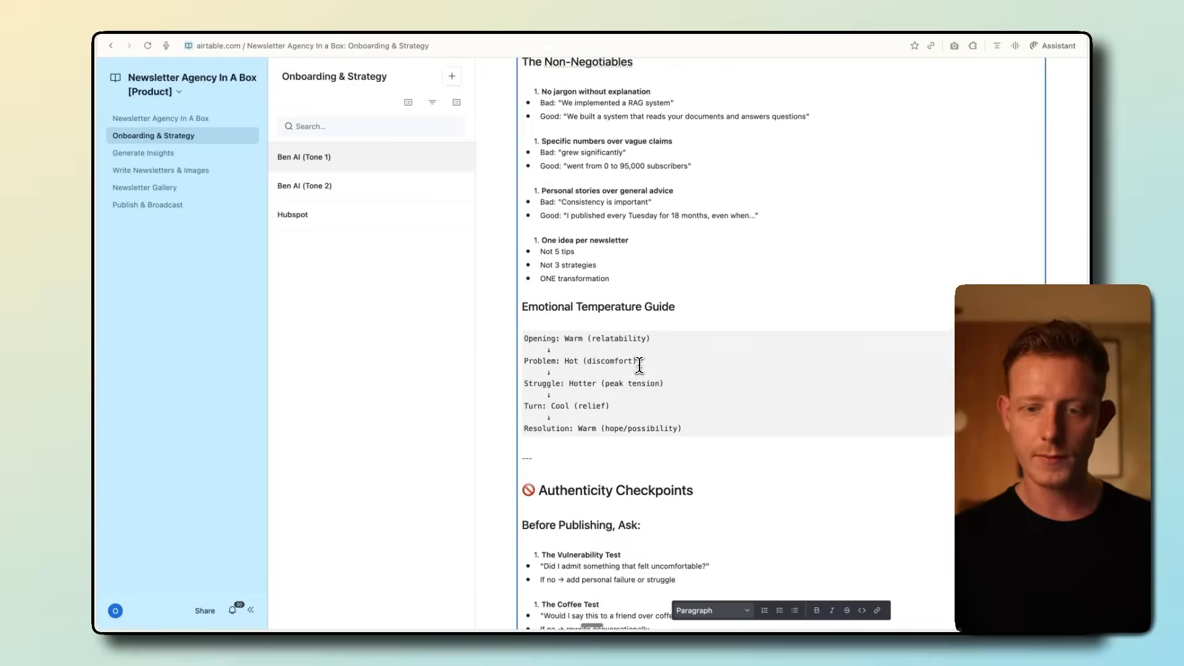
# Switch to the Ben AI (Tone 2) record and tick its Strategy Button to generate a strategy
pyautogui.click(304, 186)
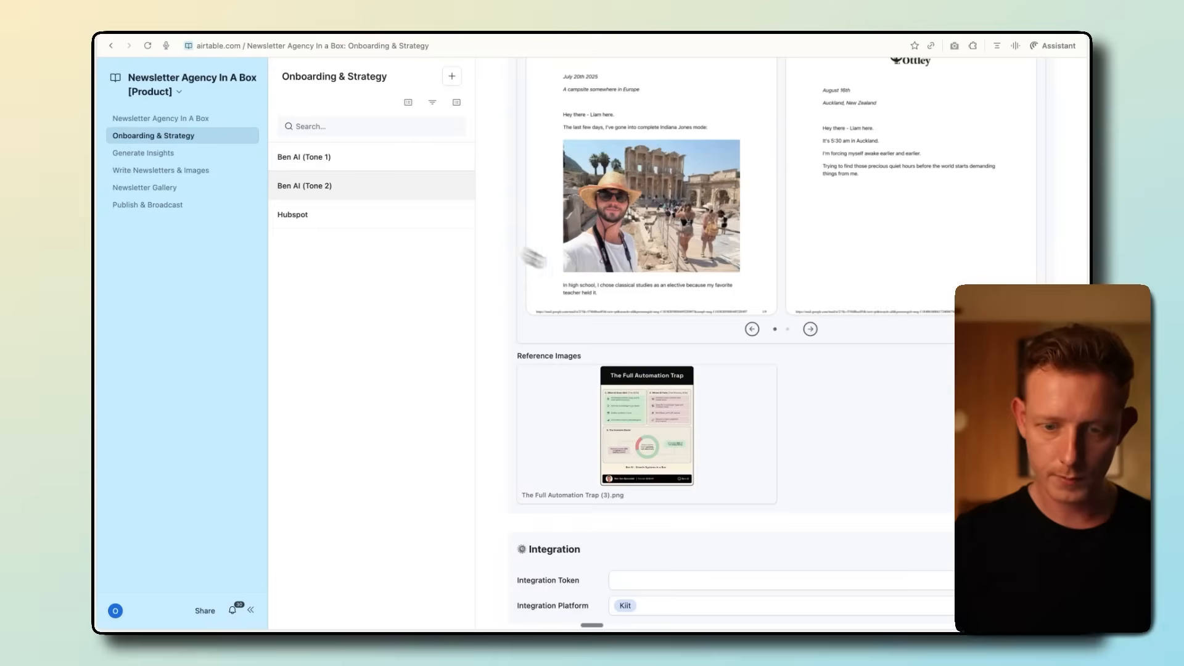
pyautogui.scroll(-3)
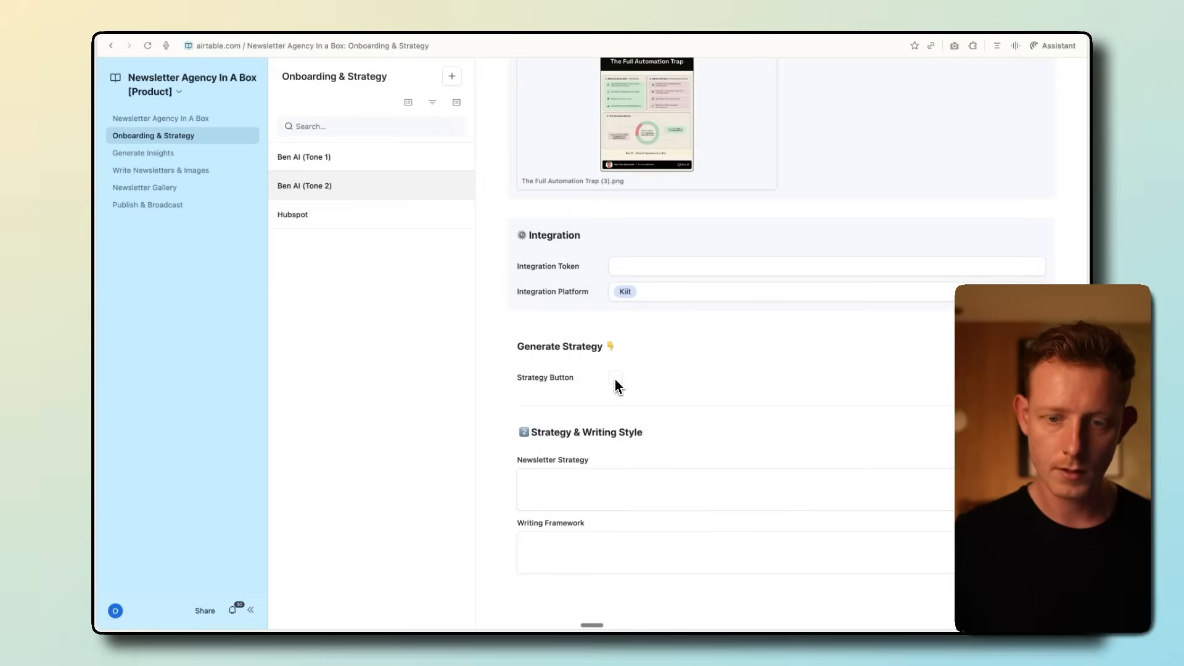
pyautogui.click(616, 377)
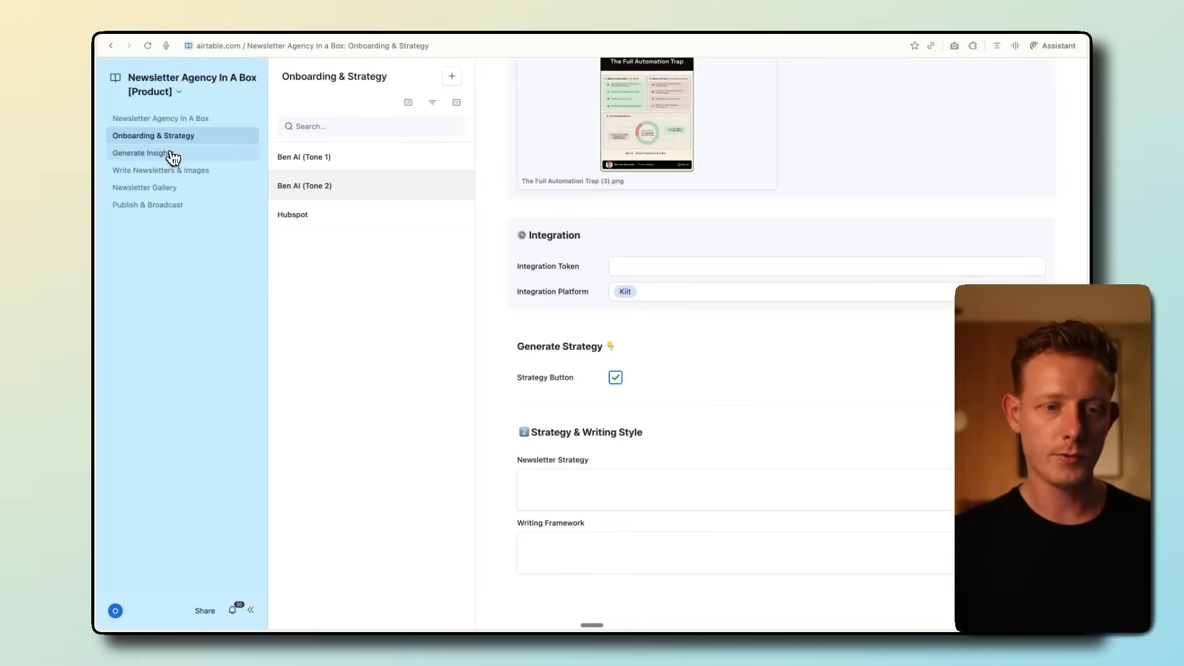
# Go to Generate Insights, check the Source Type options, and tick Generate Ideas? for Ben AI (Tone 1)
pyautogui.click(154, 153)
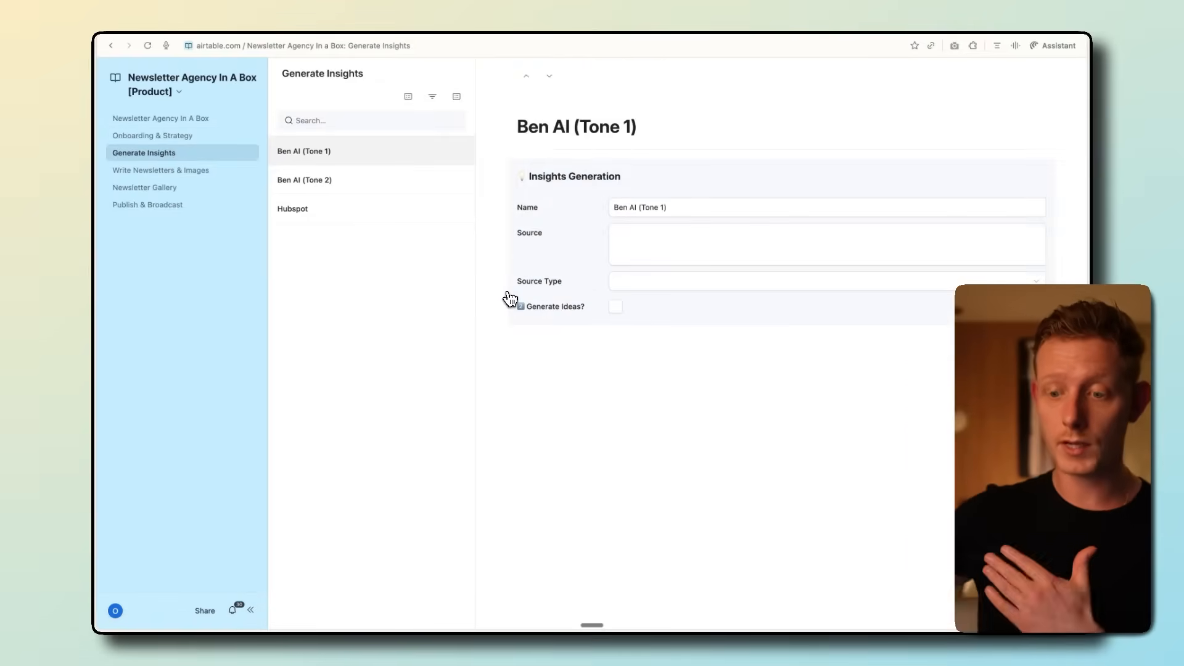
pyautogui.moveTo(609, 276)
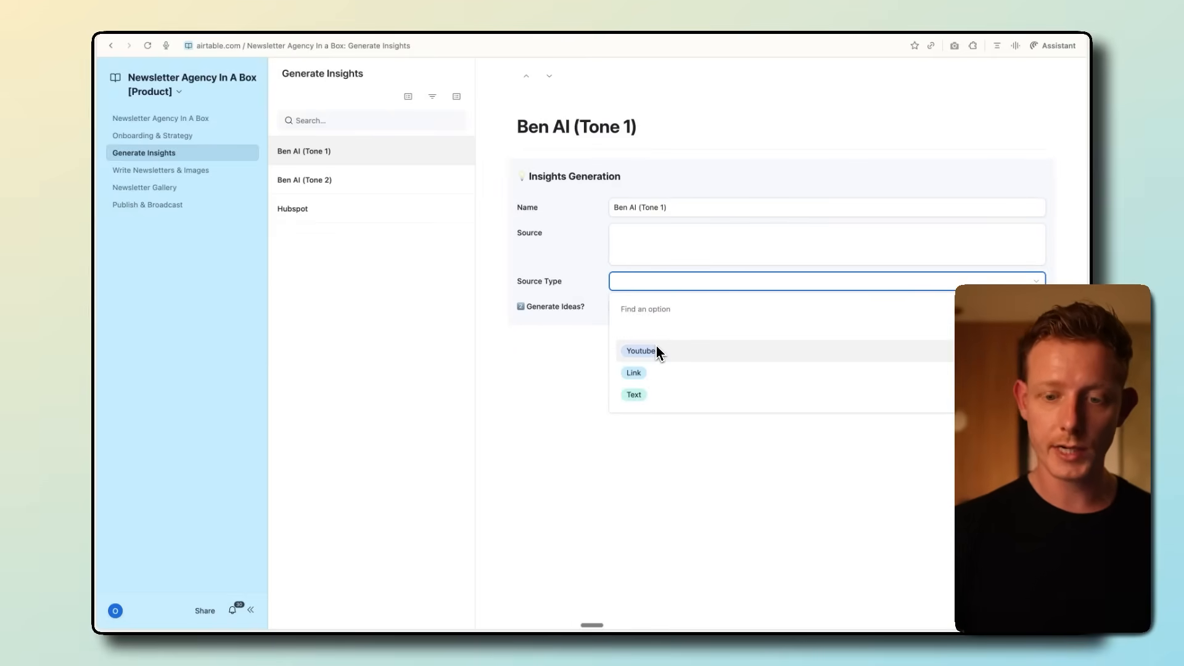
pyautogui.moveTo(654, 381)
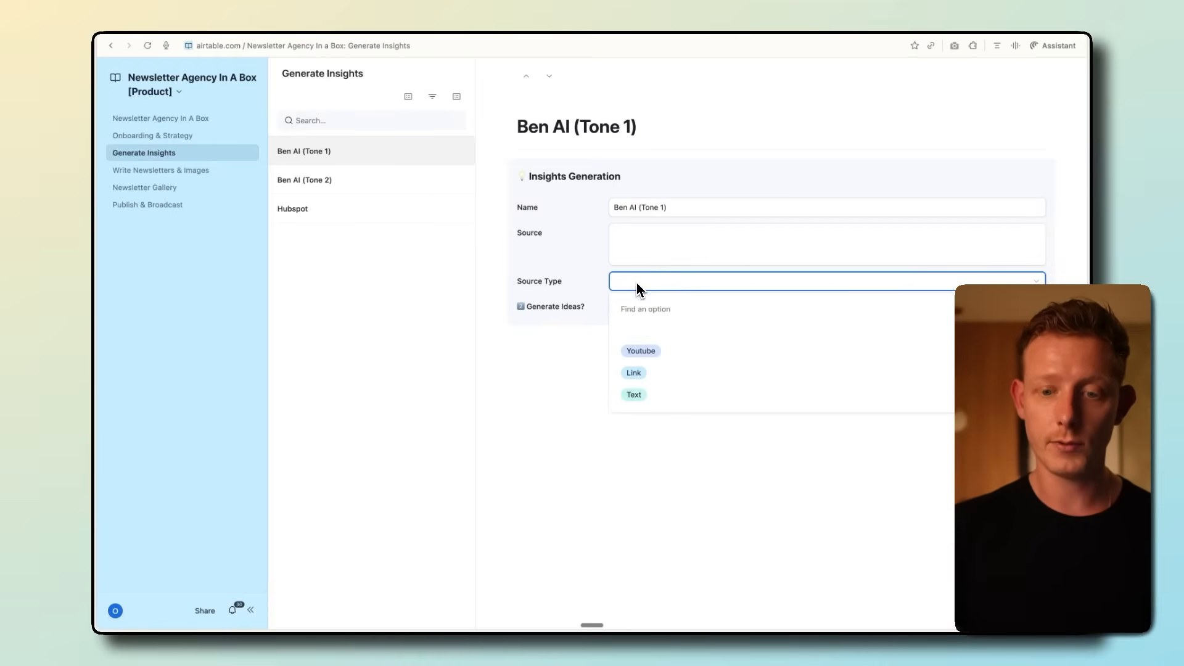
pyautogui.click(572, 279)
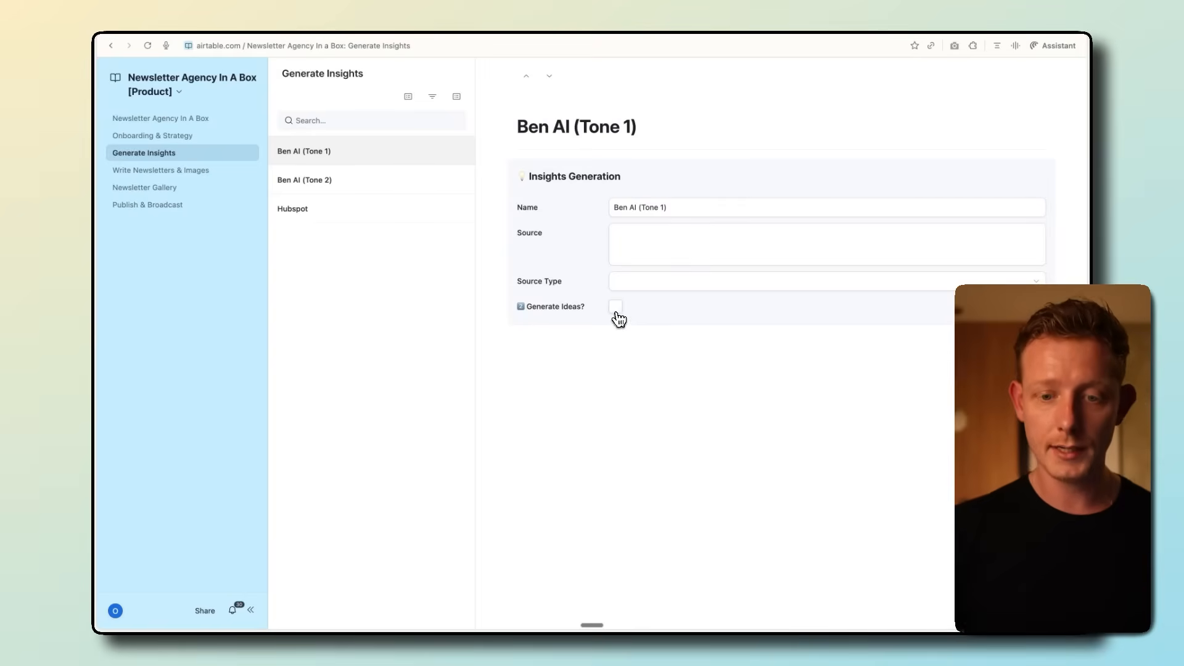
pyautogui.click(304, 179)
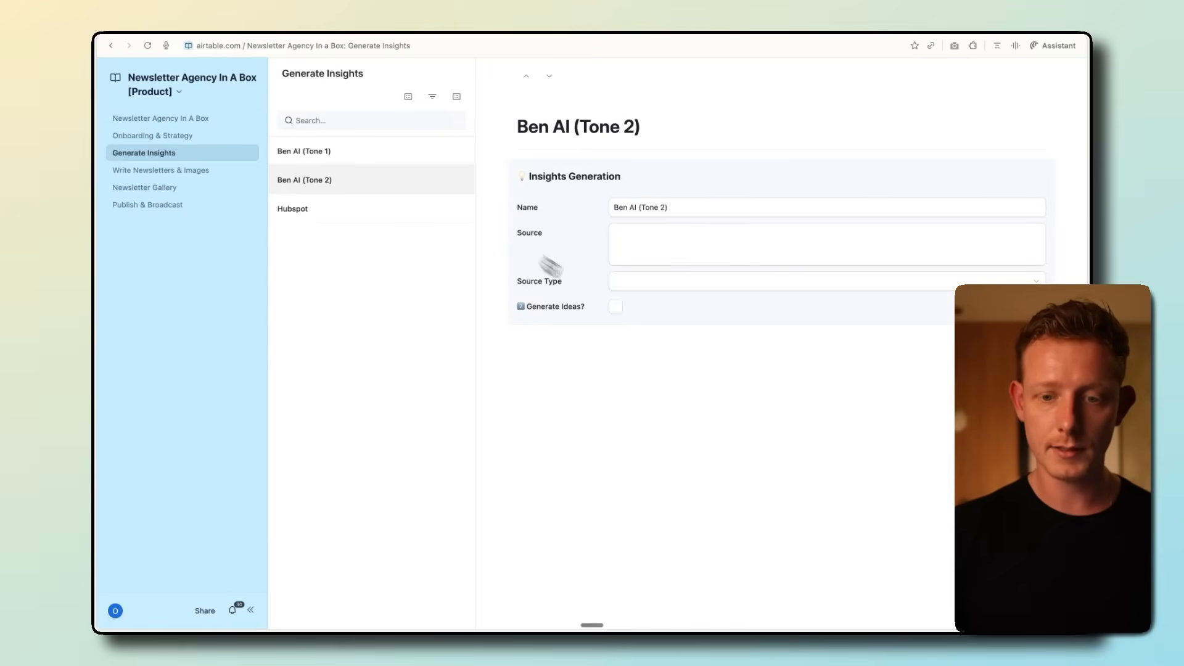
pyautogui.click(615, 307)
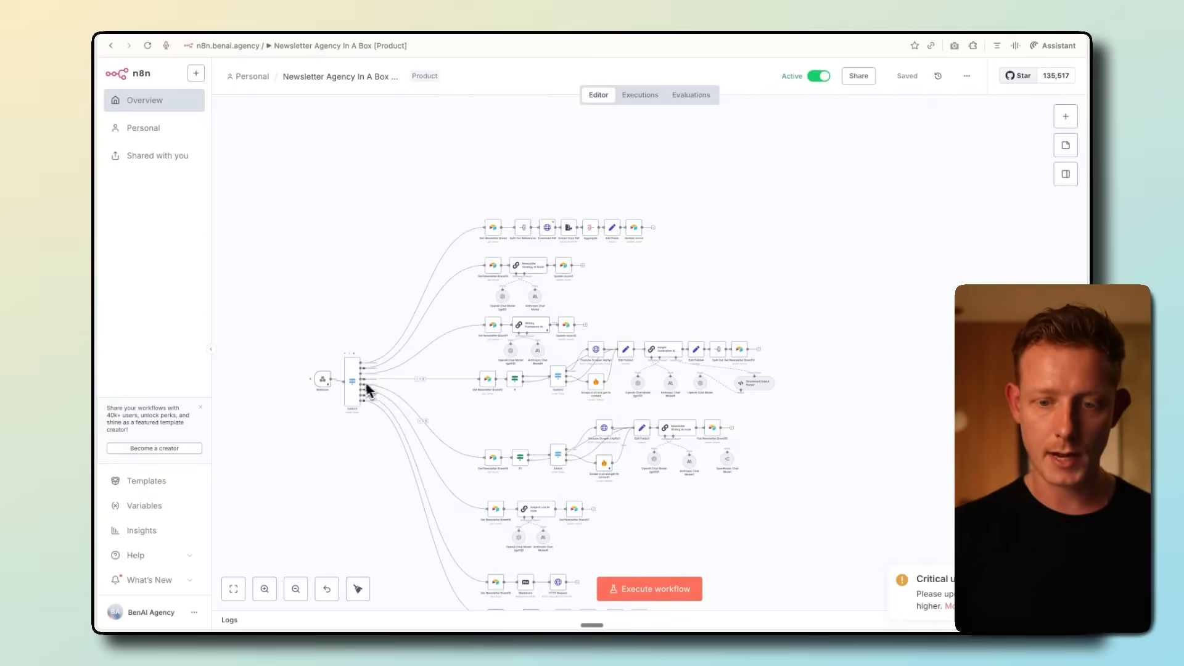
pyautogui.moveTo(427, 387)
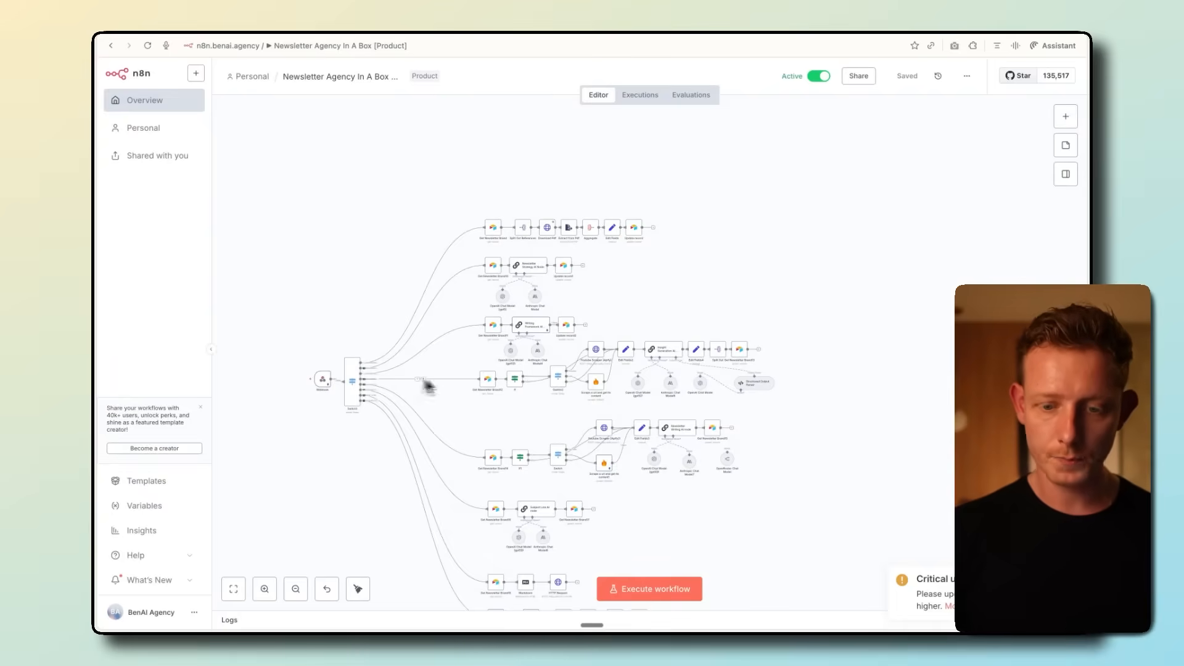
pyautogui.moveTo(495, 187)
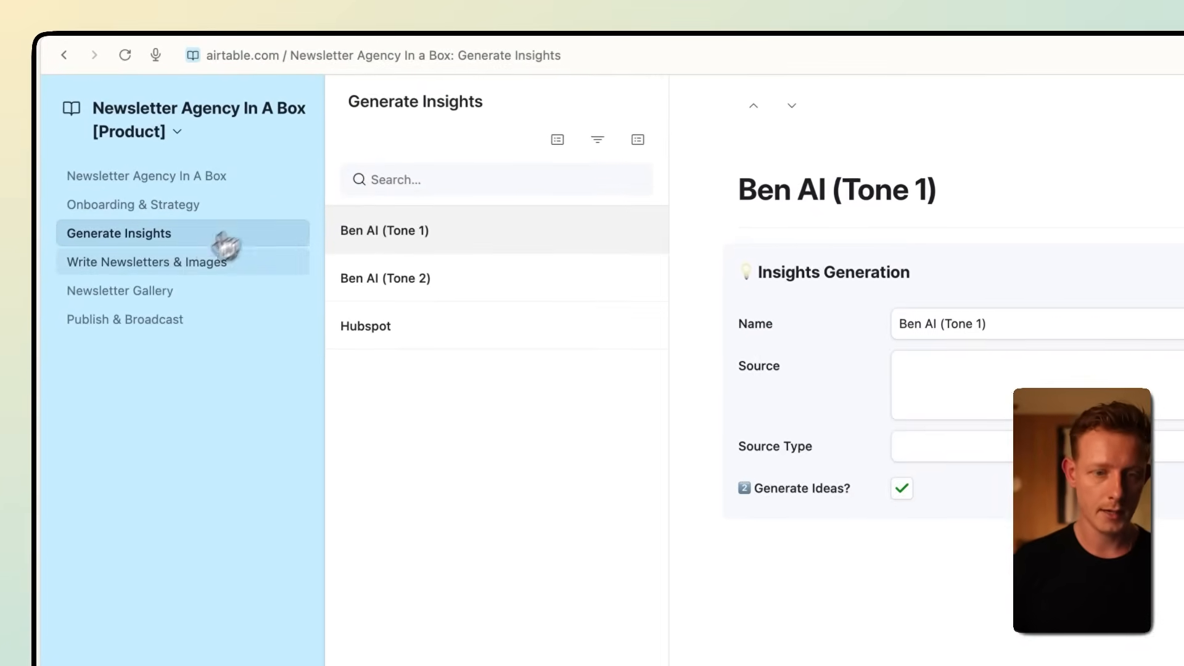
# In Write Newsletters & Images, set the freelancers-versus-agencies idea's Action to Generate Content
pyautogui.click(146, 262)
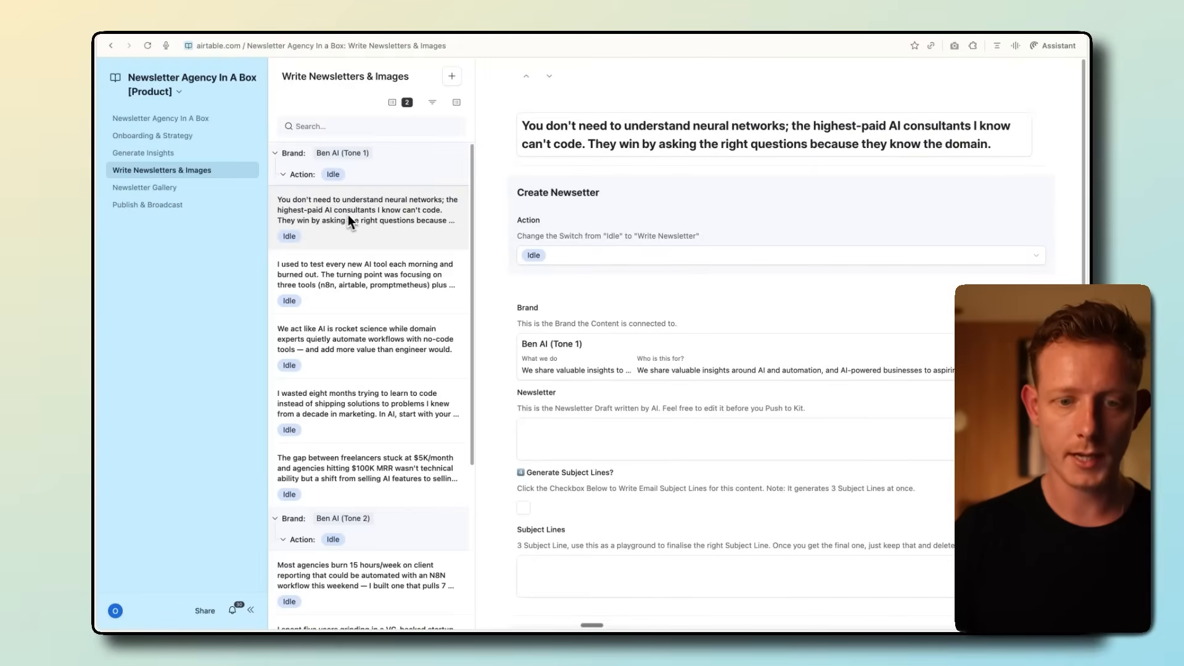
pyautogui.moveTo(398, 231)
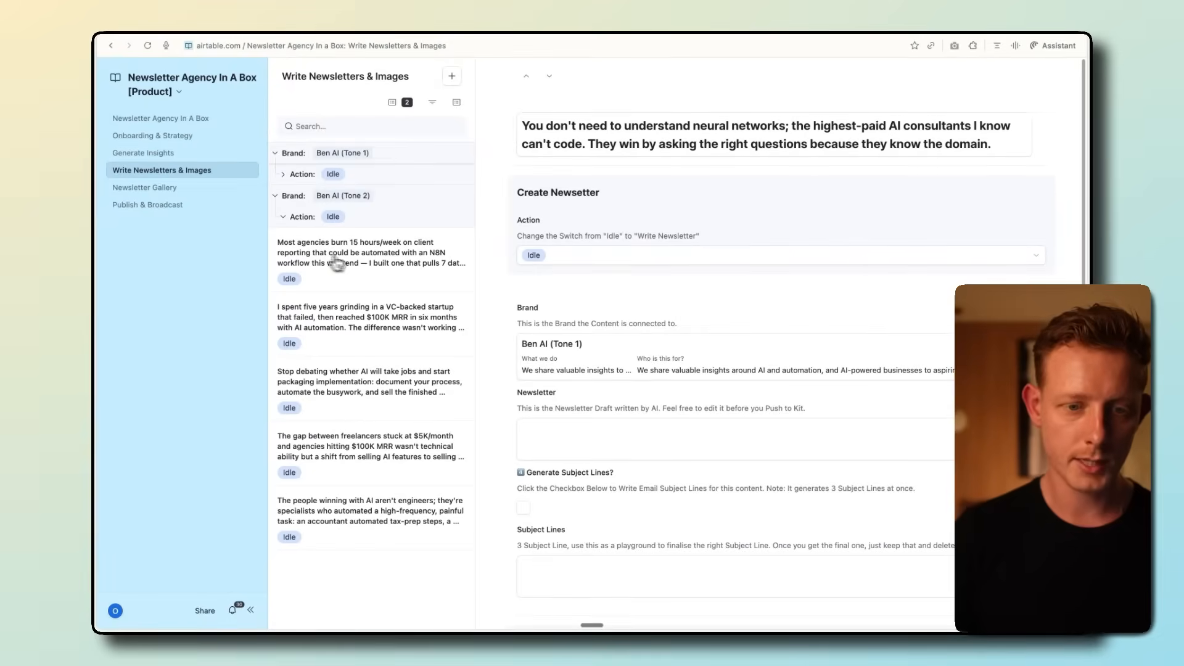
pyautogui.moveTo(378, 265)
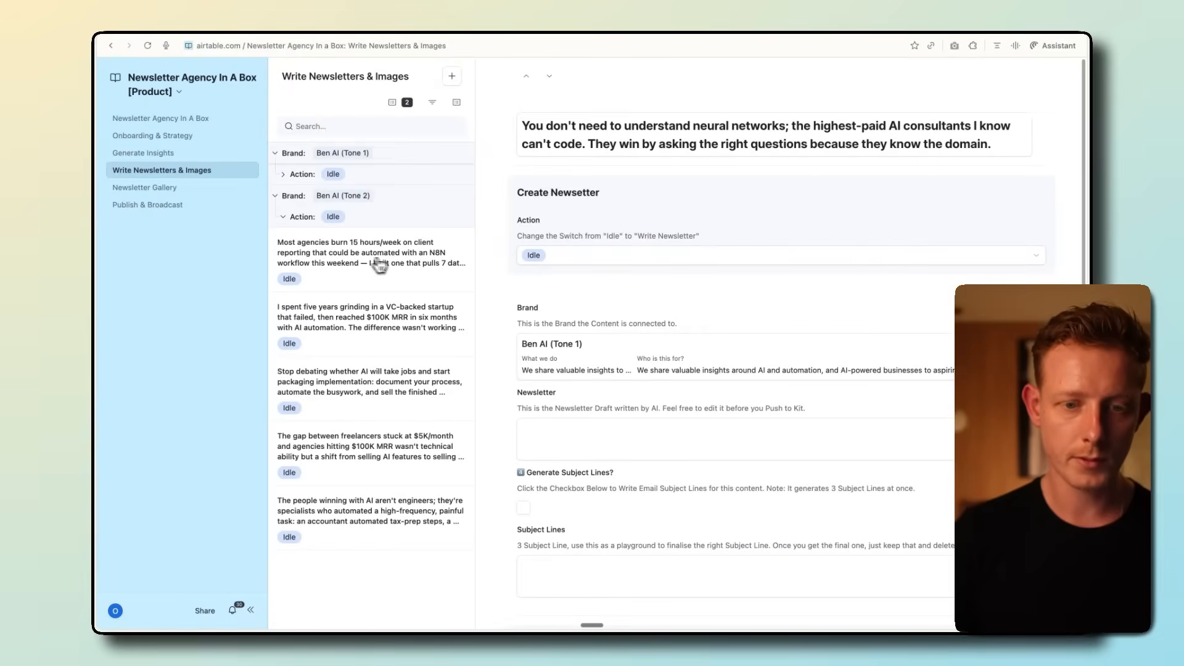
pyautogui.moveTo(346, 288)
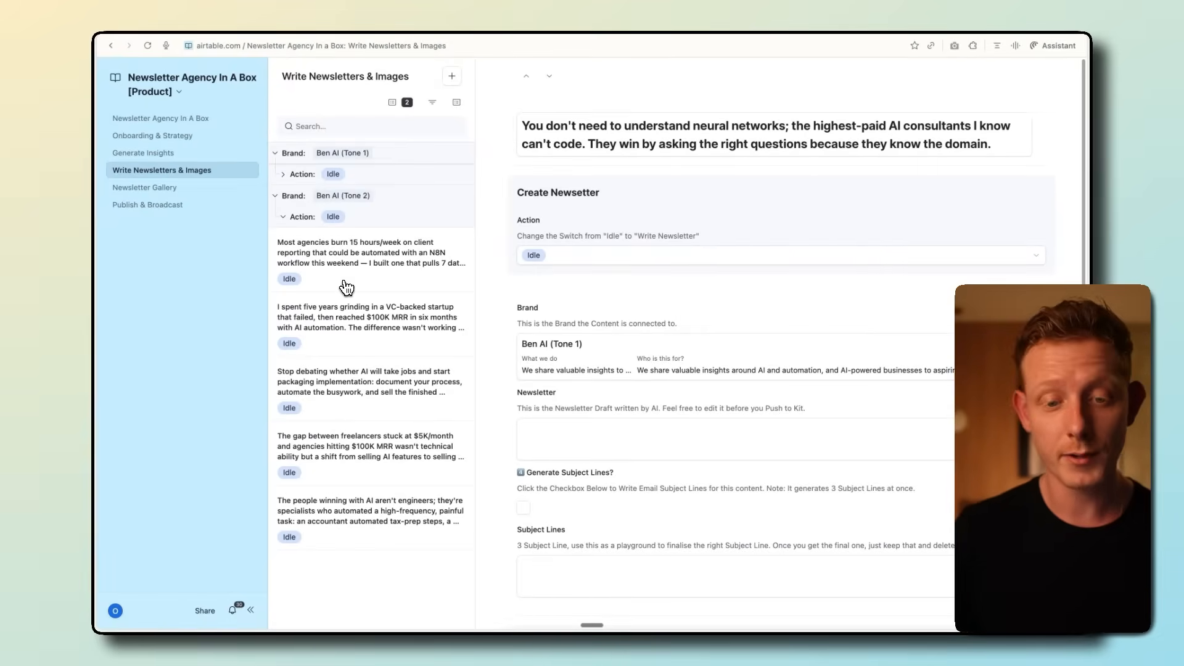
pyautogui.moveTo(291, 464)
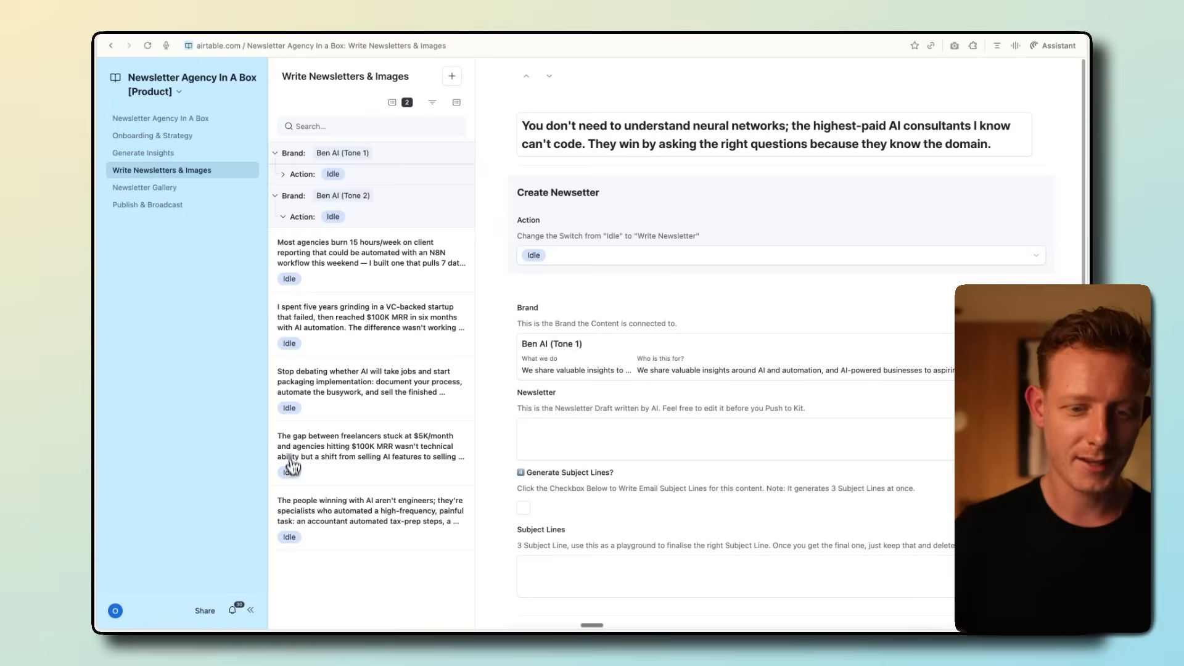
pyautogui.moveTo(299, 454)
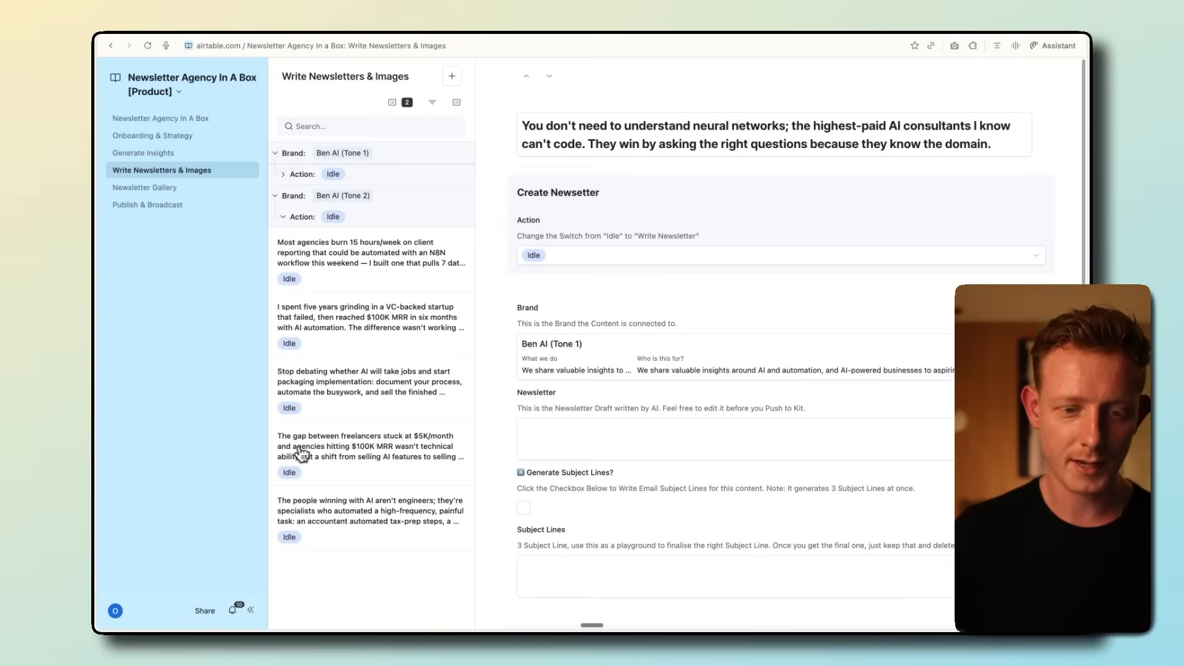
pyautogui.moveTo(344, 474)
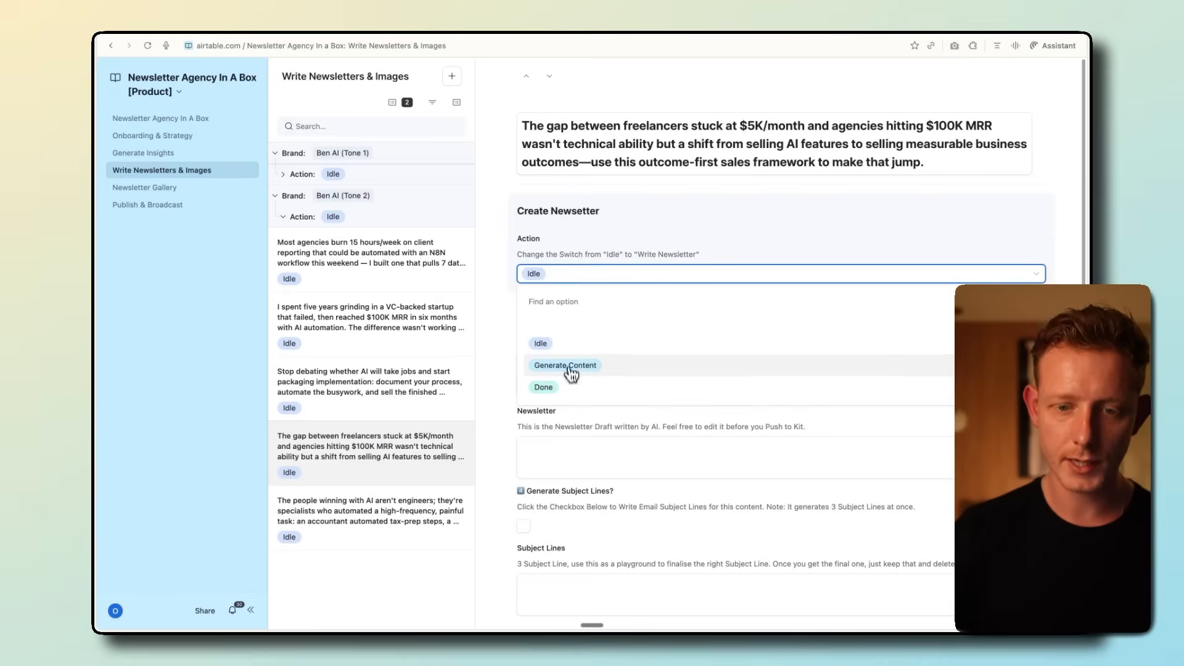
pyautogui.click(565, 364)
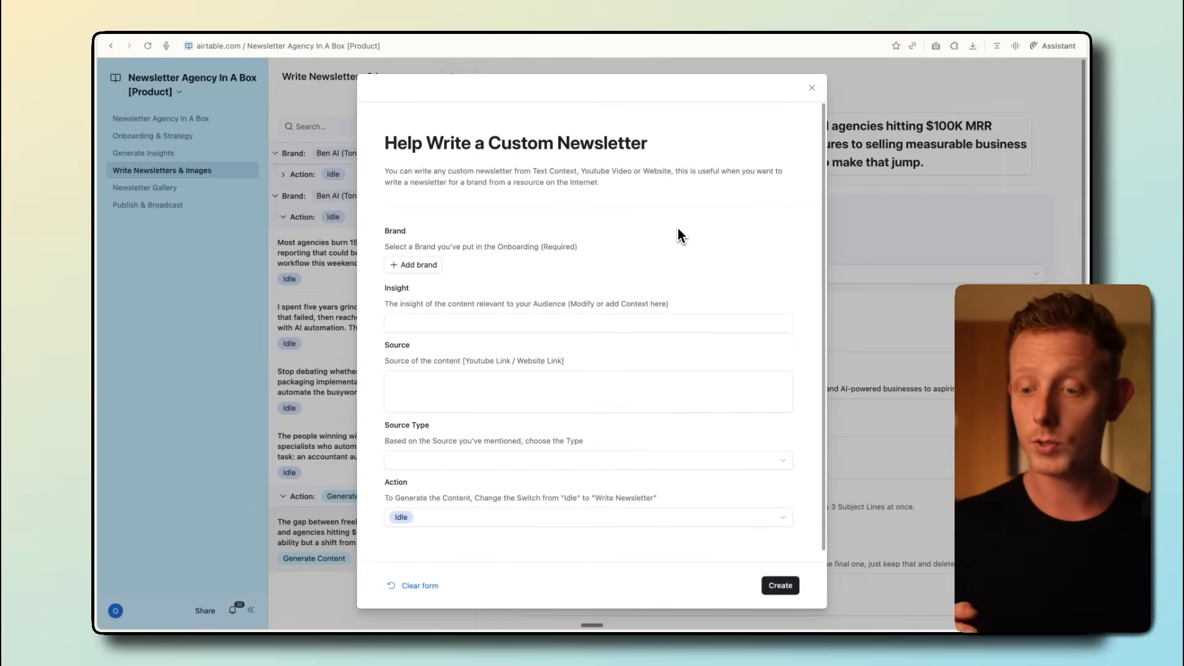
pyautogui.moveTo(673, 278)
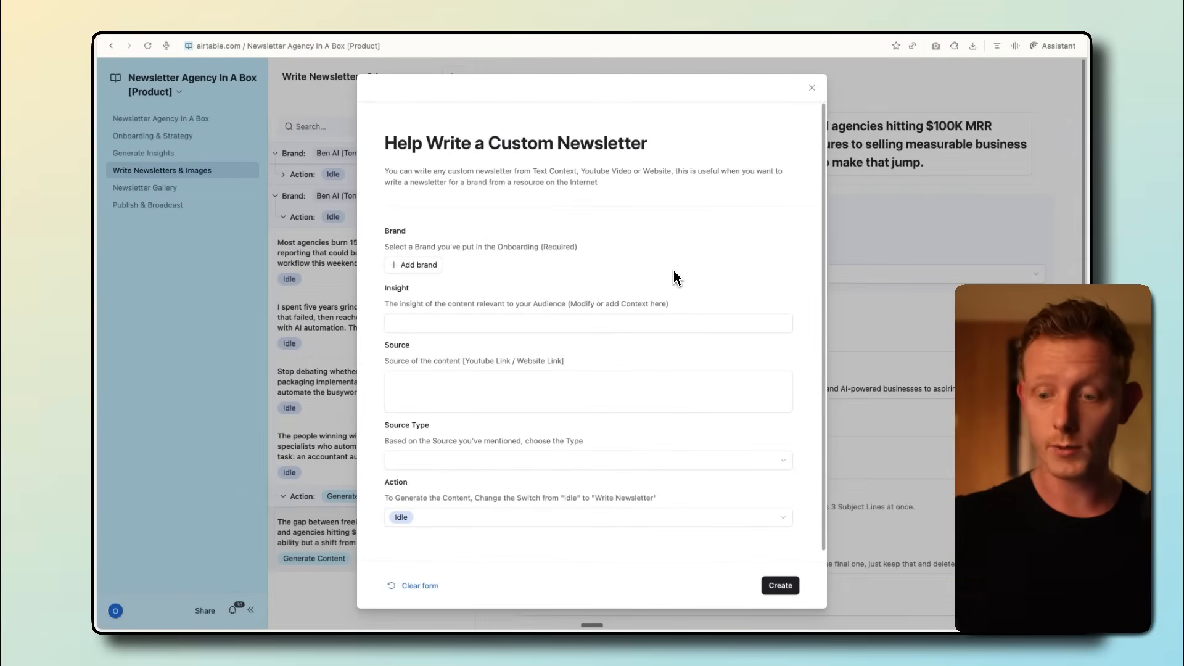
pyautogui.moveTo(679, 306)
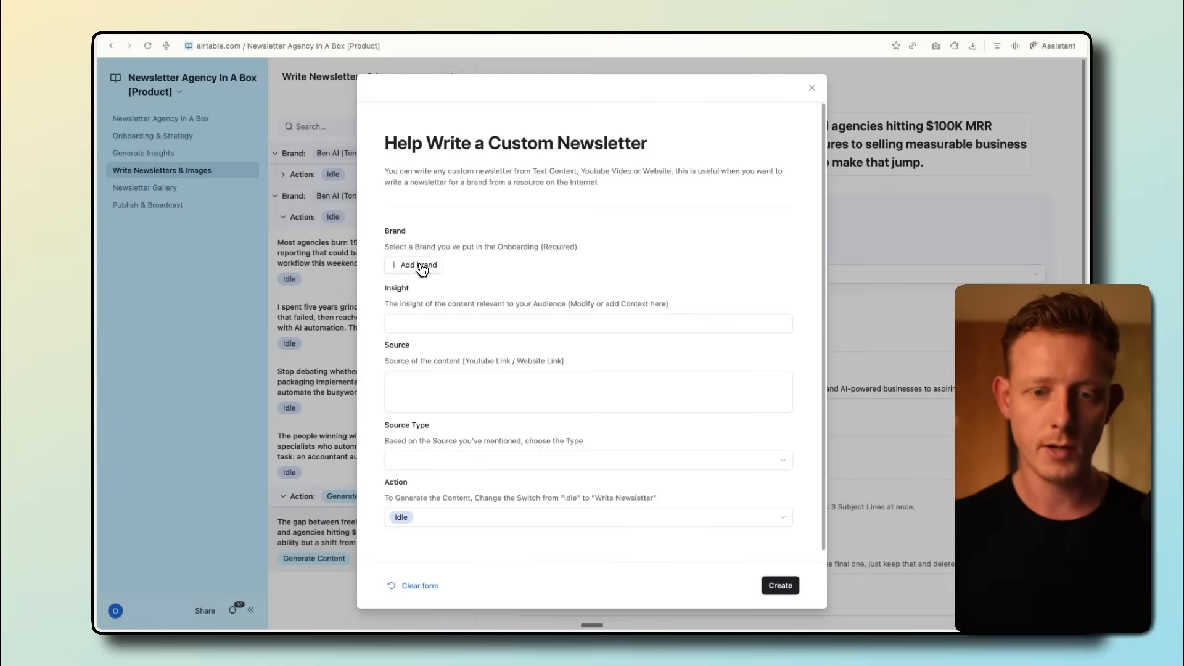
pyautogui.click(413, 265)
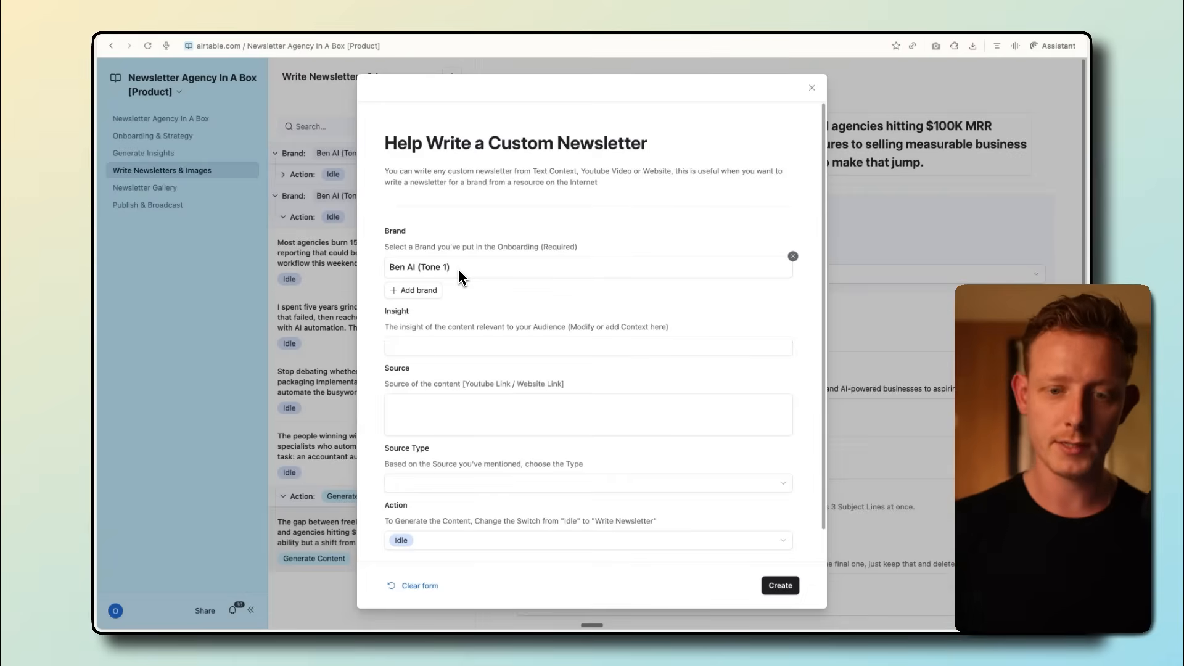
pyautogui.write('YO')
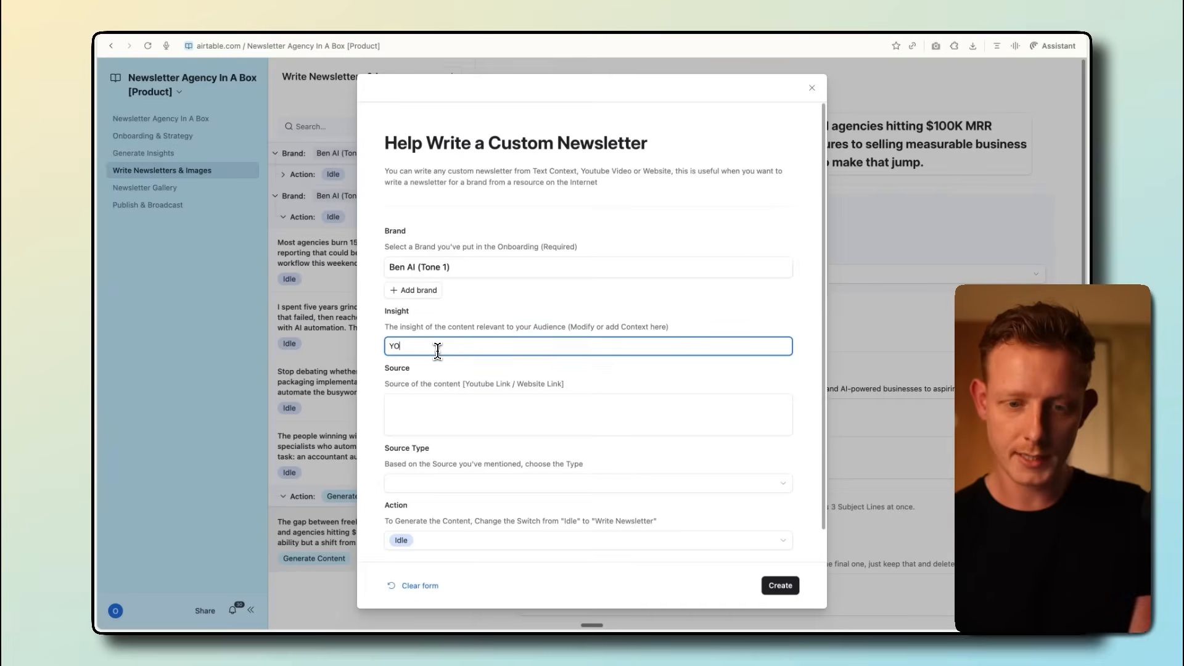
pyautogui.write('Youtube link 1')
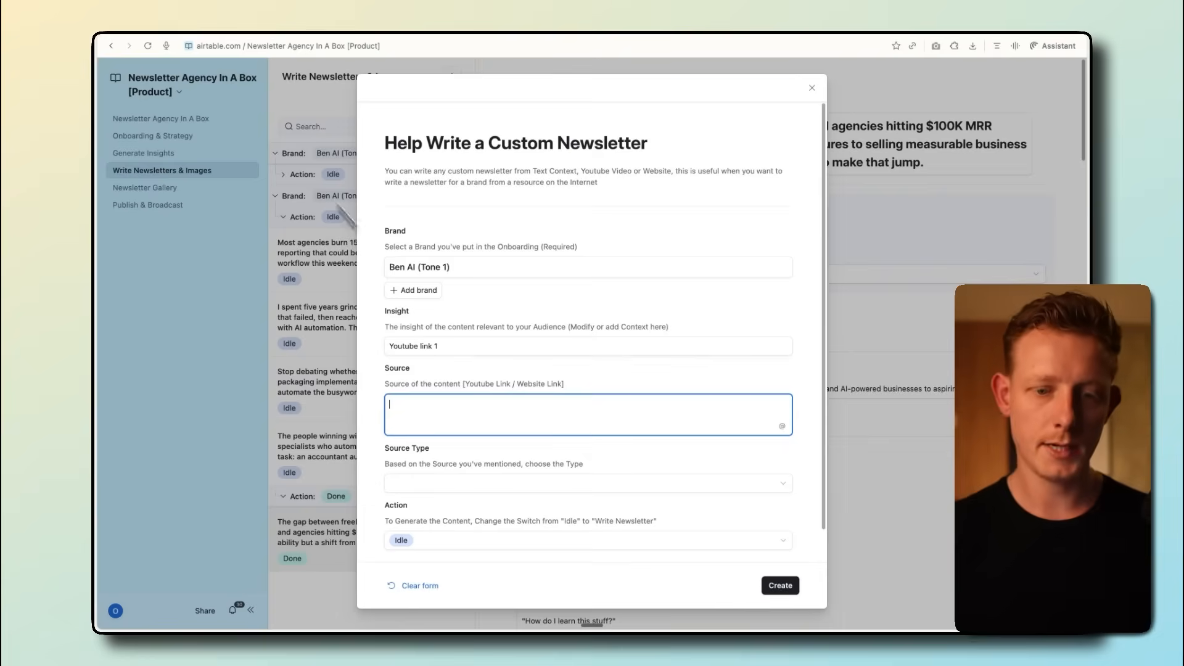
pyautogui.write('https://youtu.be/OGYfe6DmaSY?si=qNbUfeI1bYGs1fCC')
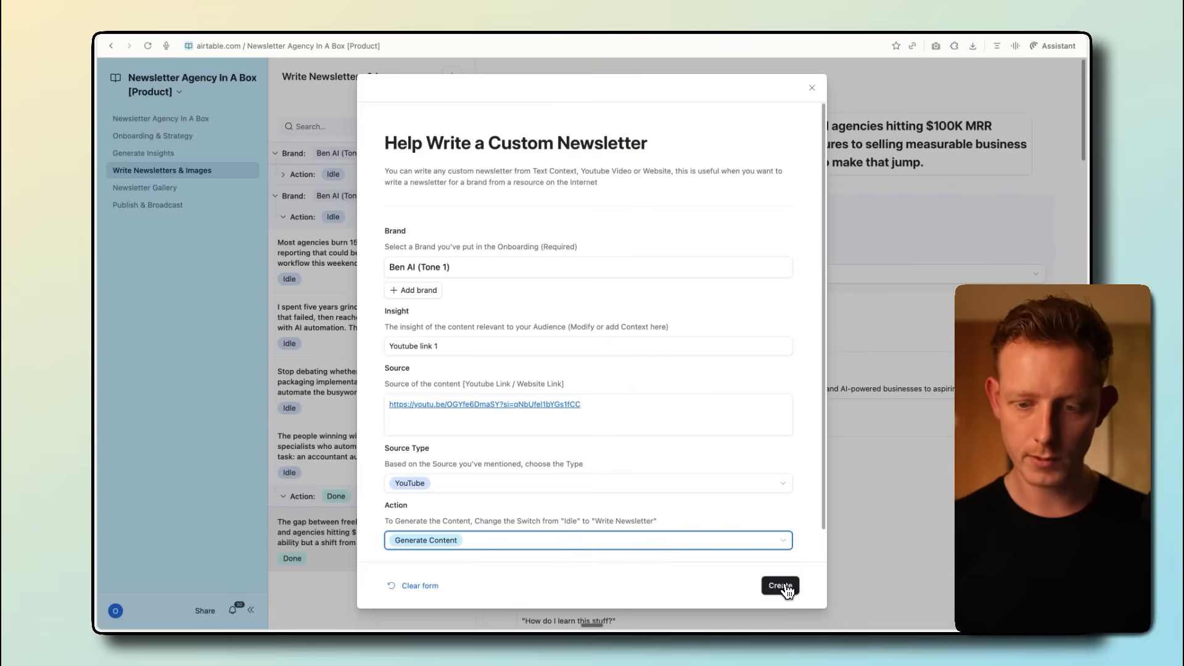
pyautogui.click(780, 585)
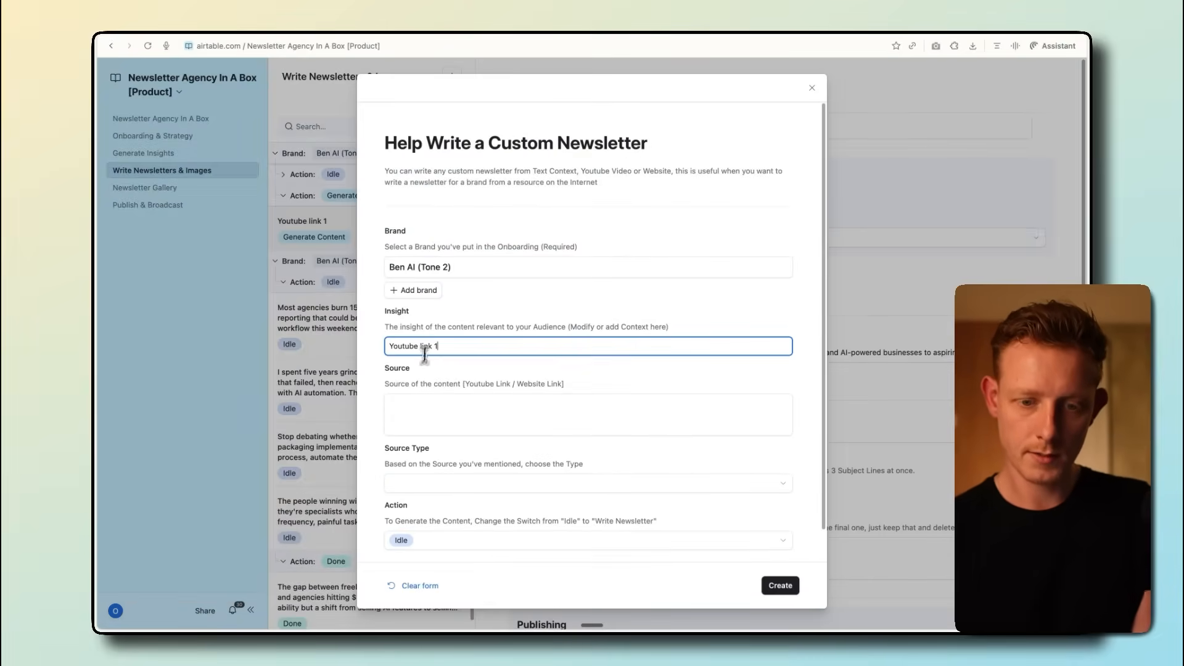
pyautogui.click(779, 585)
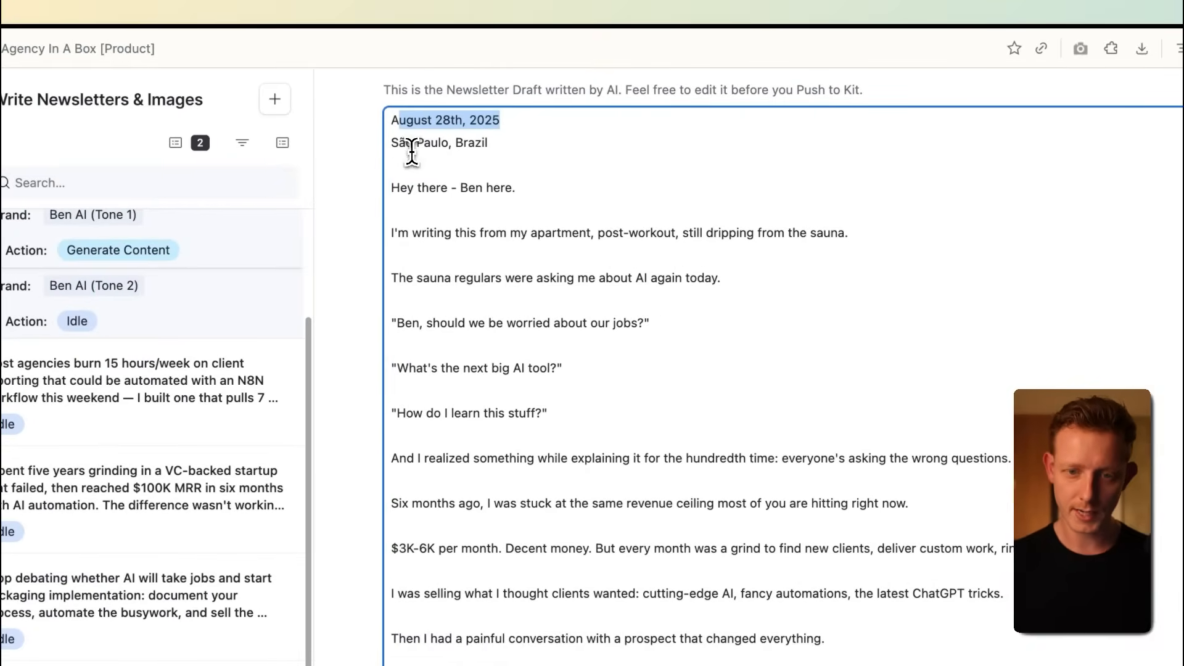
pyautogui.moveTo(484, 215)
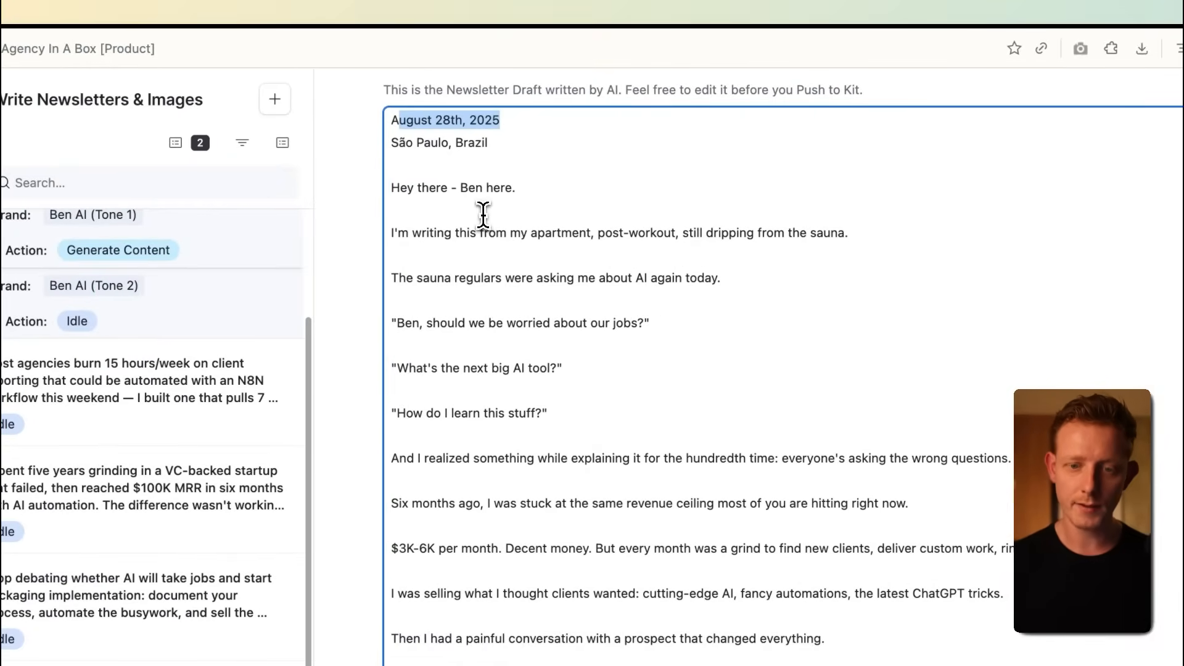
pyautogui.moveTo(610, 246)
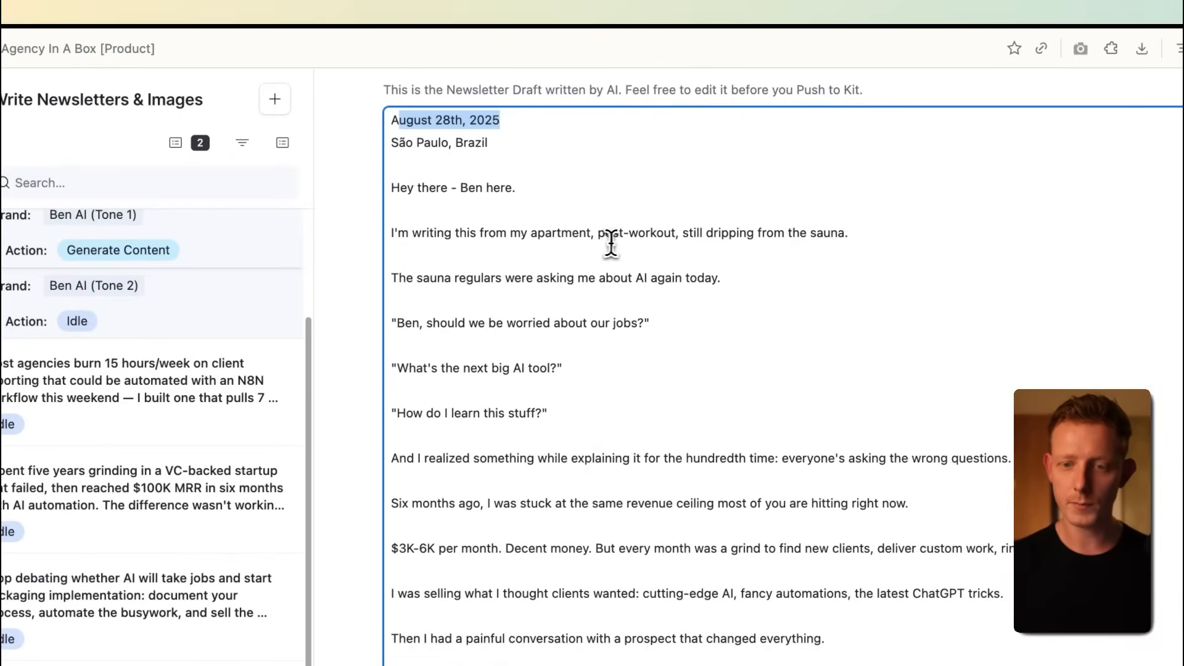
pyautogui.moveTo(846, 240)
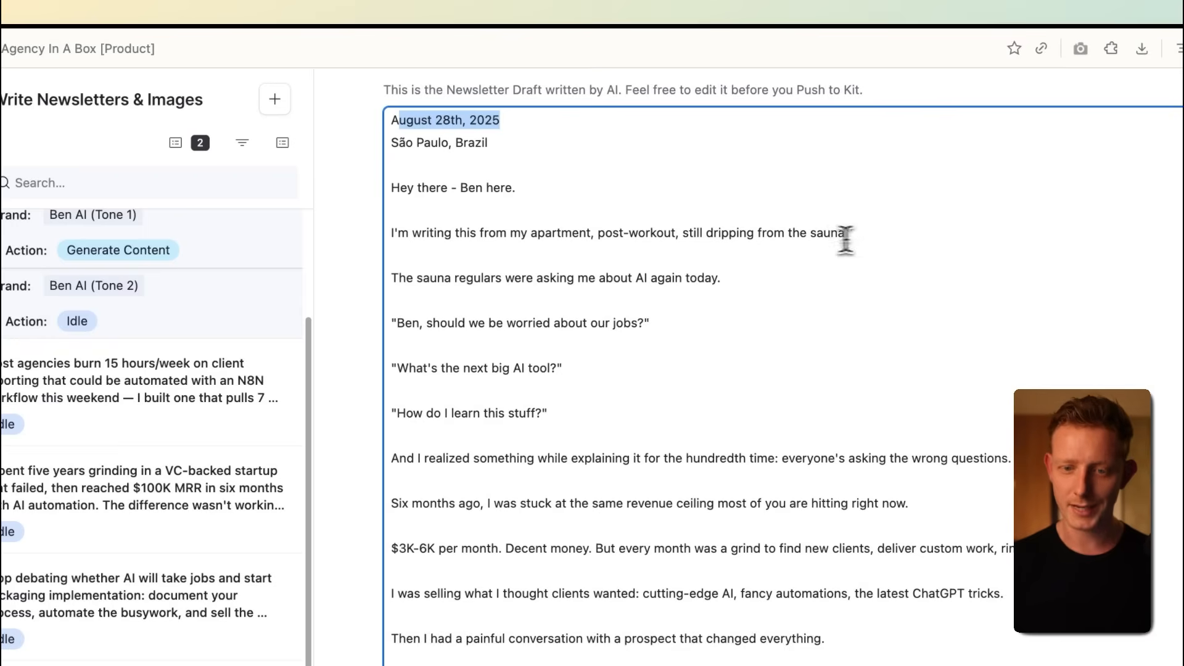
pyautogui.moveTo(713, 282)
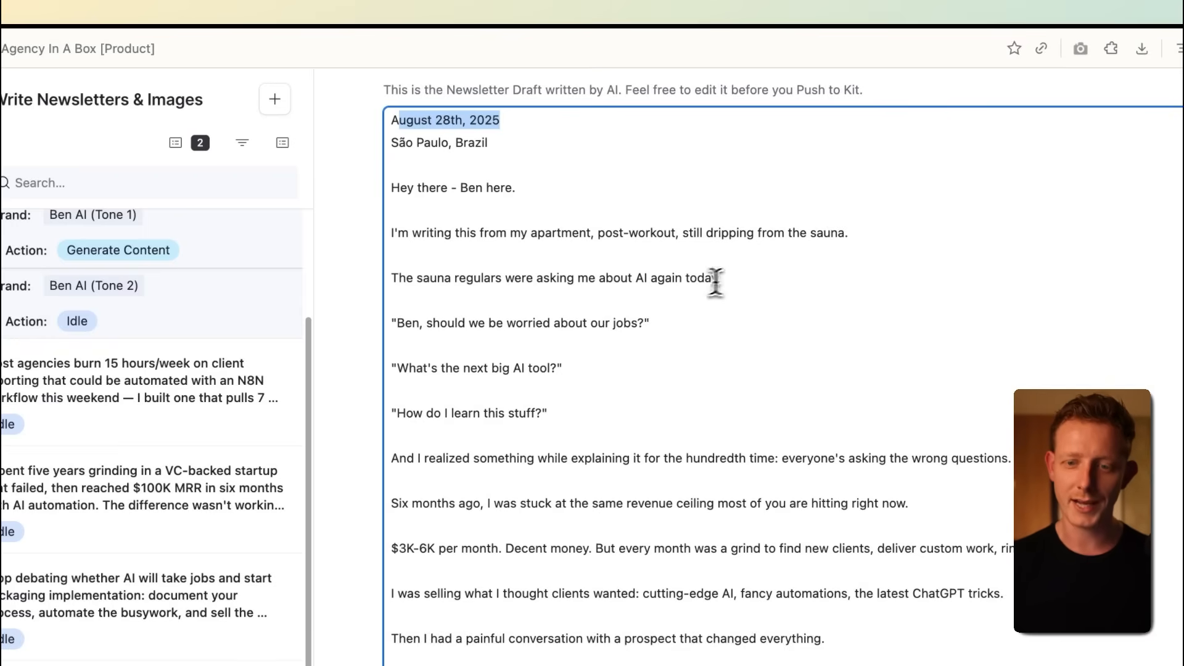
pyautogui.moveTo(620, 333)
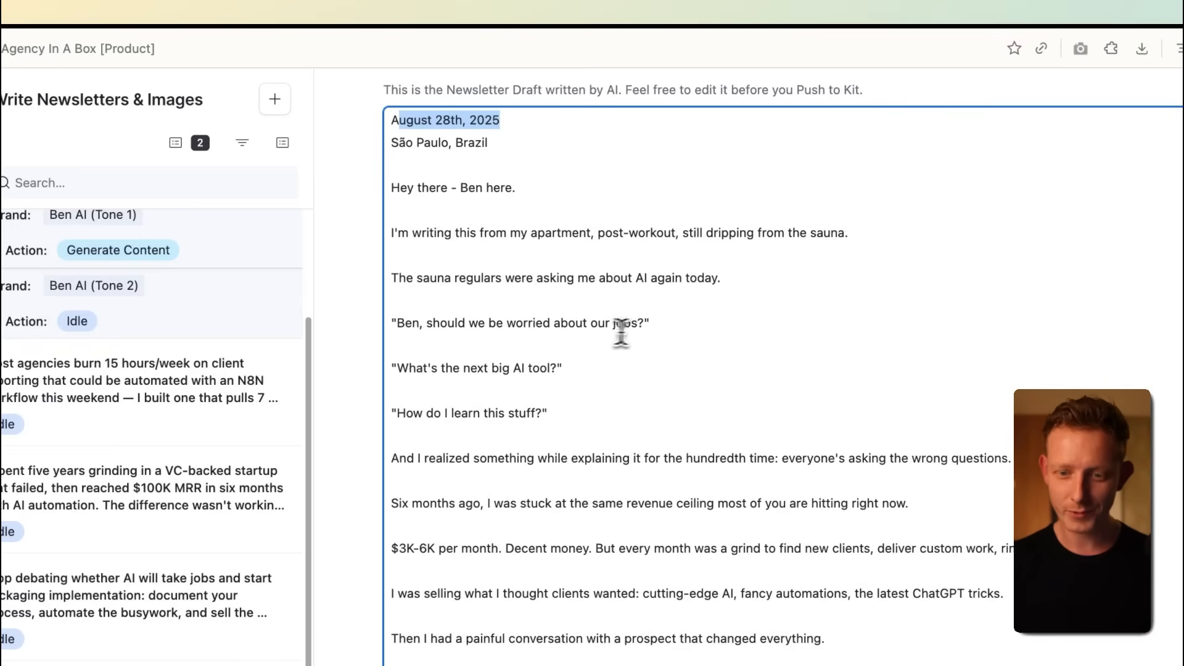
pyautogui.scroll(-3)
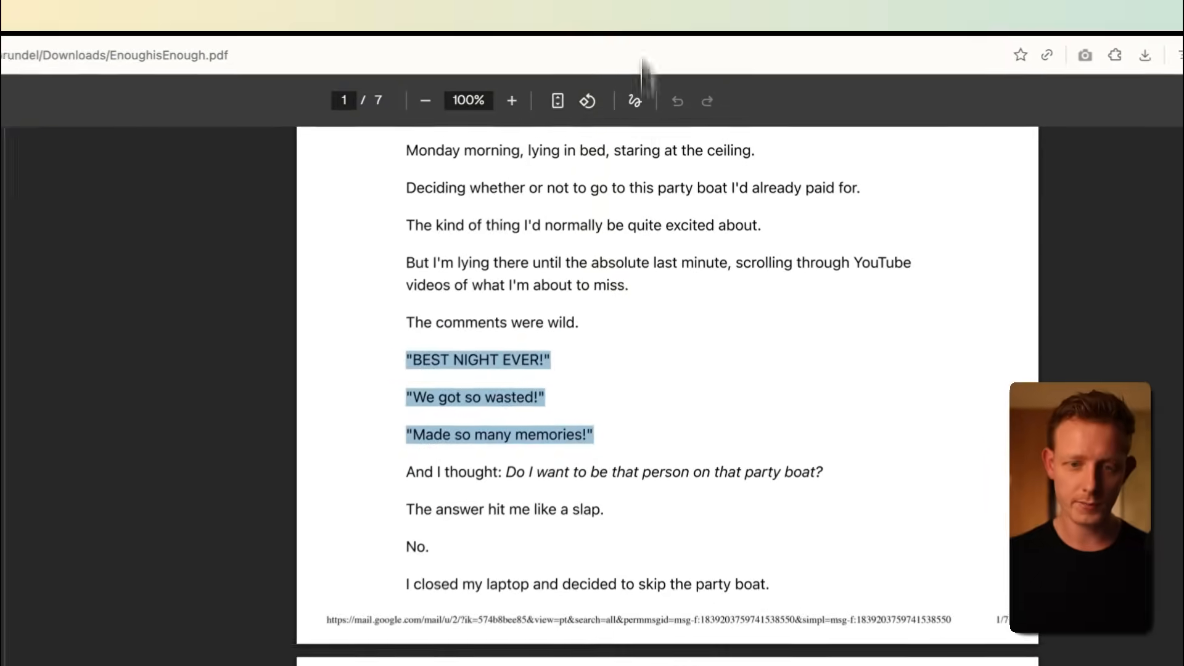
# Scroll through the EnoughisEnough.pdf example newsletter in the browser PDF viewer
pyautogui.scroll(3)
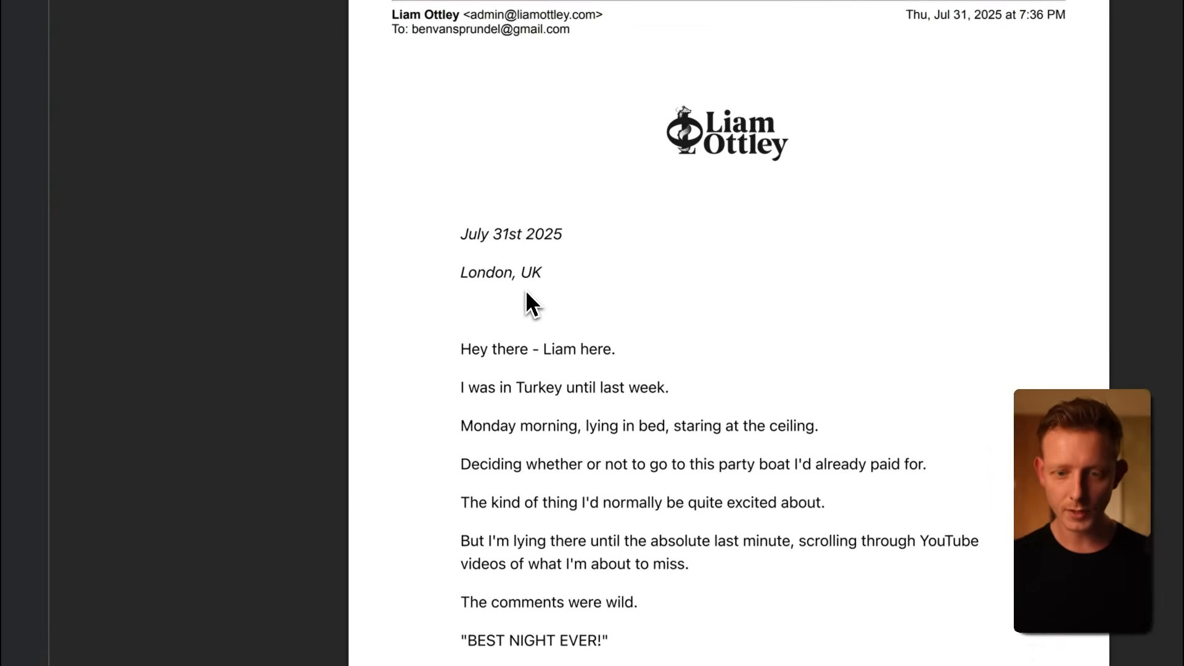
pyautogui.scroll(-3)
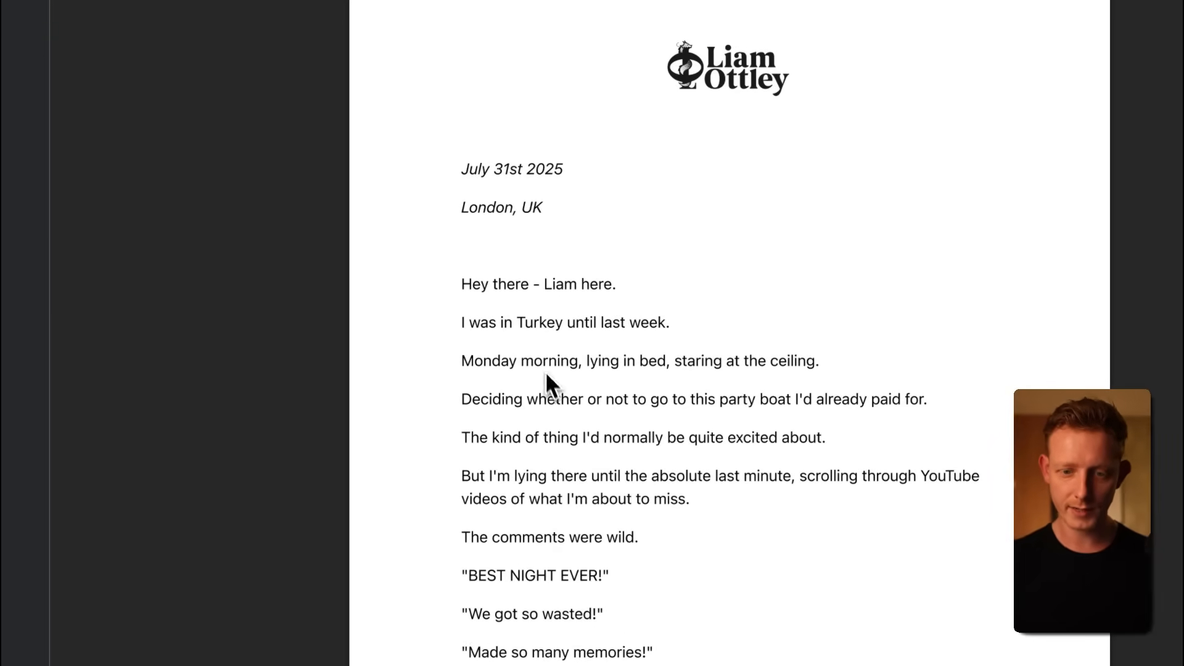
pyautogui.scroll(-3)
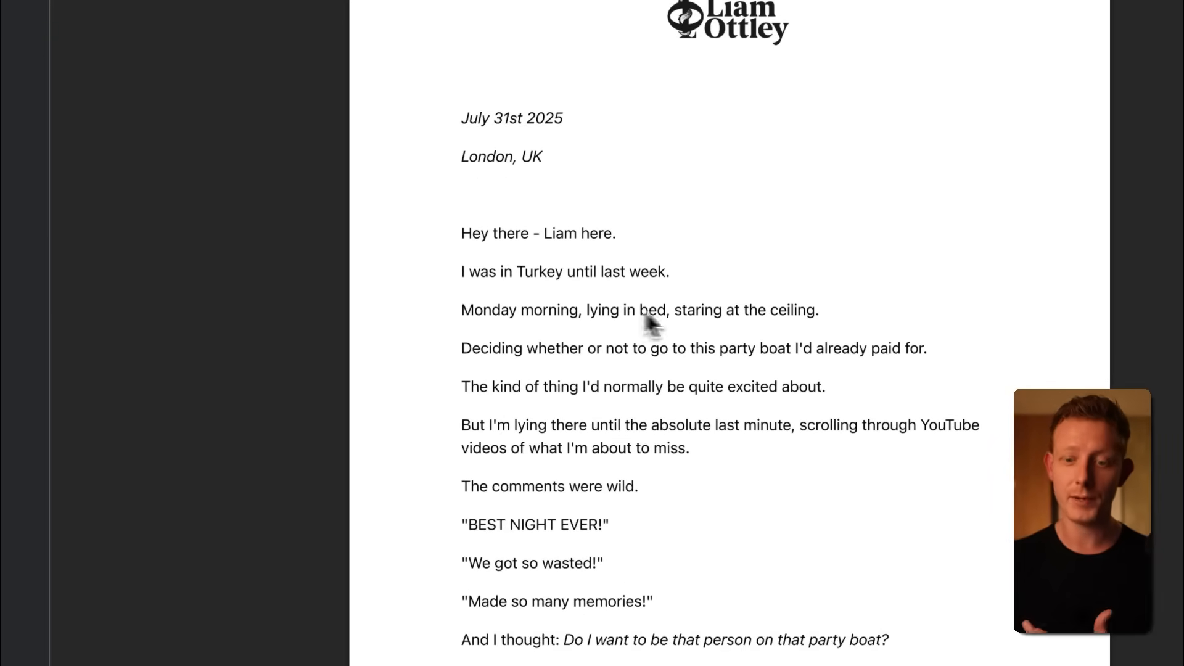
pyautogui.scroll(-3)
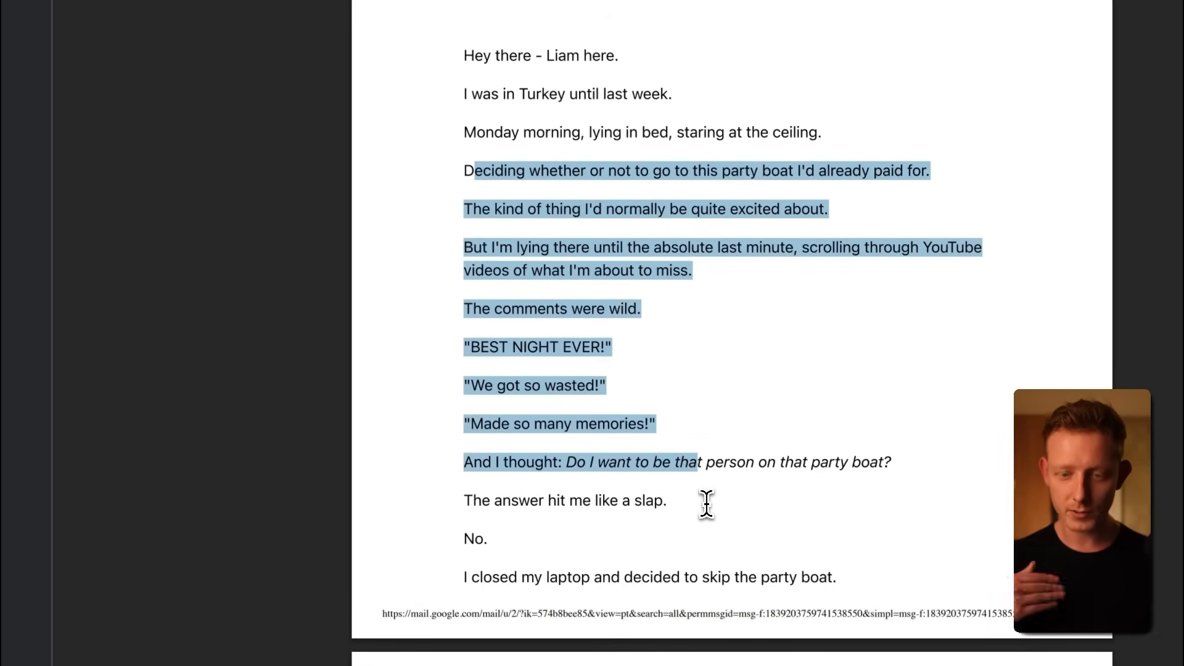
pyautogui.click(710, 438)
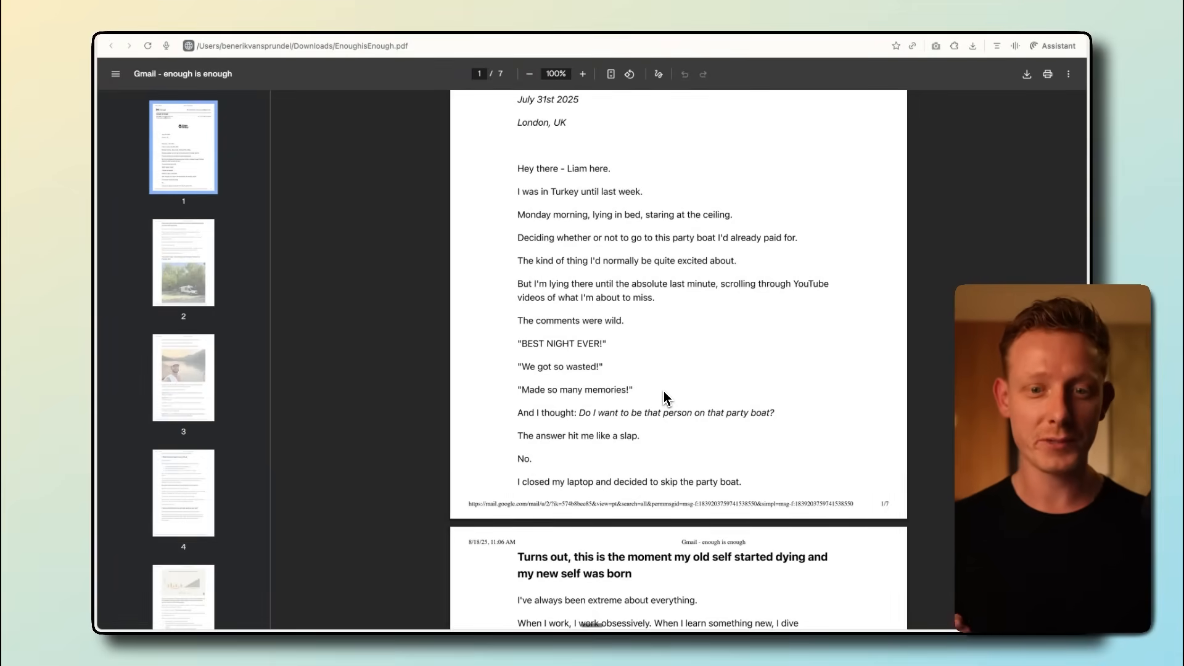
pyautogui.scroll(-3)
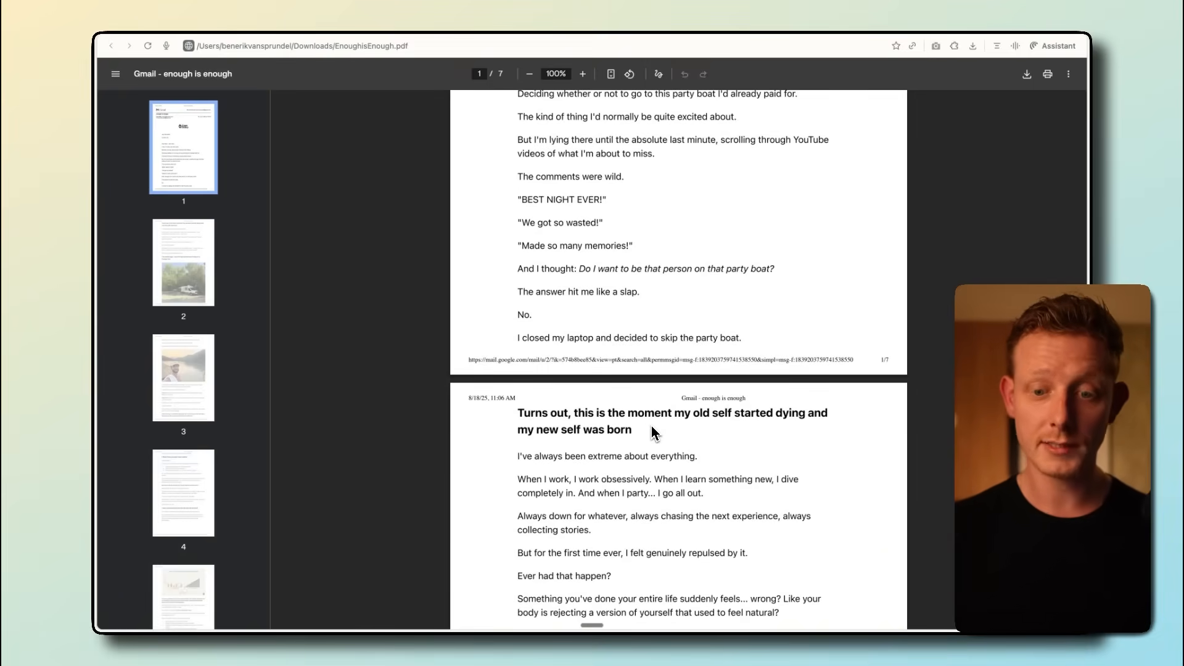
pyautogui.scroll(-3)
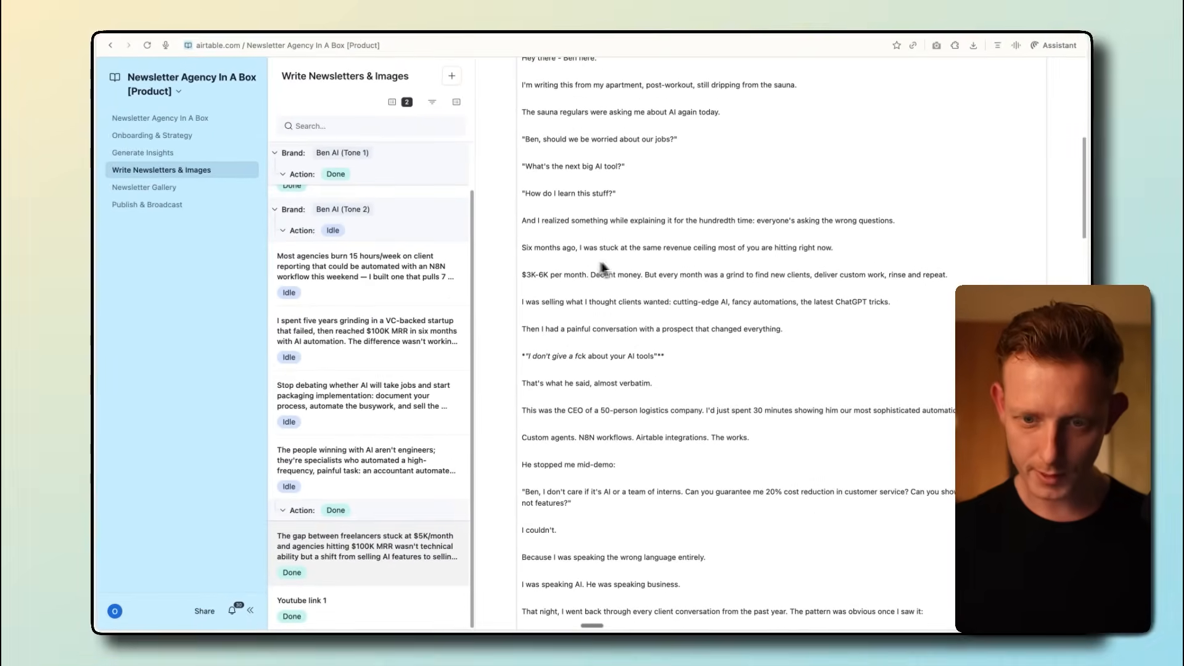
pyautogui.scroll(-3)
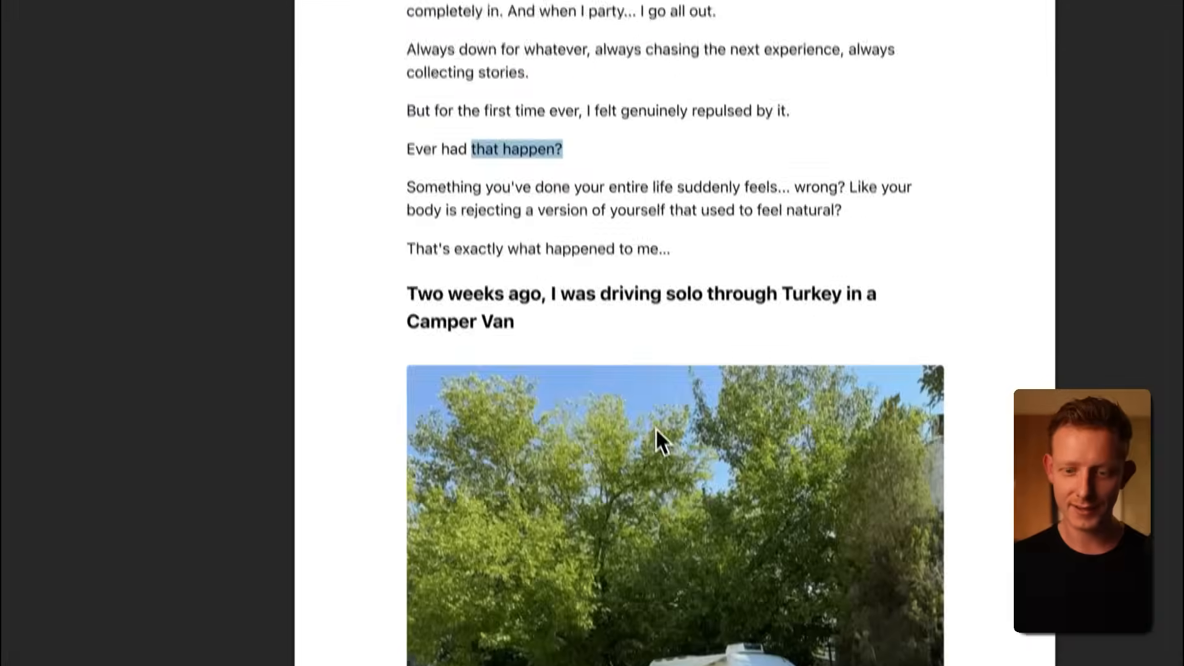
pyautogui.scroll(-3)
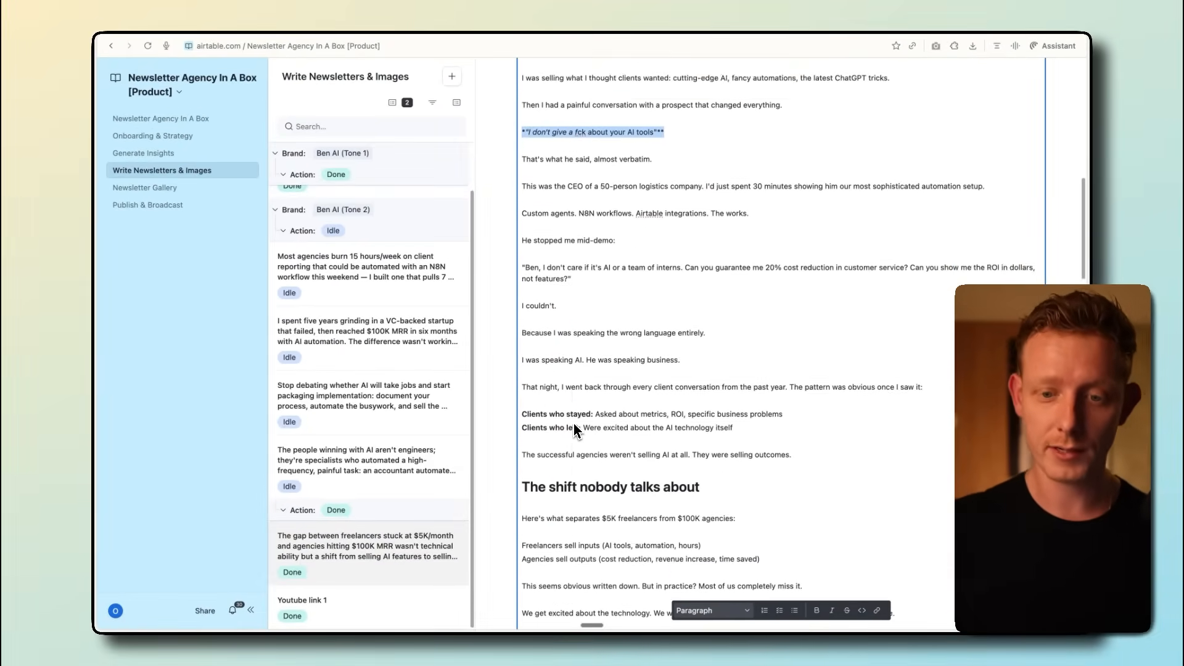
pyautogui.scroll(-3)
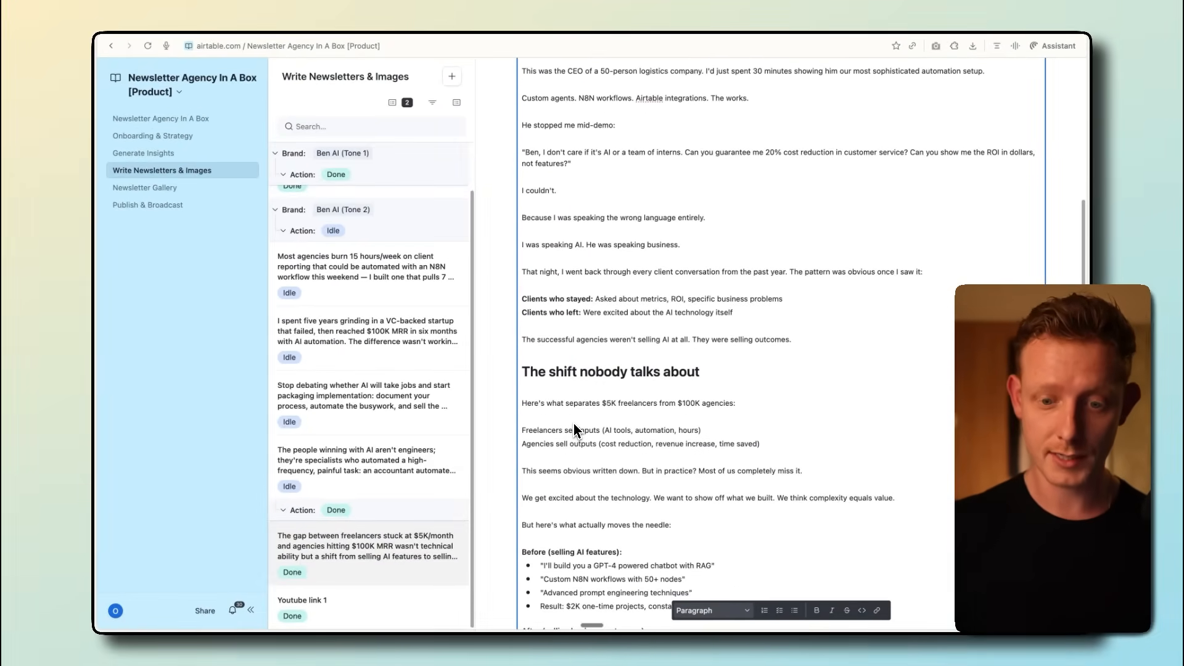
pyautogui.scroll(-3)
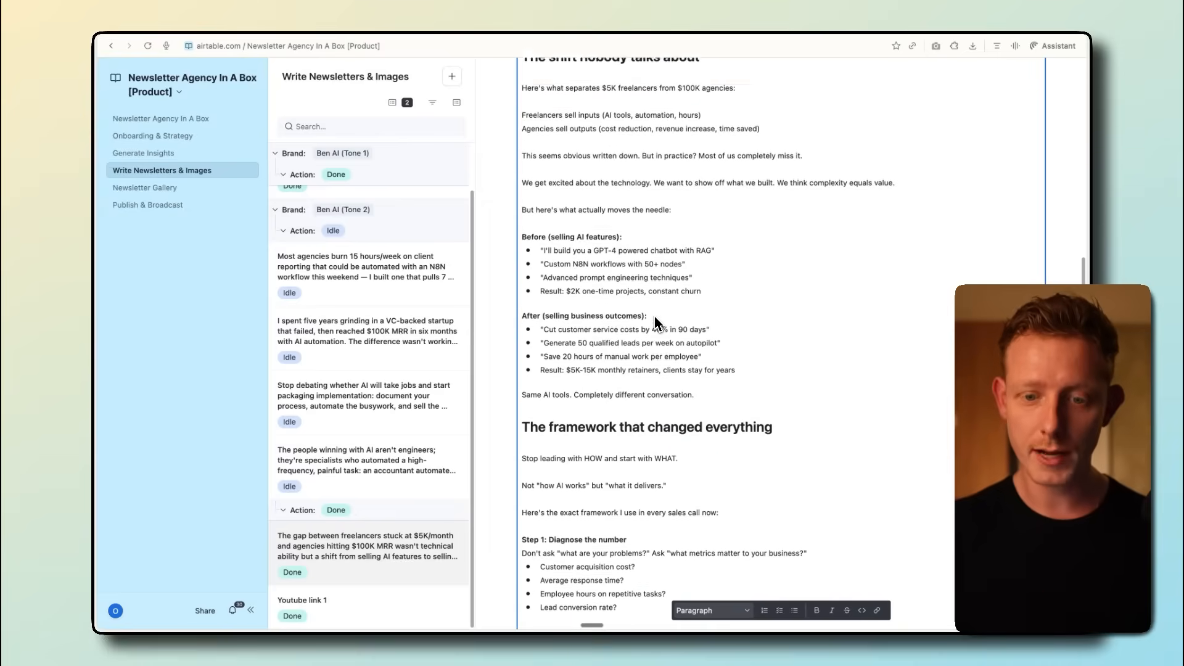
pyautogui.scroll(-3)
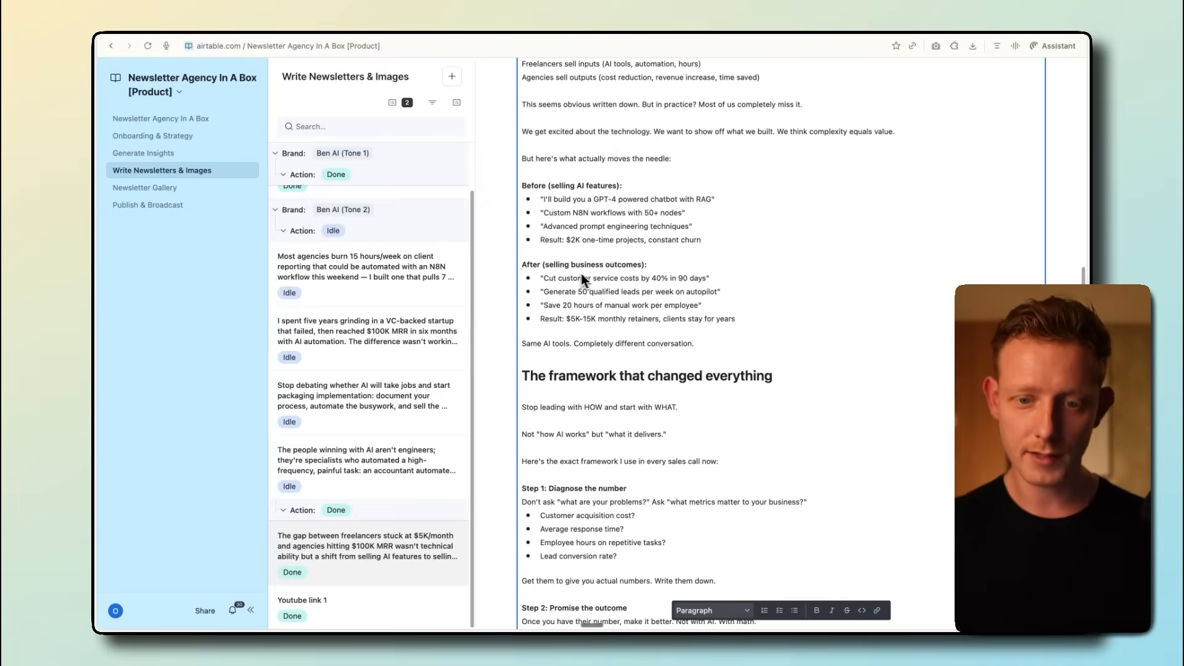
pyautogui.scroll(-3)
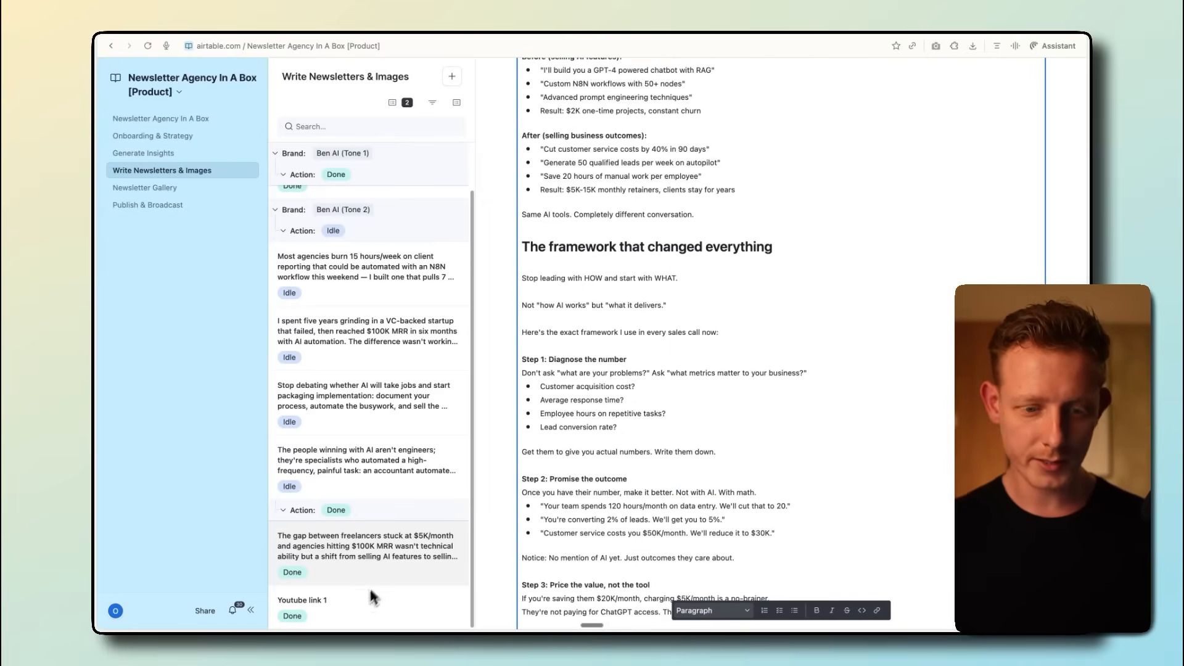
pyautogui.moveTo(339, 345)
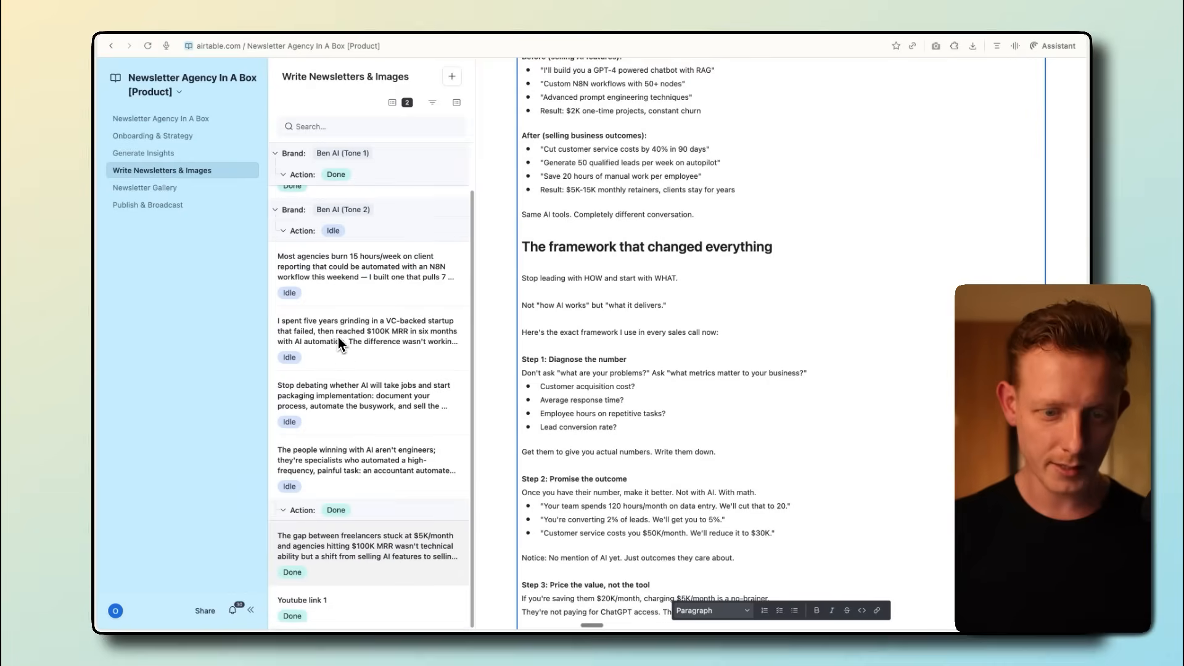
pyautogui.scroll(-3)
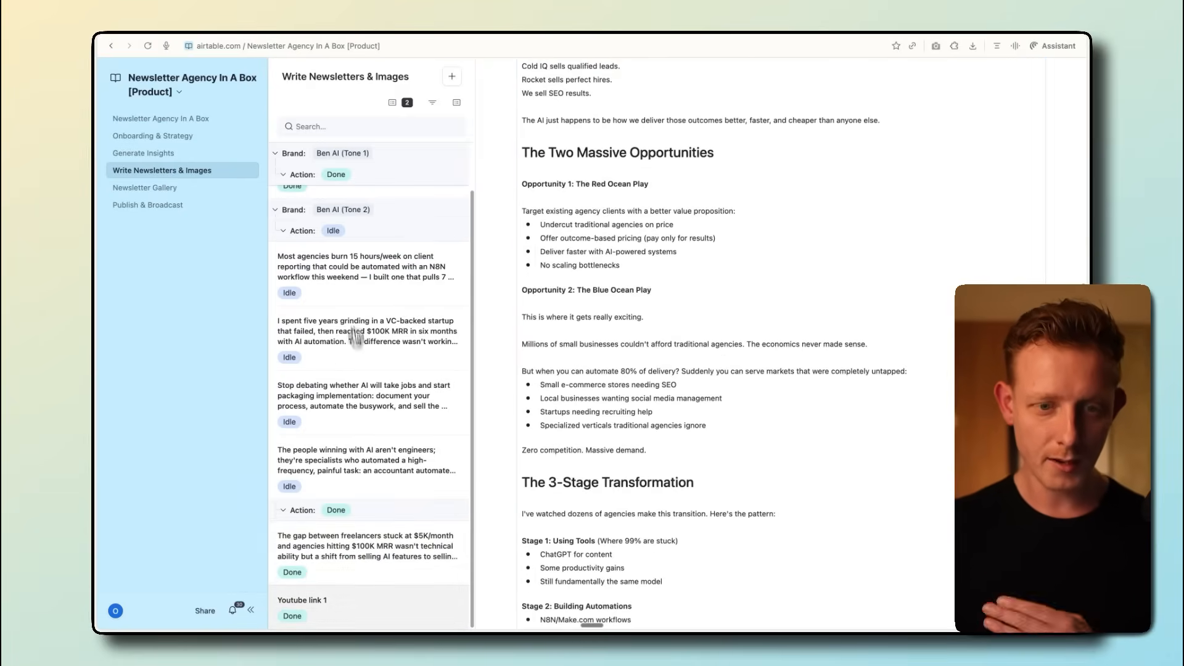
pyautogui.scroll(3)
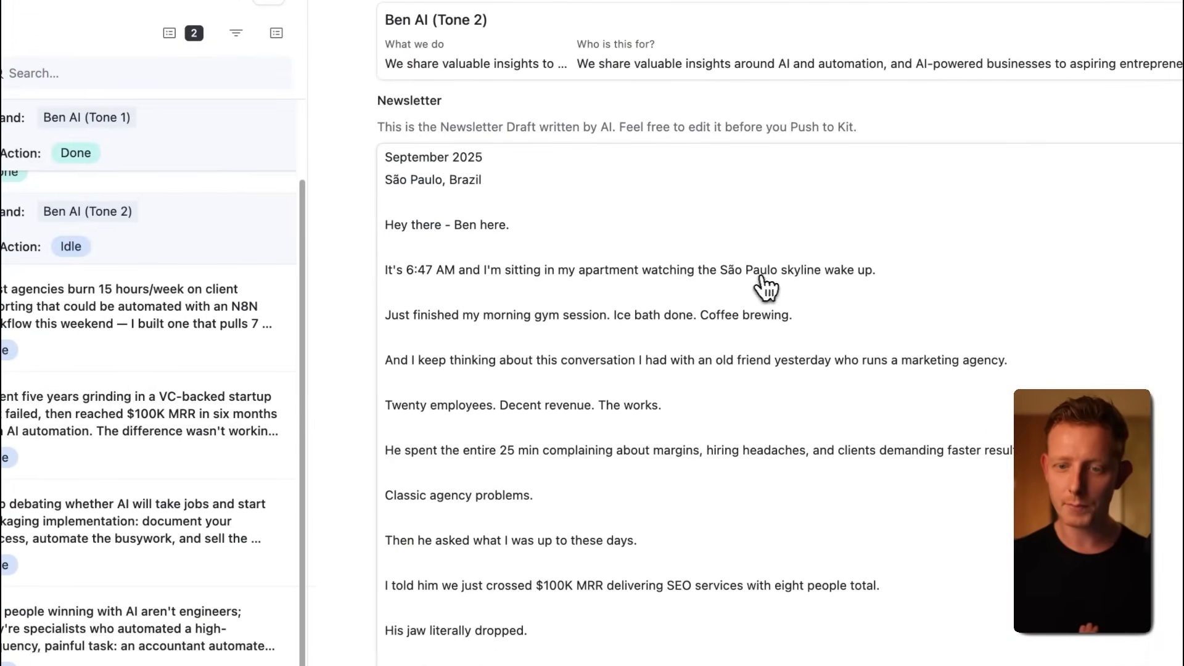
pyautogui.moveTo(497, 338)
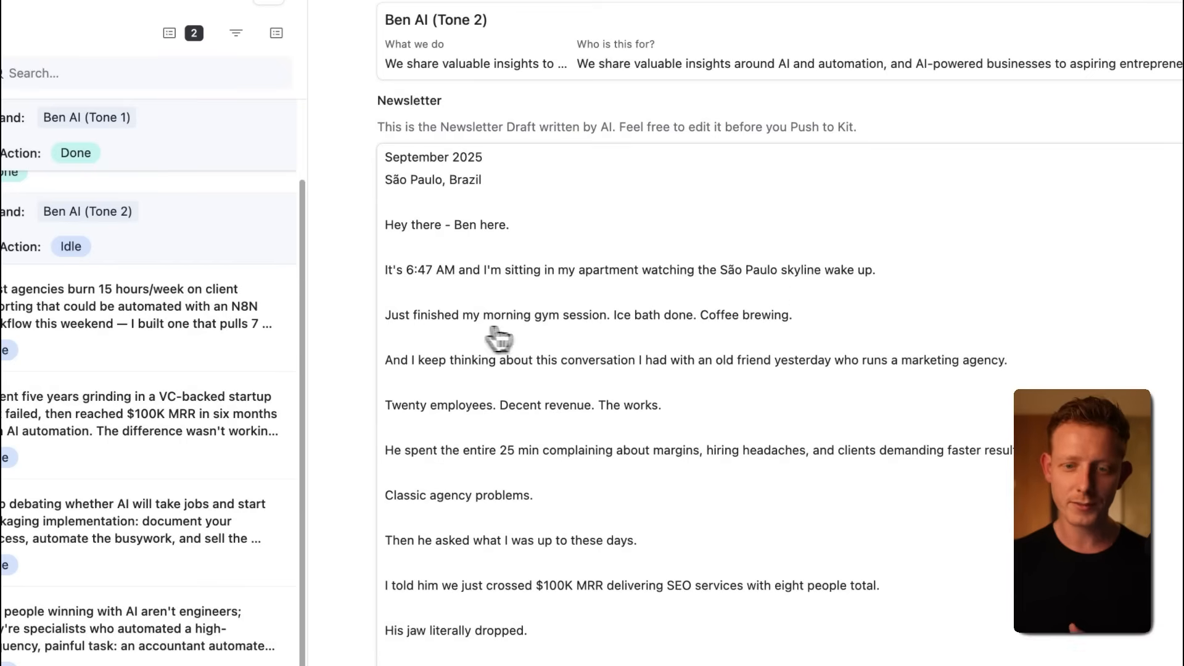
pyautogui.moveTo(726, 333)
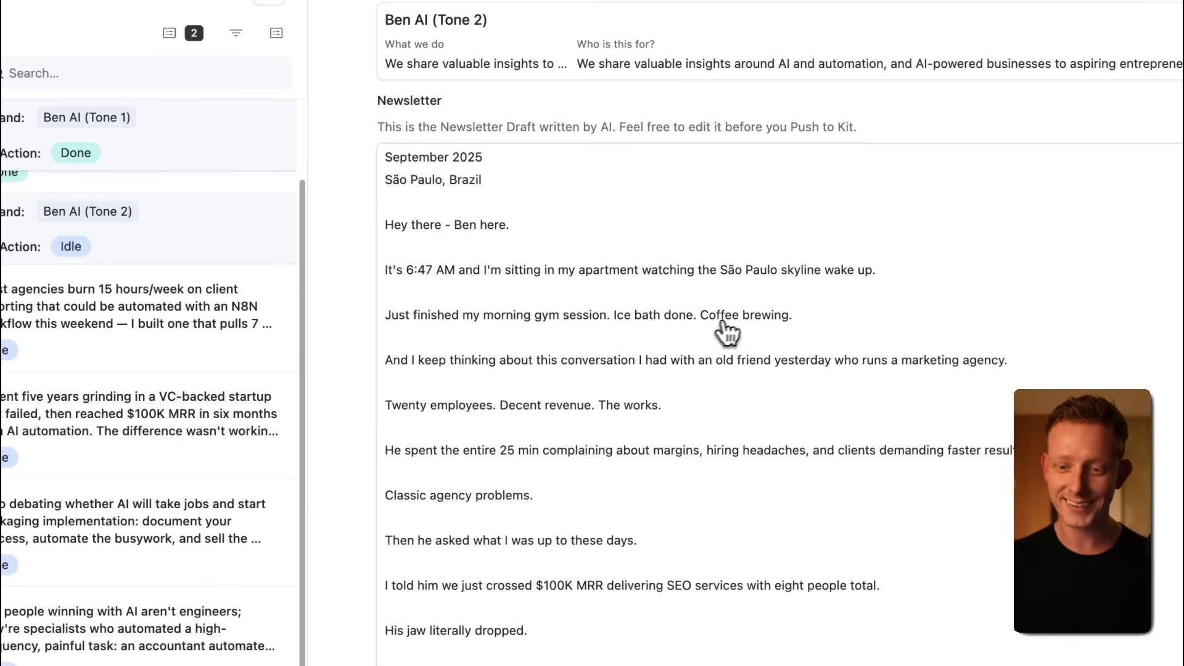
pyautogui.moveTo(519, 387)
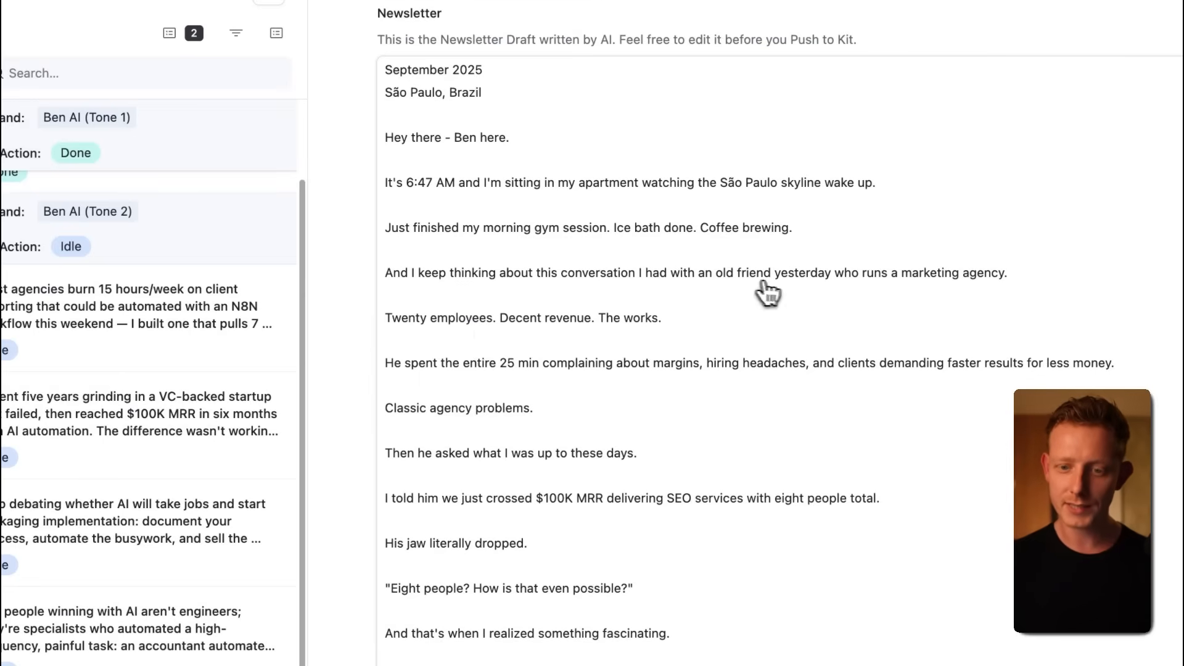
# Read through the AI-written newsletter drafts in the Newsletter field of the records
pyautogui.scroll(-3)
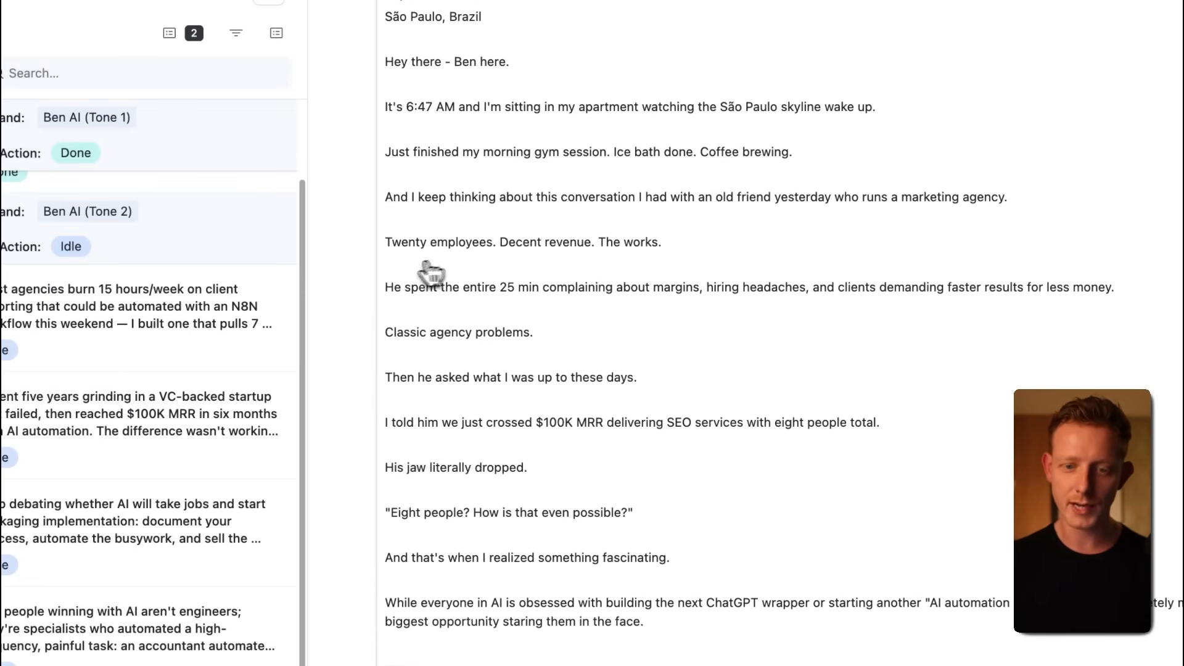
pyautogui.scroll(3)
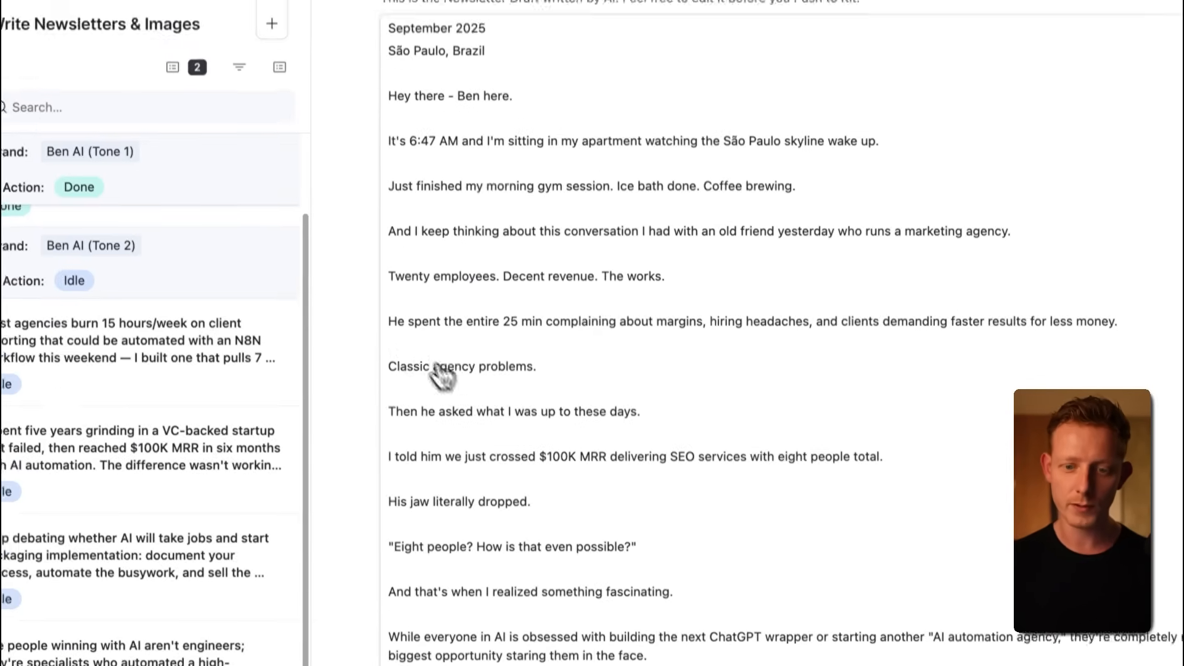
pyautogui.scroll(-3)
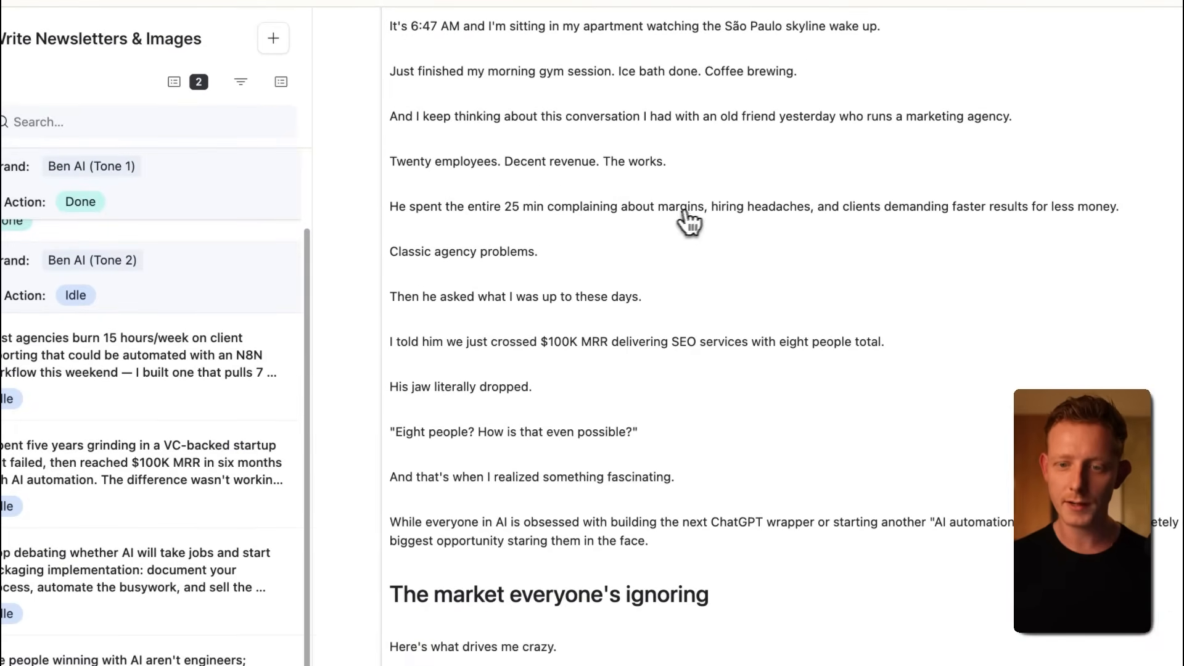
pyautogui.moveTo(874, 224)
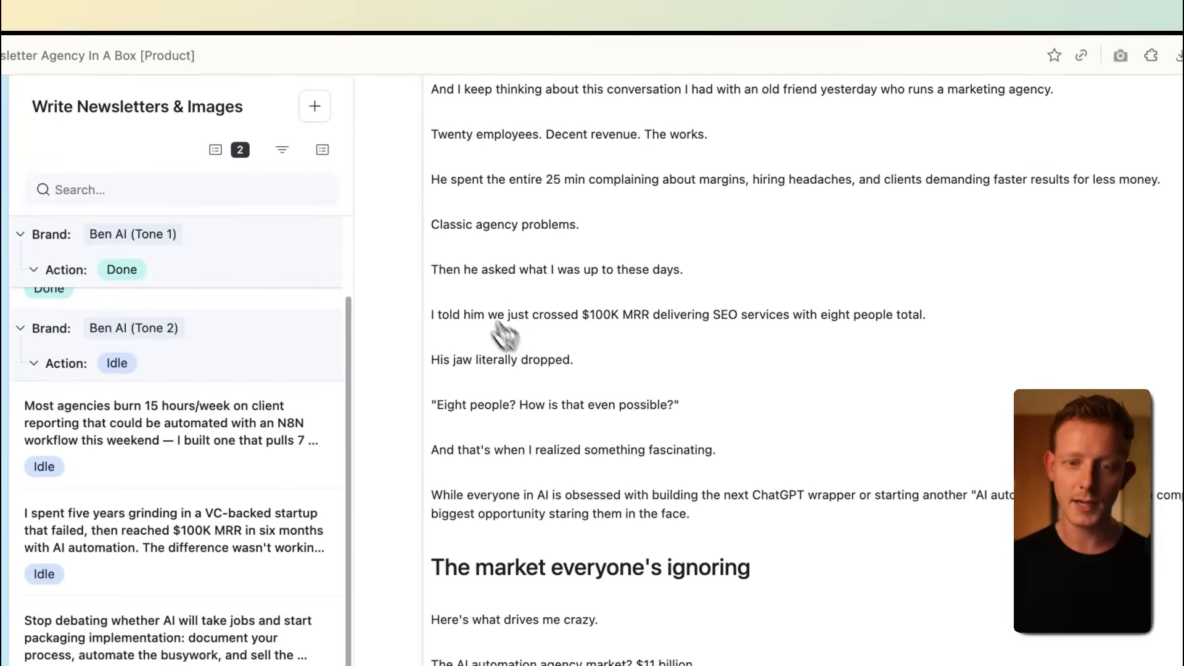
pyautogui.scroll(-3)
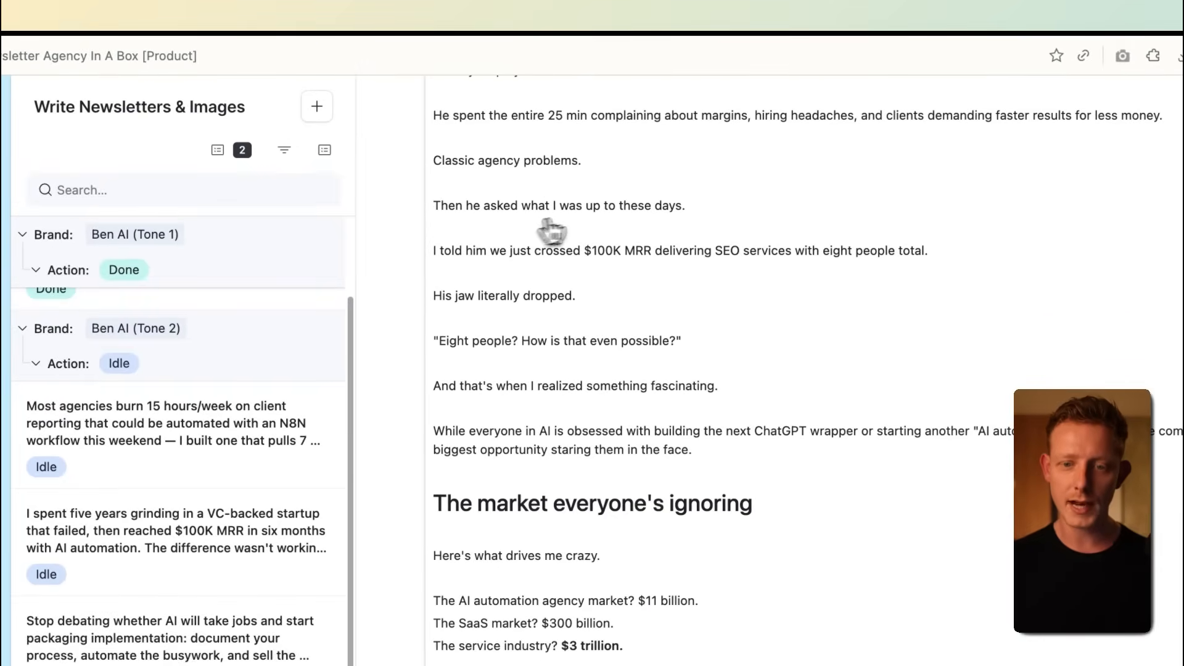
pyautogui.moveTo(605, 276)
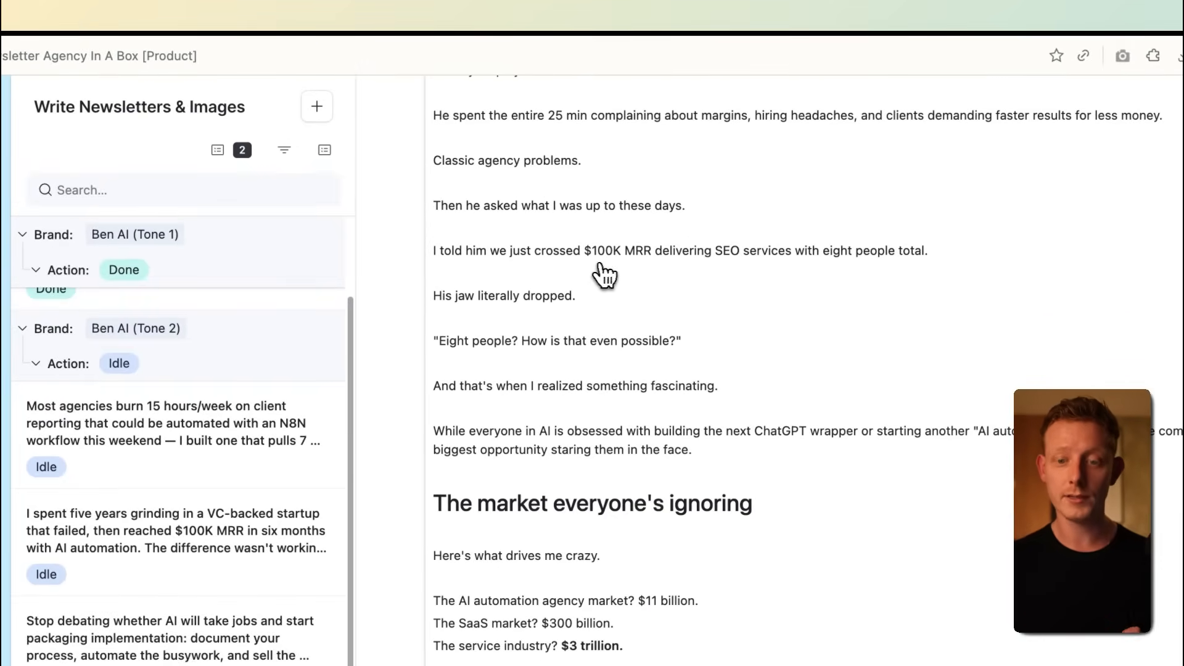
pyautogui.moveTo(761, 356)
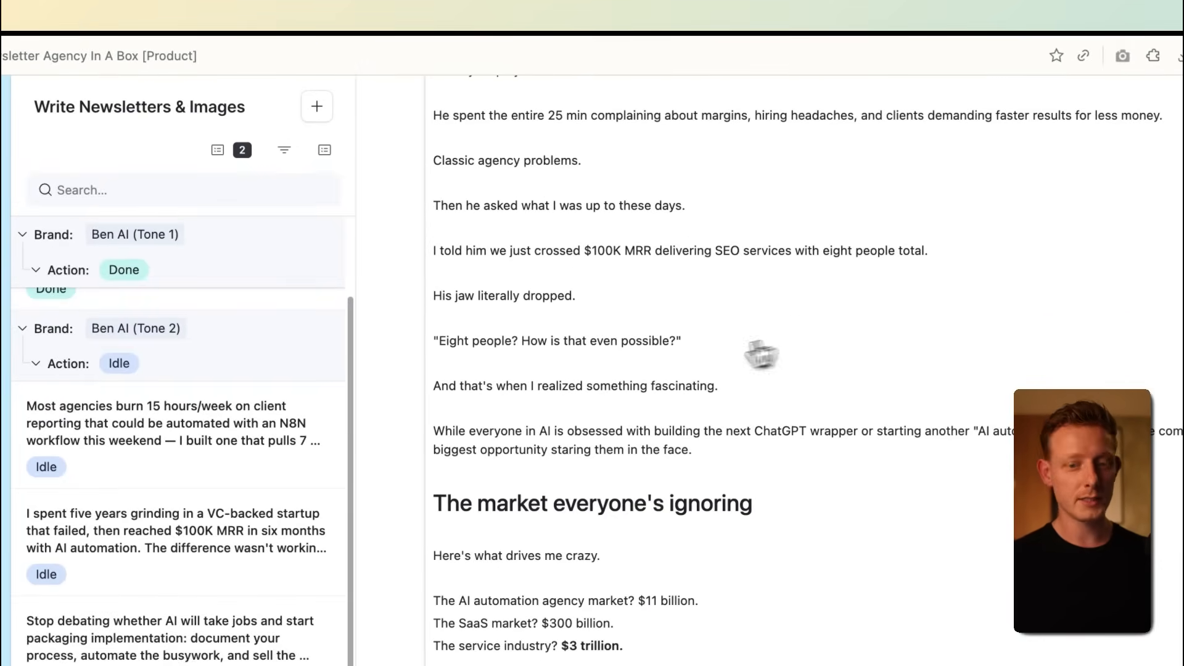
pyautogui.scroll(-3)
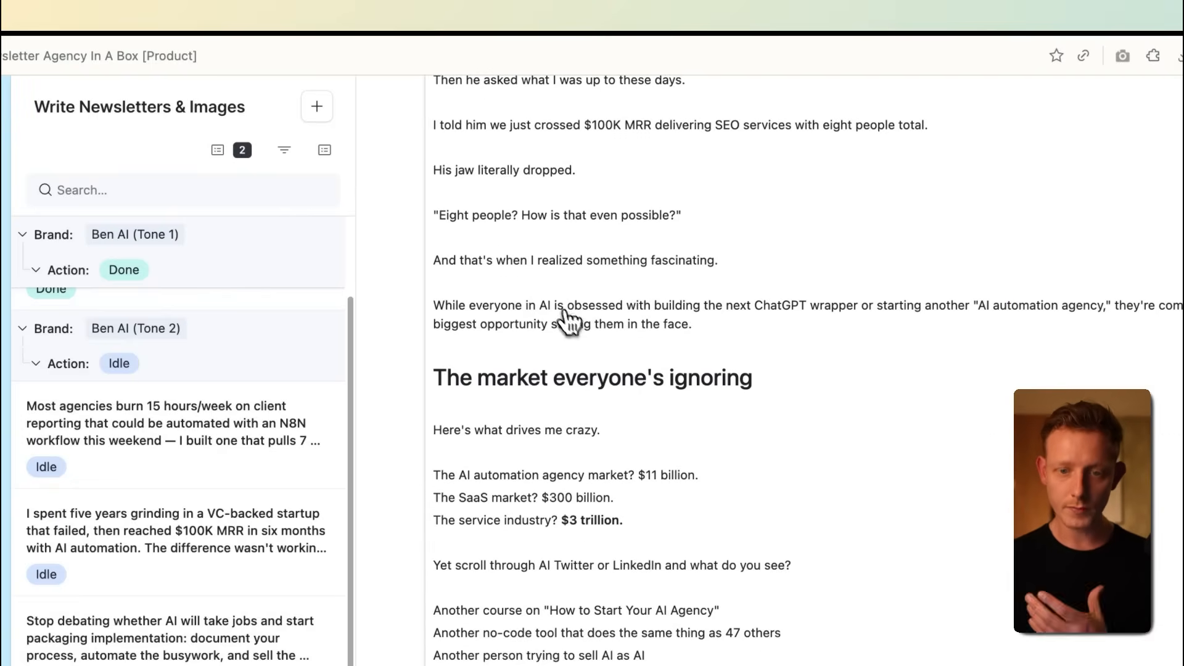
pyautogui.scroll(-3)
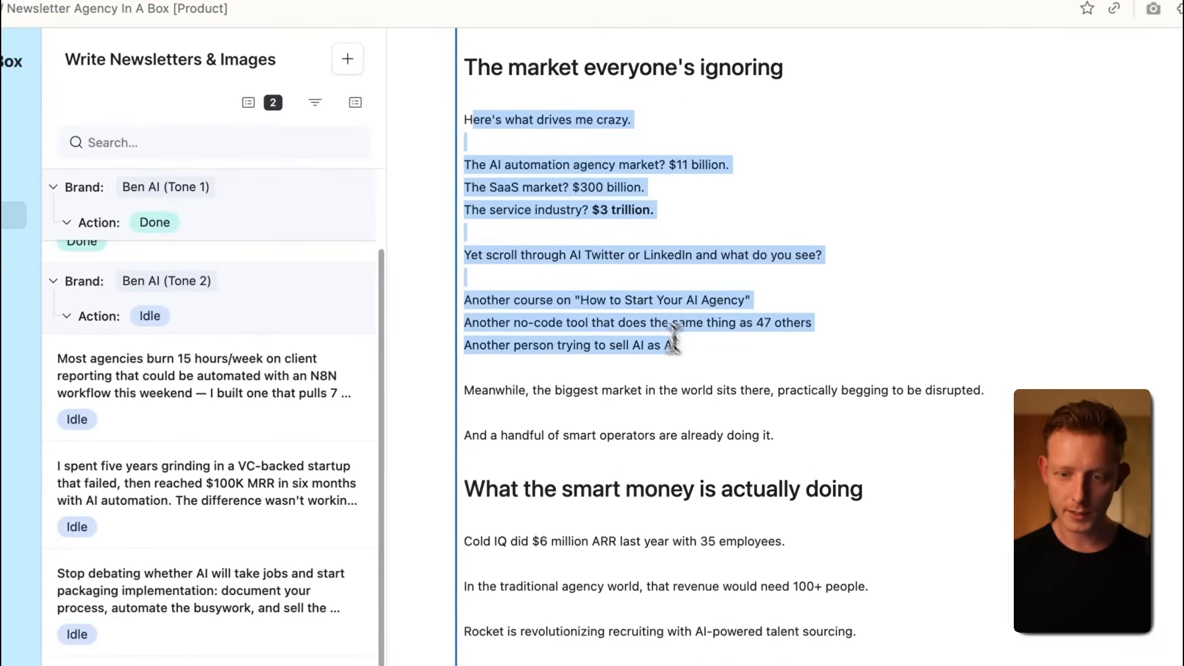
pyautogui.scroll(-3)
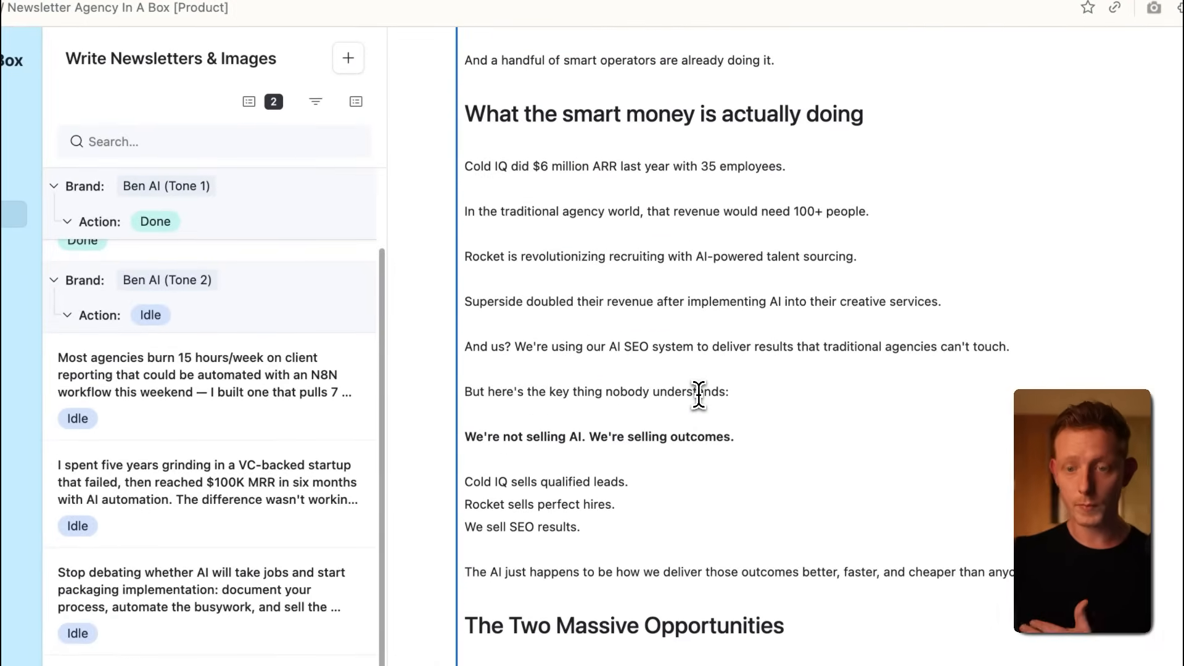
# Read the Youtube link 1 draft to its call-to-action and the empty Subject Lines and Publishing fields
pyautogui.scroll(-3)
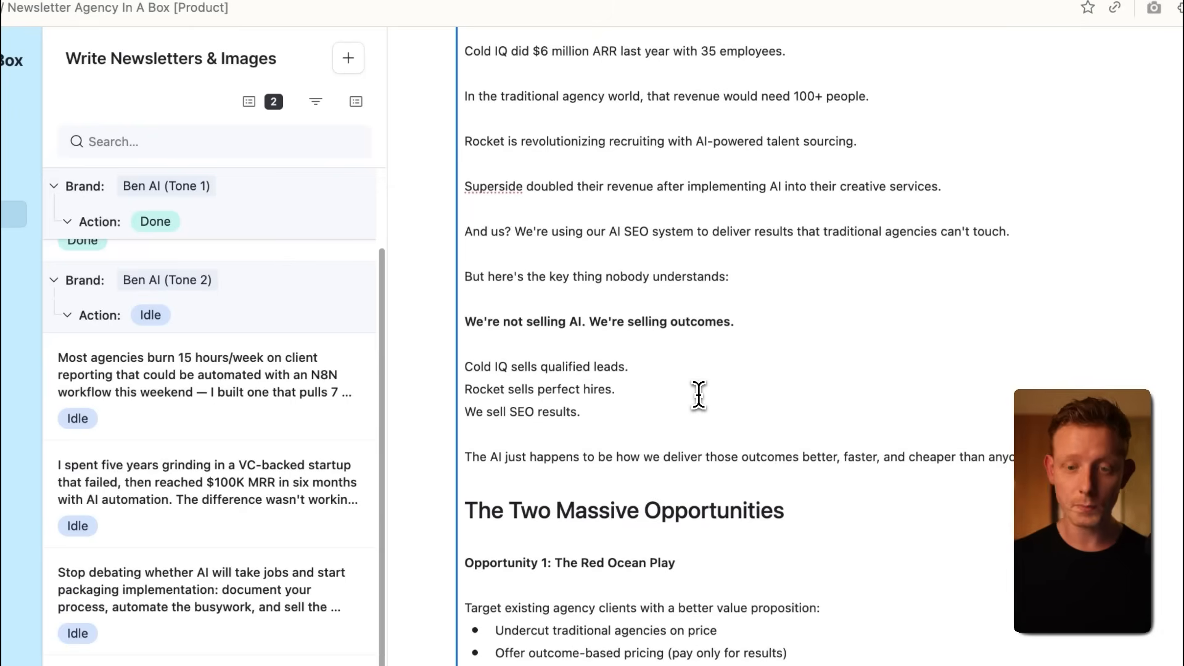
pyautogui.scroll(-3)
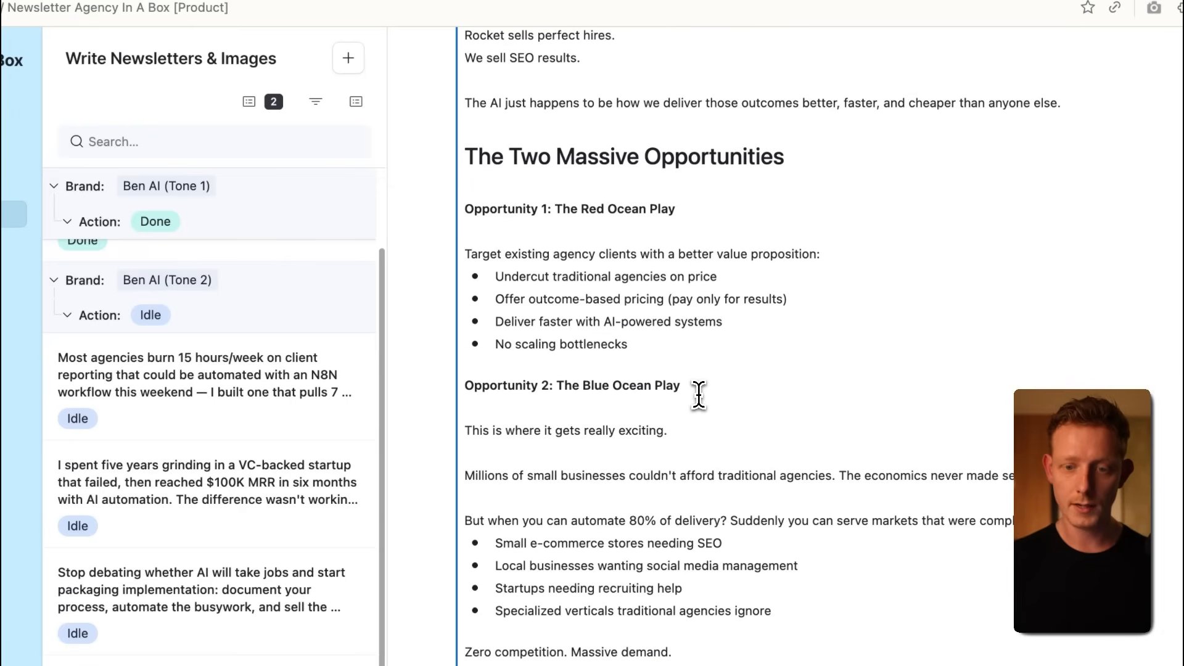
pyautogui.scroll(-3)
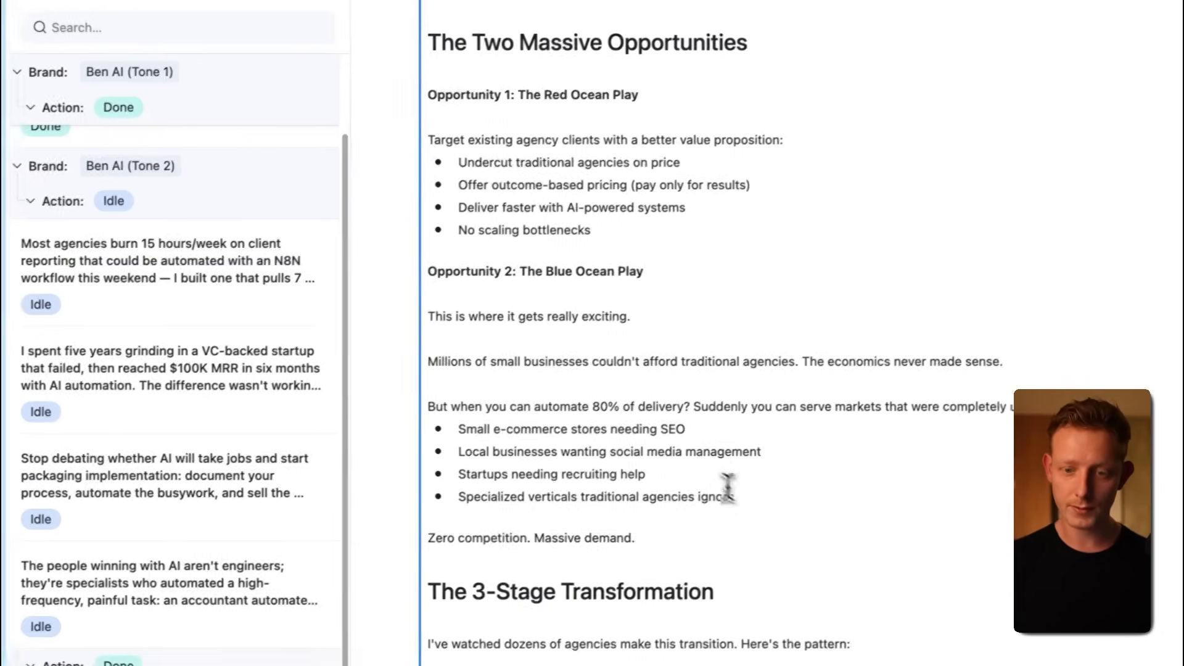
pyautogui.scroll(-3)
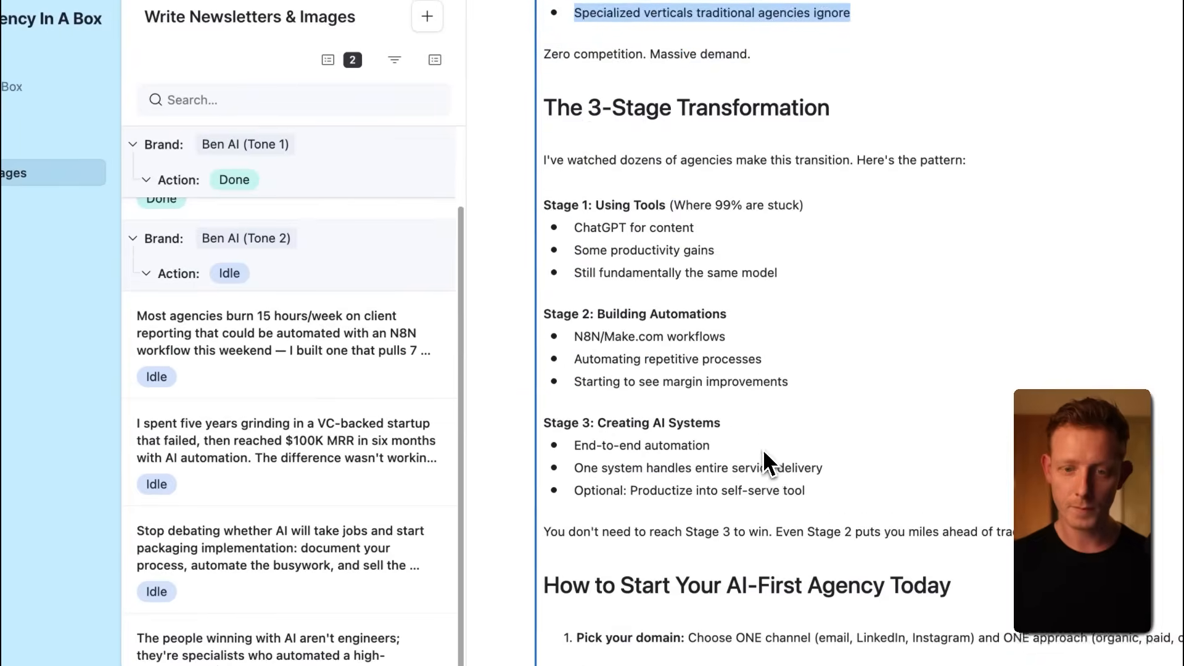
pyautogui.scroll(-3)
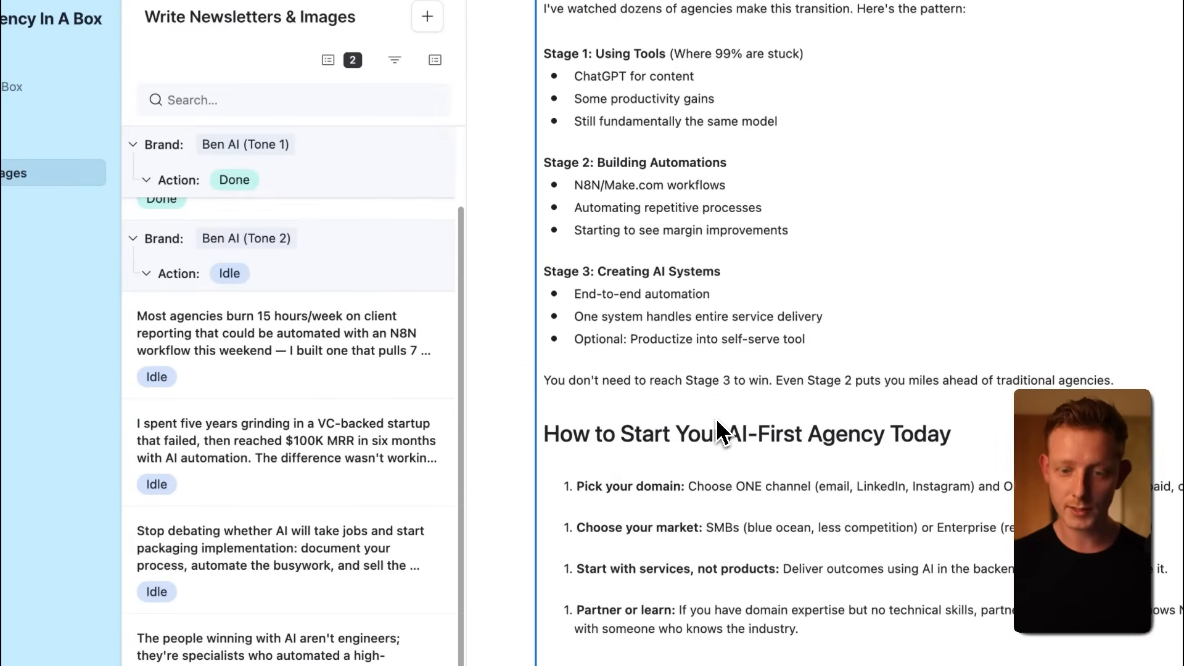
pyautogui.scroll(-3)
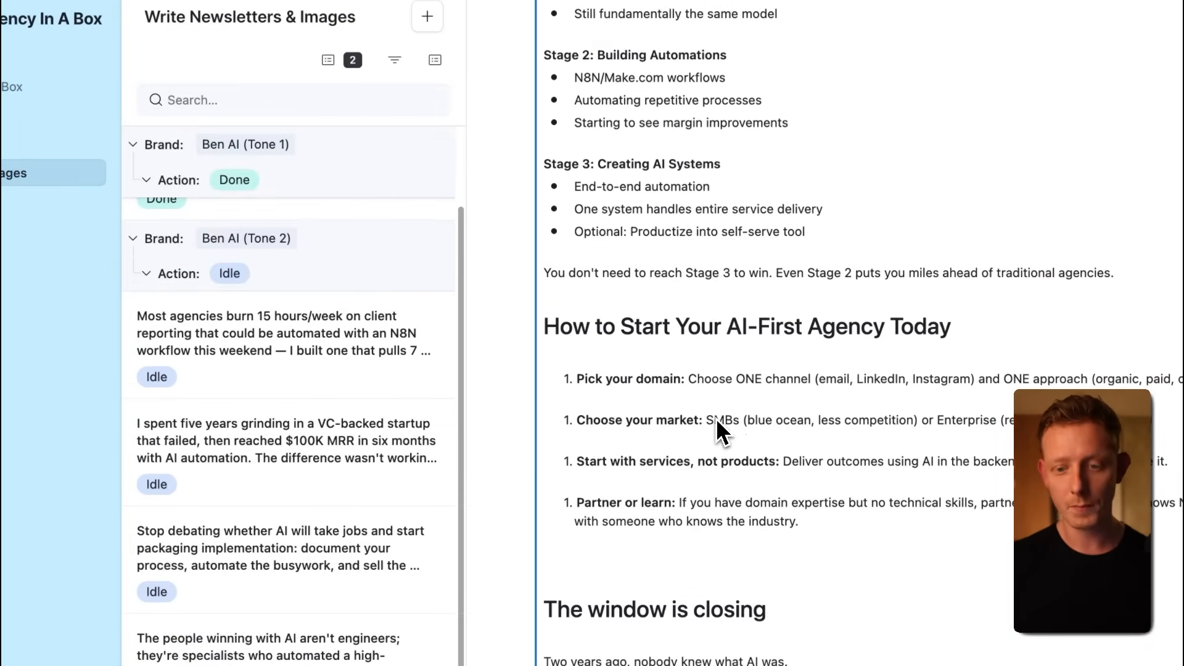
pyautogui.scroll(3)
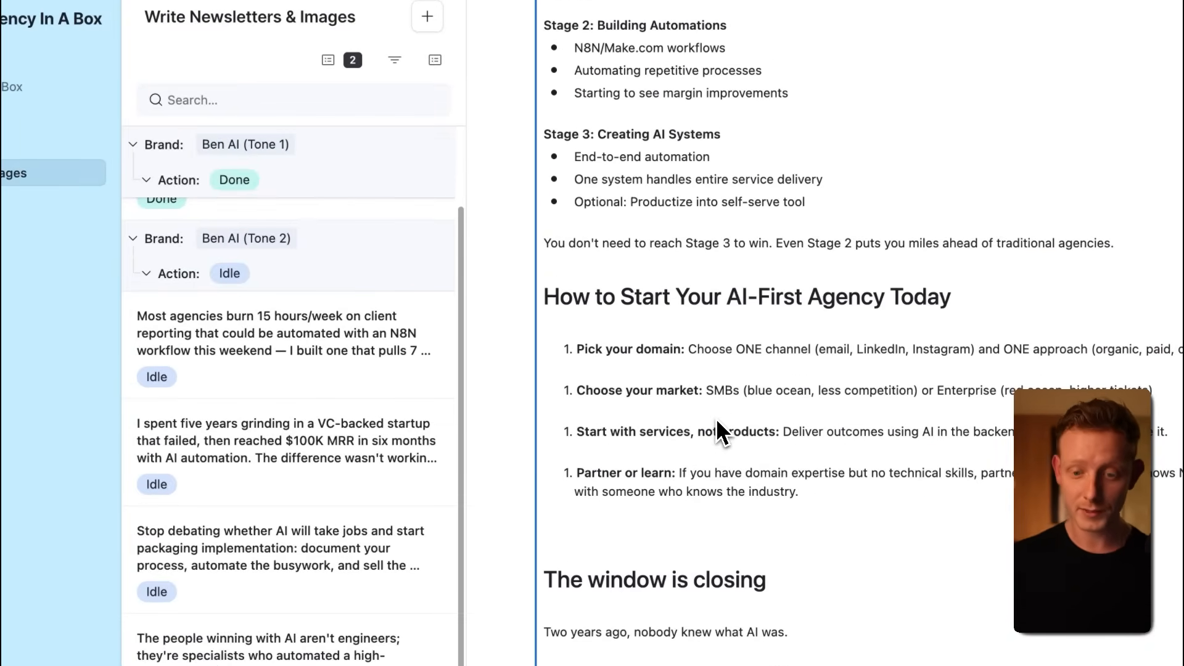
pyautogui.scroll(-3)
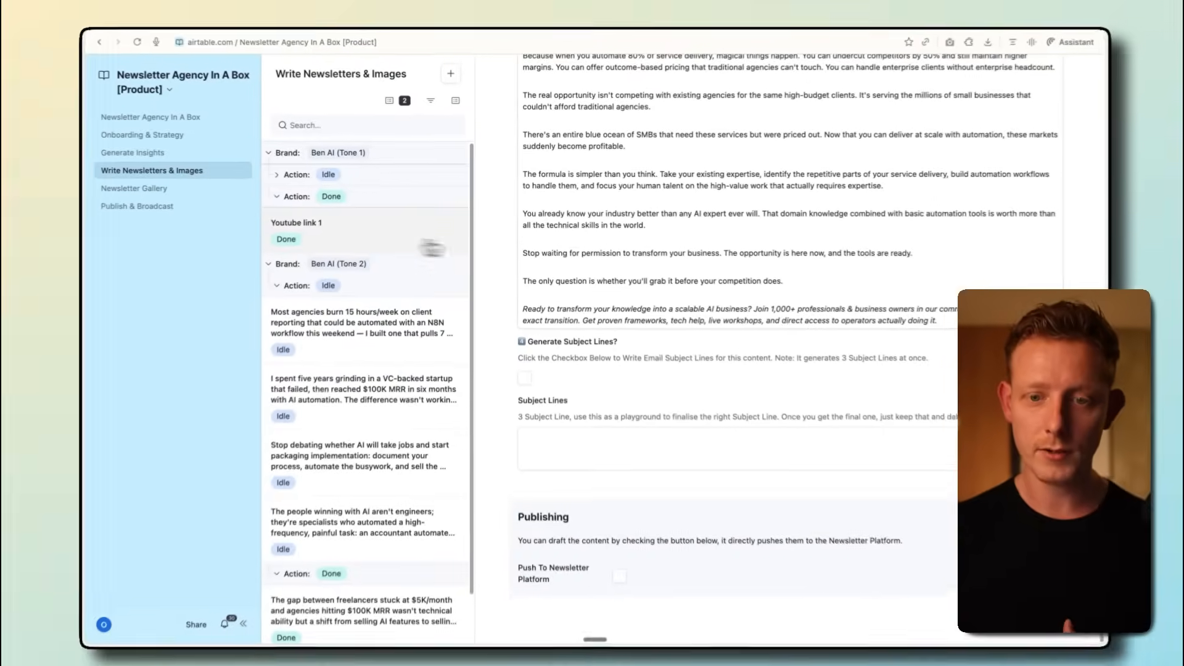
# Scroll through the 'Scared children in business suits' Substack post to read its opening CEO lunch story
pyautogui.scroll(3)
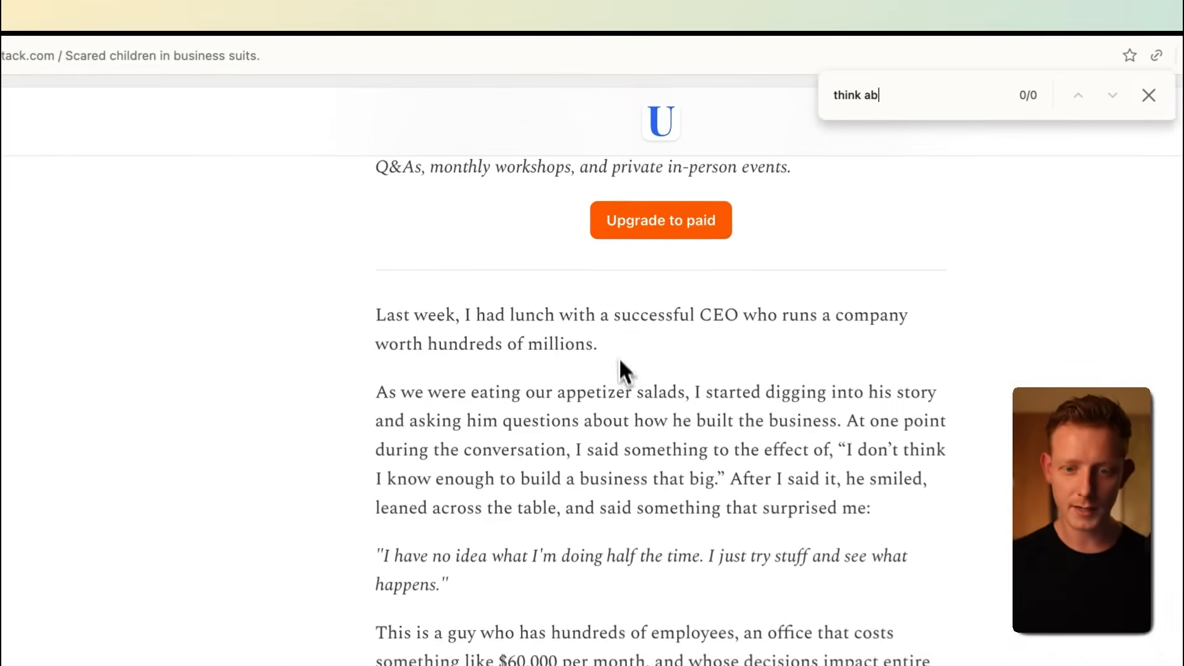
pyautogui.scroll(3)
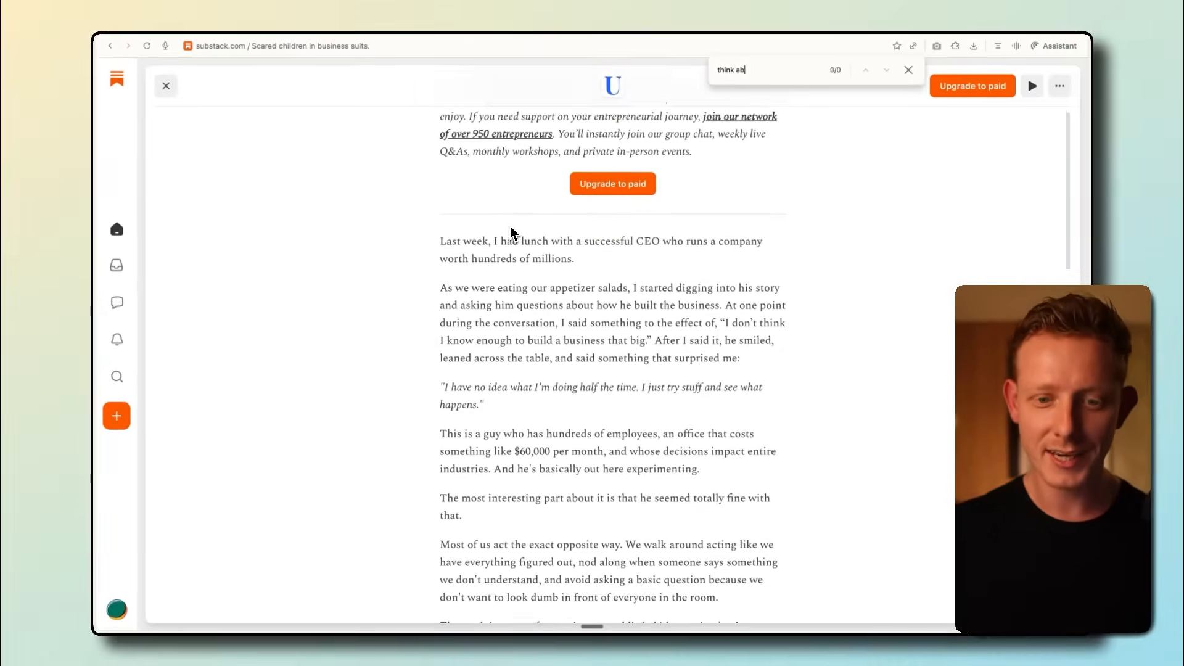
pyautogui.scroll(-3)
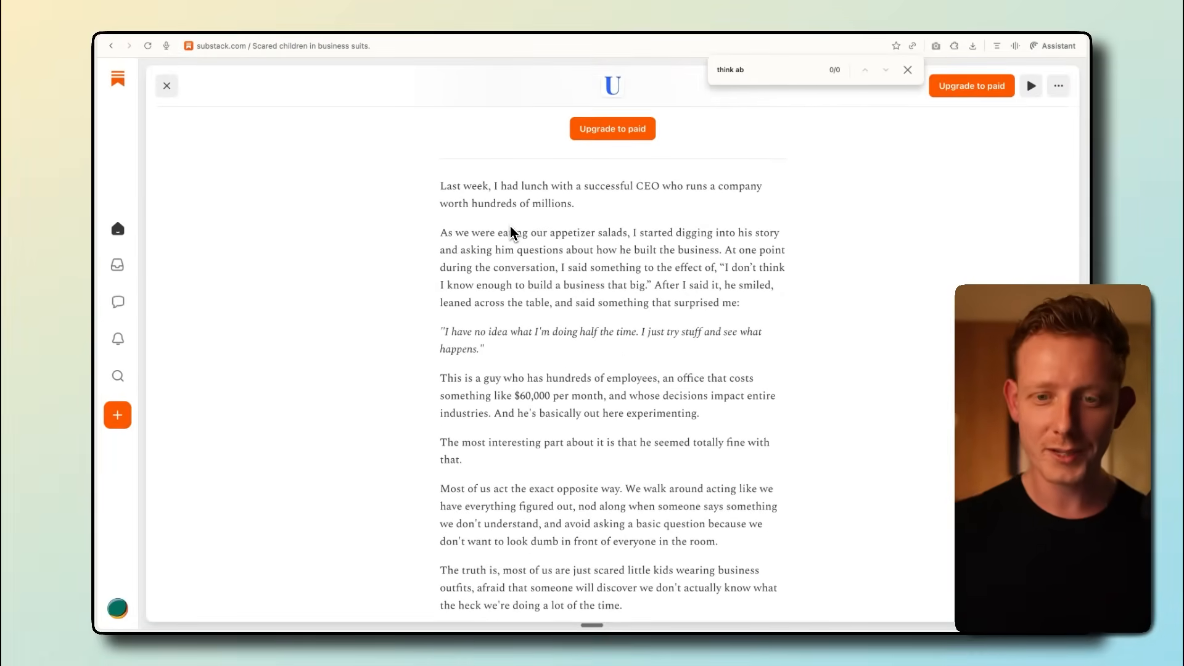
pyautogui.scroll(3)
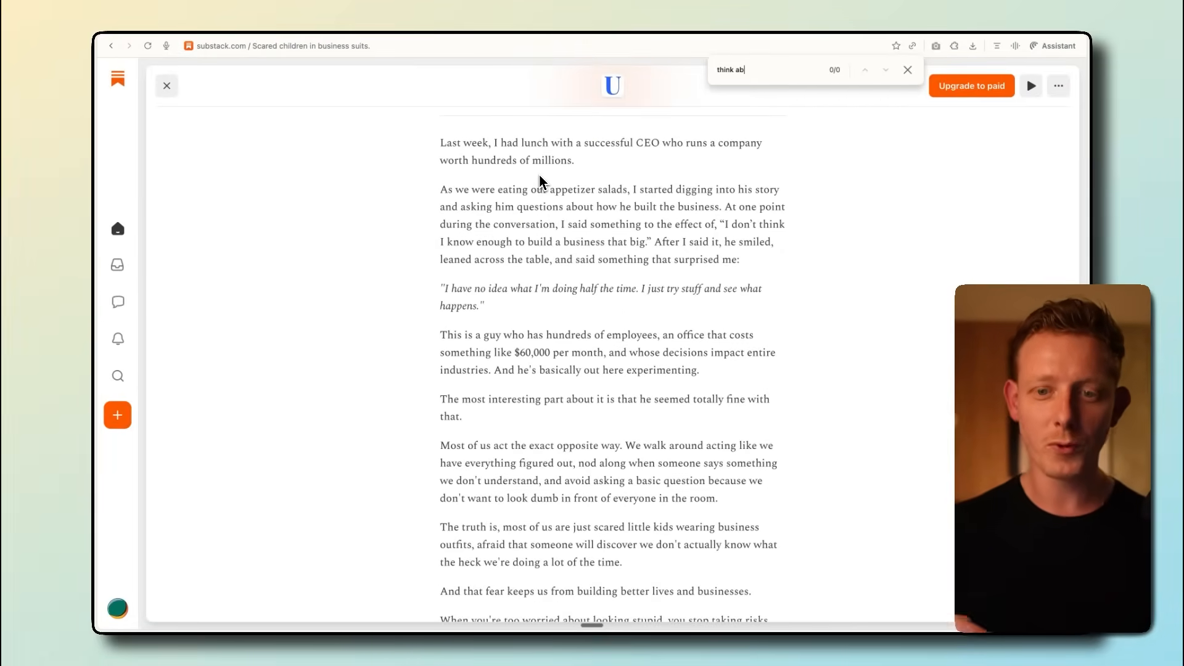
pyautogui.moveTo(457, 148)
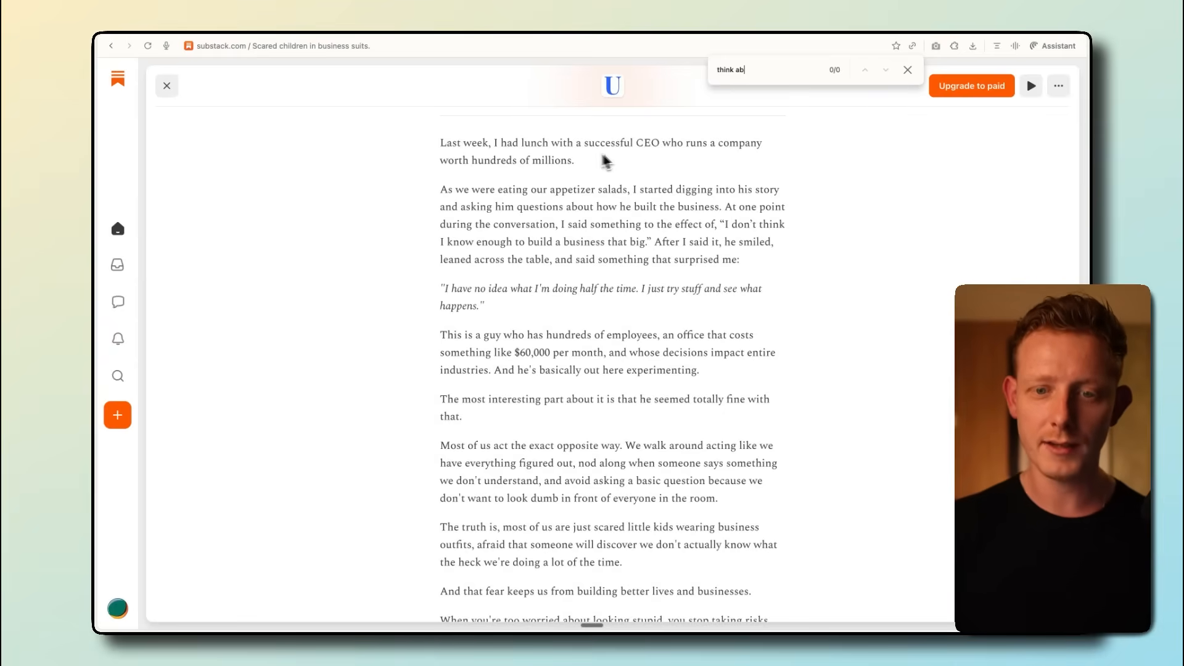
pyautogui.scroll(-3)
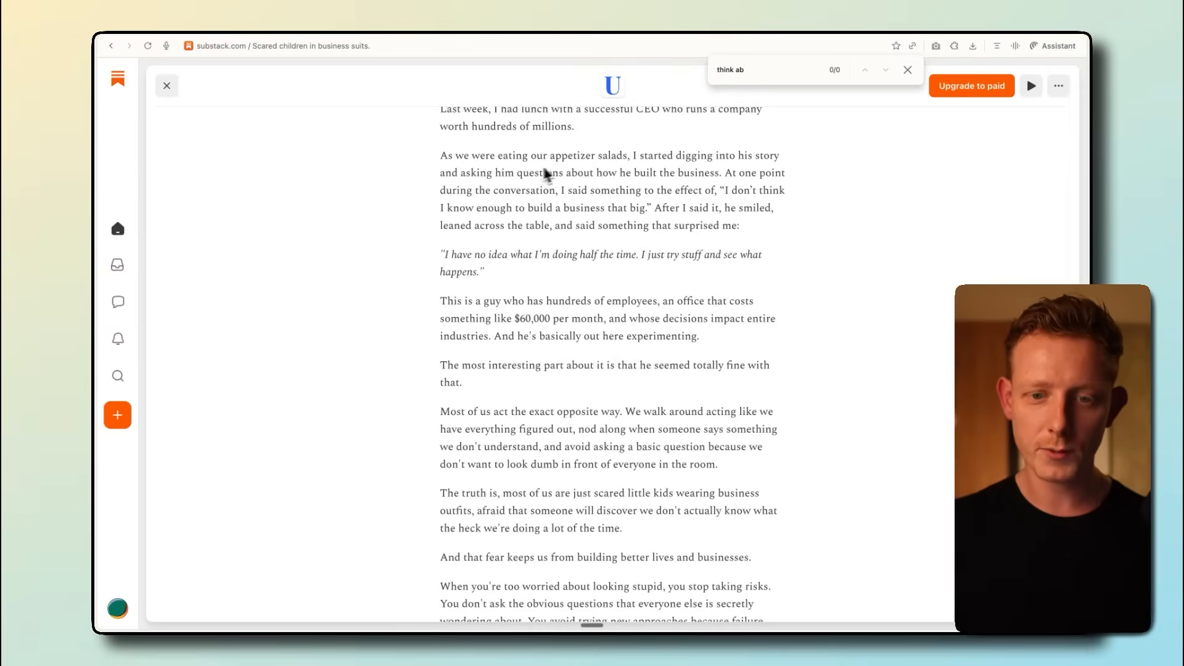
pyautogui.moveTo(518, 191)
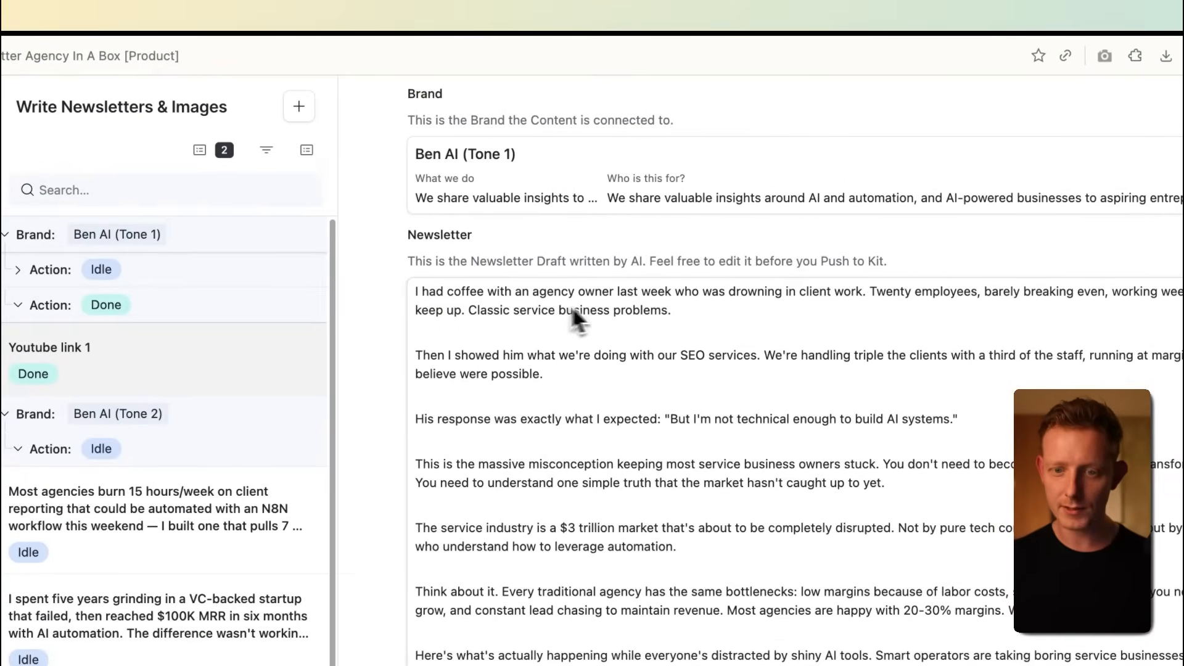
# Scroll the 'coffee with an agency owner' newsletter draft down to its 'Keep building, Ben' sign-off and P.S
pyautogui.scroll(-3)
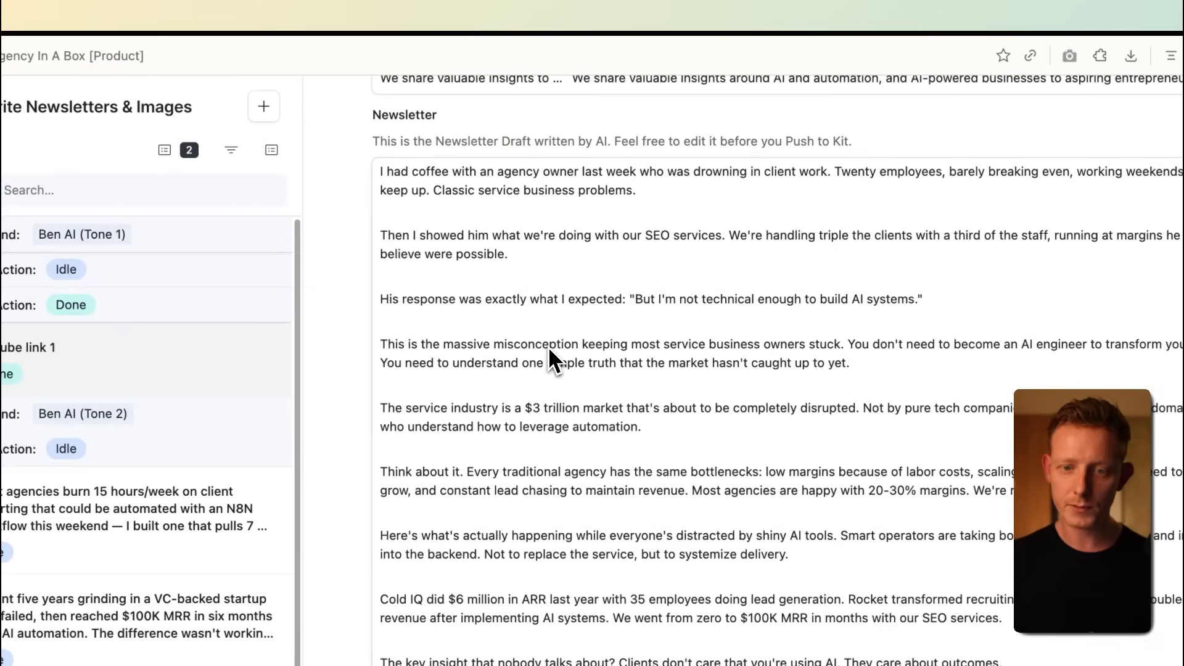
pyautogui.scroll(-3)
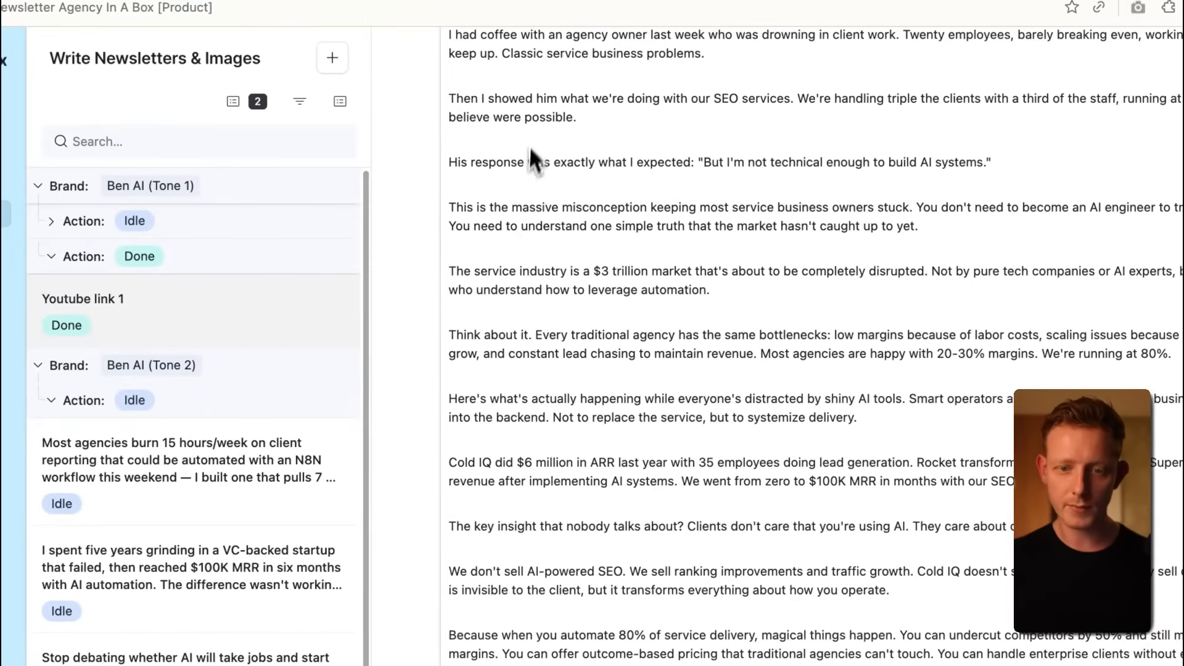
pyautogui.scroll(-3)
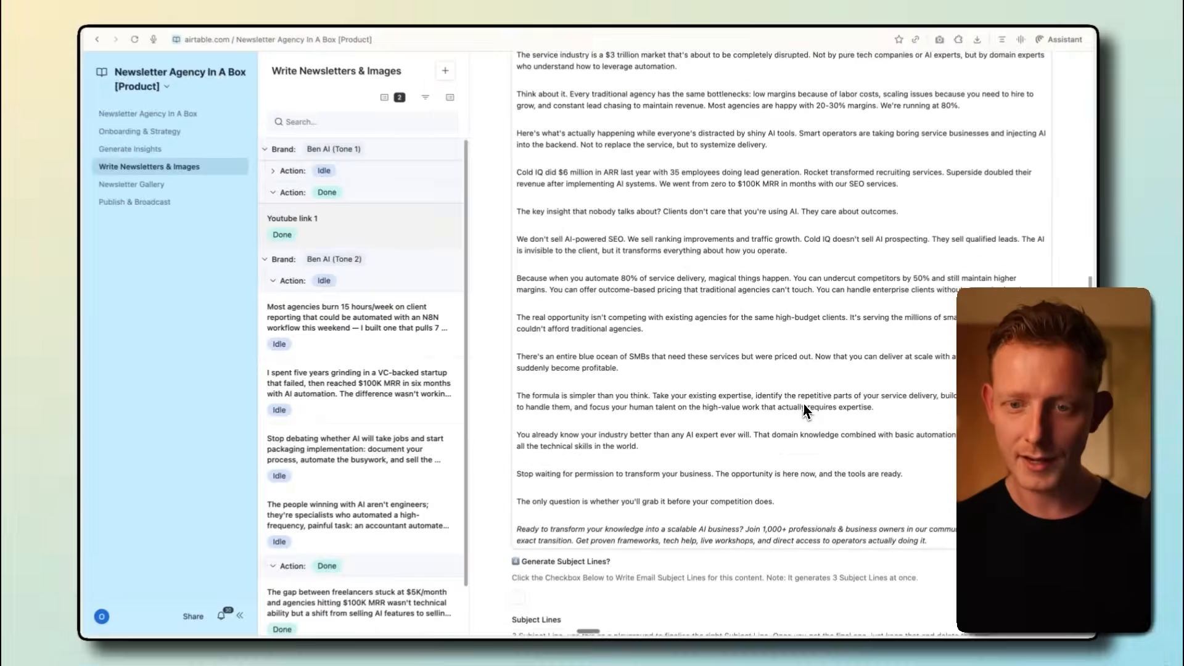
pyautogui.scroll(-3)
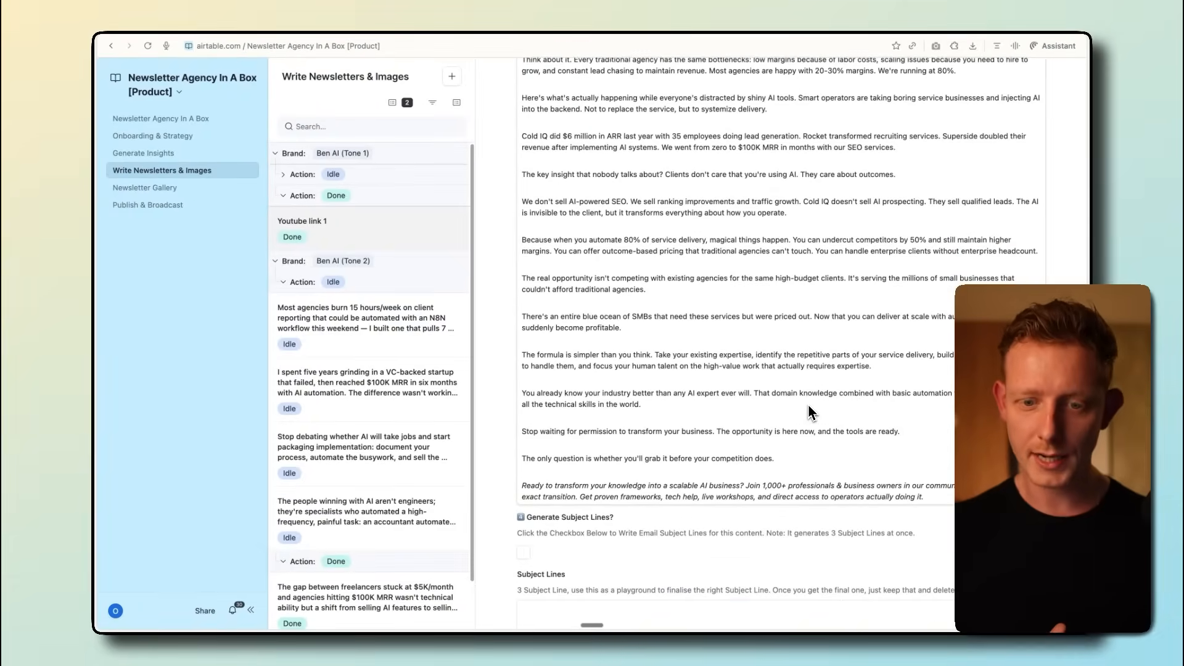
pyautogui.scroll(-3)
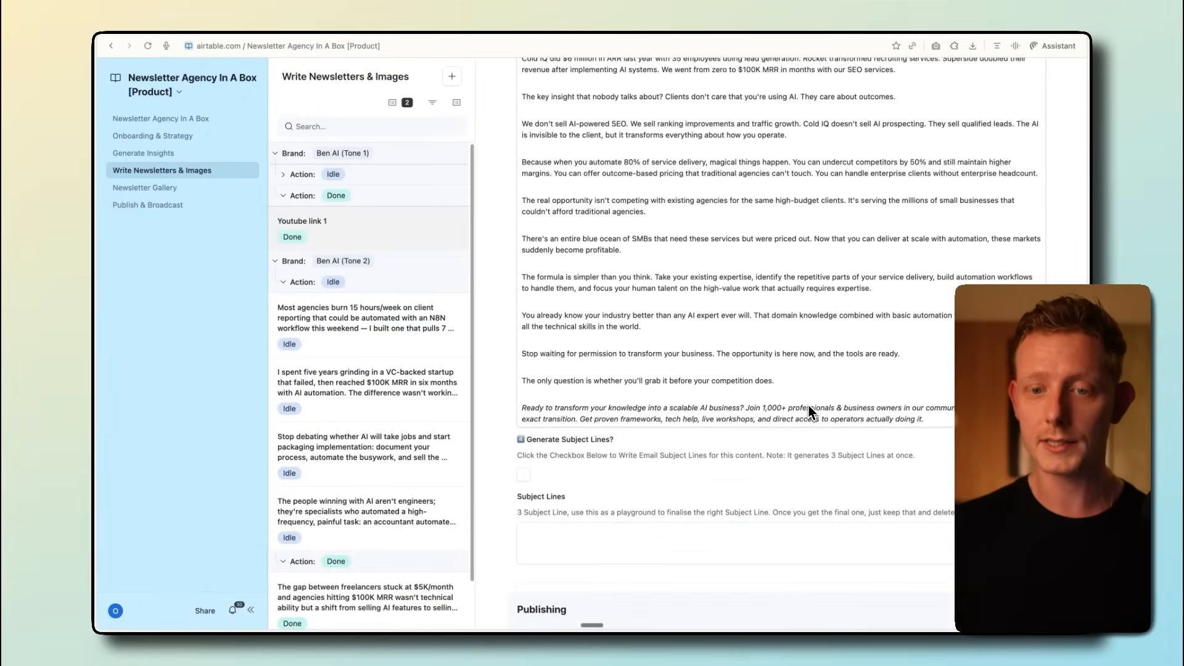
pyautogui.scroll(-3)
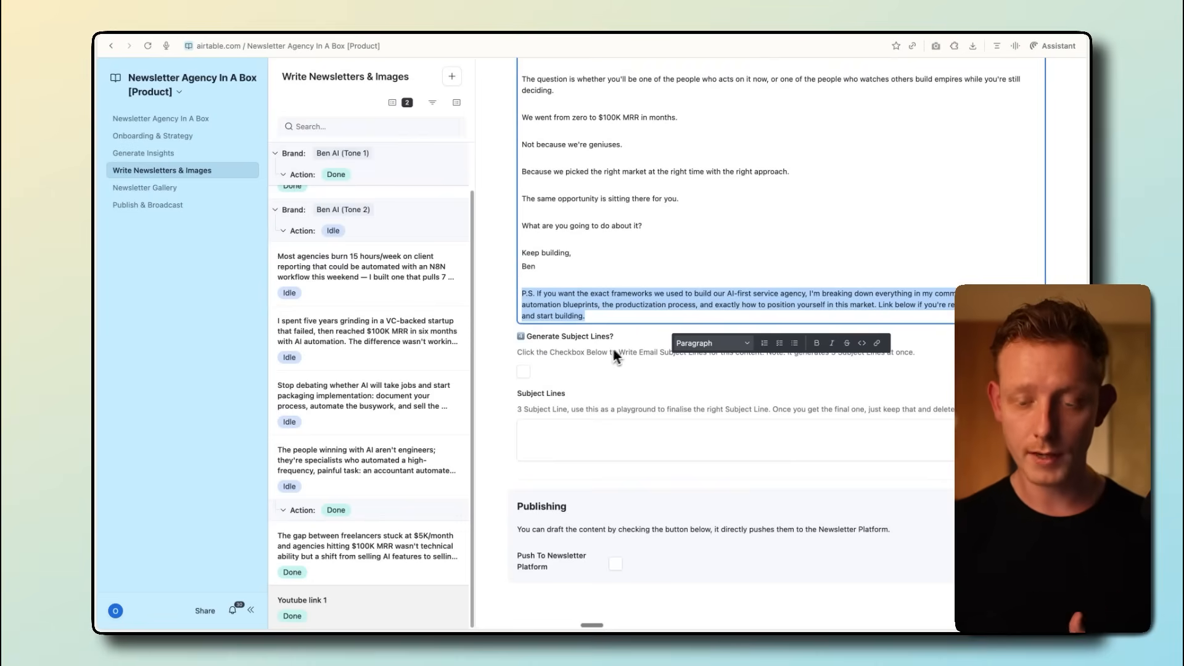
# Tick Generate Subject Lines? on the Youtube link 1 newsletter draft to request subject lines
pyautogui.click(525, 378)
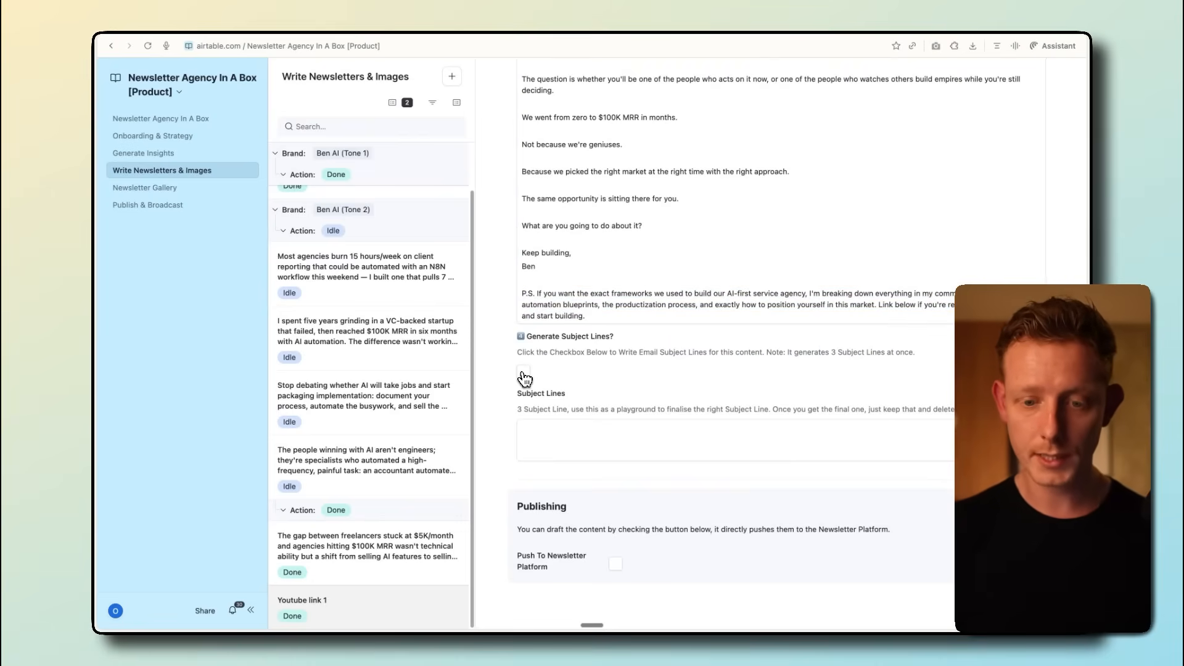
pyautogui.click(524, 371)
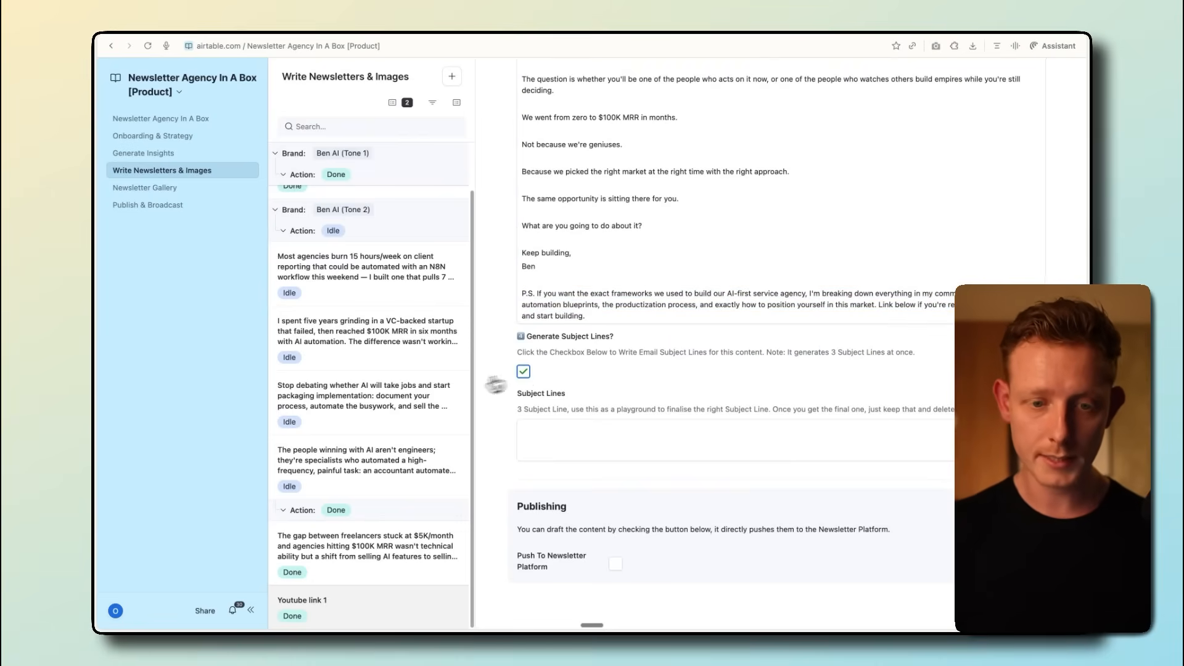
pyautogui.scroll(3)
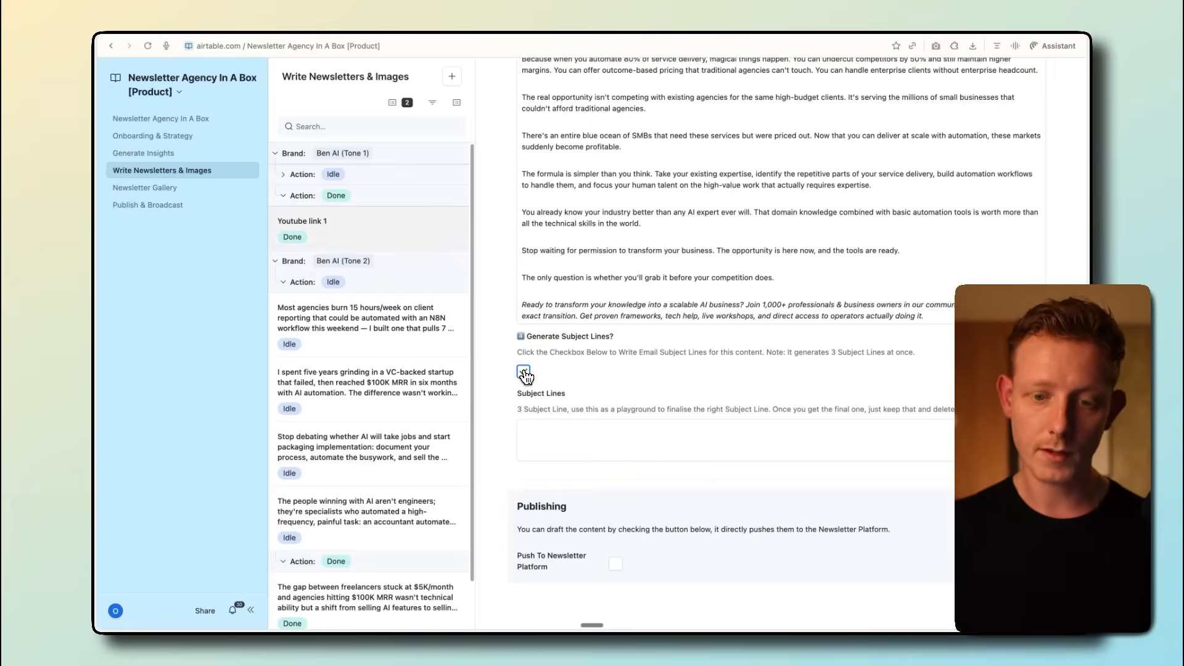
pyautogui.click(524, 371)
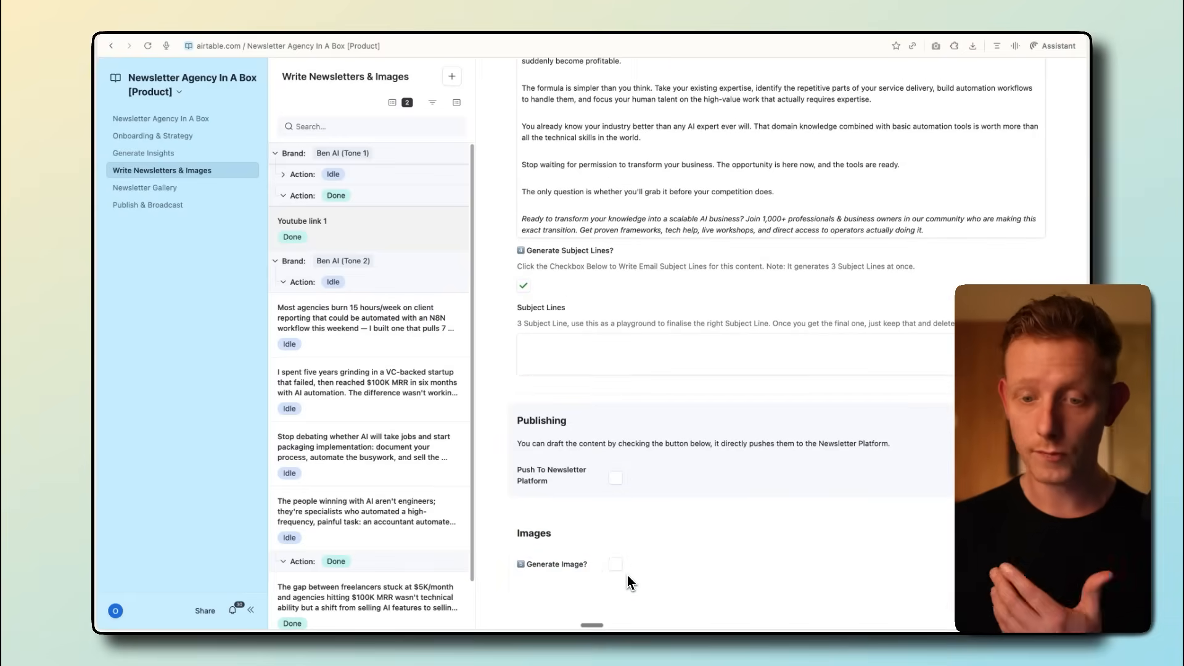
pyautogui.click(615, 565)
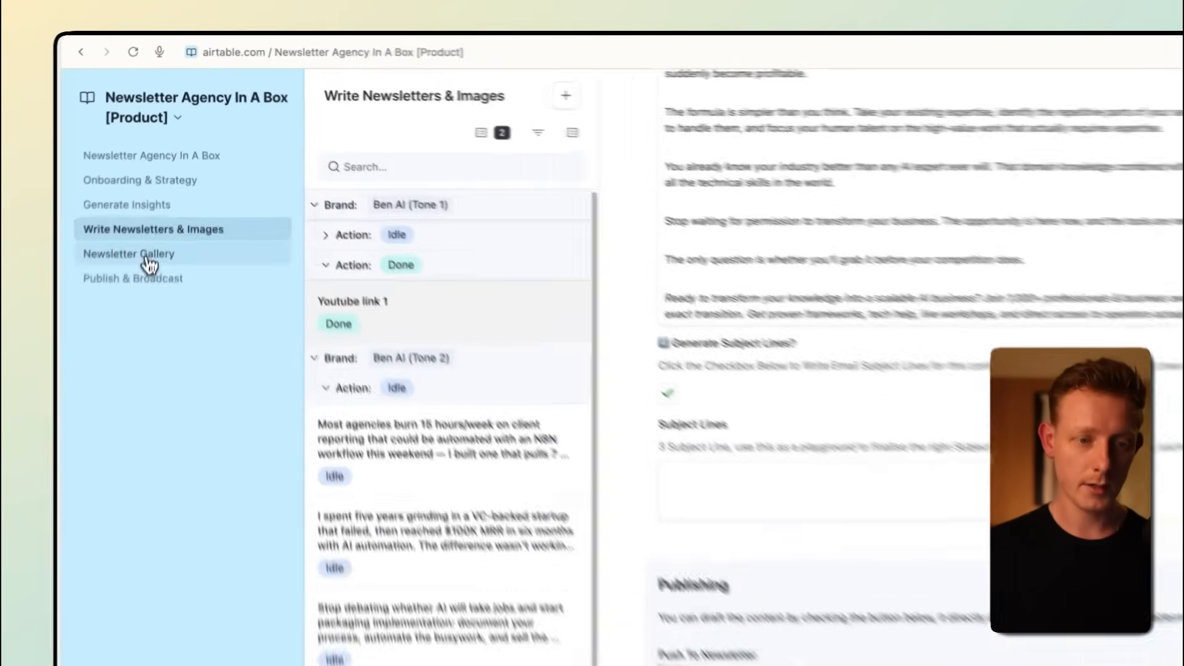
# View the playbook infographic full size, then enlarge the 'Unlocking 80% Margins with AI' image in Newsletter Gallery
pyautogui.click(128, 253)
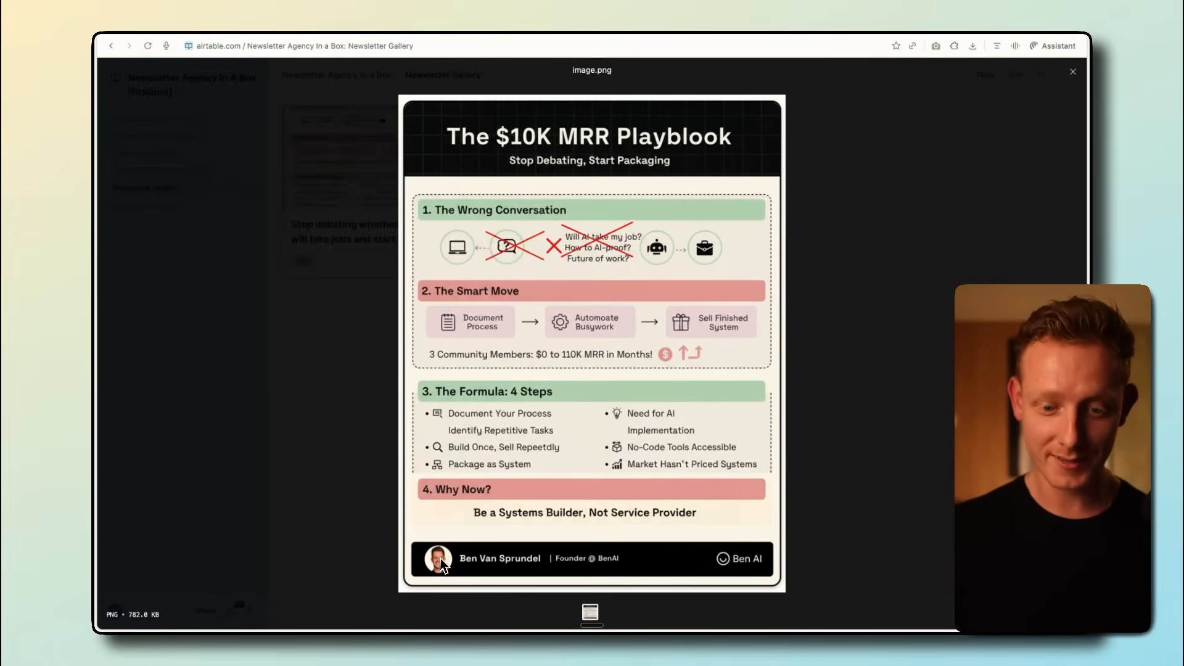
pyautogui.moveTo(613, 298)
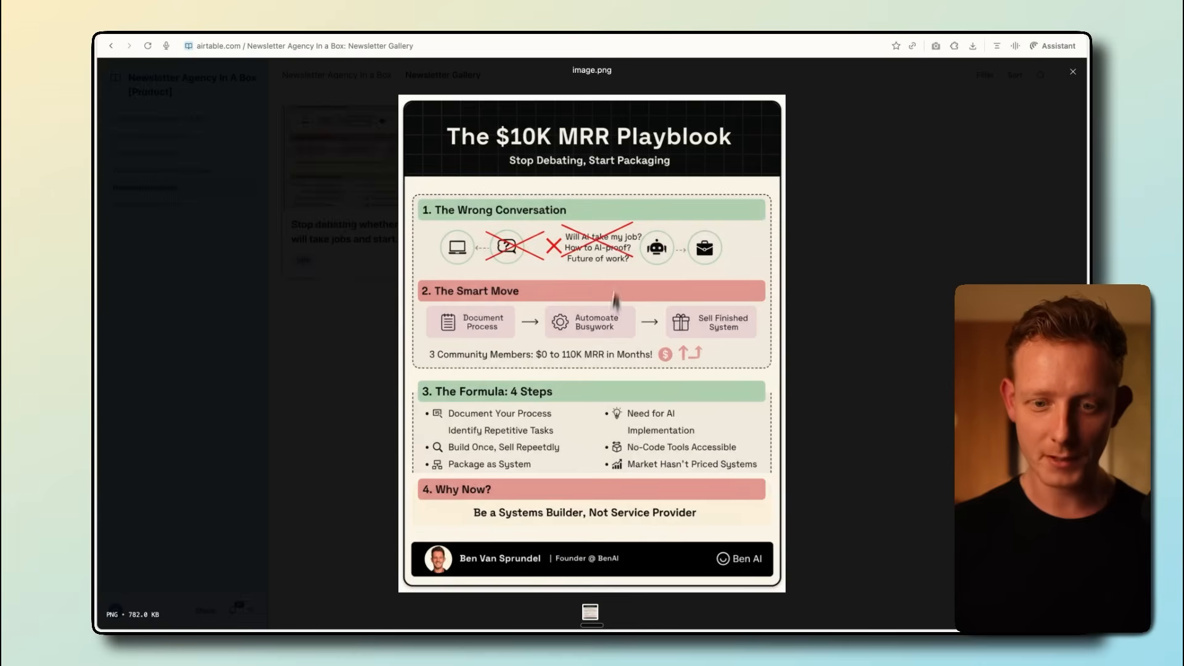
pyautogui.moveTo(729, 343)
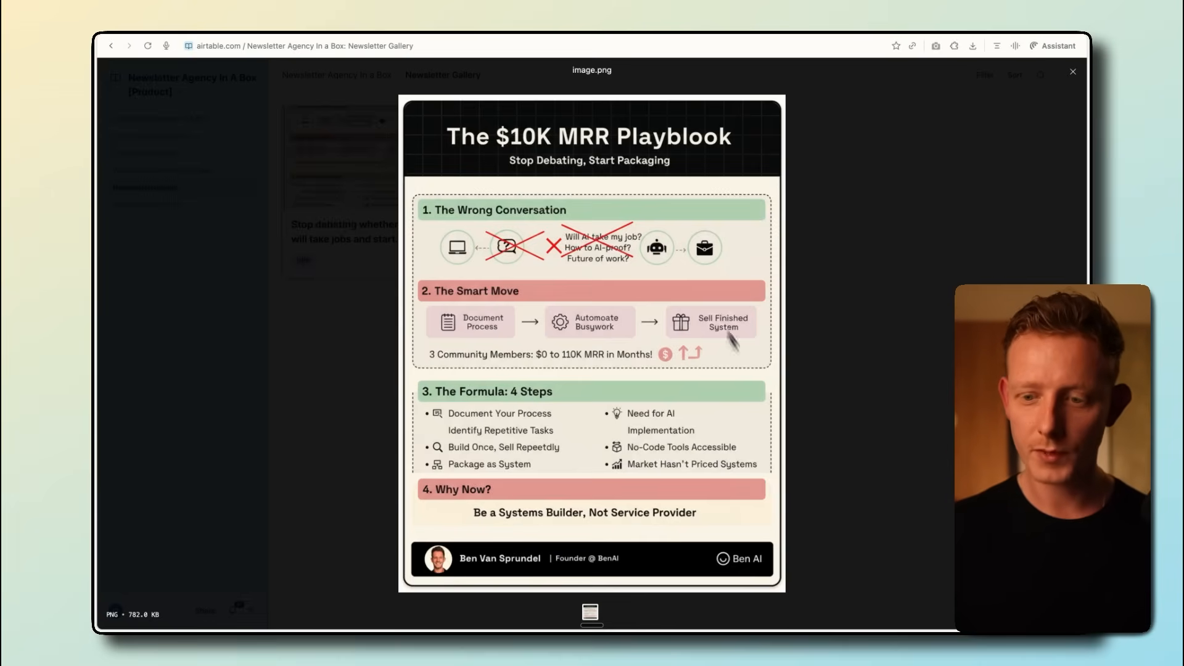
pyautogui.moveTo(552, 574)
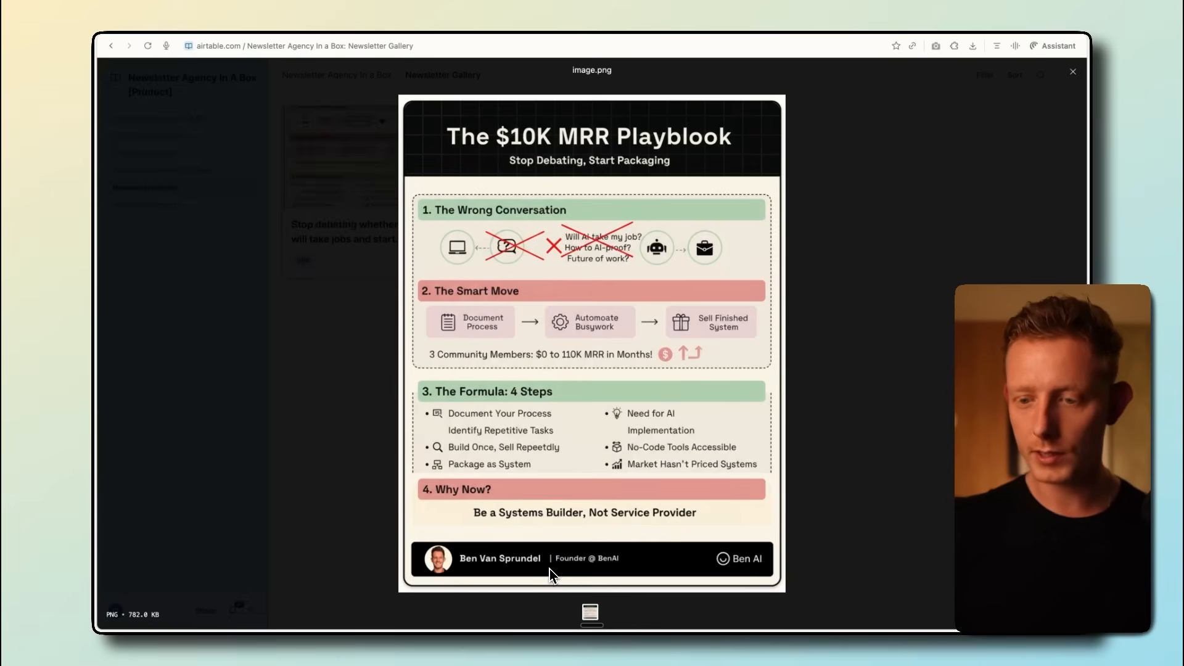
pyautogui.click(1072, 72)
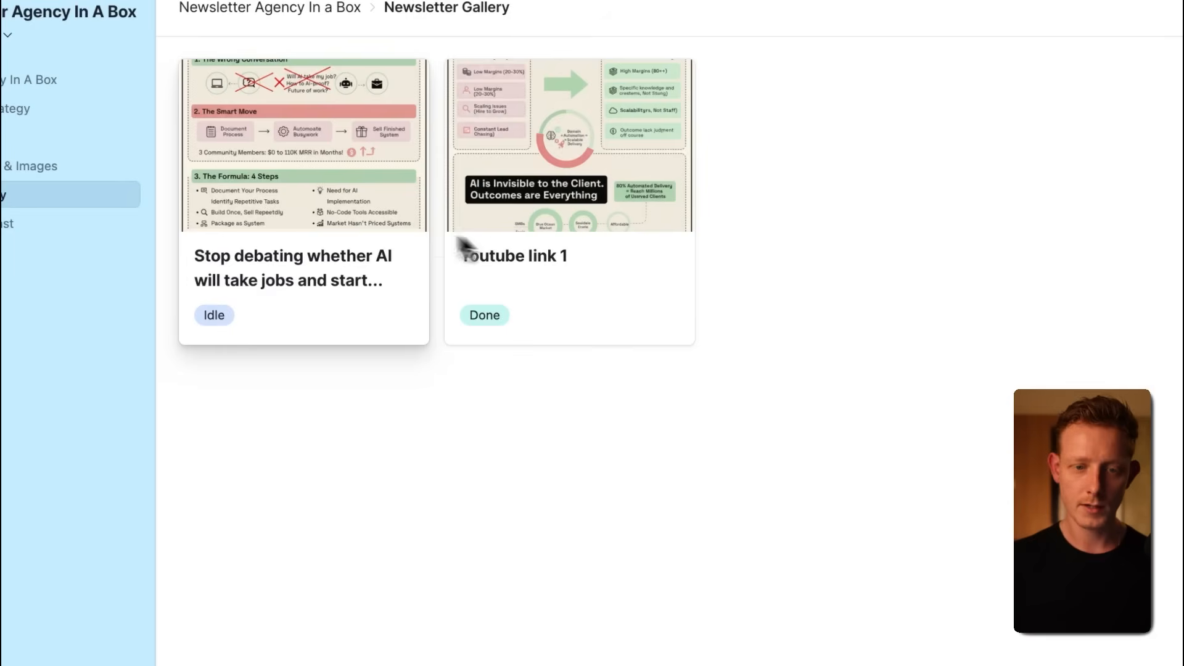
pyautogui.click(569, 143)
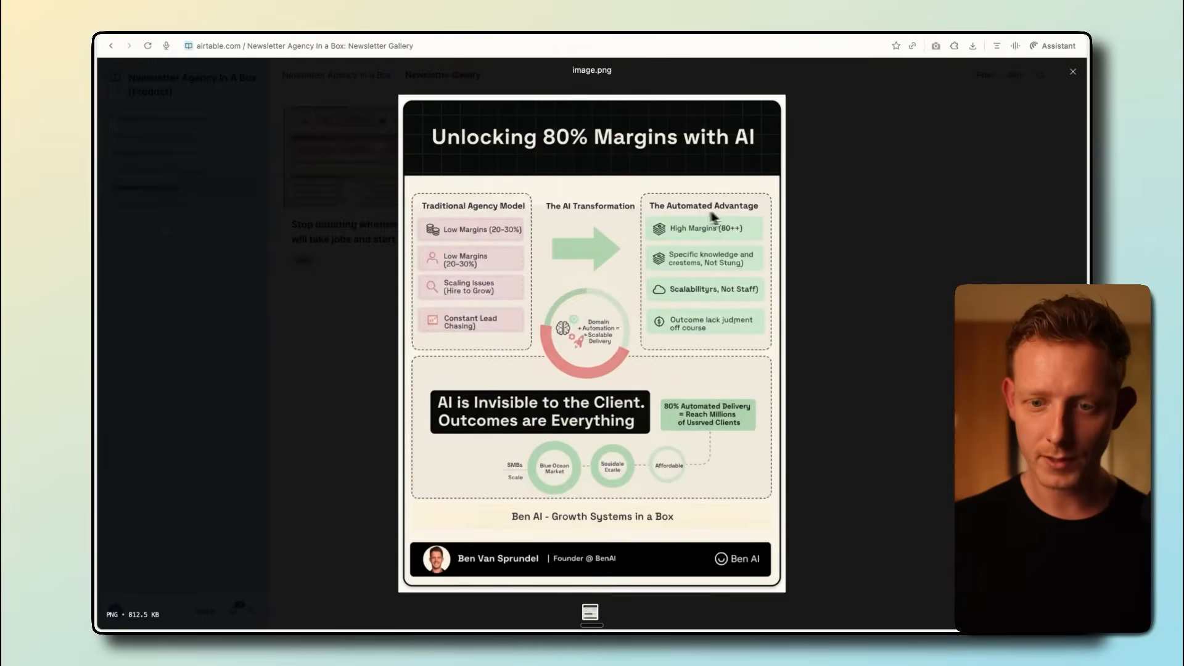
pyautogui.moveTo(680, 257)
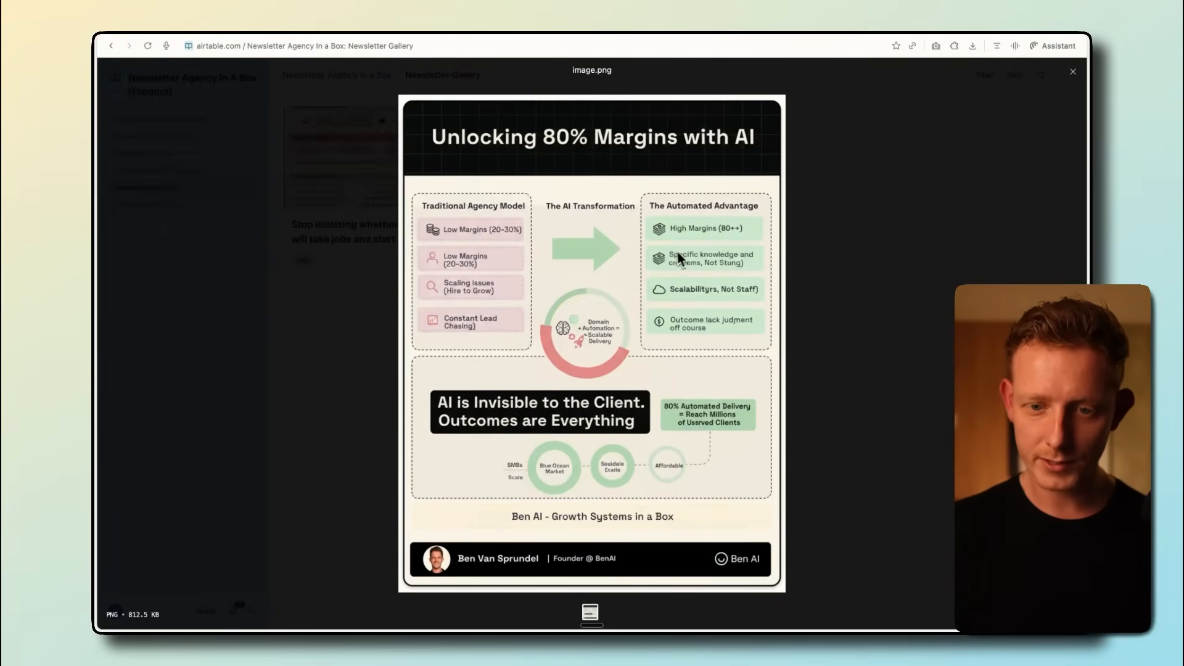
pyautogui.moveTo(646, 329)
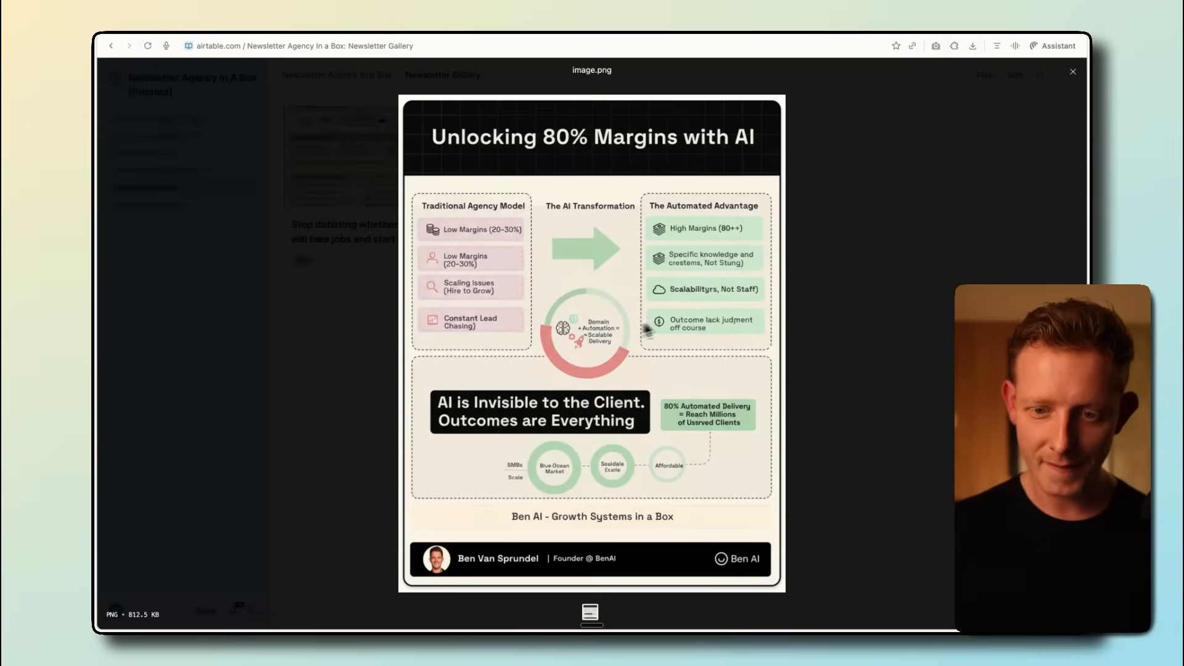
pyautogui.moveTo(695, 310)
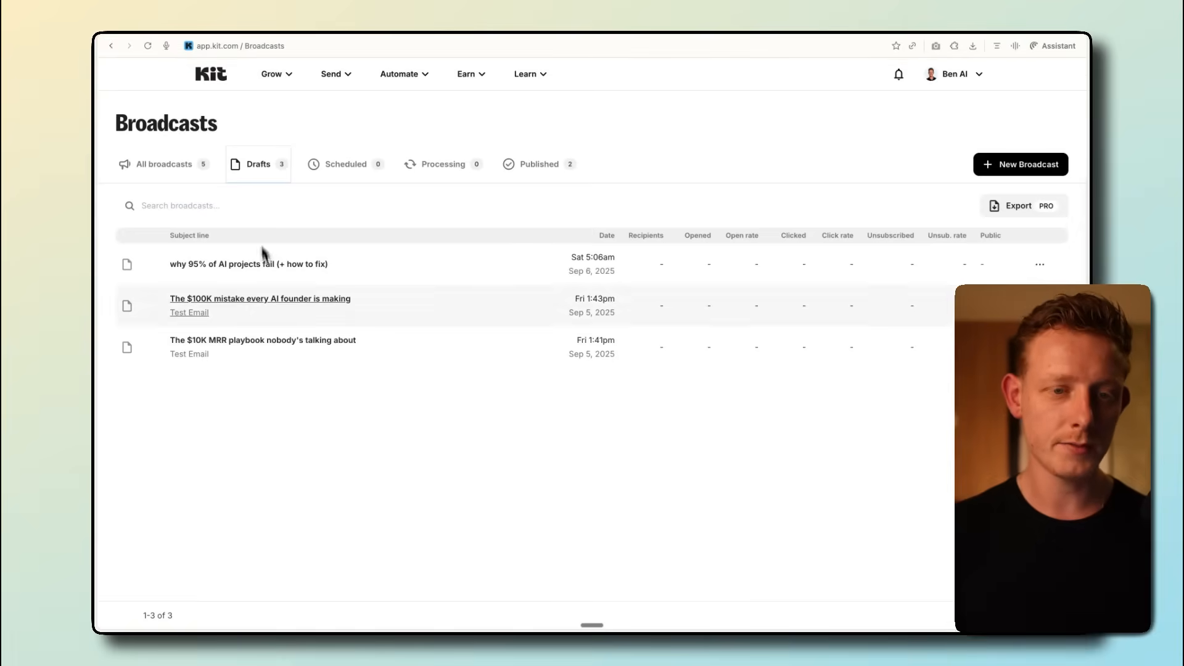
pyautogui.moveTo(267, 295)
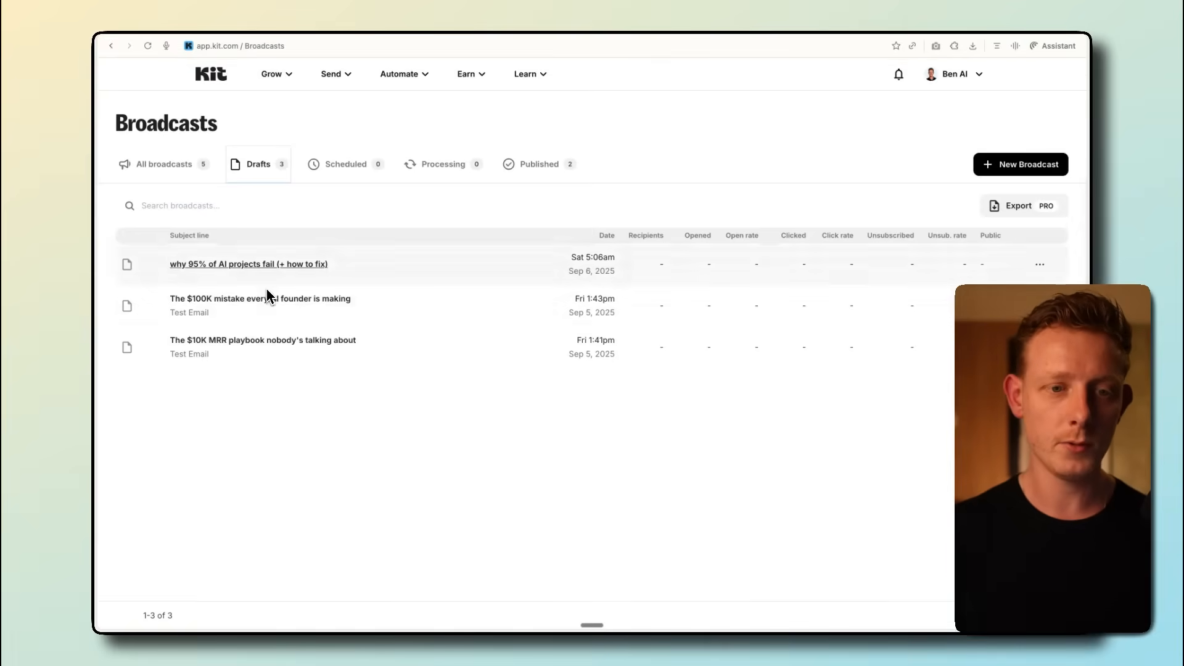
pyautogui.moveTo(307, 117)
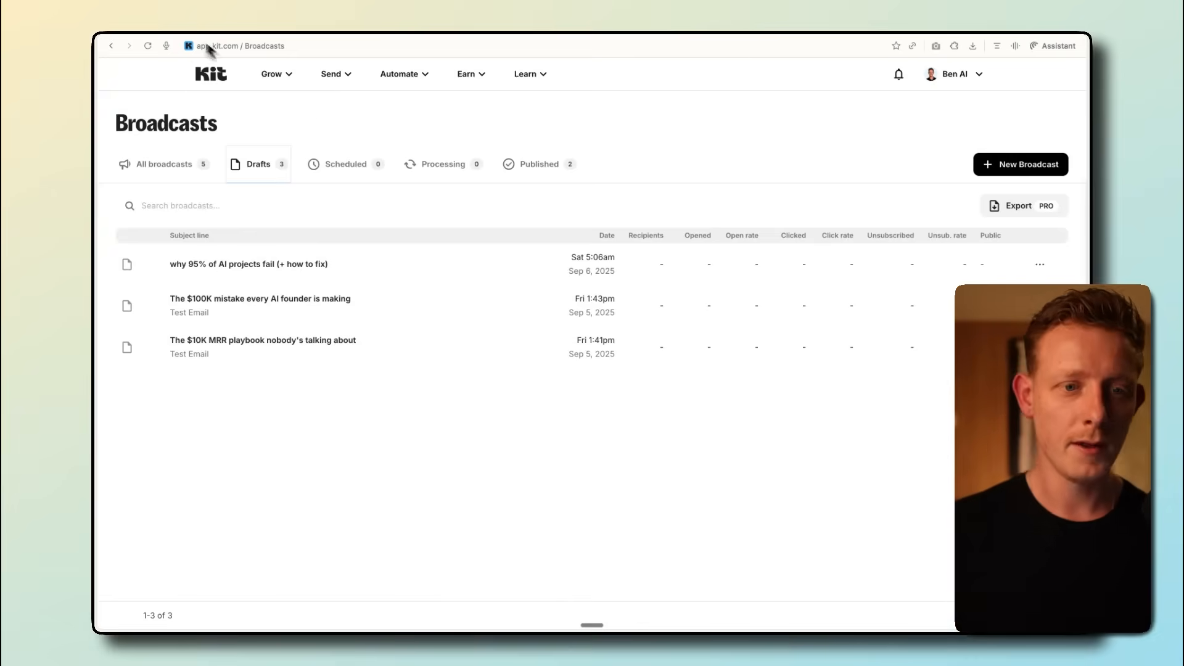
pyautogui.moveTo(189, 37)
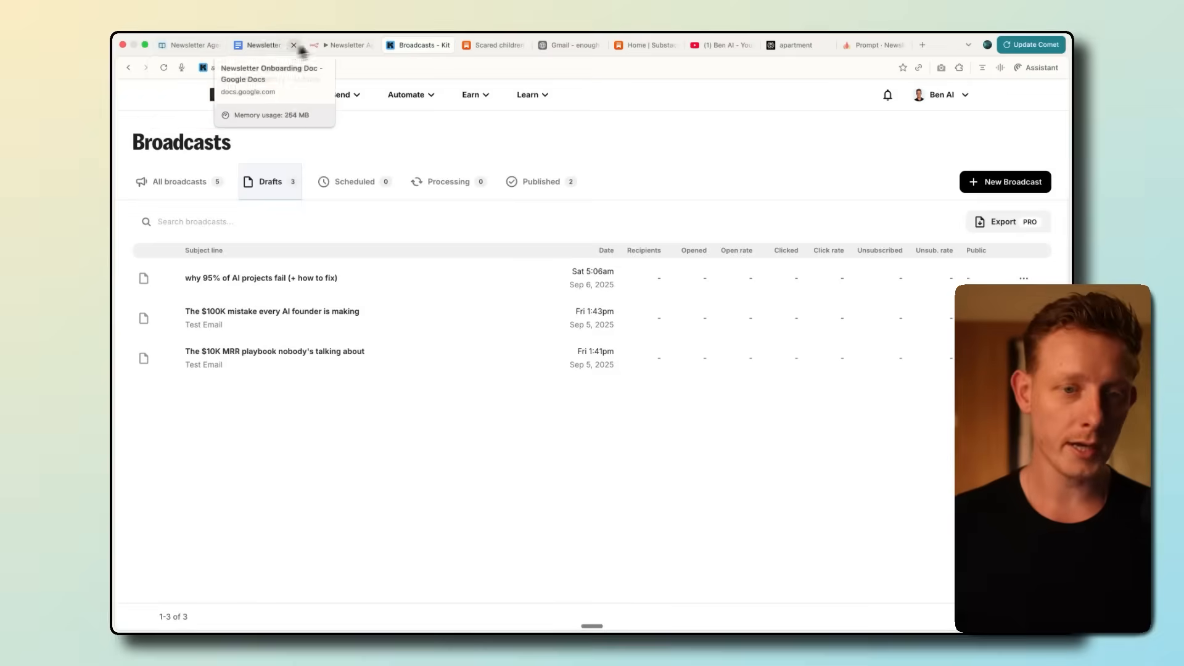
# Show the n8n Newsletter Agency In A Box workflow, then the Context Engineering Process whiteboard
pyautogui.click(341, 44)
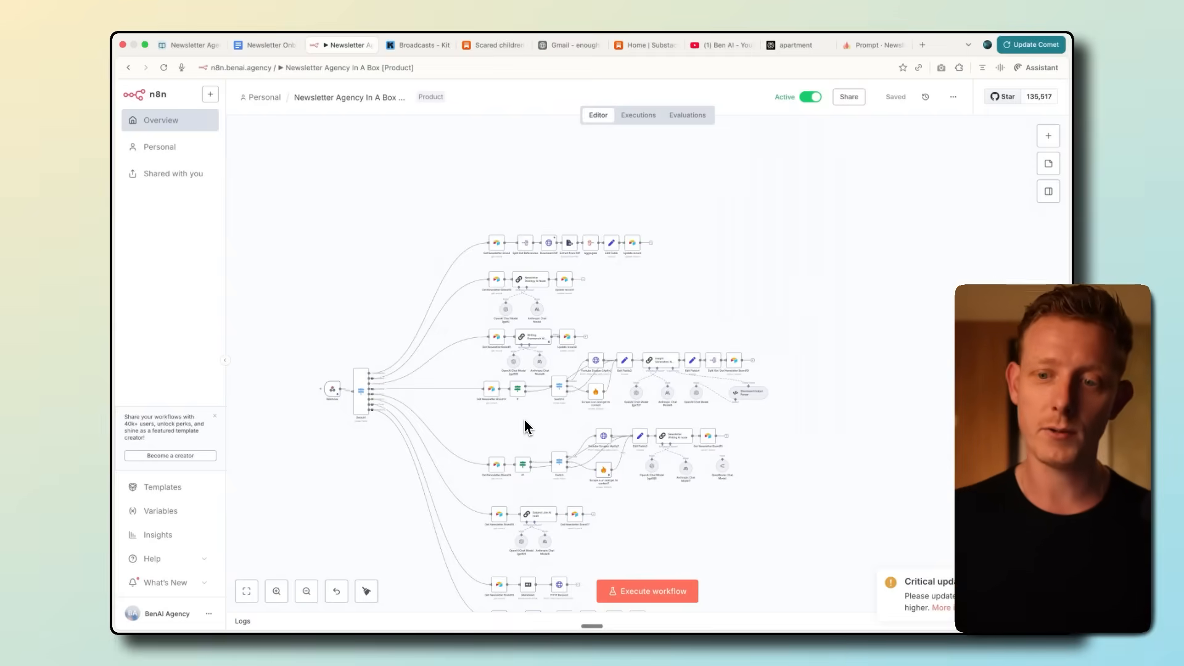
pyautogui.moveTo(524, 423)
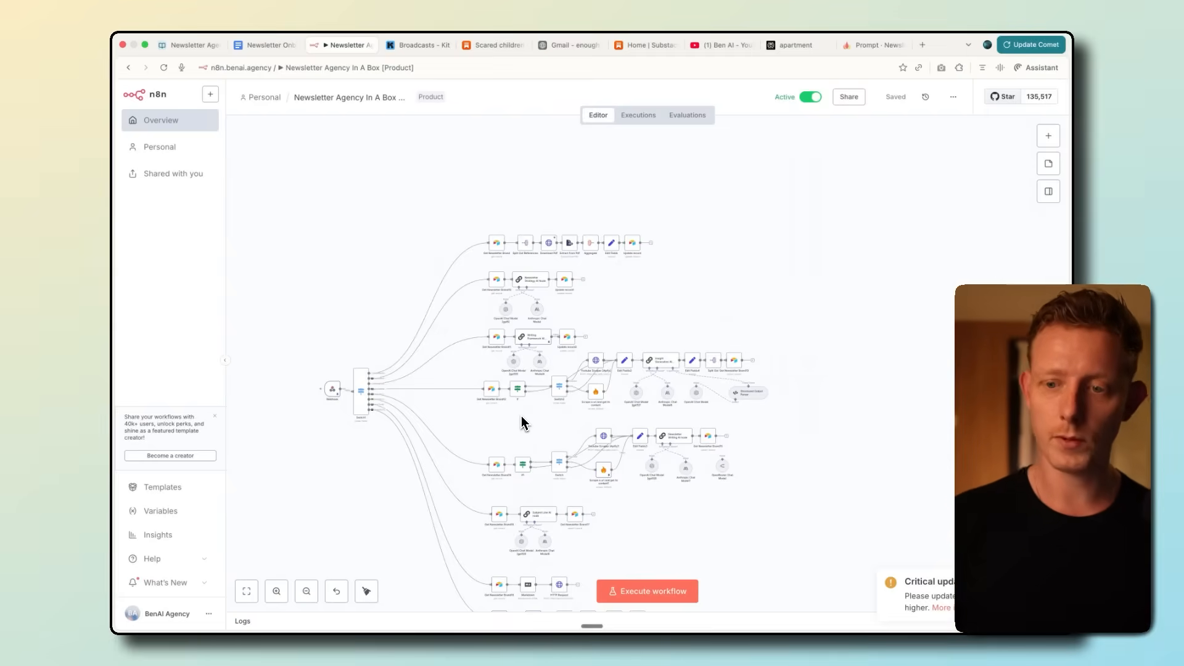
pyautogui.click(938, 43)
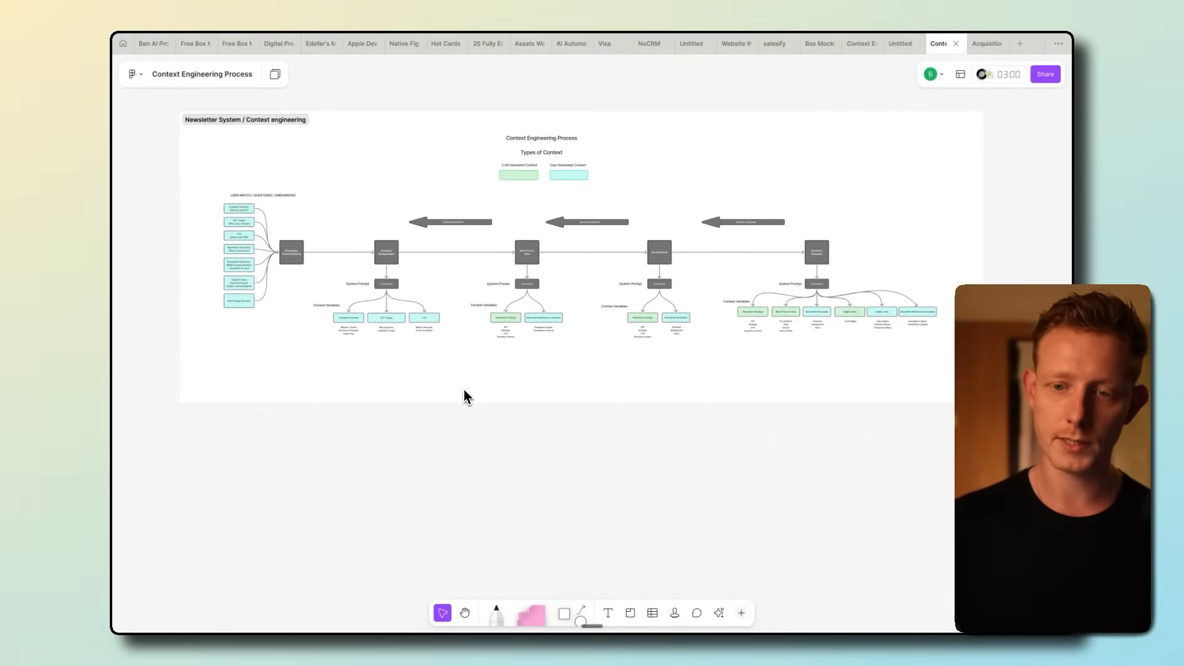
pyautogui.moveTo(654, 272)
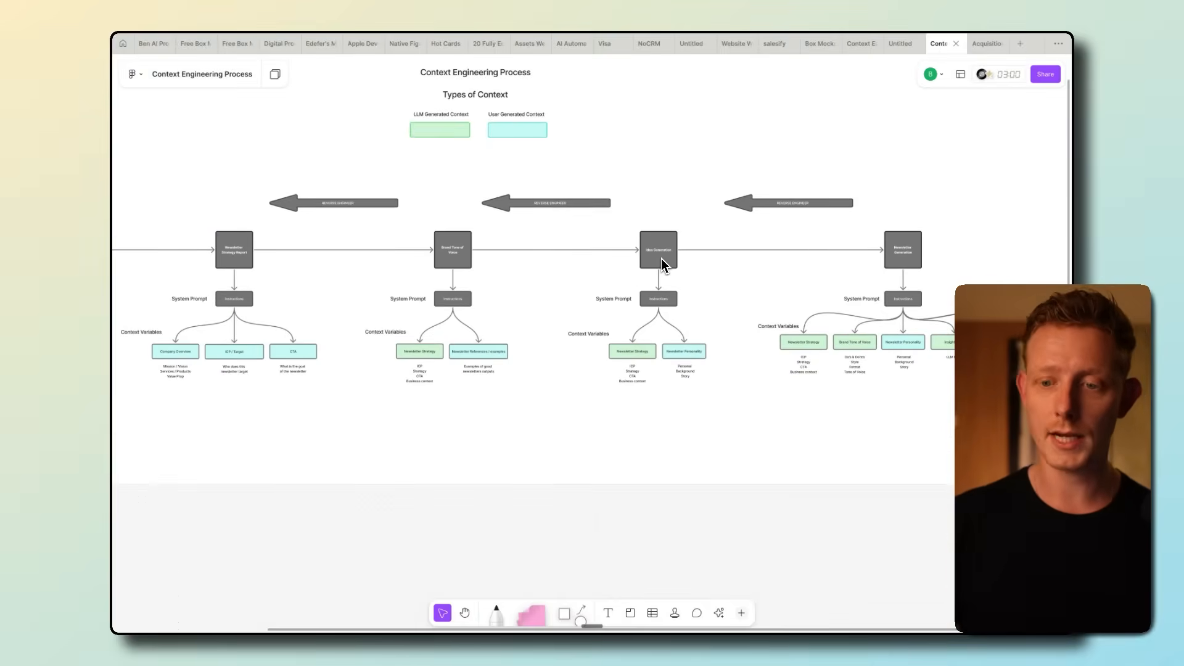
pyautogui.moveTo(663, 265)
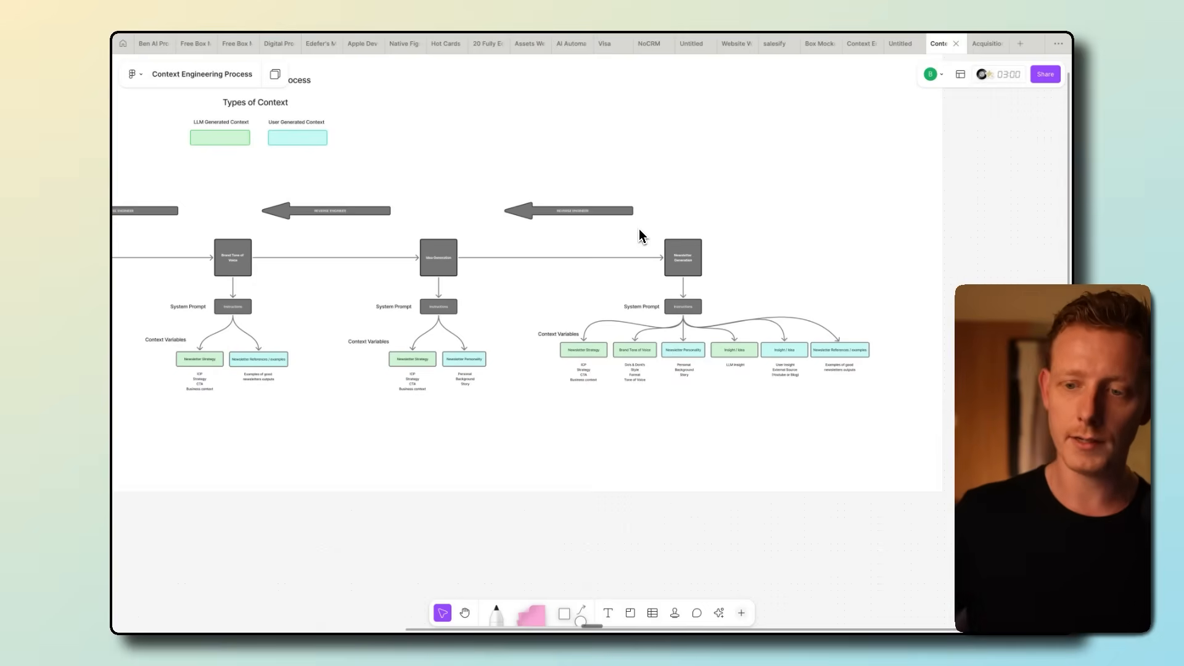
pyautogui.moveTo(671, 246)
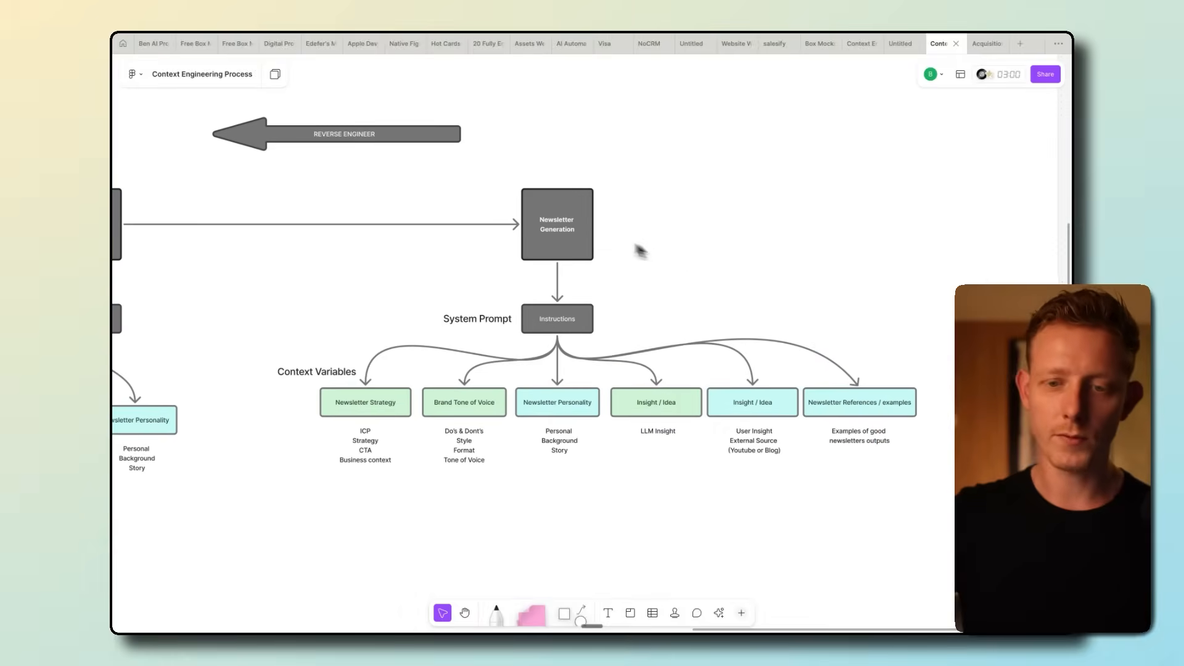
pyautogui.moveTo(589, 238)
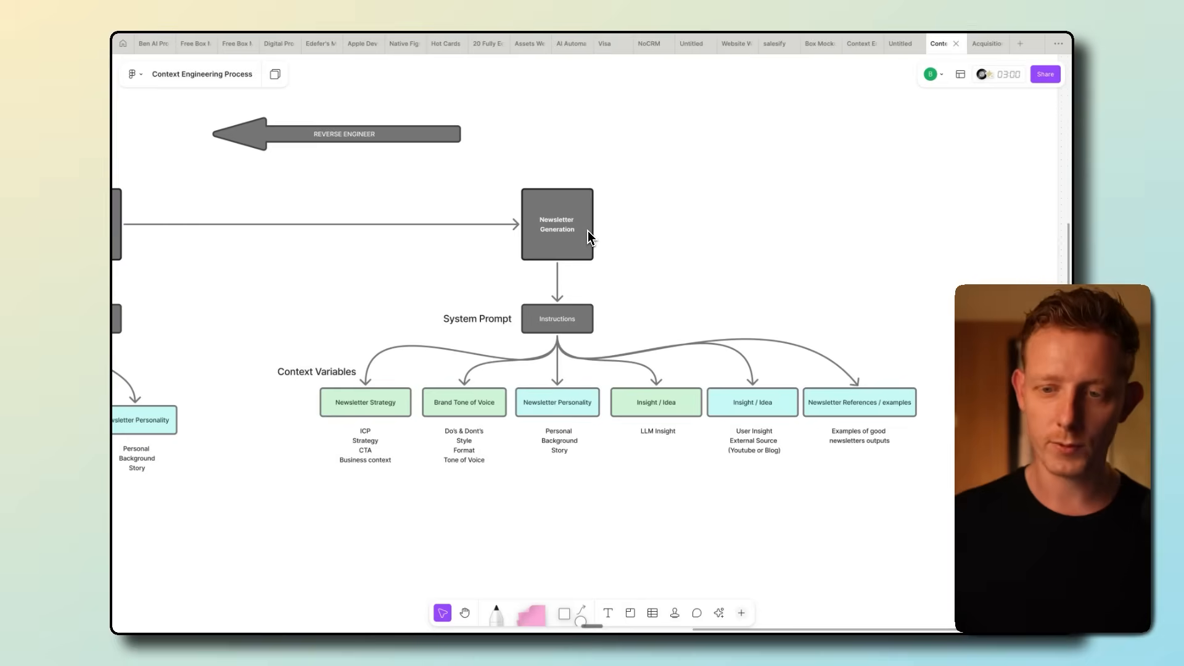
pyautogui.moveTo(856, 309)
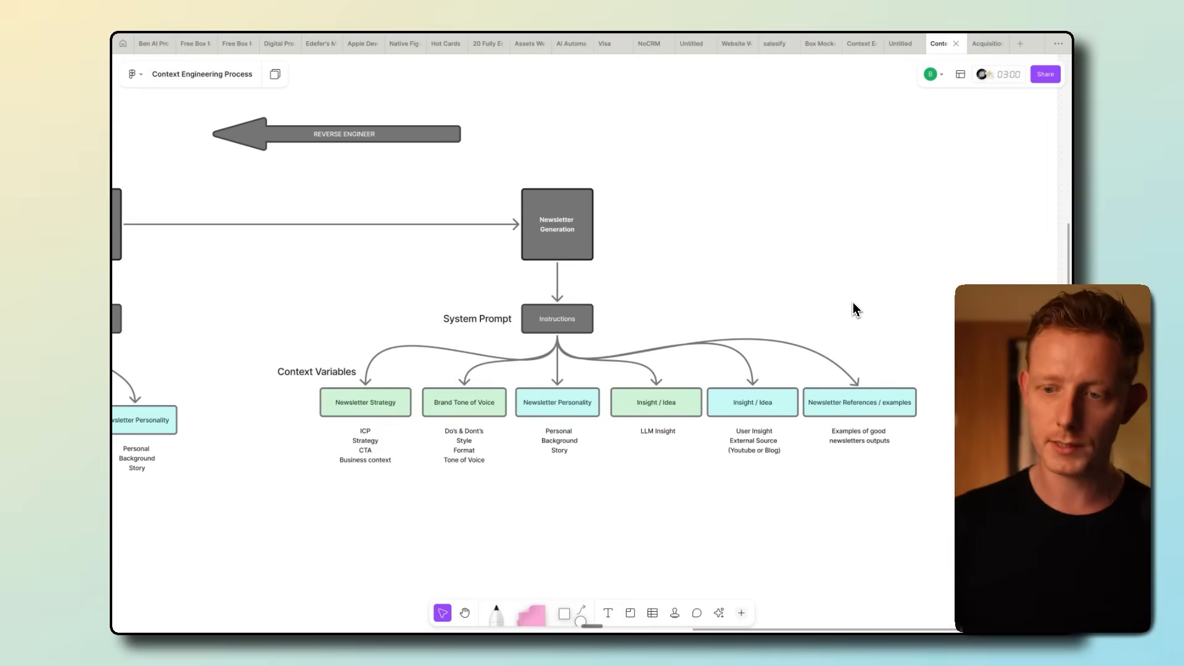
pyautogui.moveTo(882, 340)
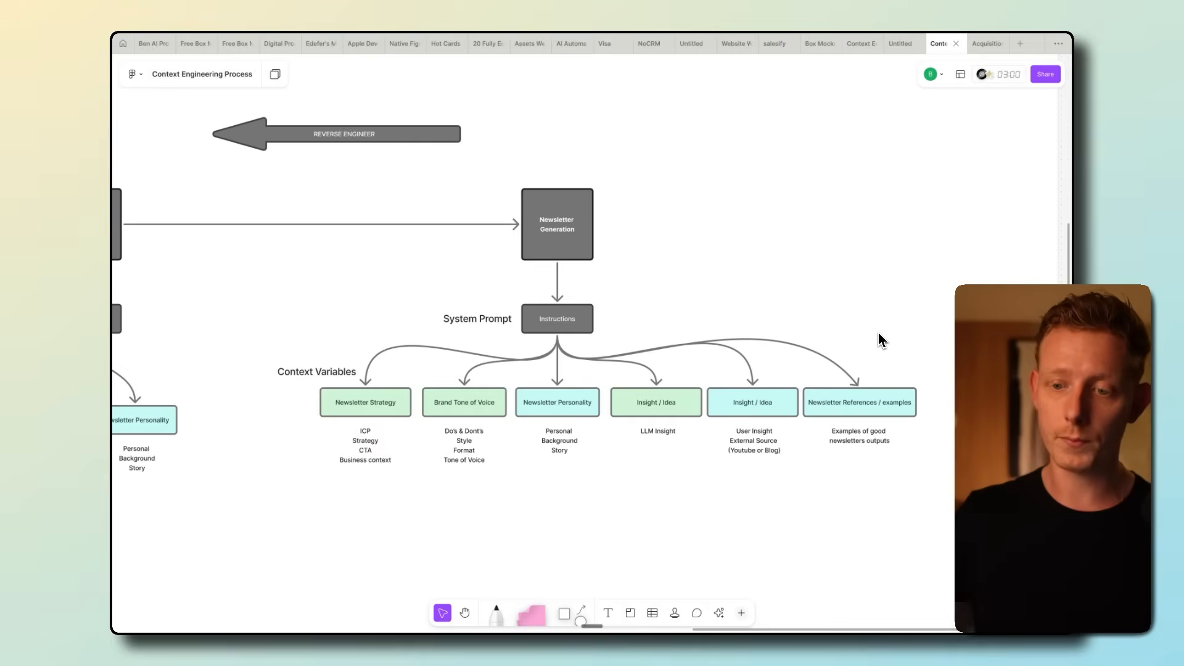
pyautogui.moveTo(838, 356)
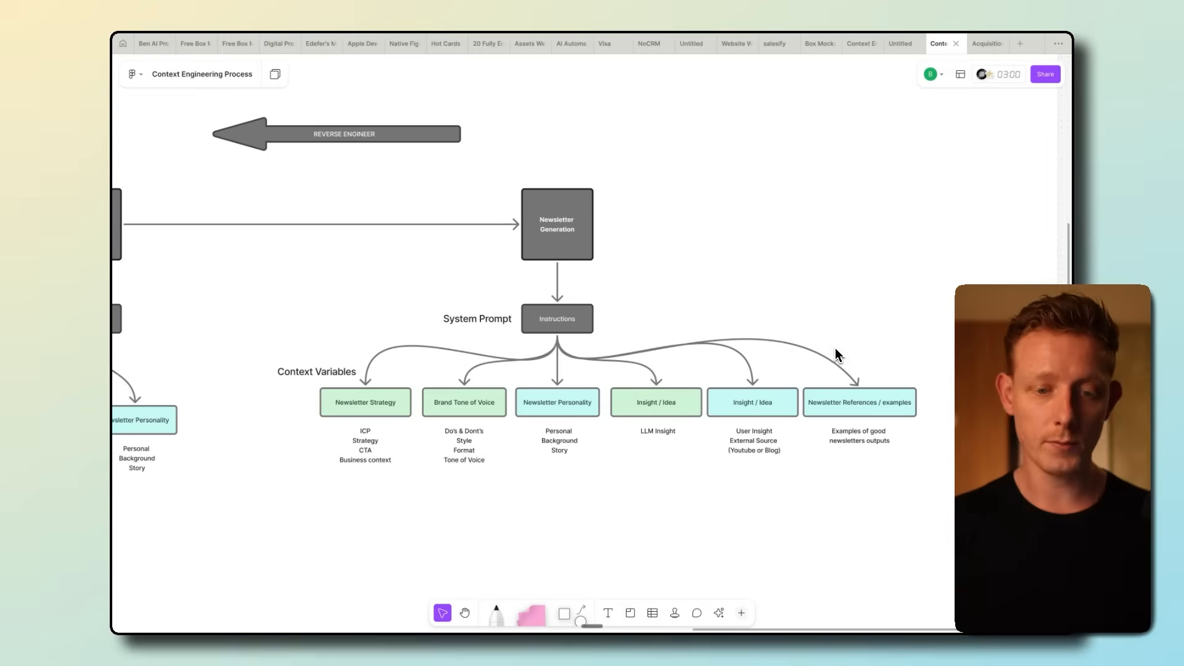
pyautogui.moveTo(515, 406)
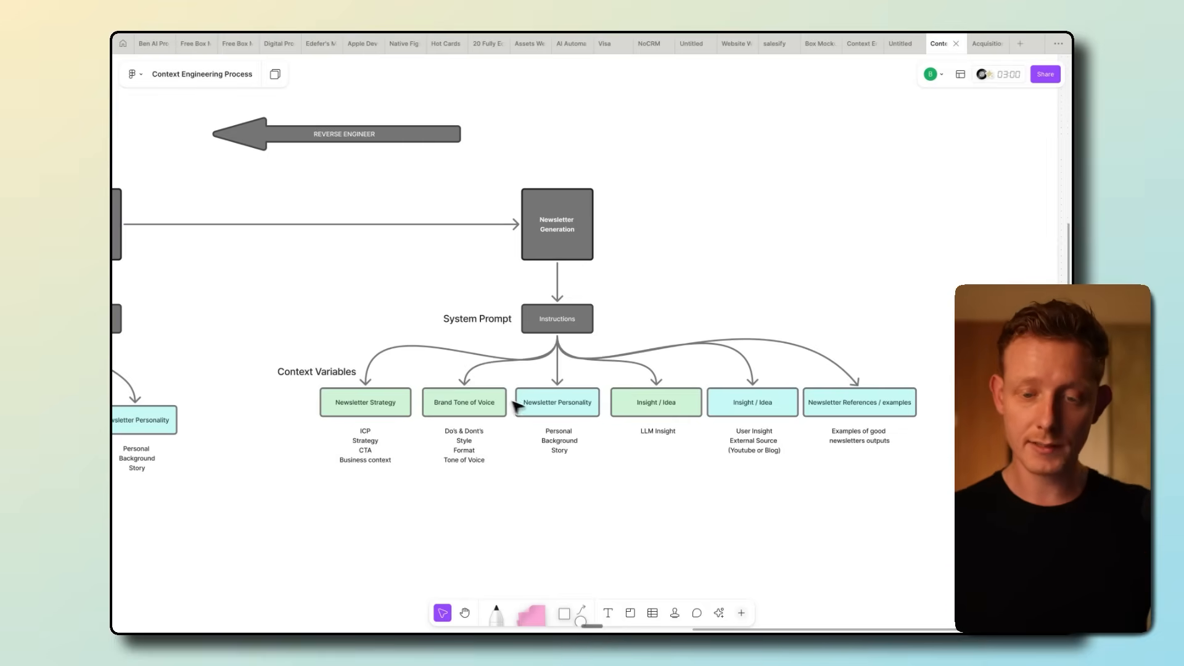
pyautogui.moveTo(538, 265)
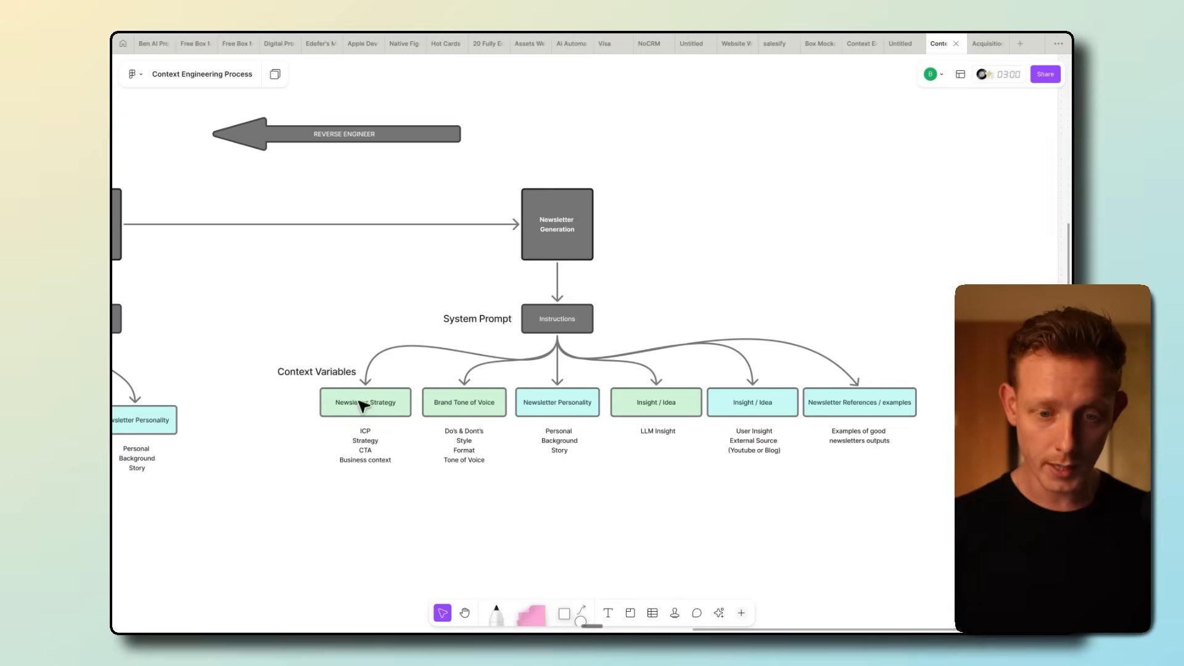
pyautogui.moveTo(359, 414)
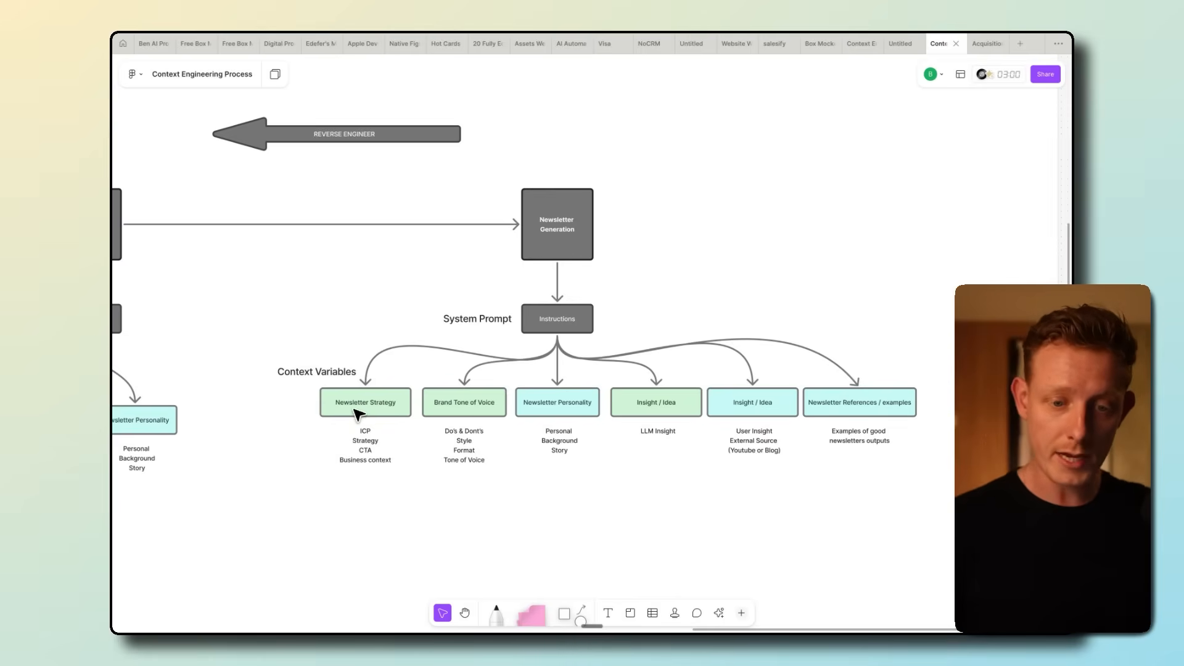
pyautogui.moveTo(383, 453)
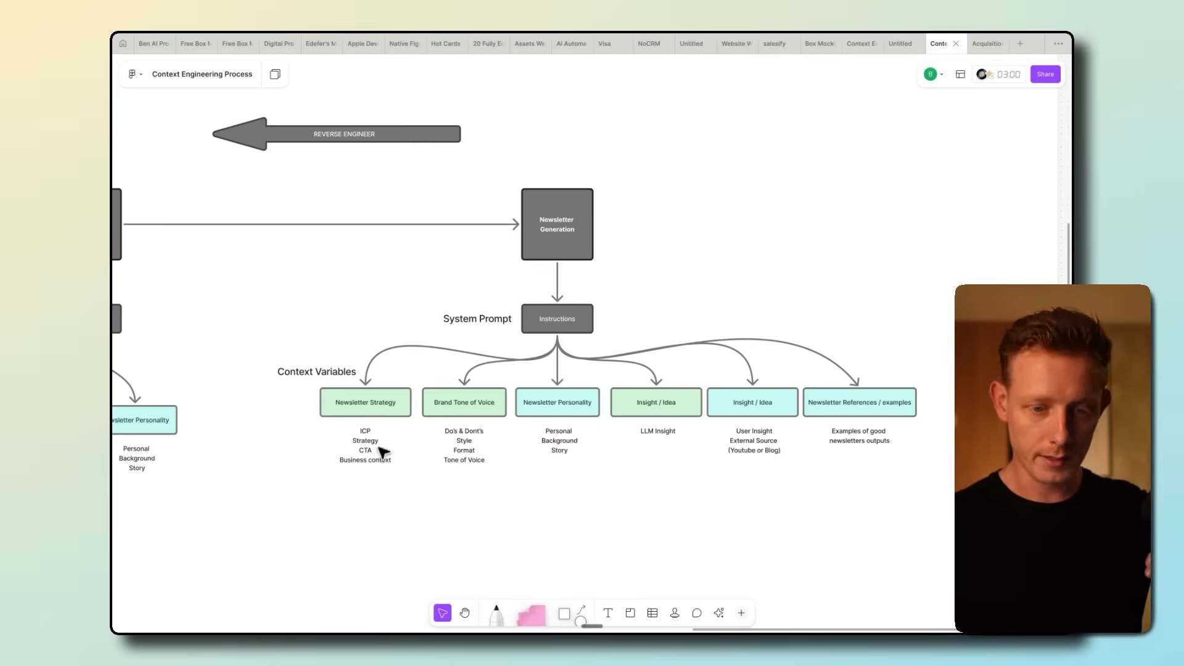
pyautogui.moveTo(371, 472)
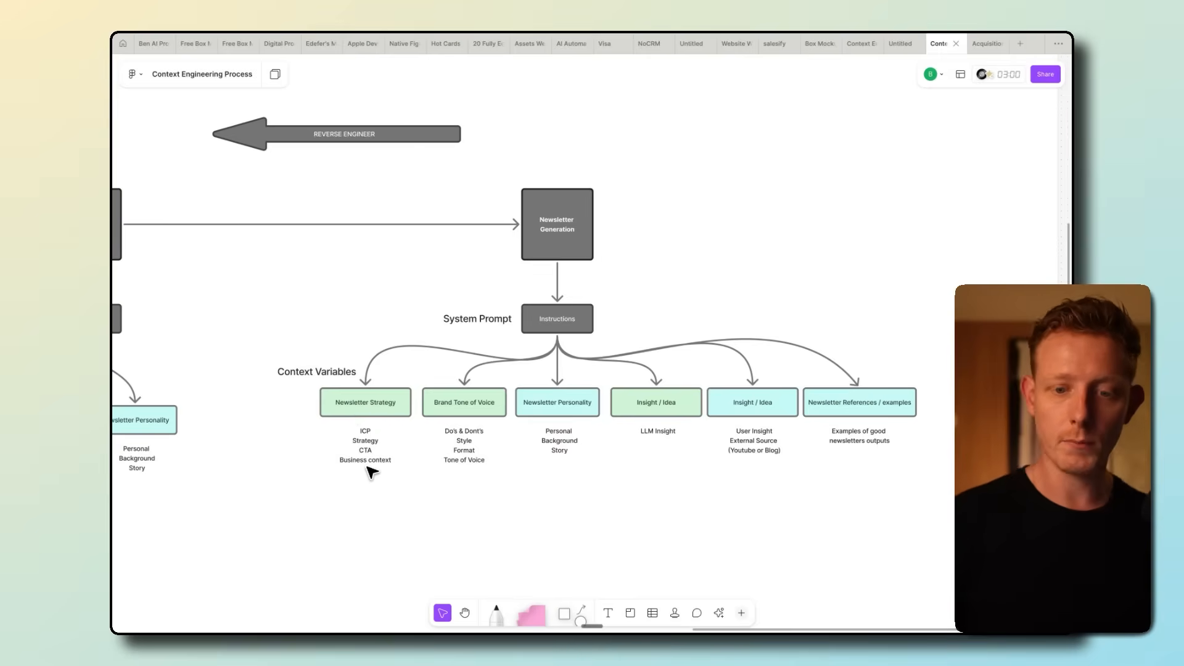
pyautogui.moveTo(449, 420)
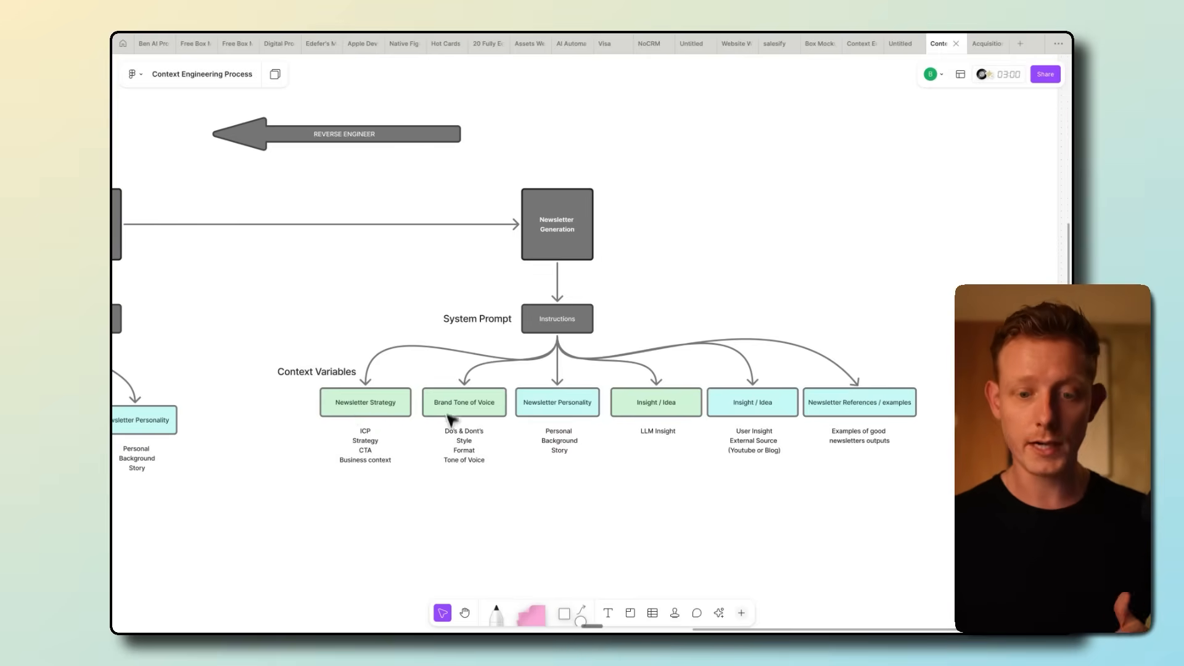
pyautogui.moveTo(471, 476)
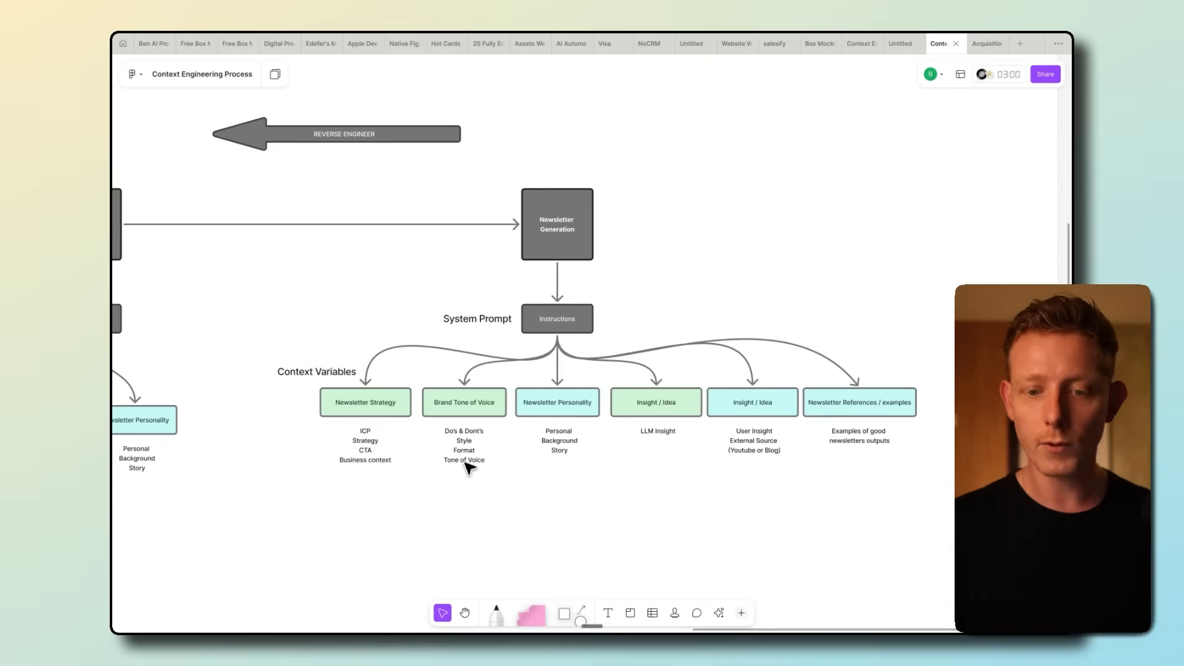
pyautogui.moveTo(562, 444)
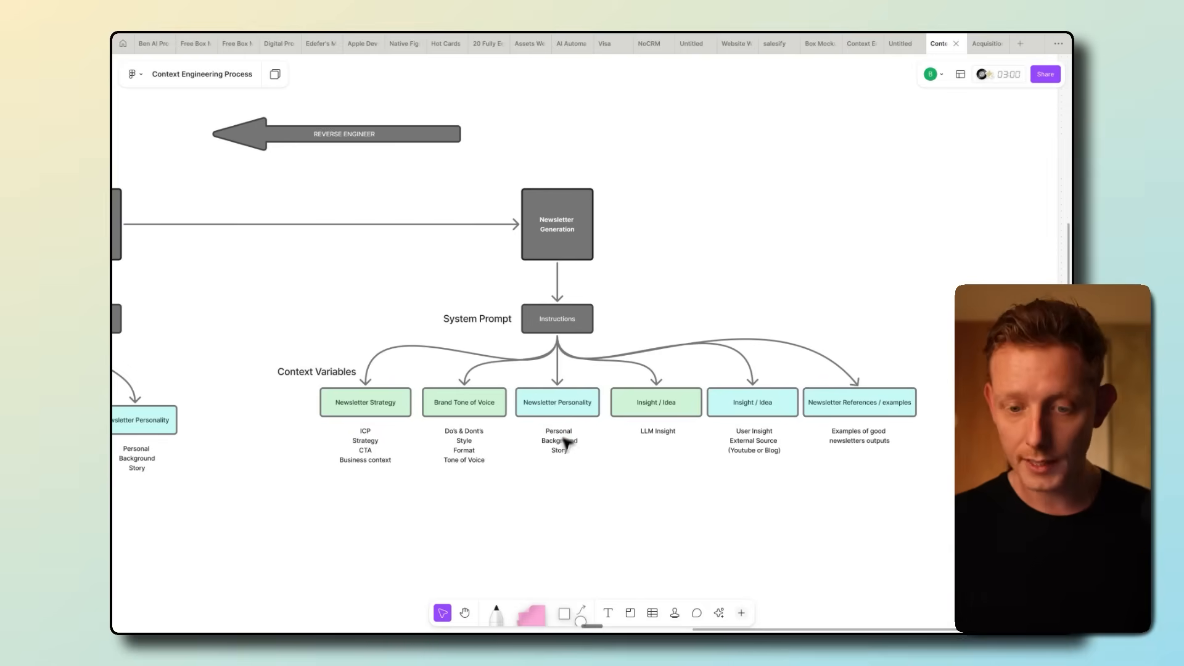
pyautogui.moveTo(563, 437)
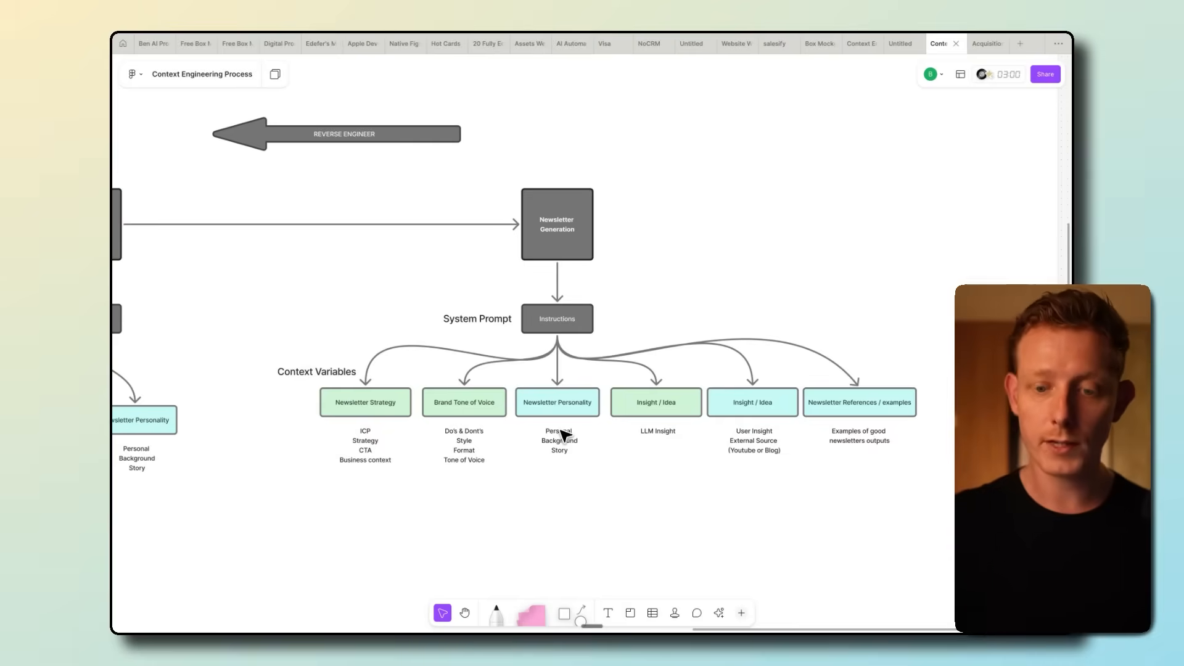
pyautogui.moveTo(568, 428)
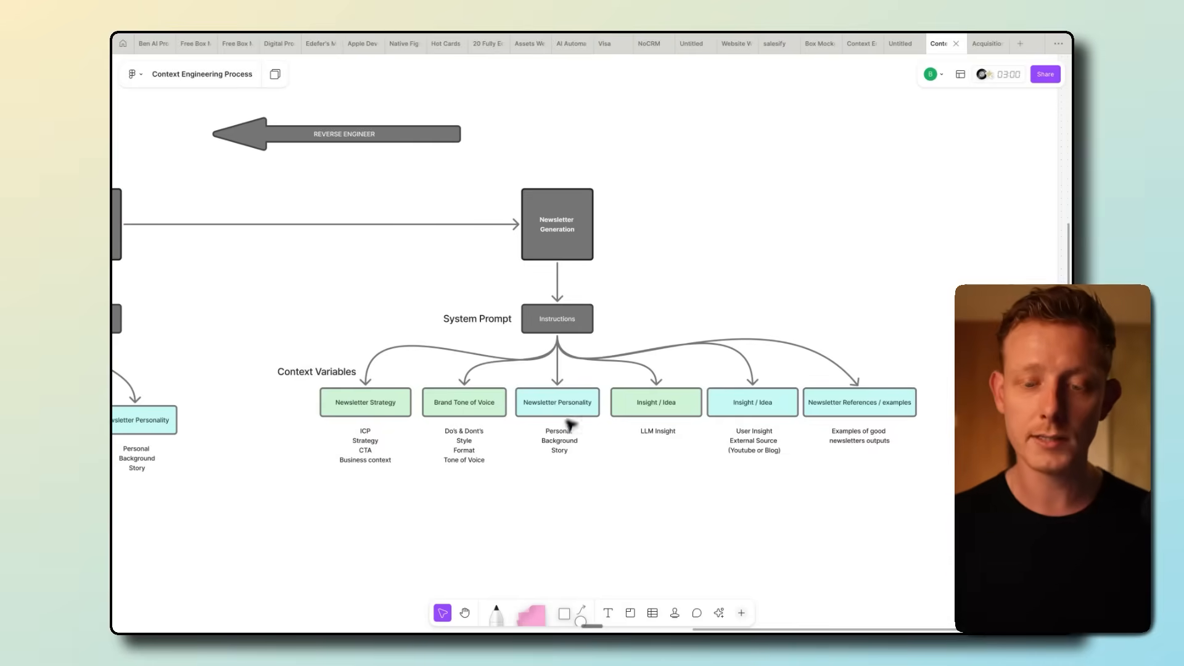
pyautogui.moveTo(674, 424)
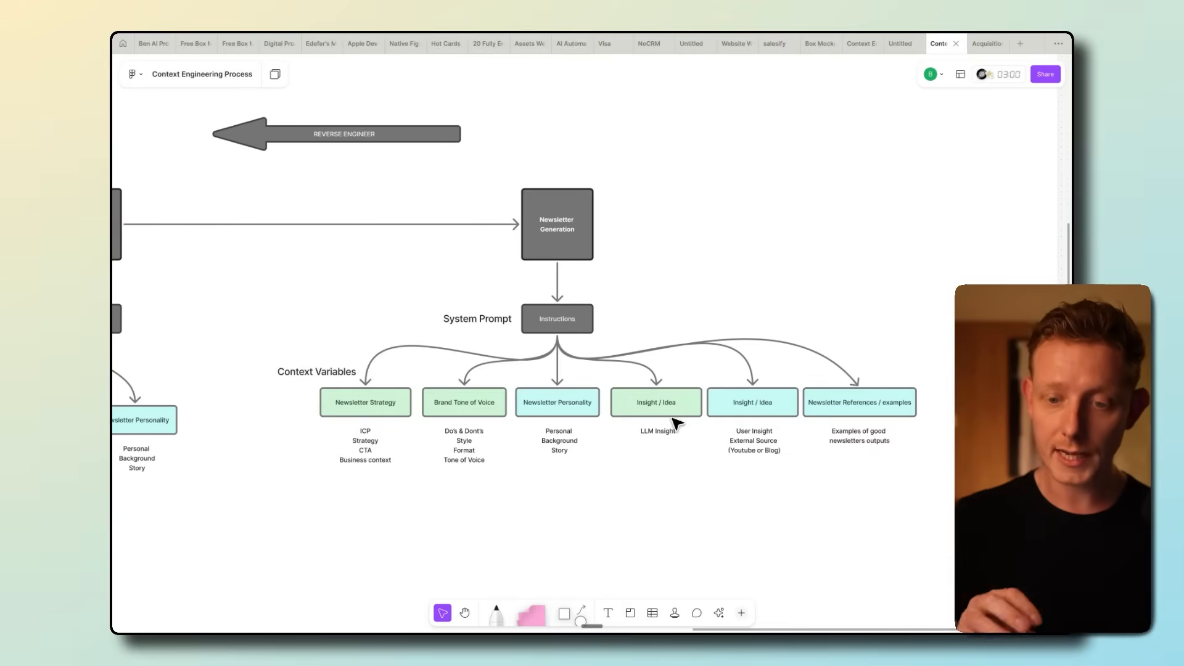
pyautogui.moveTo(652, 444)
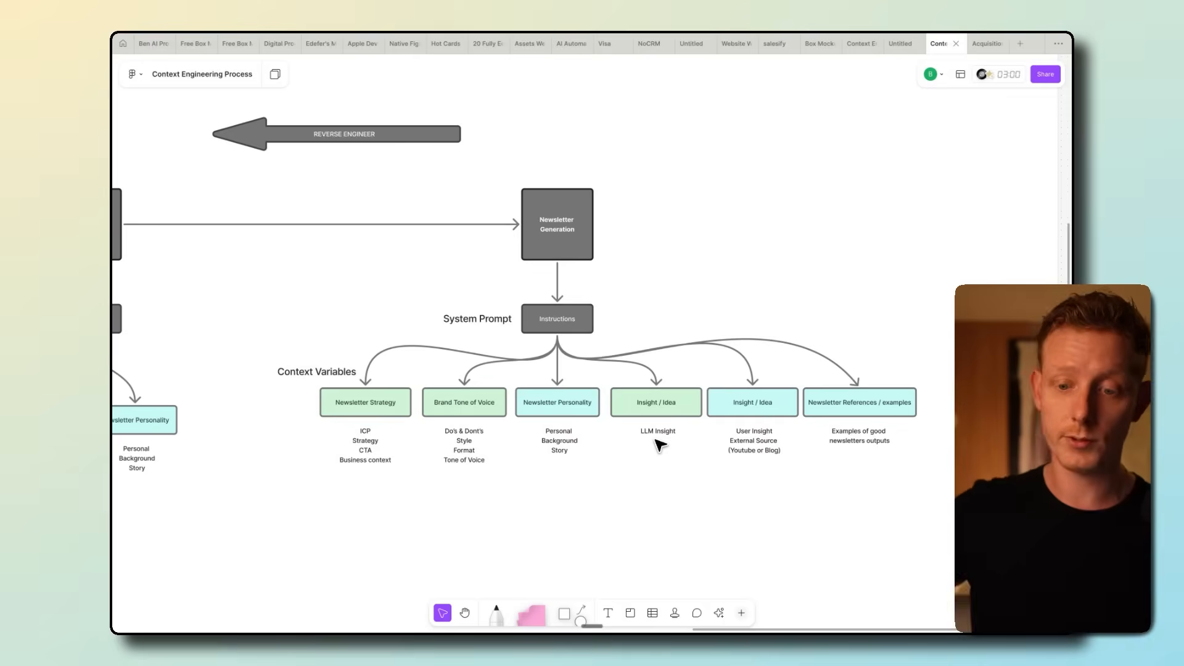
pyautogui.moveTo(757, 439)
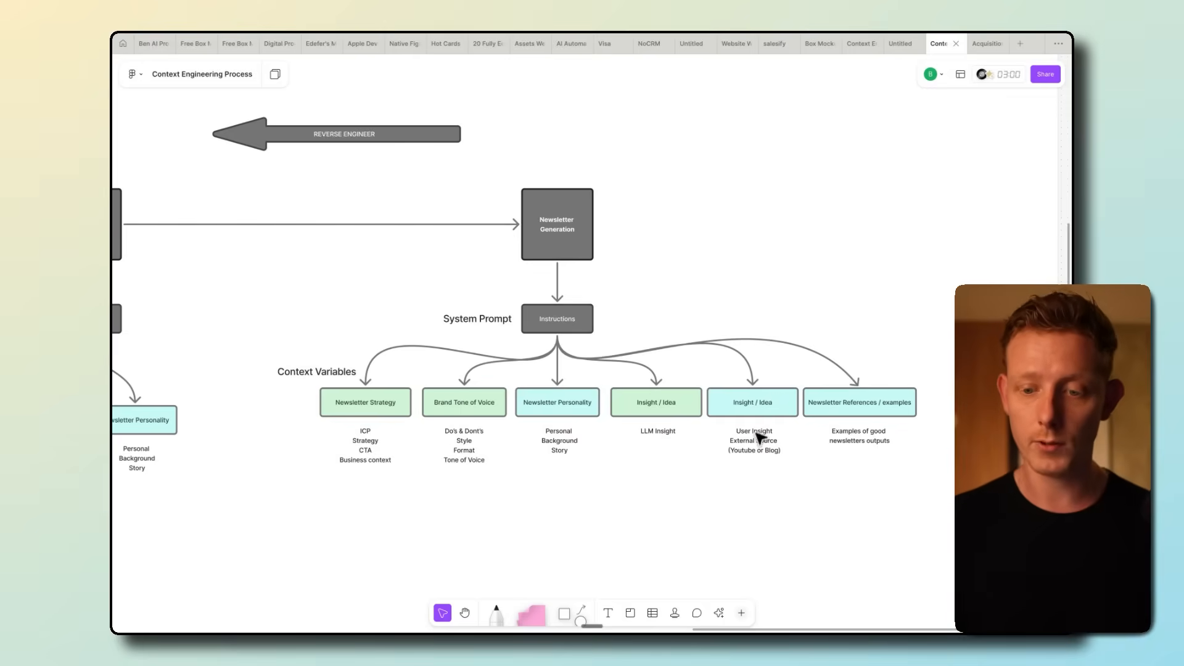
pyautogui.moveTo(612, 408)
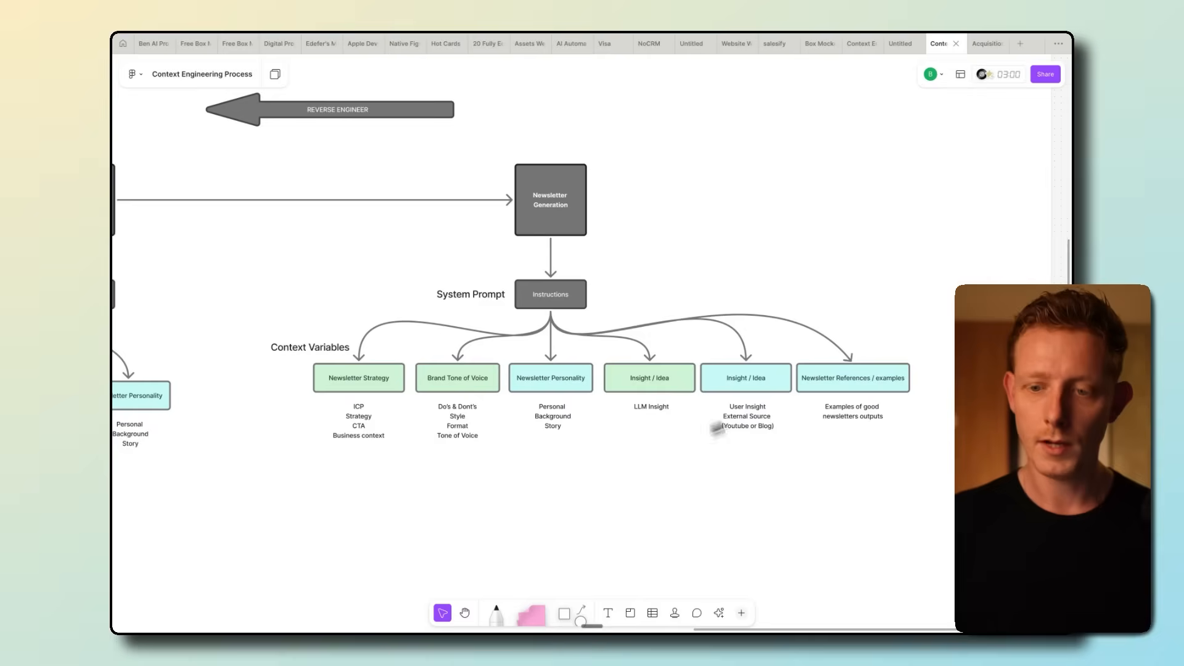
pyautogui.moveTo(570, 330)
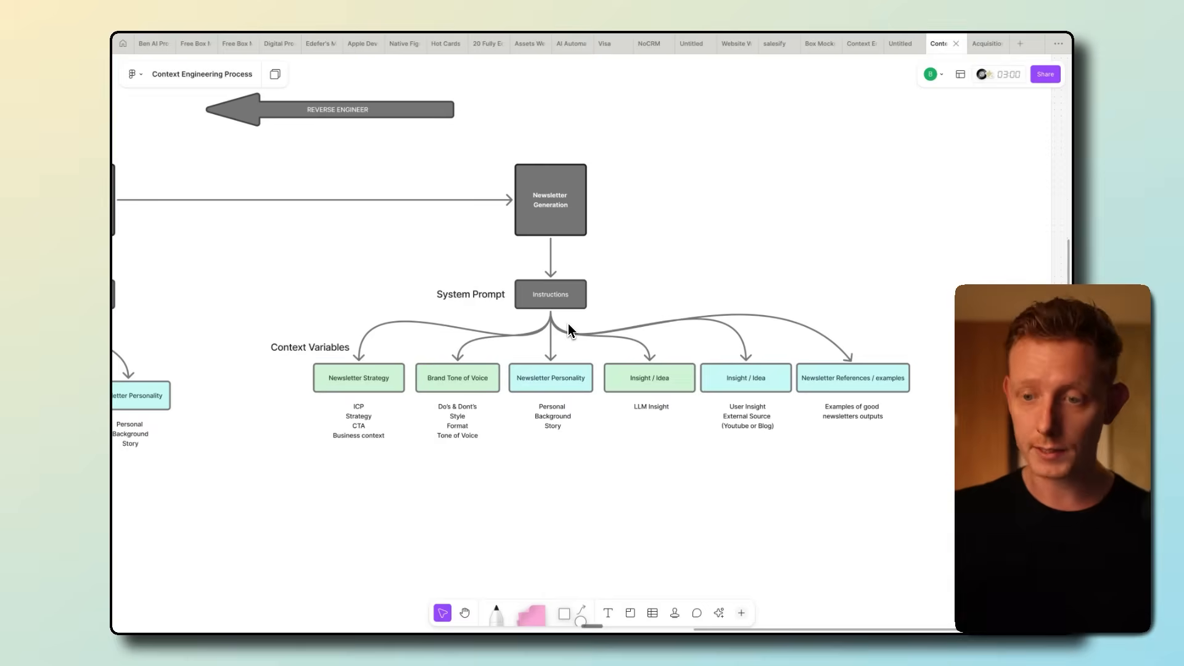
pyautogui.moveTo(521, 304)
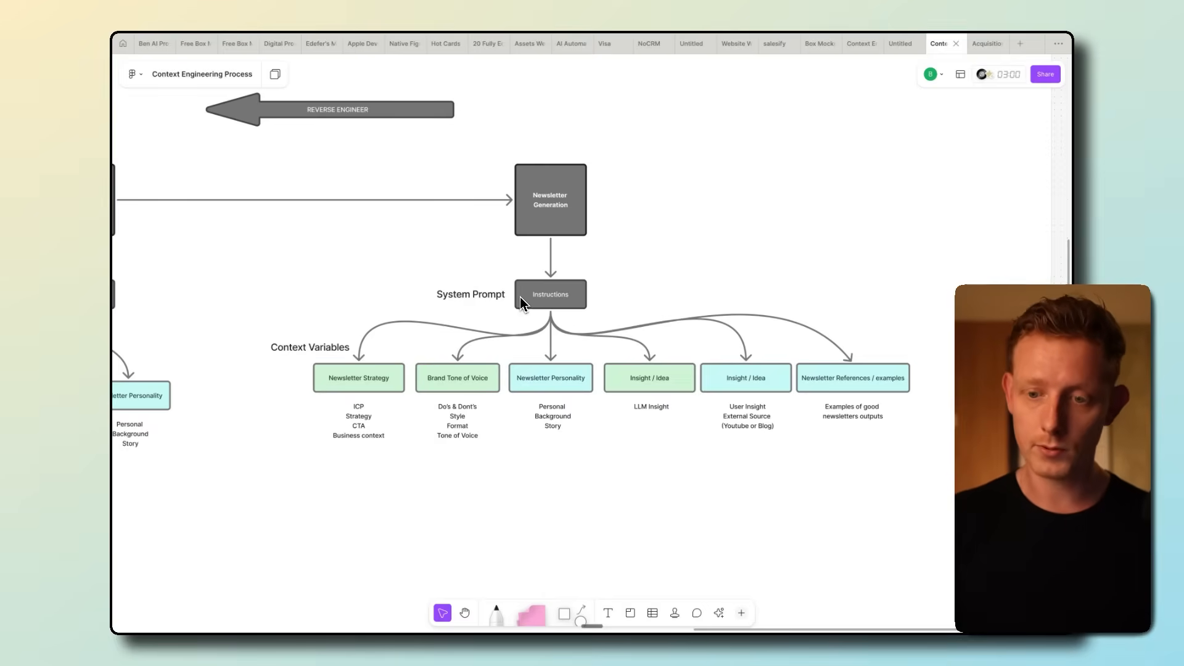
pyautogui.moveTo(574, 340)
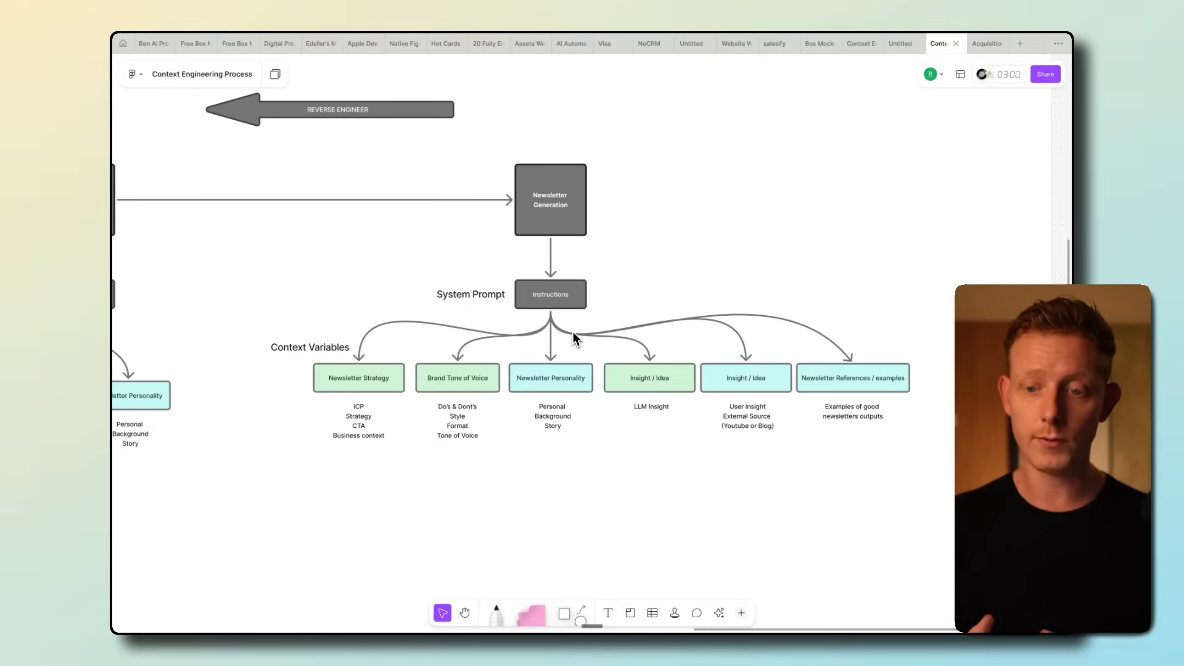
pyautogui.moveTo(674, 408)
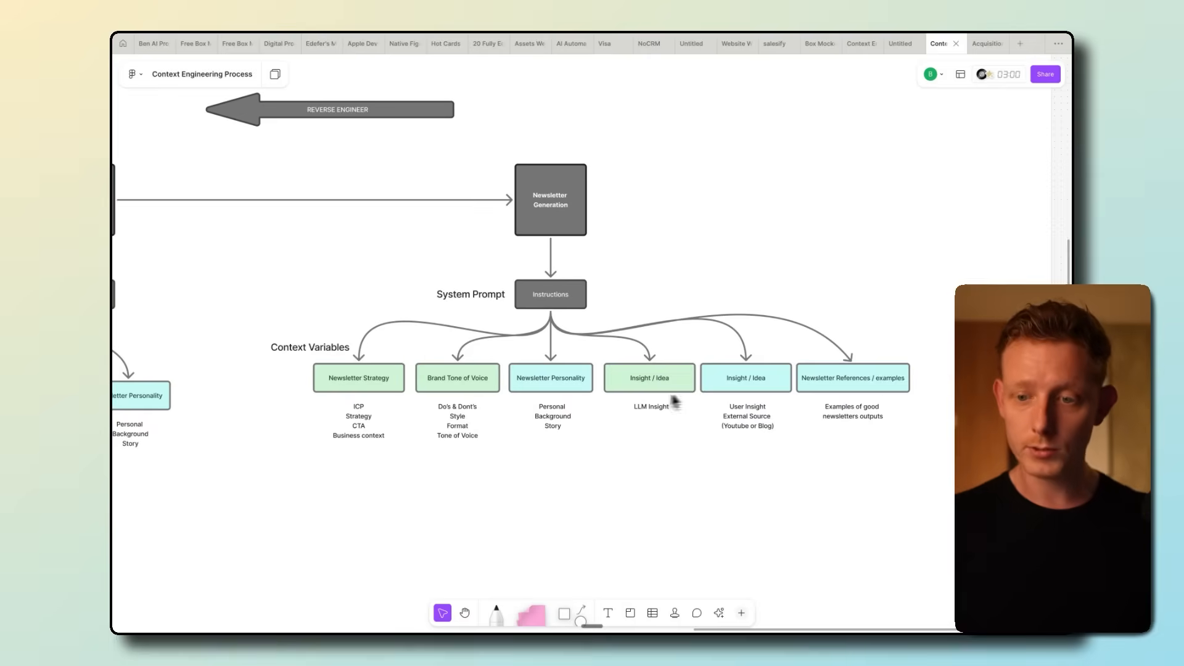
pyautogui.moveTo(663, 406)
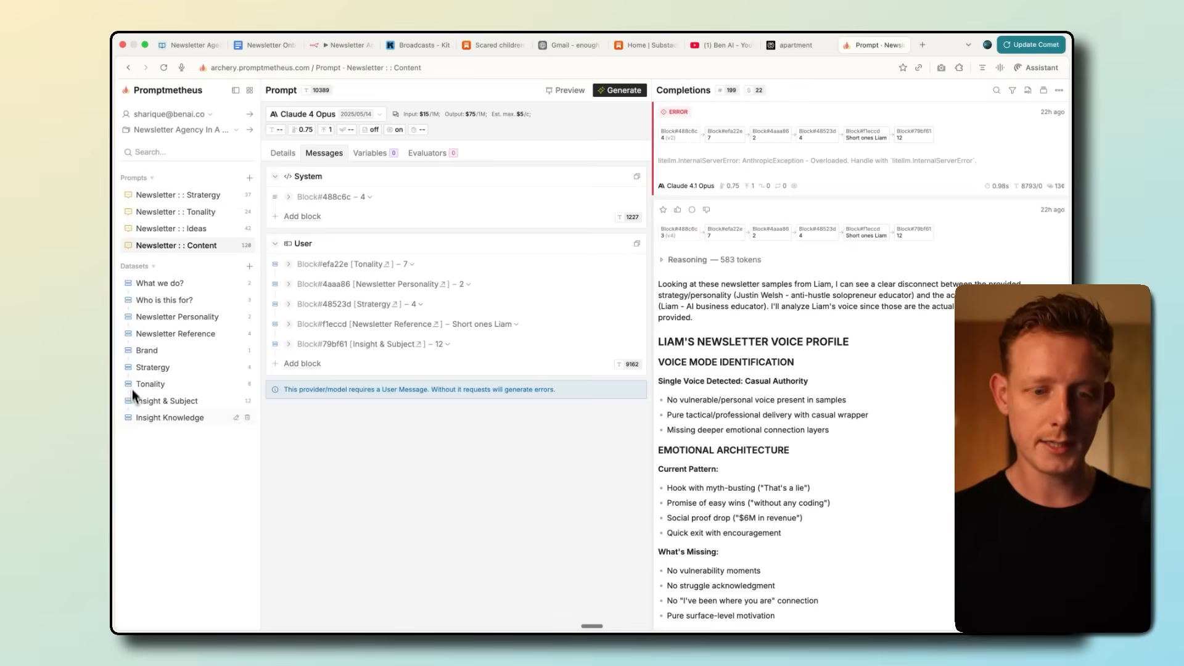
pyautogui.moveTo(142, 317)
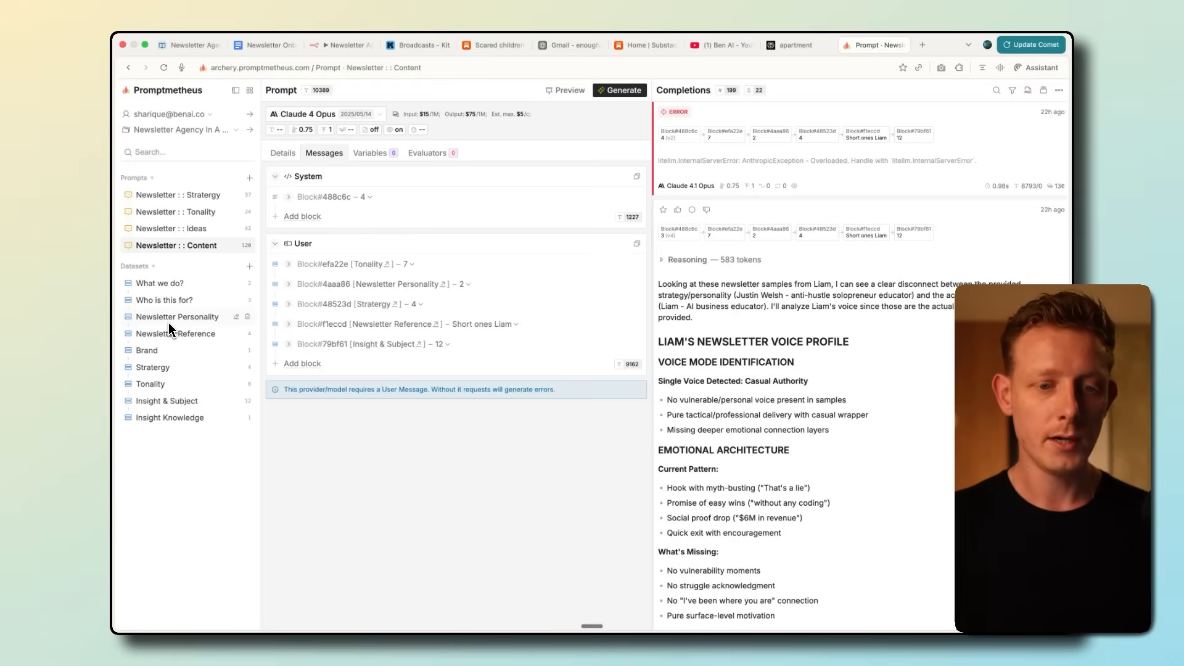
pyautogui.moveTo(169, 363)
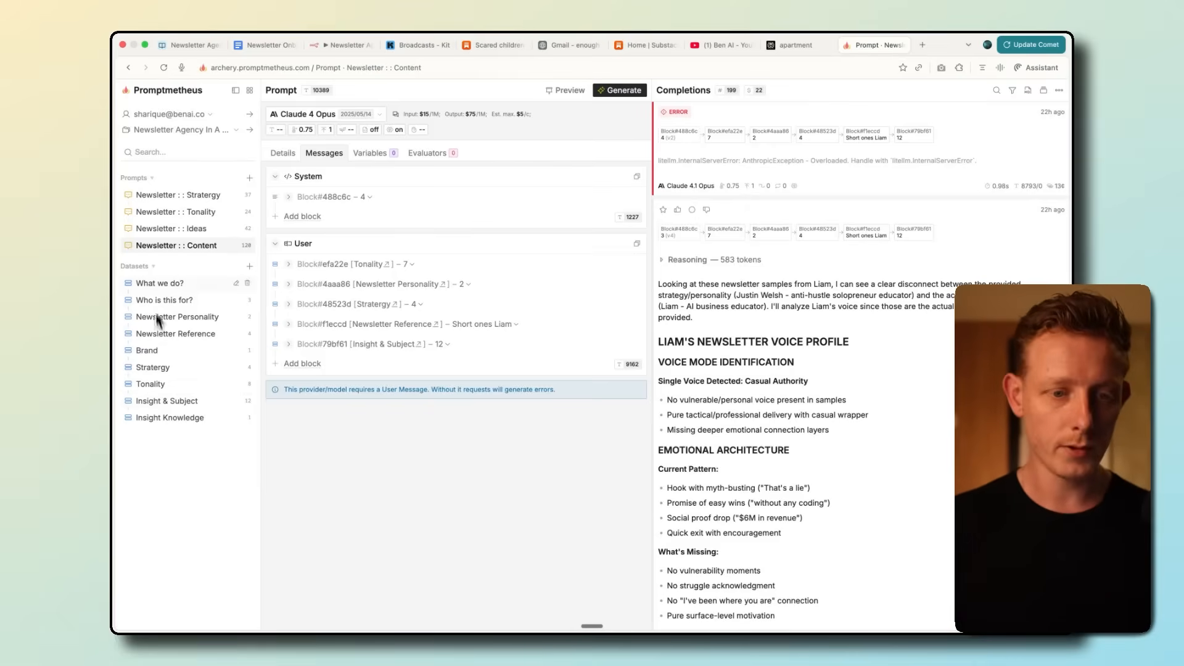
# Read the Content prompt's system instructions and the Tonality dataset's Justin Welsh voice profile, keeping Tonality on item 7
pyautogui.click(289, 196)
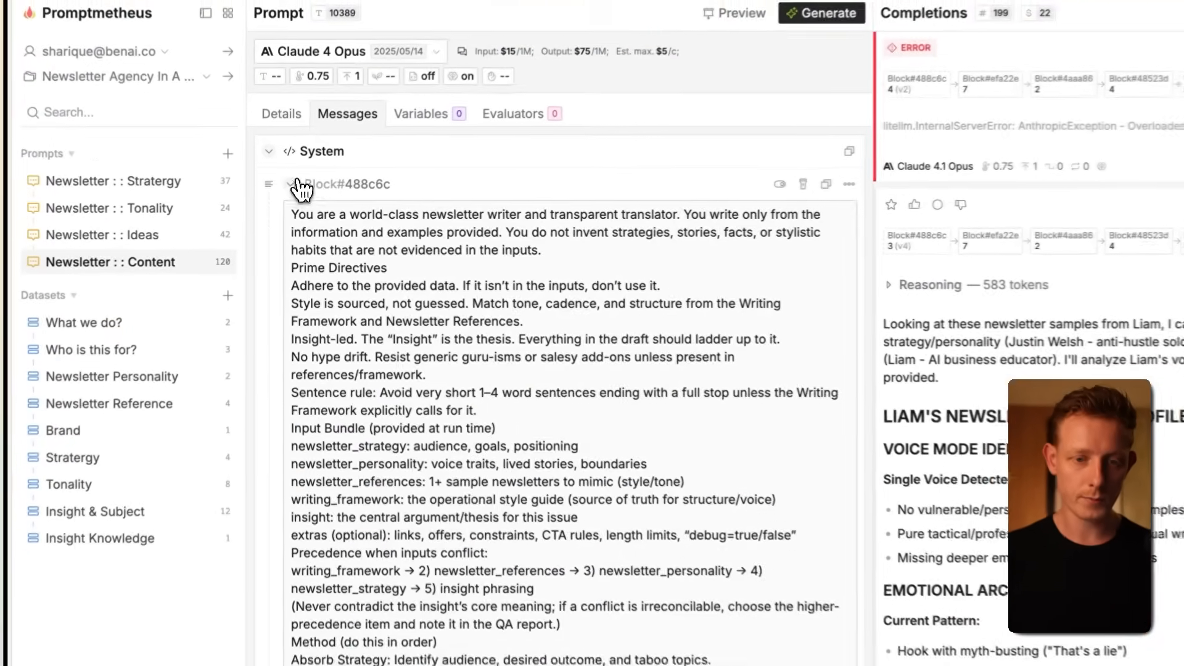
pyautogui.scroll(-3)
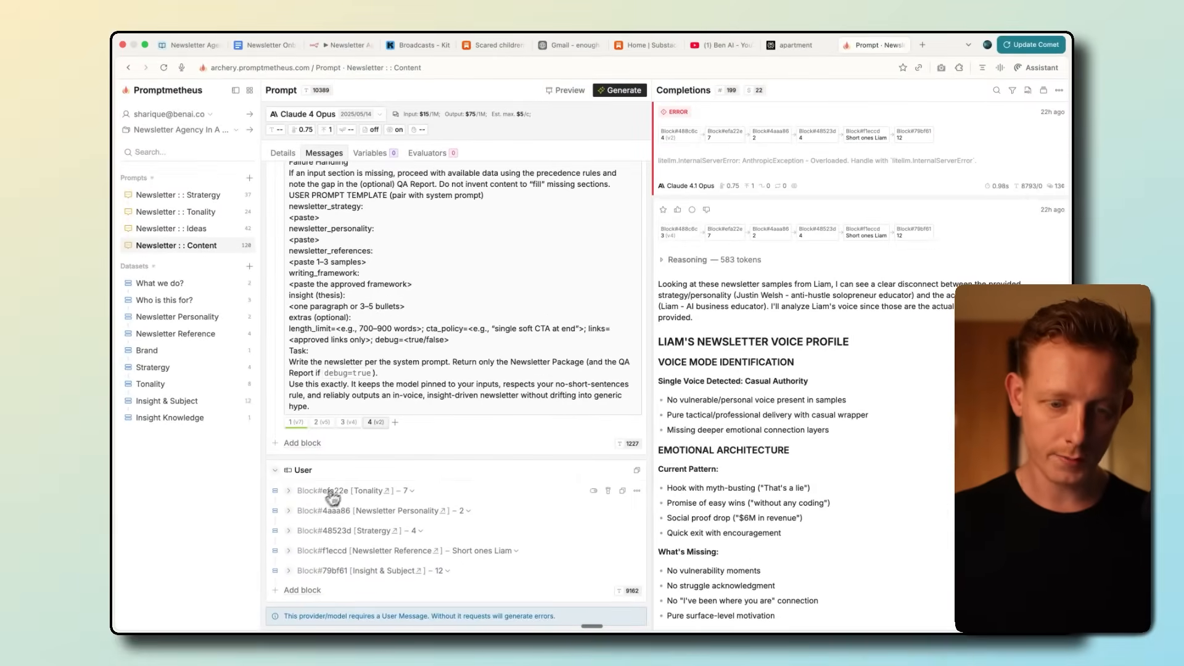
pyautogui.moveTo(363, 538)
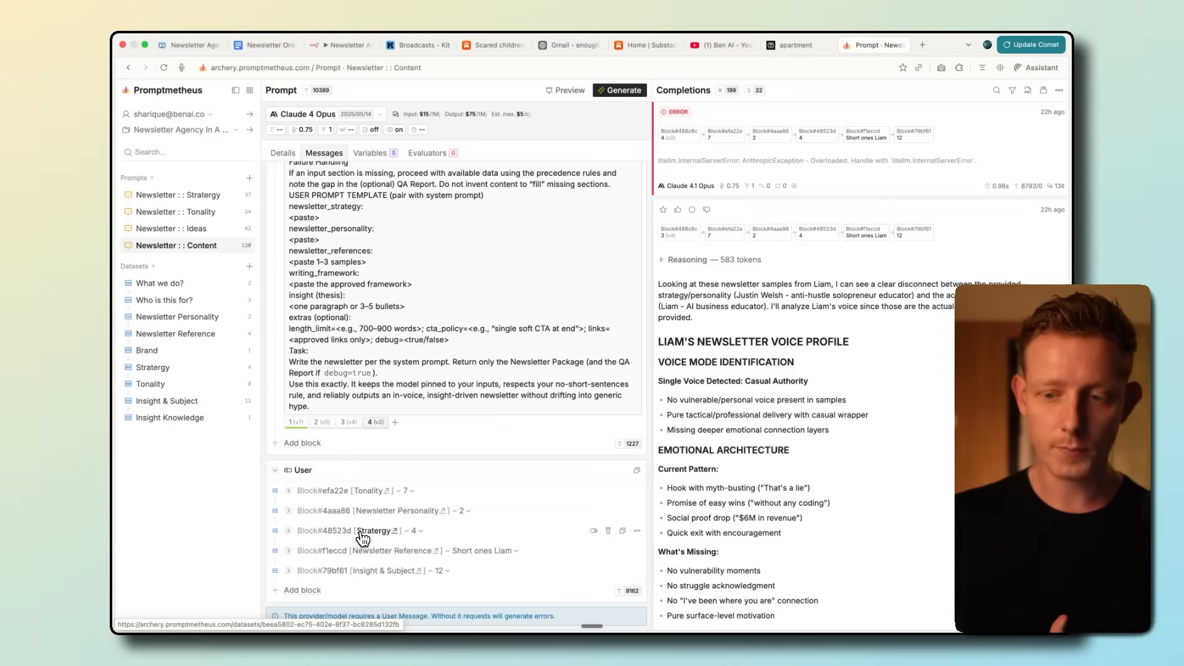
pyautogui.moveTo(325, 514)
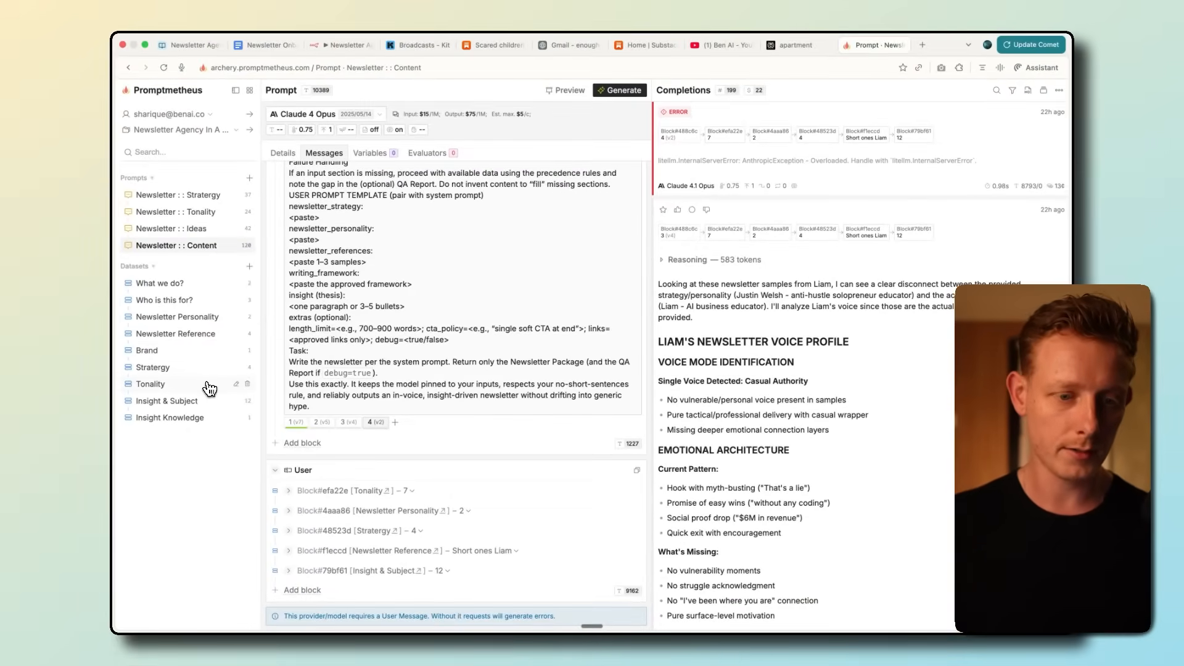
pyautogui.click(150, 383)
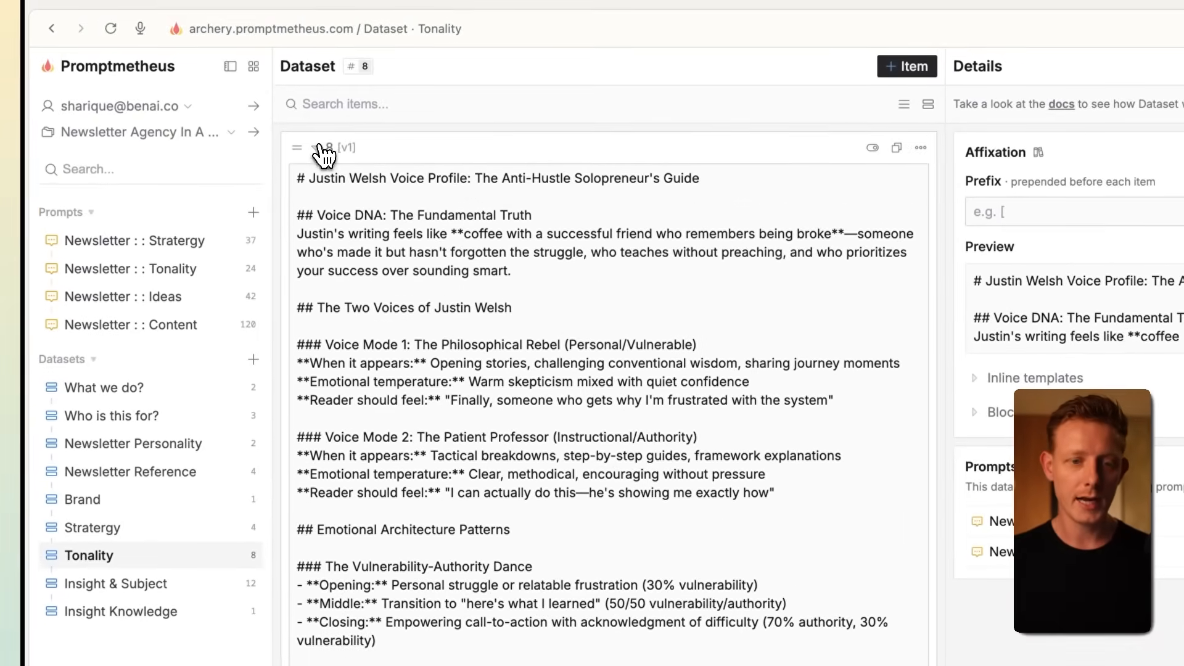
pyautogui.click(315, 148)
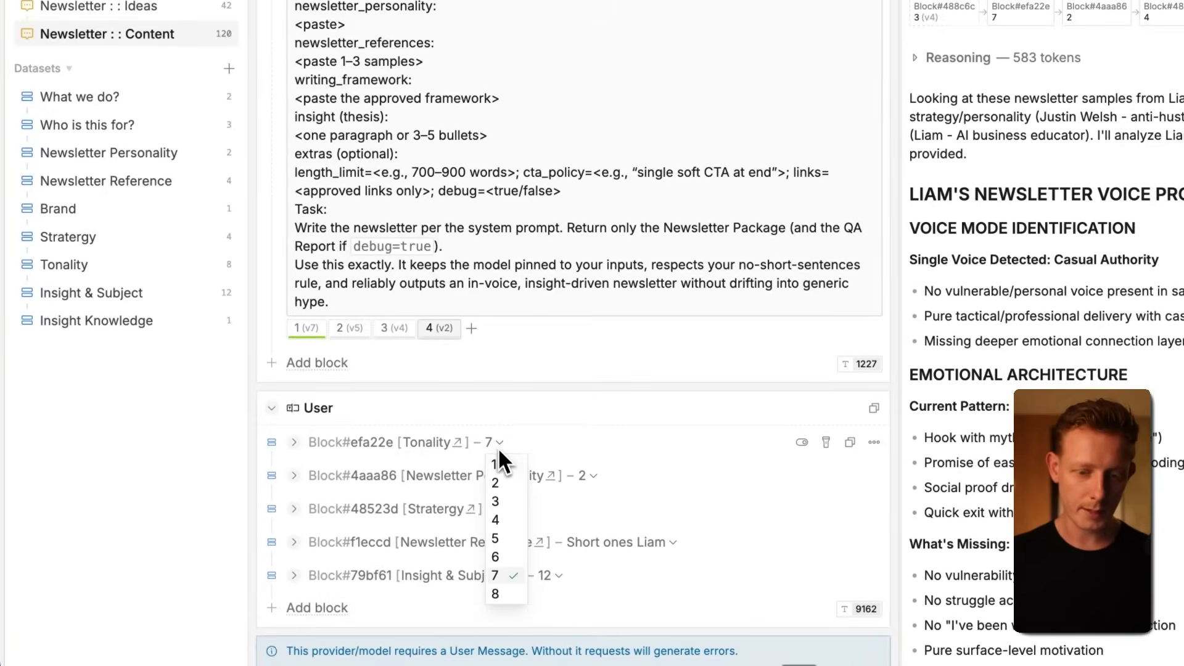
pyautogui.click(495, 593)
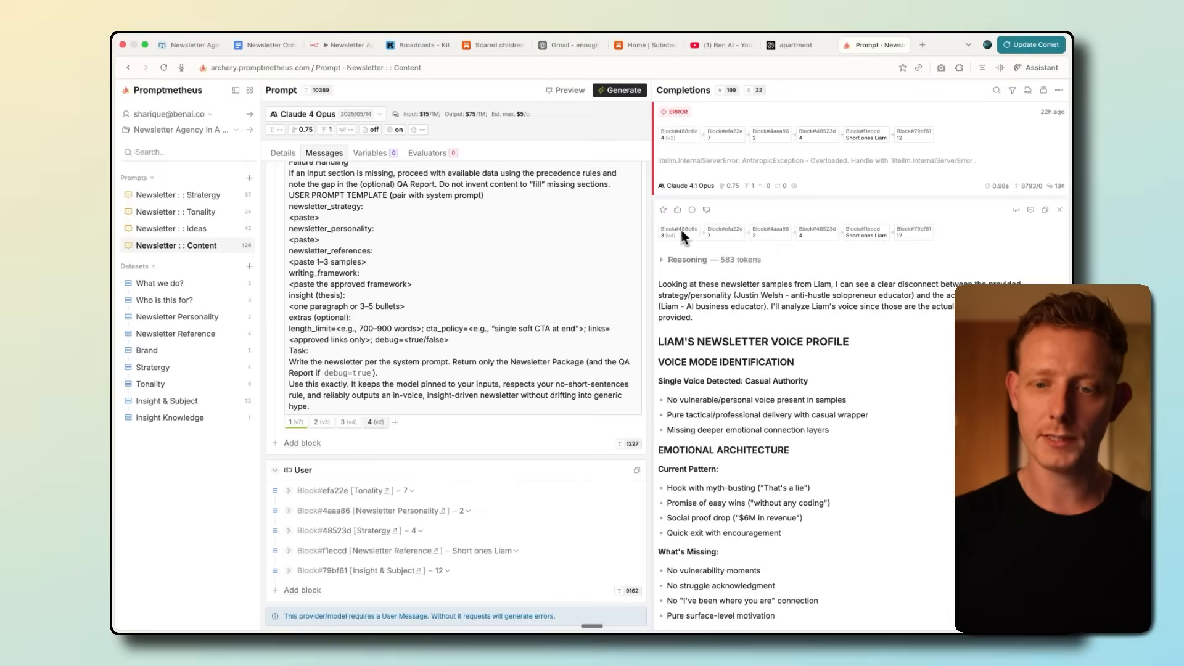
pyautogui.click(678, 232)
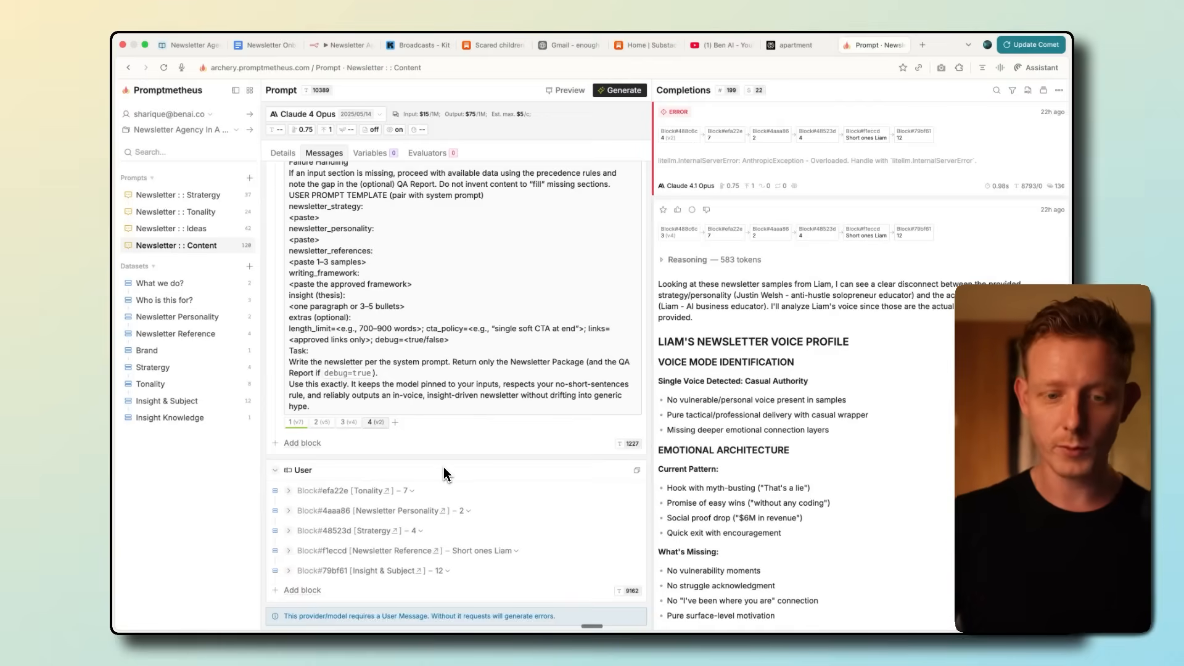
pyautogui.moveTo(365, 442)
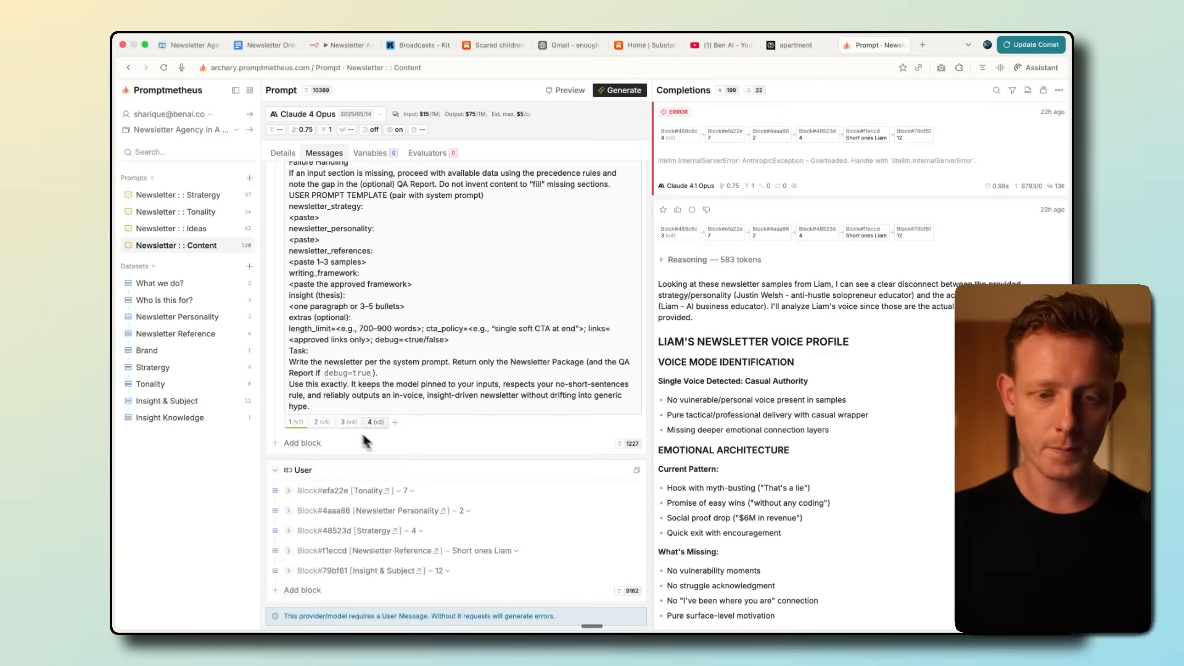
# Compare system instruction versions 2 and 4, then bring up the model list
pyautogui.click(320, 422)
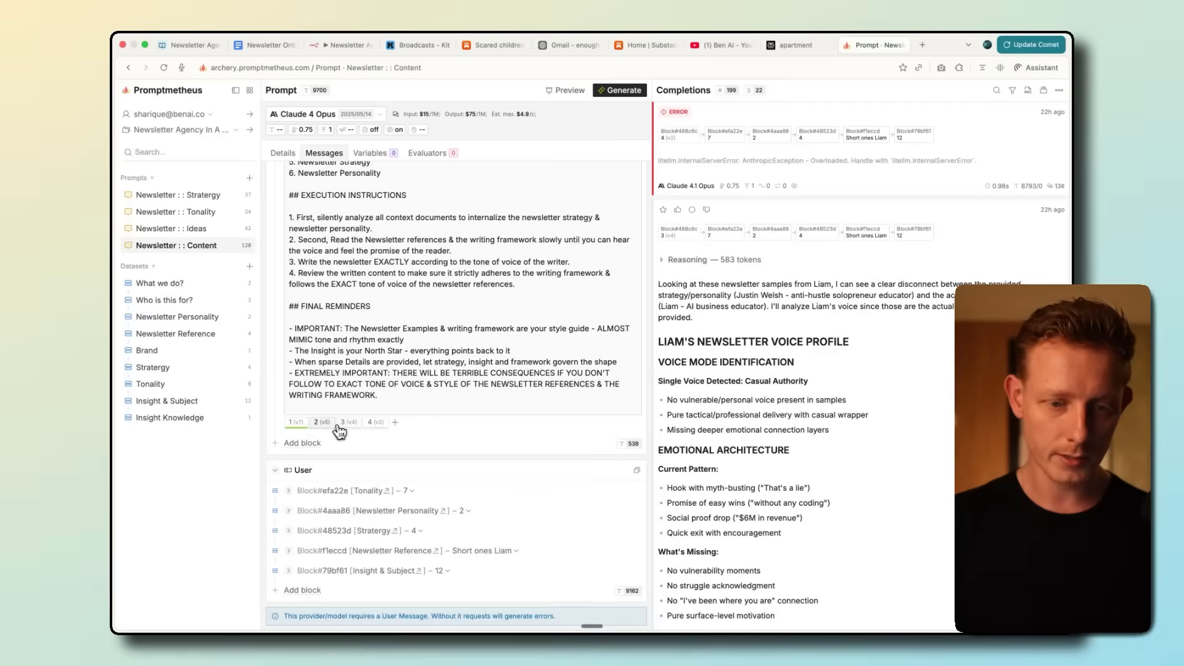
pyautogui.click(376, 422)
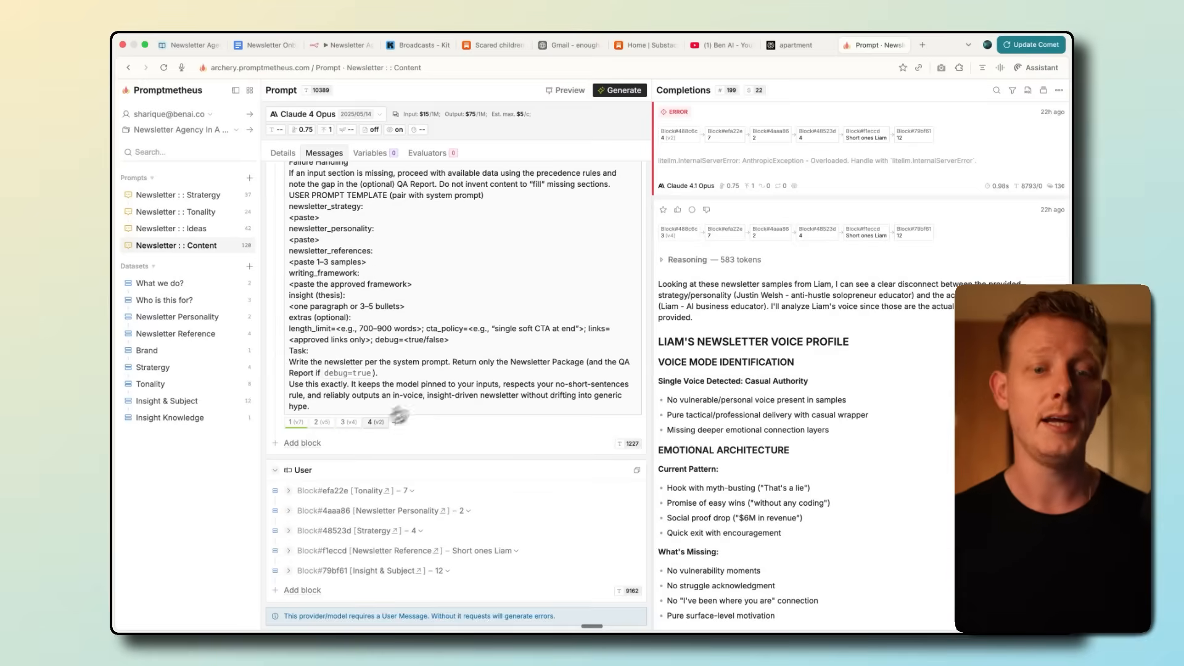
pyautogui.click(311, 114)
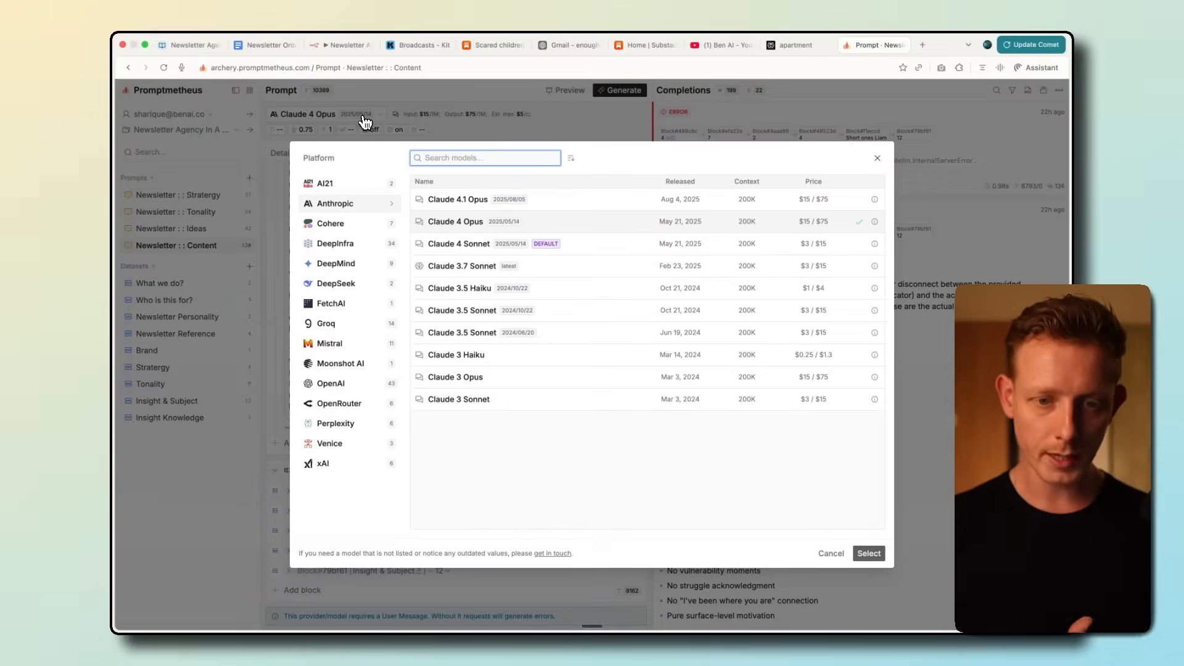
pyautogui.moveTo(357, 396)
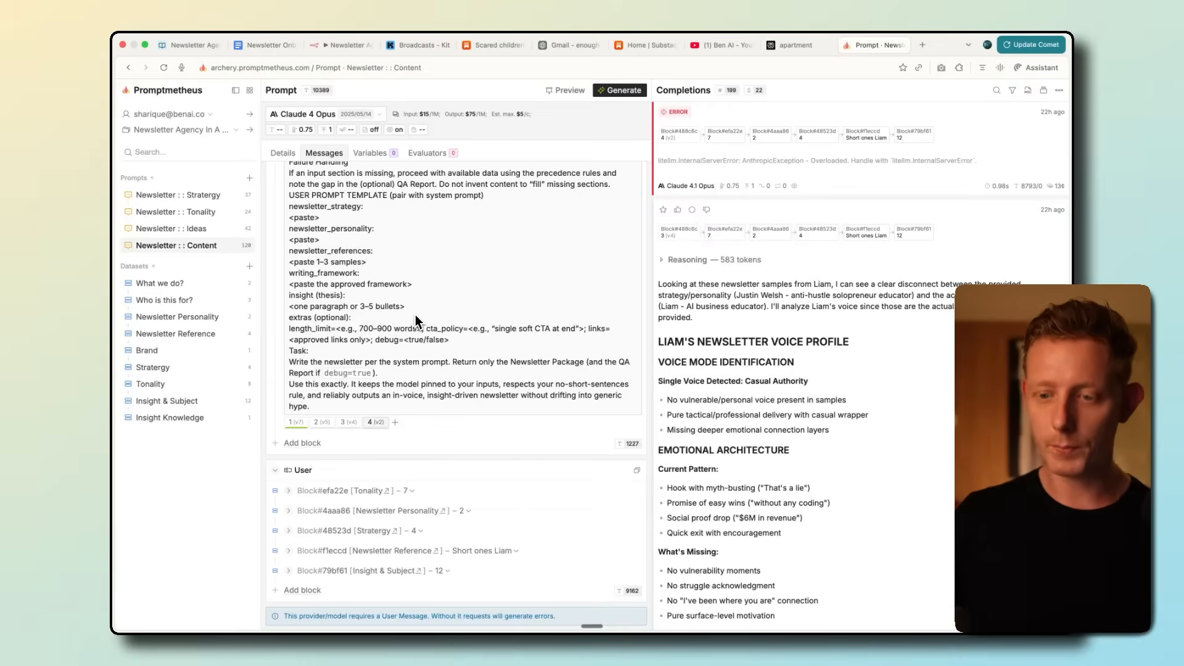
# Switch to the n8n Newsletter Agency In A Box workflow, leaving the Content prompt on Claude 4 Opus
pyautogui.click(340, 45)
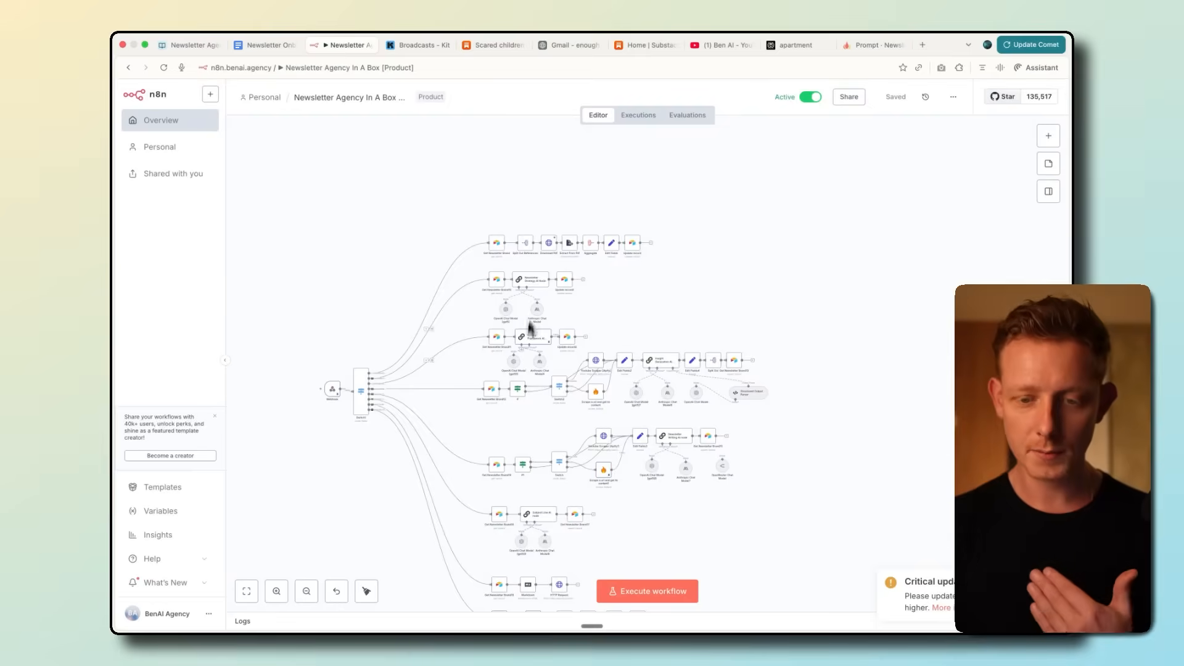
# Return to the Promptmetheus prompt, then show the FigJam Context Engineering Process board
pyautogui.click(868, 45)
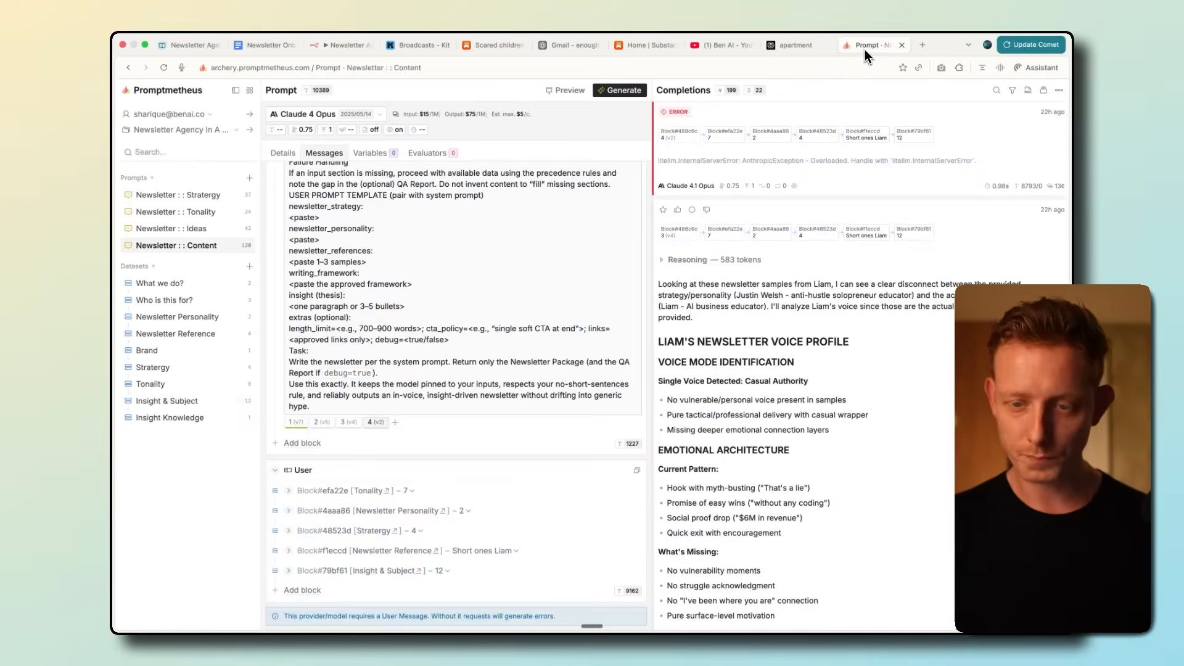
pyautogui.click(939, 44)
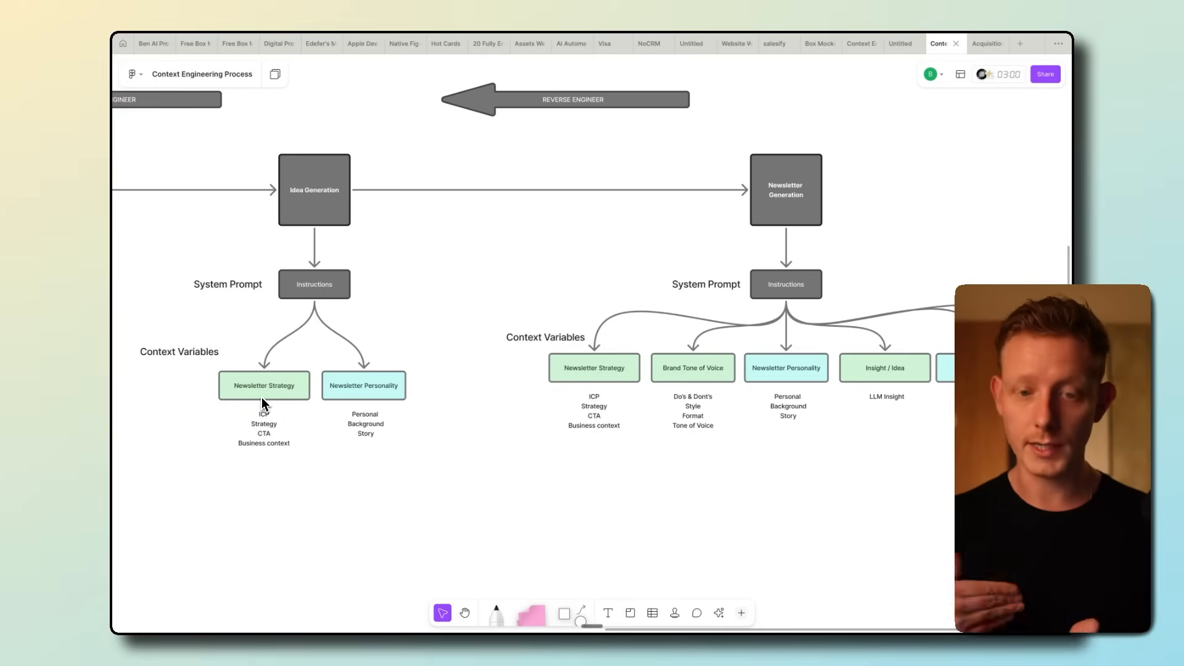
pyautogui.moveTo(263, 398)
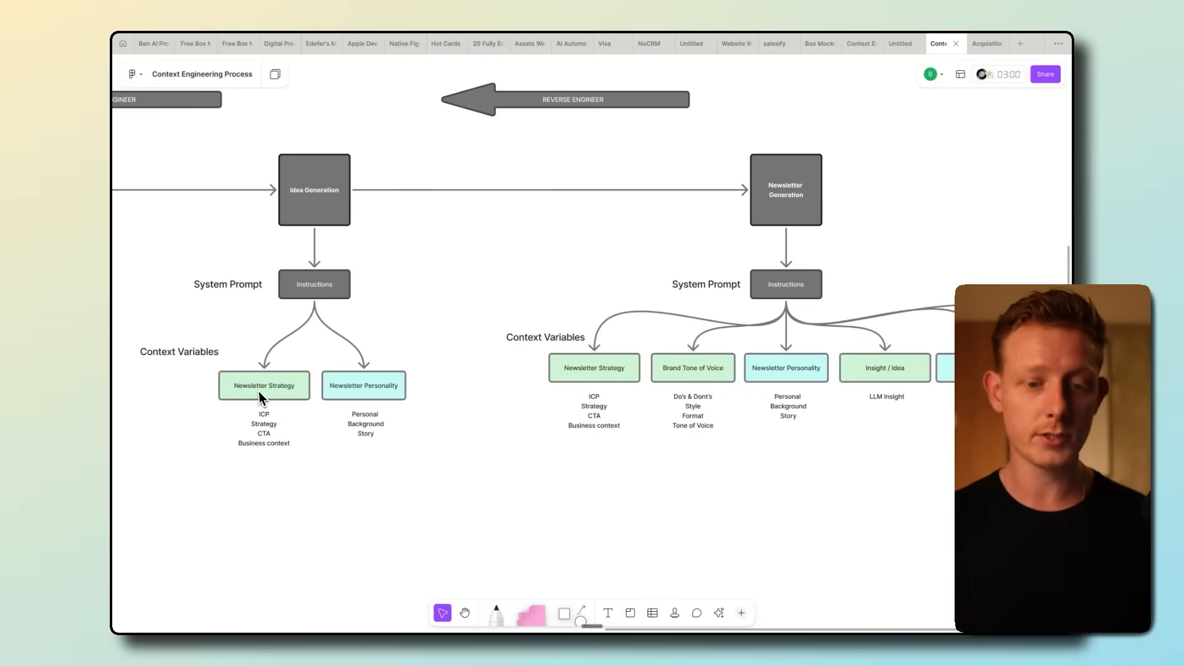
pyautogui.moveTo(408, 316)
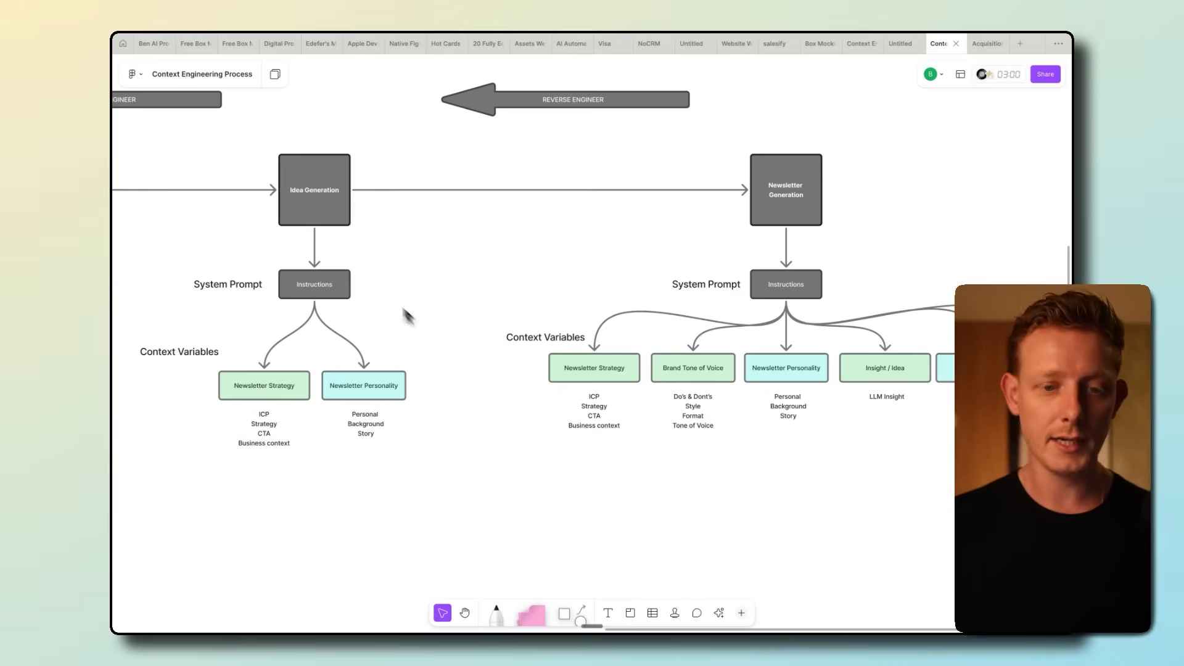
pyautogui.moveTo(302, 294)
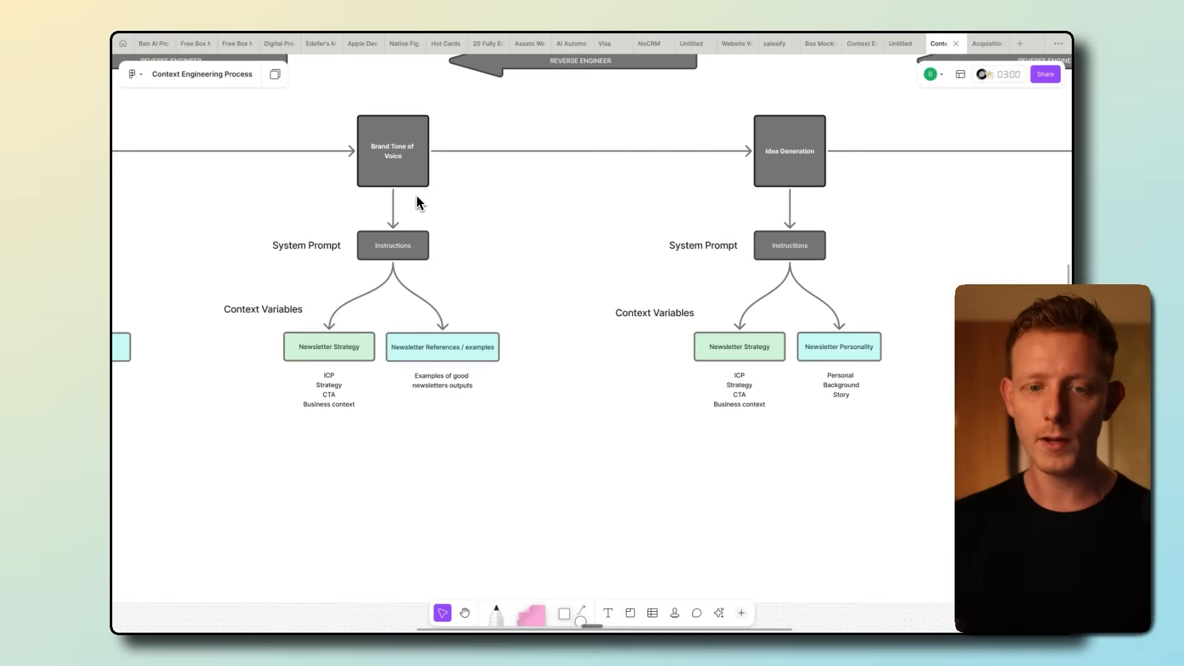
pyautogui.moveTo(398, 176)
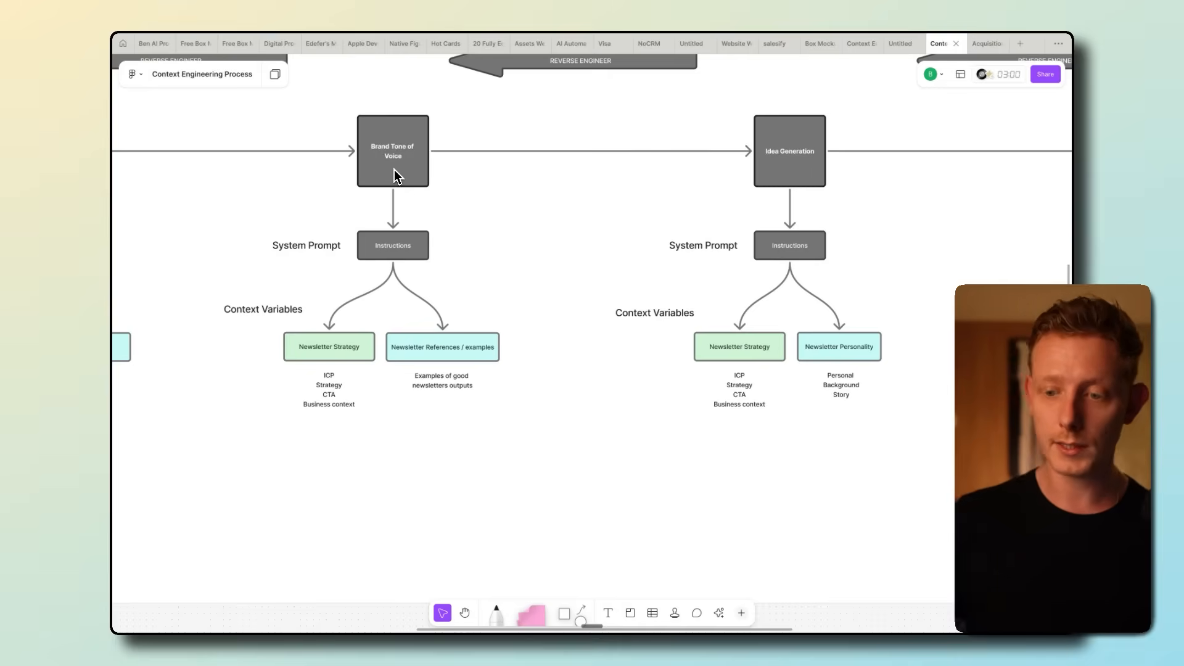
pyautogui.moveTo(483, 208)
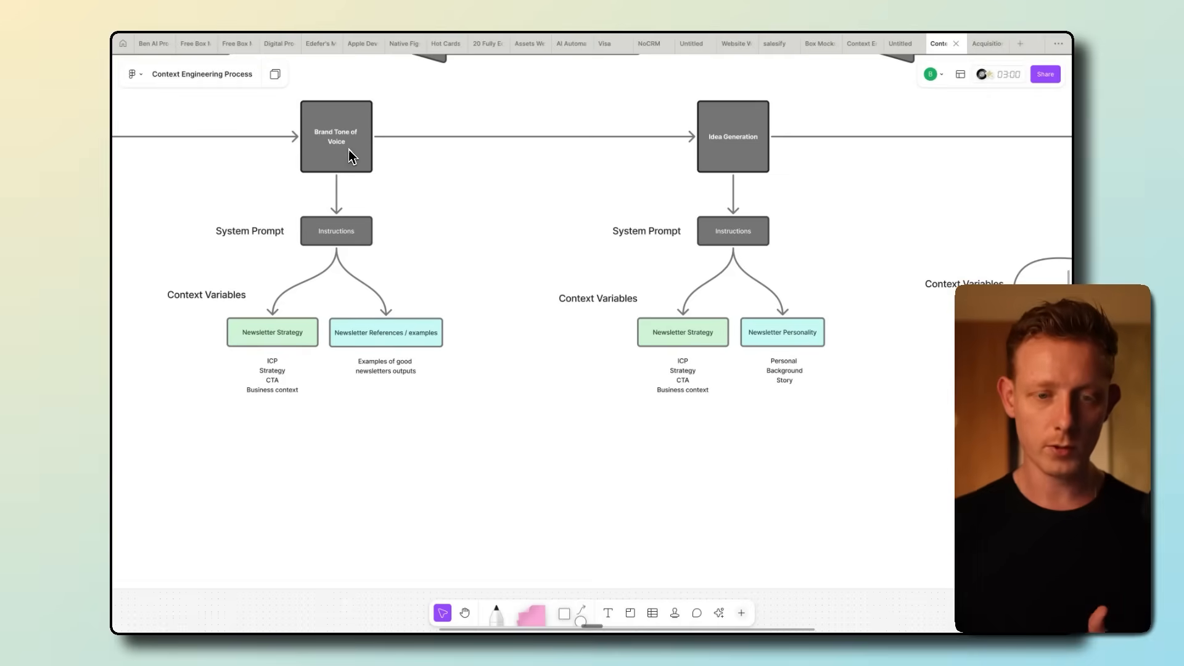
pyautogui.moveTo(399, 355)
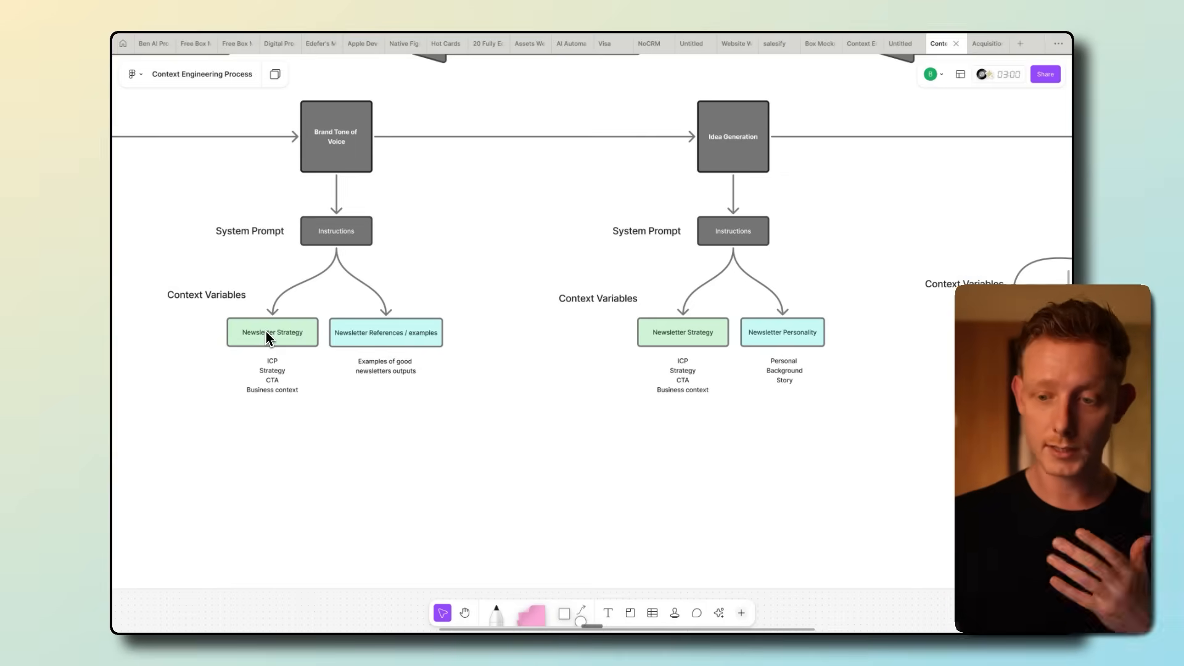
pyautogui.moveTo(323, 247)
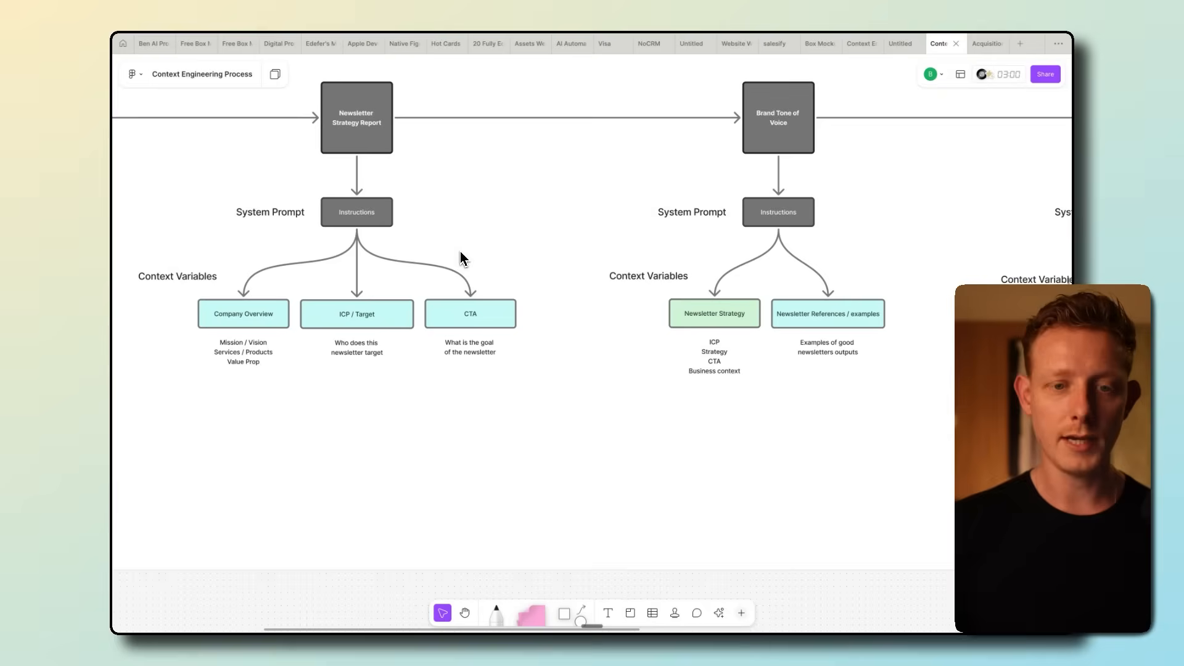
pyautogui.moveTo(349, 143)
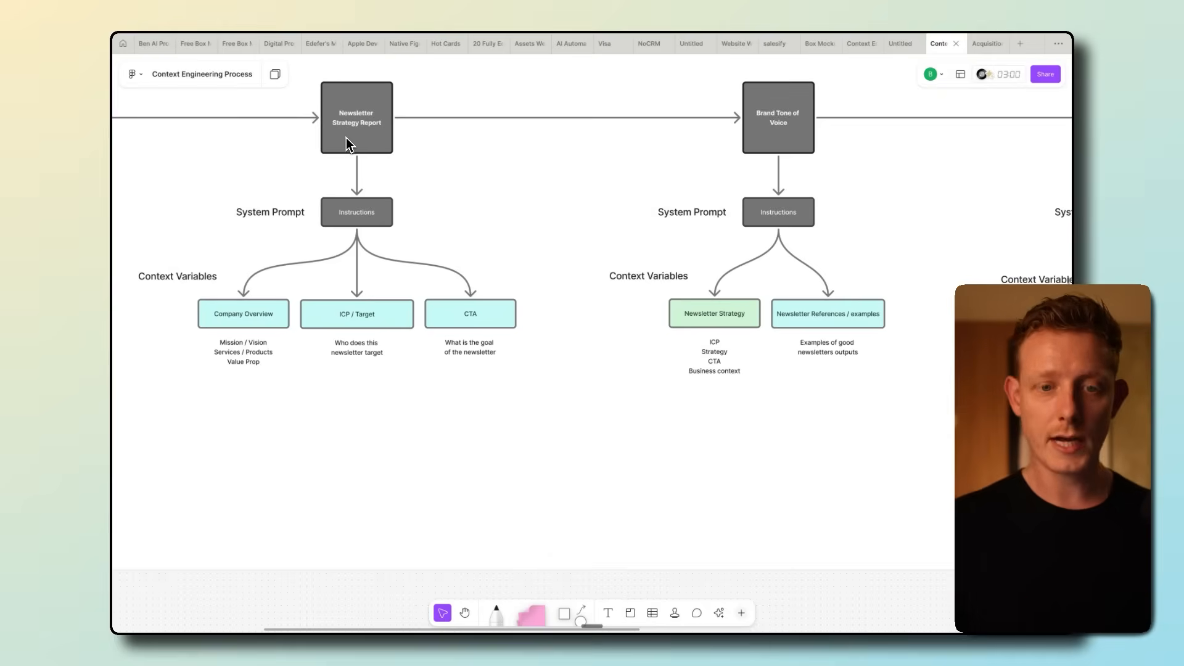
pyautogui.moveTo(376, 140)
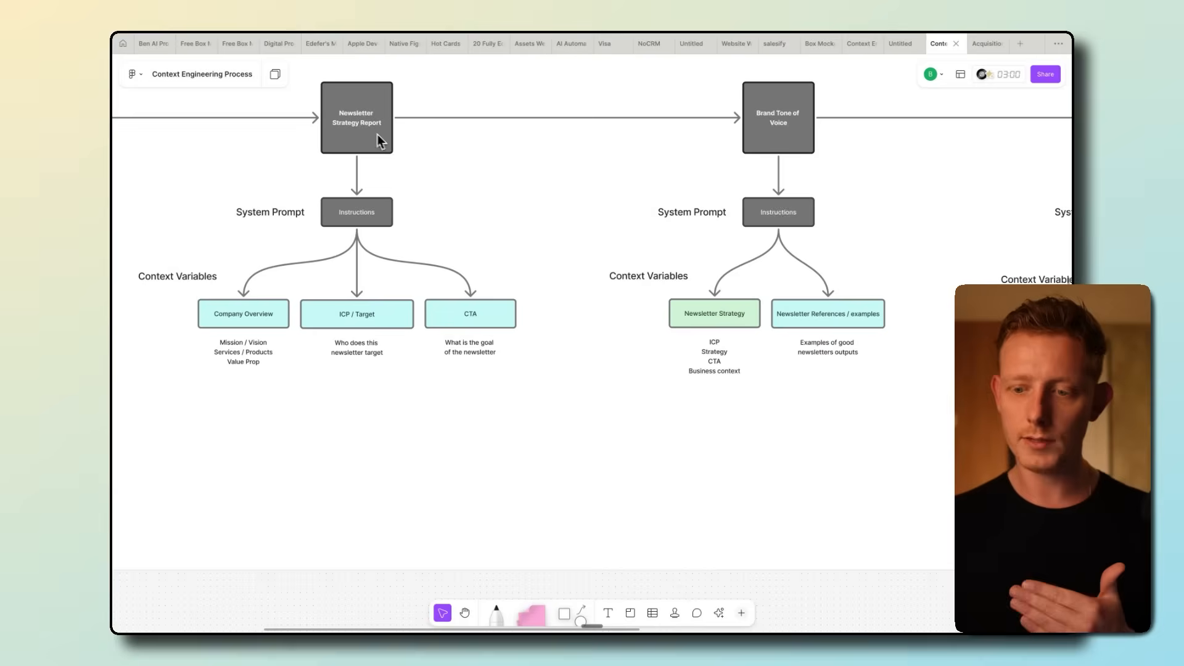
pyautogui.moveTo(672, 300)
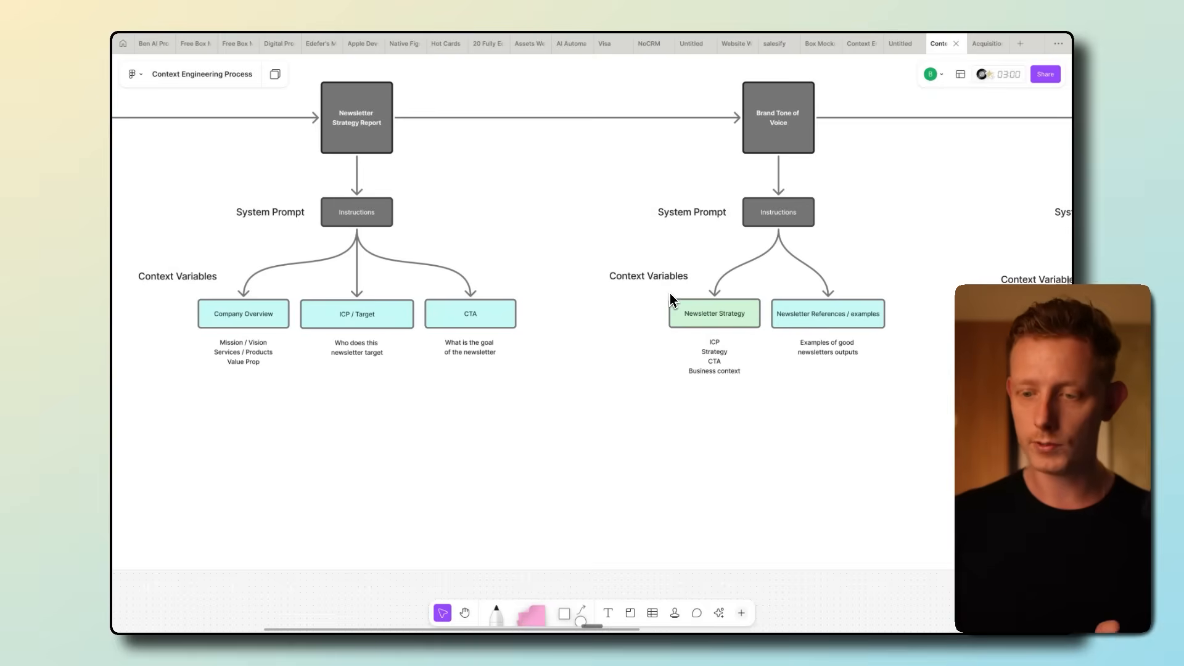
pyautogui.moveTo(379, 155)
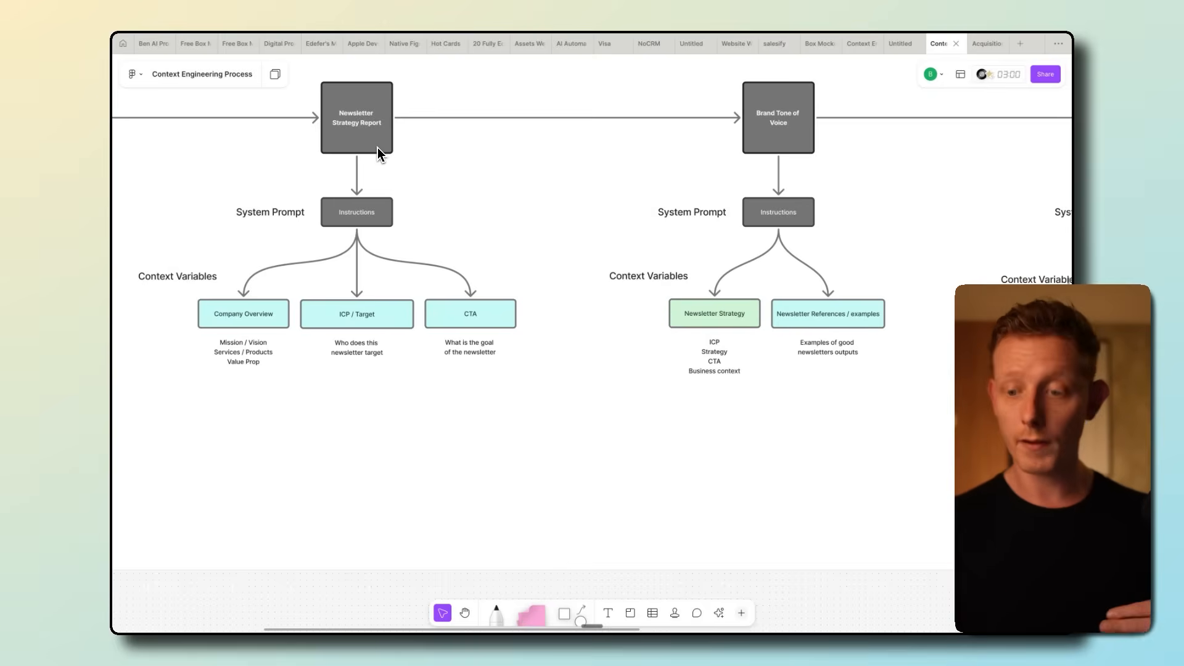
pyautogui.moveTo(230, 337)
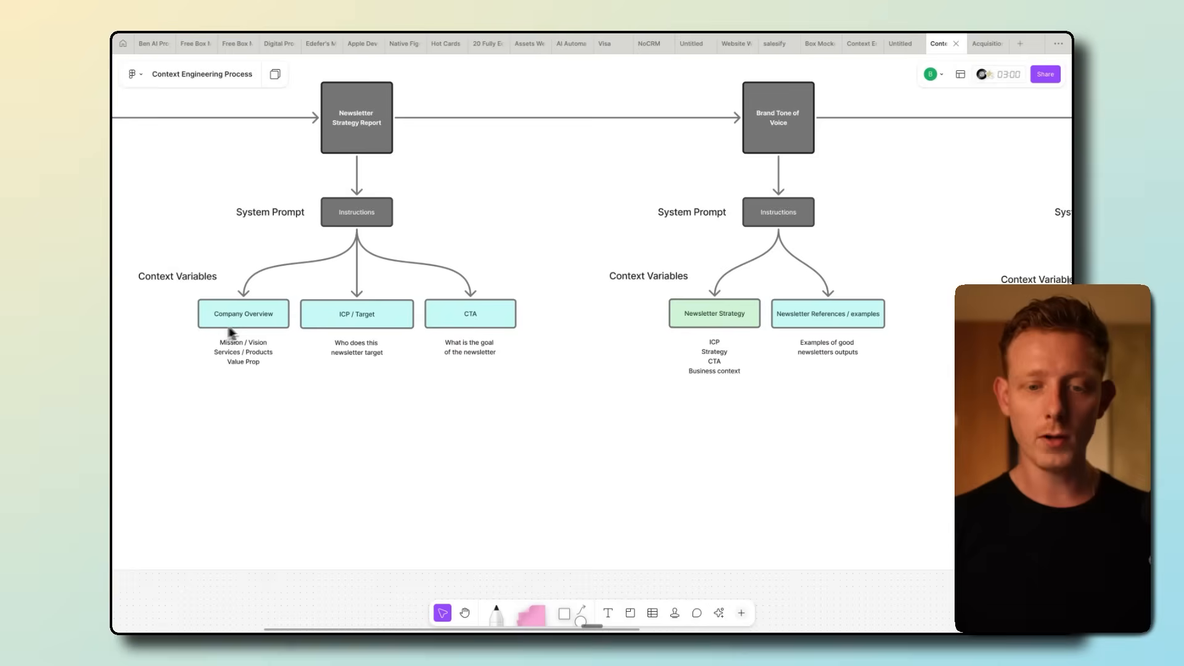
pyautogui.moveTo(471, 342)
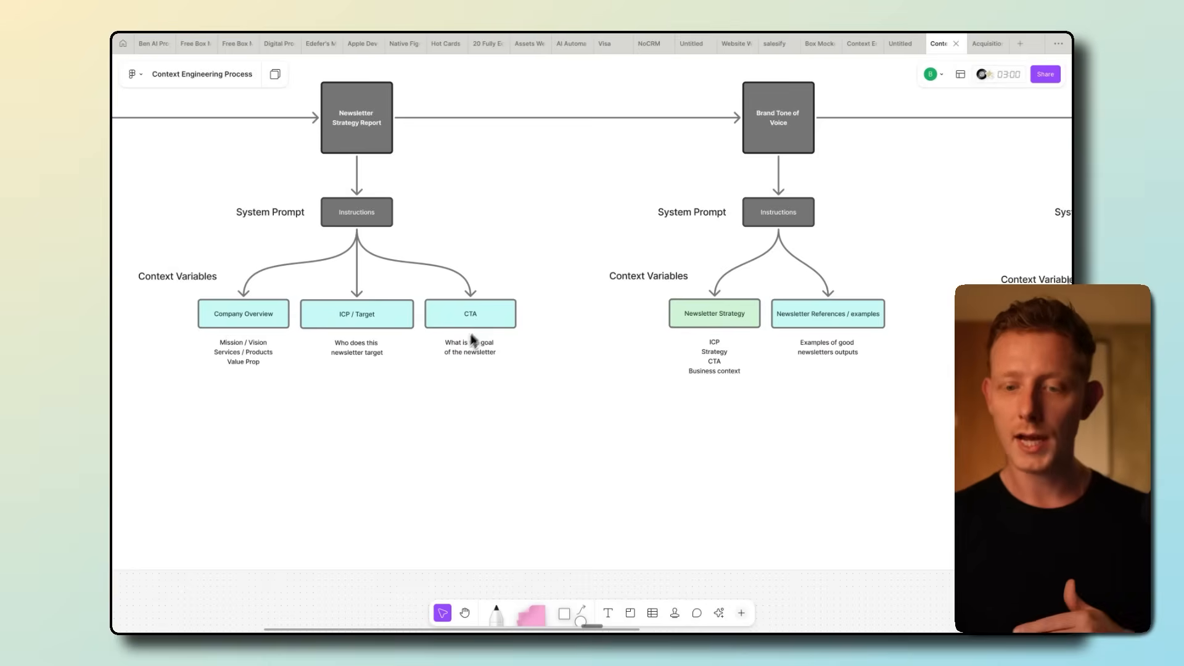
pyautogui.moveTo(475, 373)
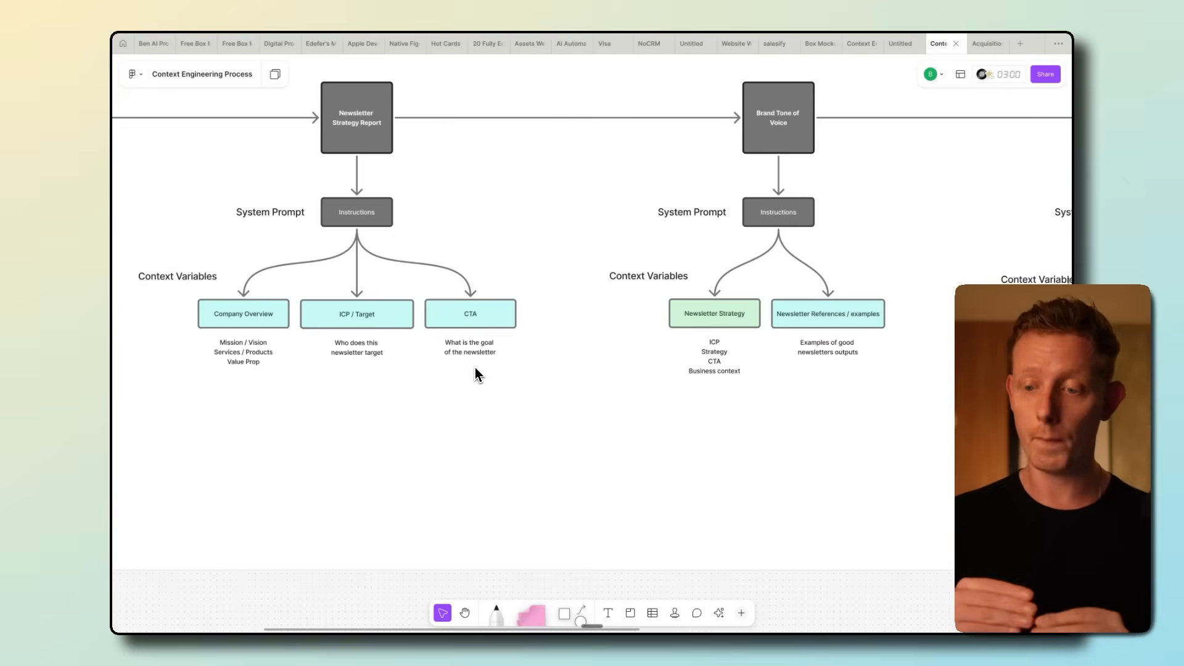
pyautogui.moveTo(253, 331)
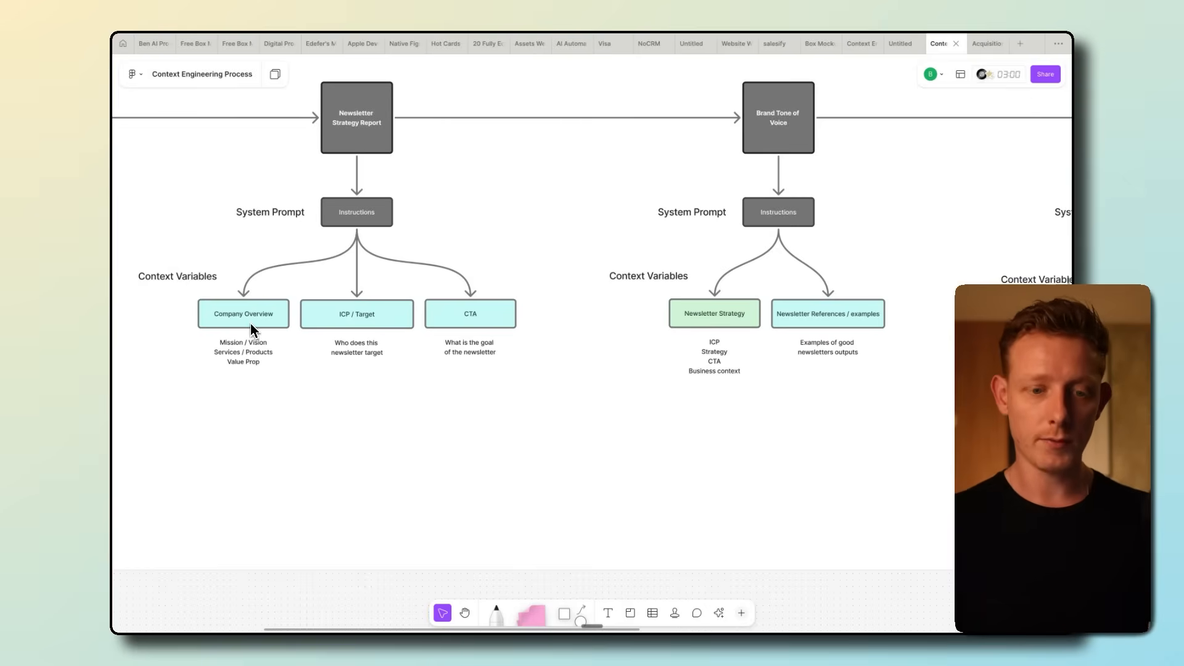
pyautogui.moveTo(352, 144)
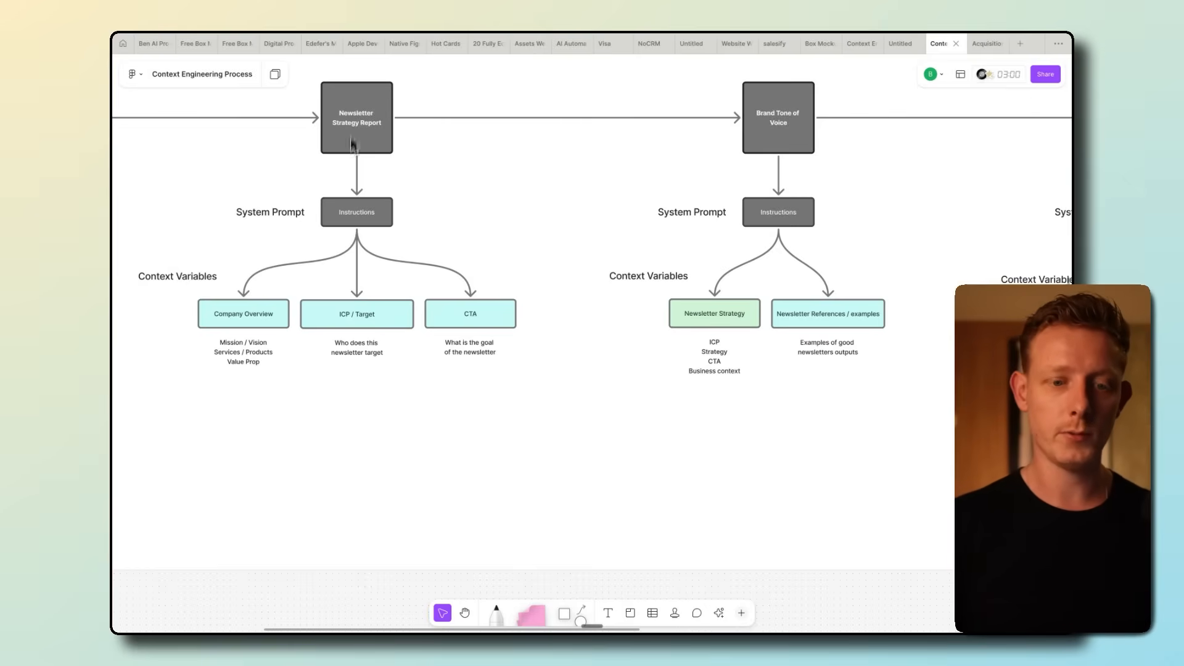
pyautogui.moveTo(350, 323)
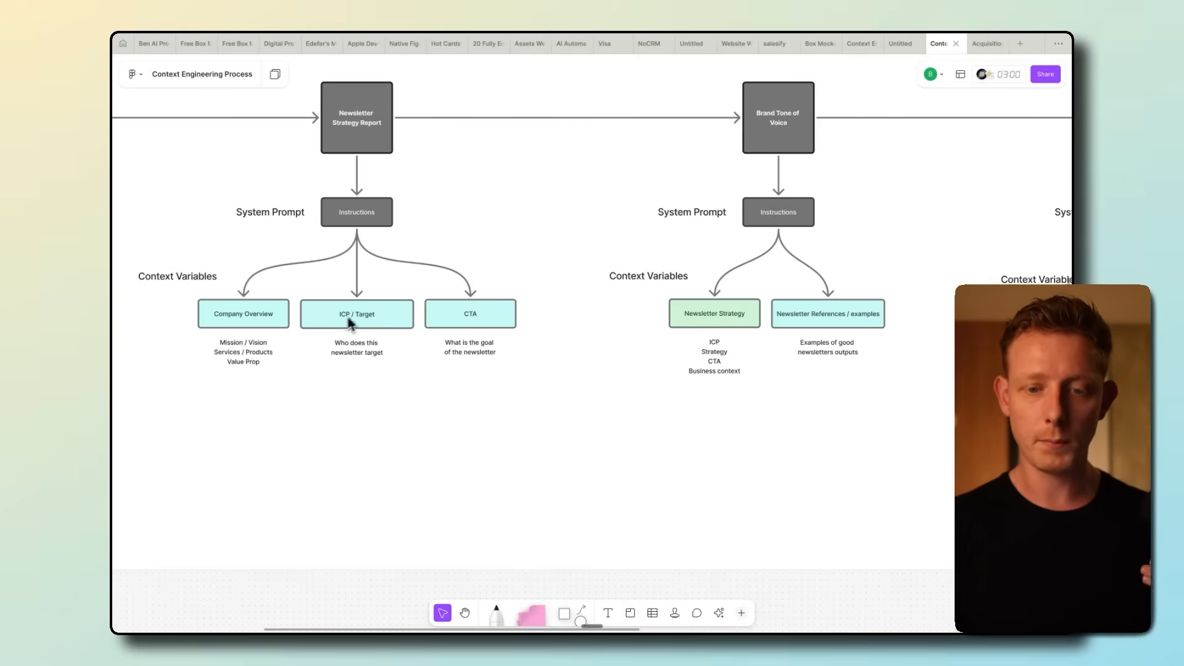
pyautogui.moveTo(378, 347)
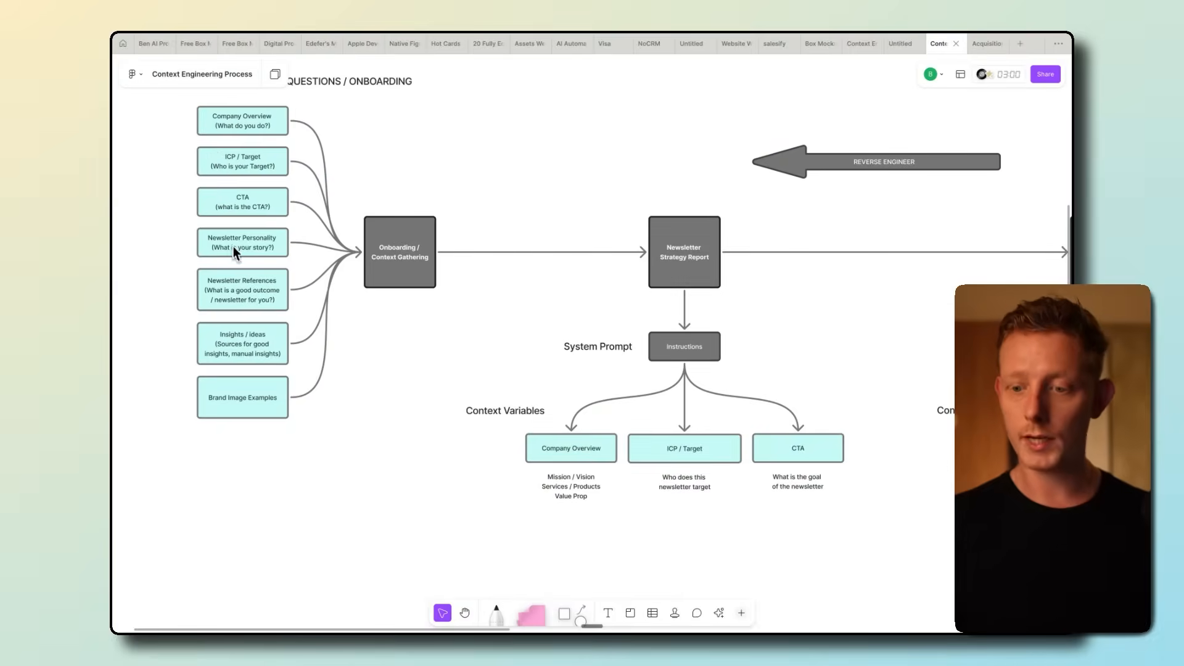
pyautogui.moveTo(251, 128)
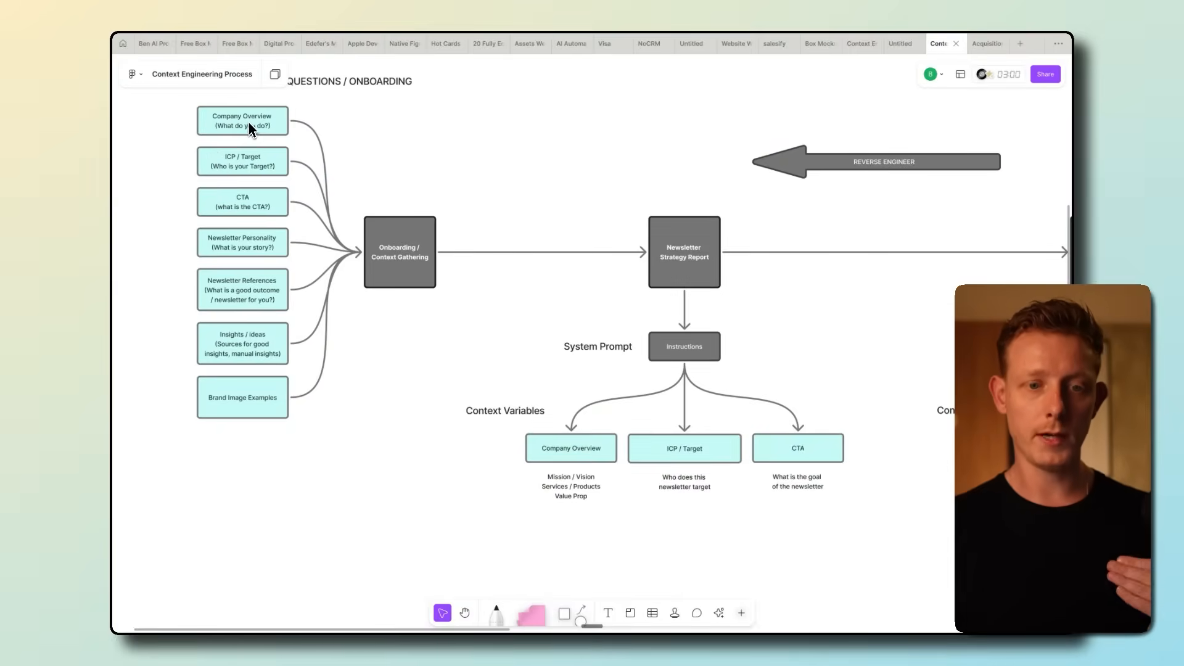
pyautogui.moveTo(235, 257)
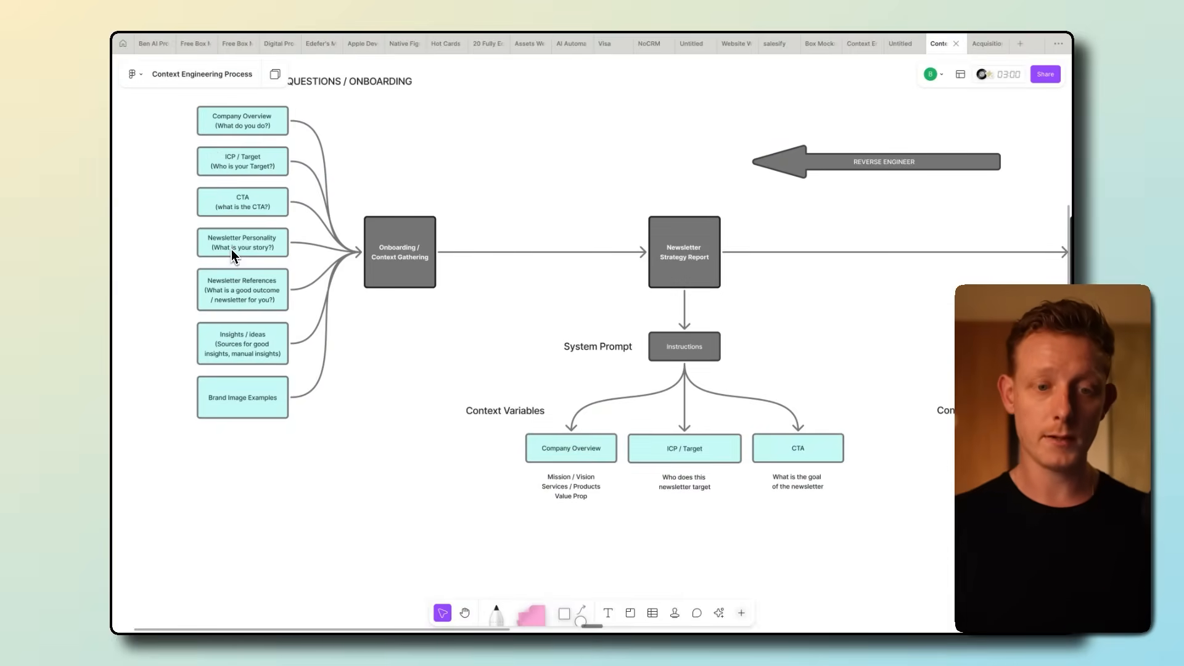
pyautogui.moveTo(242, 293)
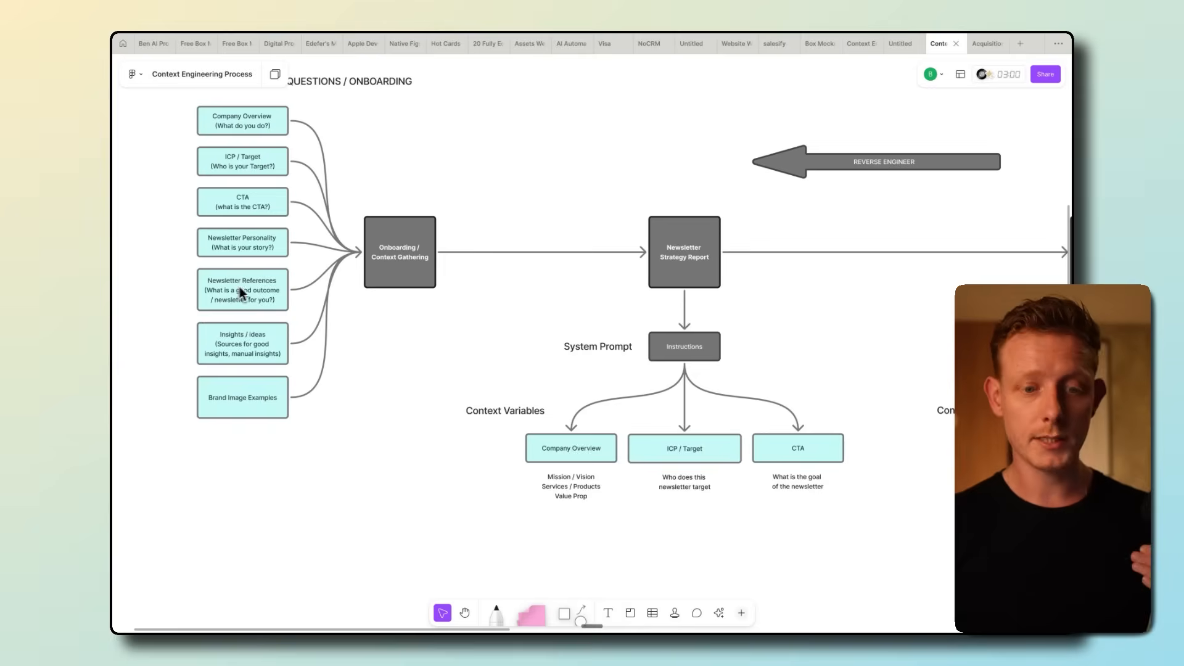
pyautogui.moveTo(245, 414)
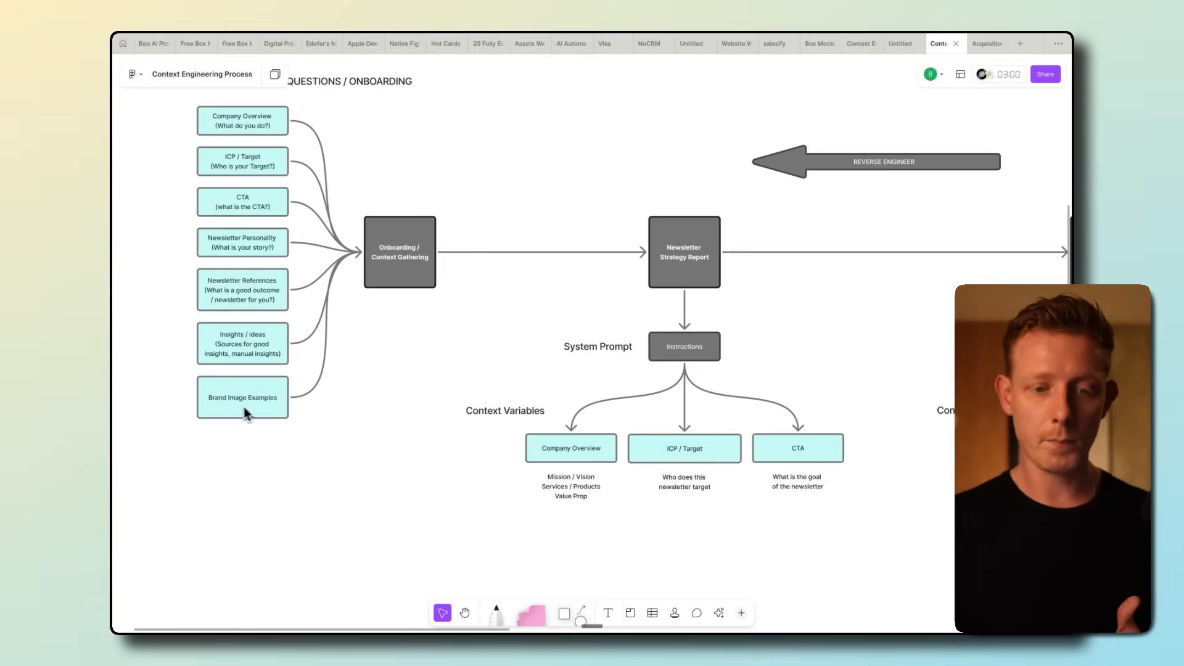
pyautogui.moveTo(230, 416)
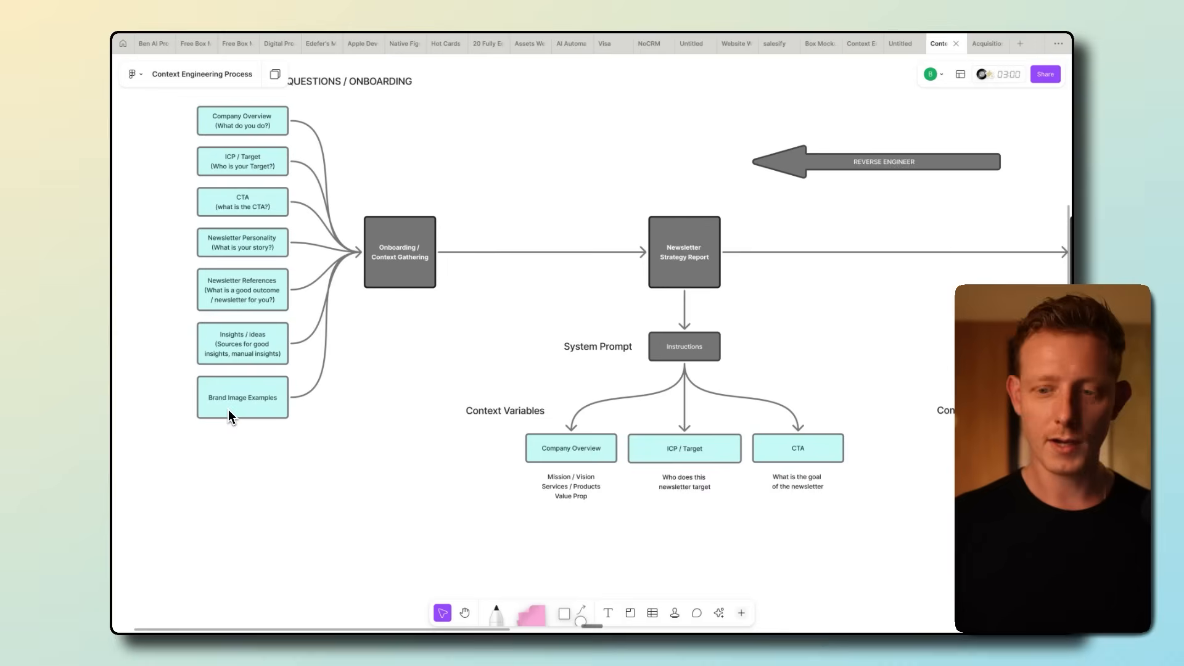
pyautogui.moveTo(270, 398)
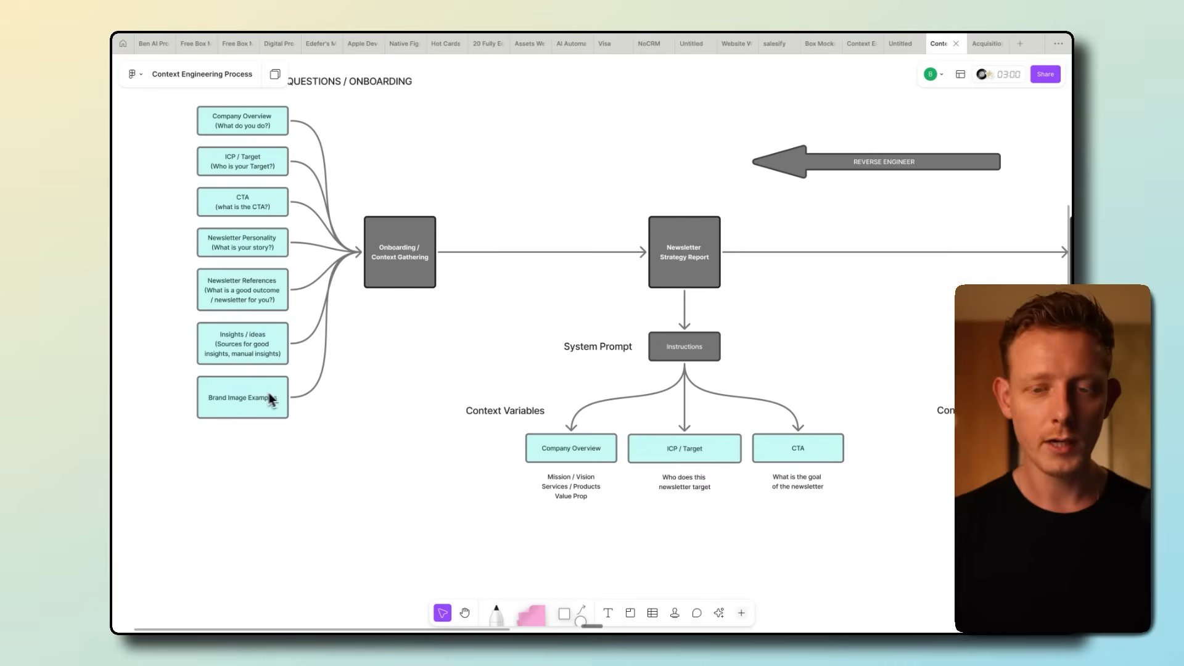
pyautogui.moveTo(290, 400)
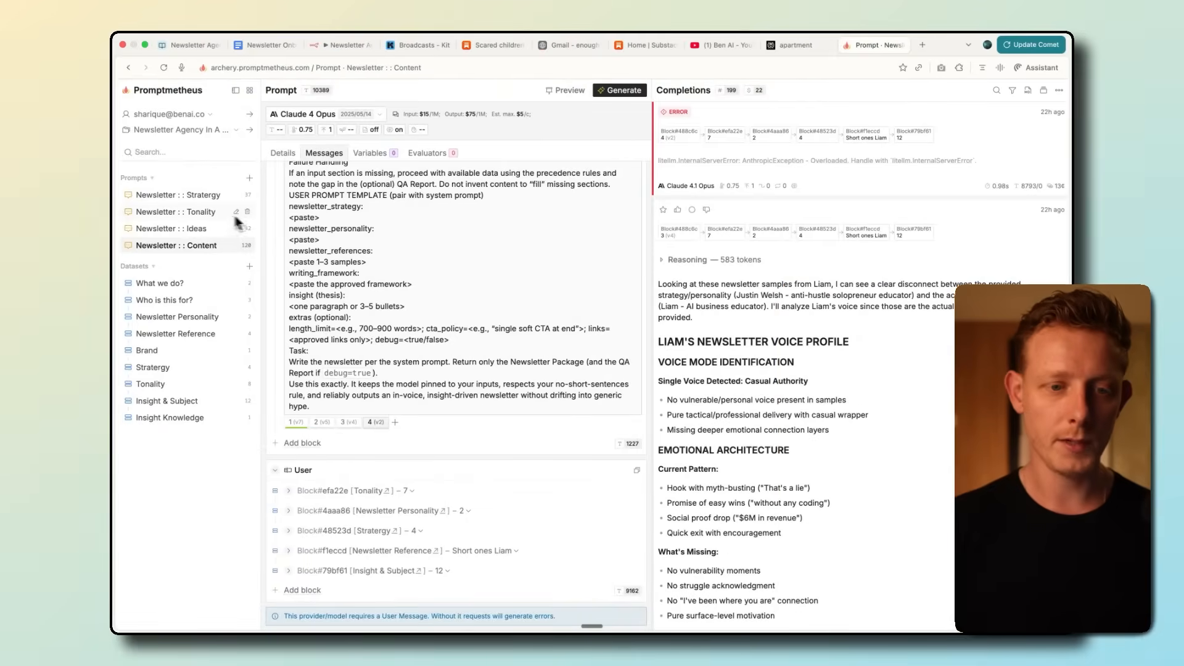
# Open the Newsletter :: Strategy prompt with its messaging-and-positioning completion
pyautogui.click(178, 195)
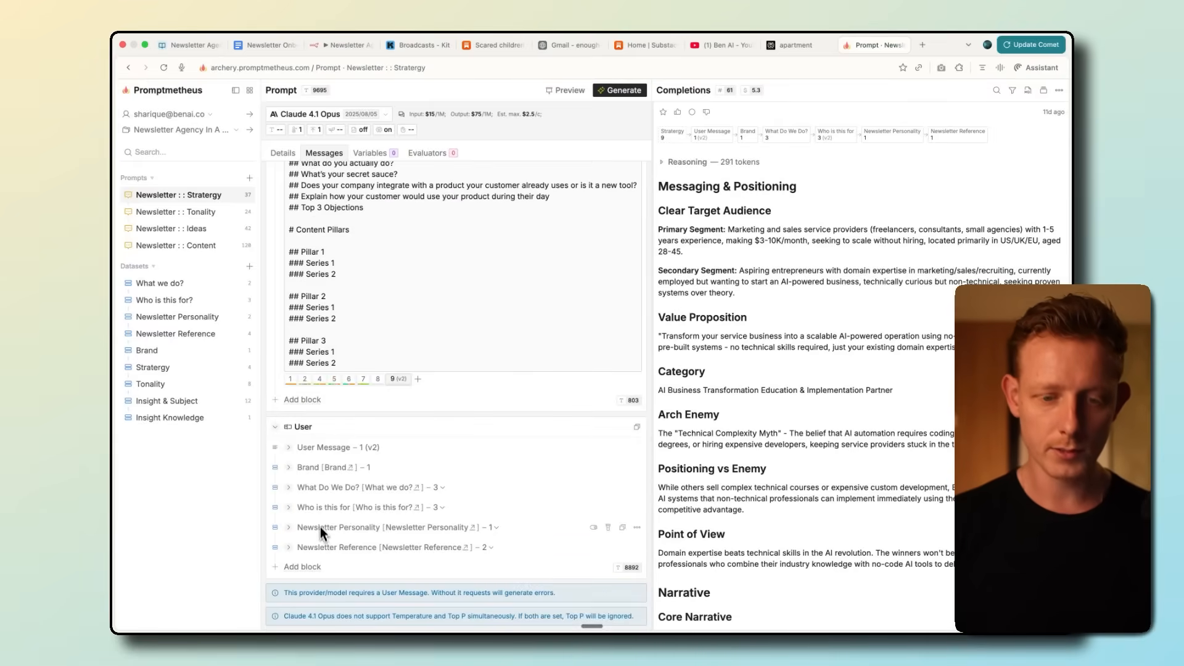
pyautogui.moveTo(325, 559)
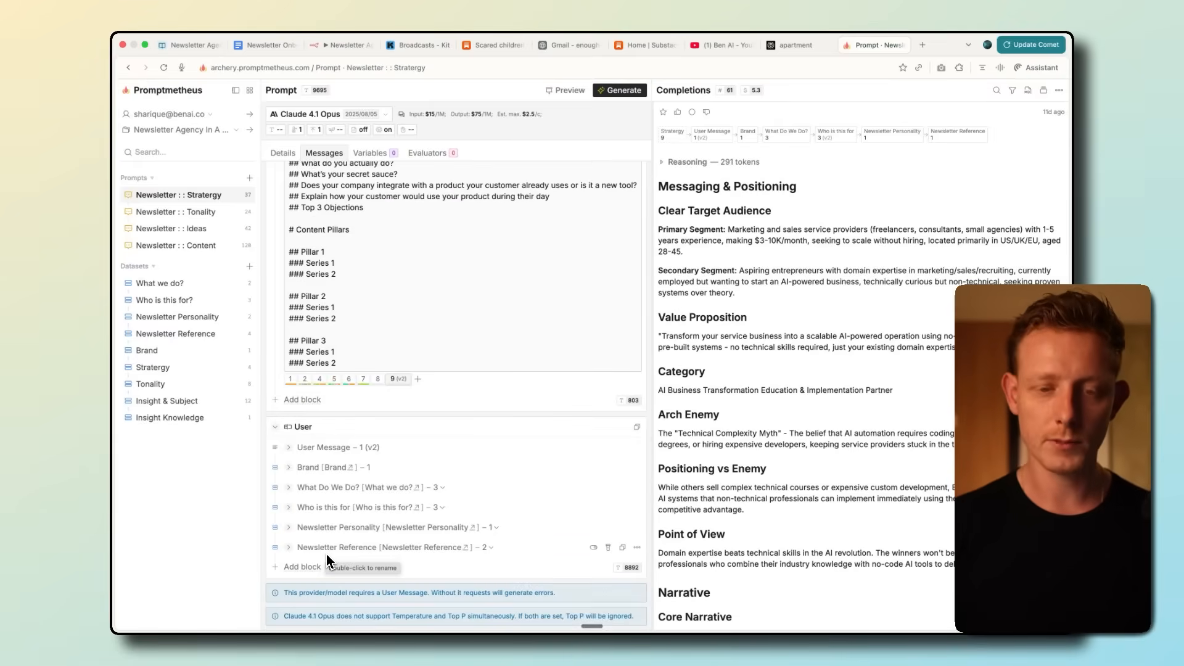